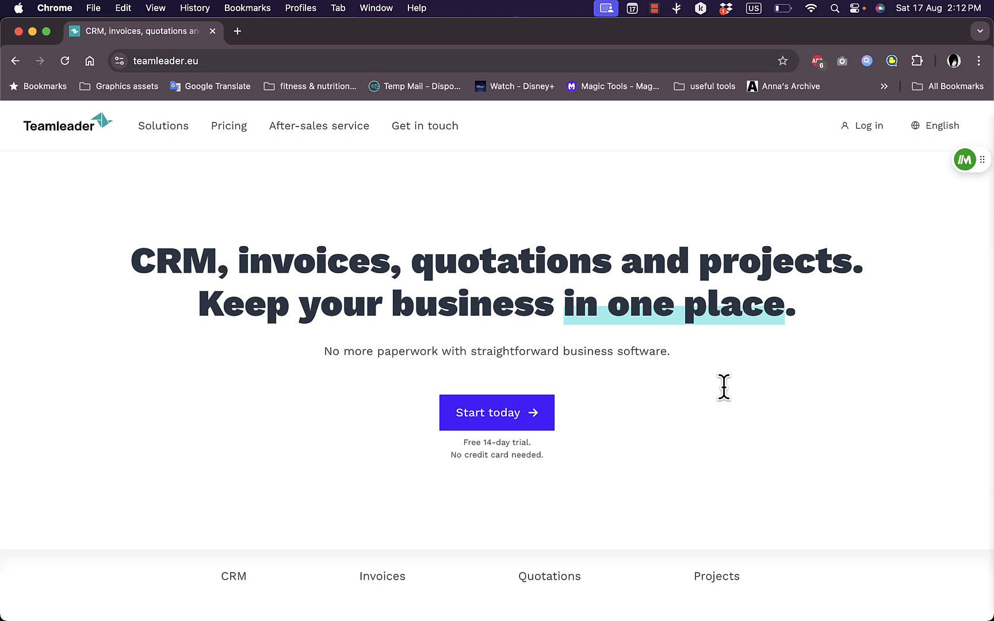
{"action": "mouse_move", "coordinate": [389, 237]}
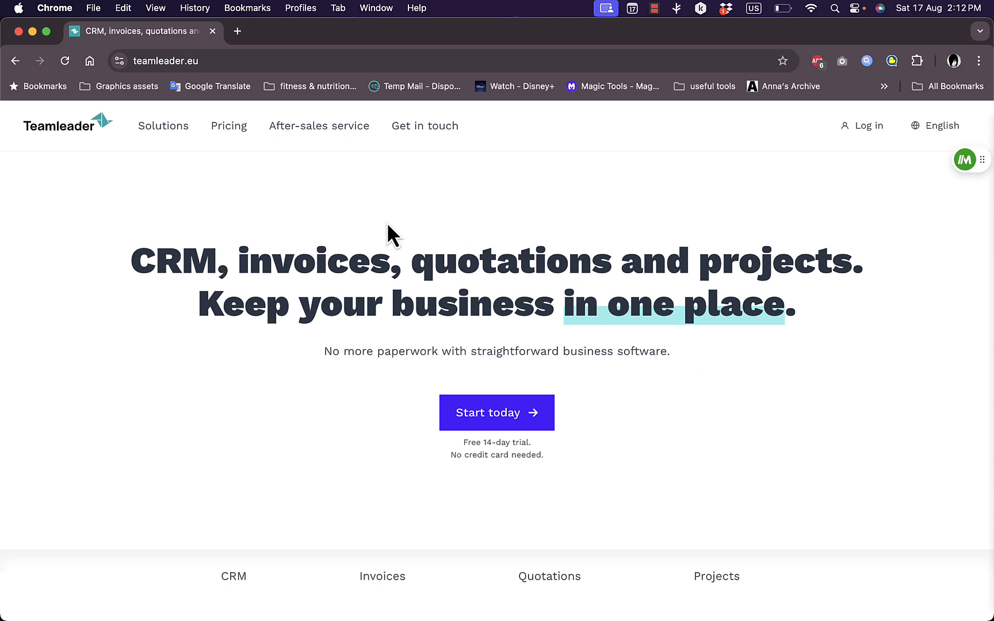
{"action": "mouse_move", "coordinate": [482, 245]}
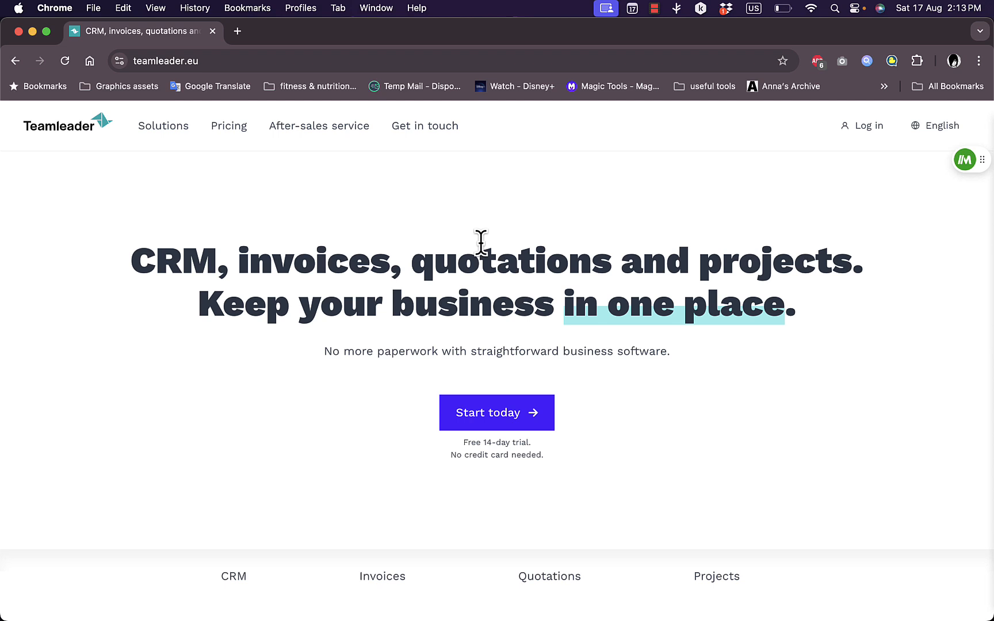
{"action": "mouse_move", "coordinate": [202, 273]}
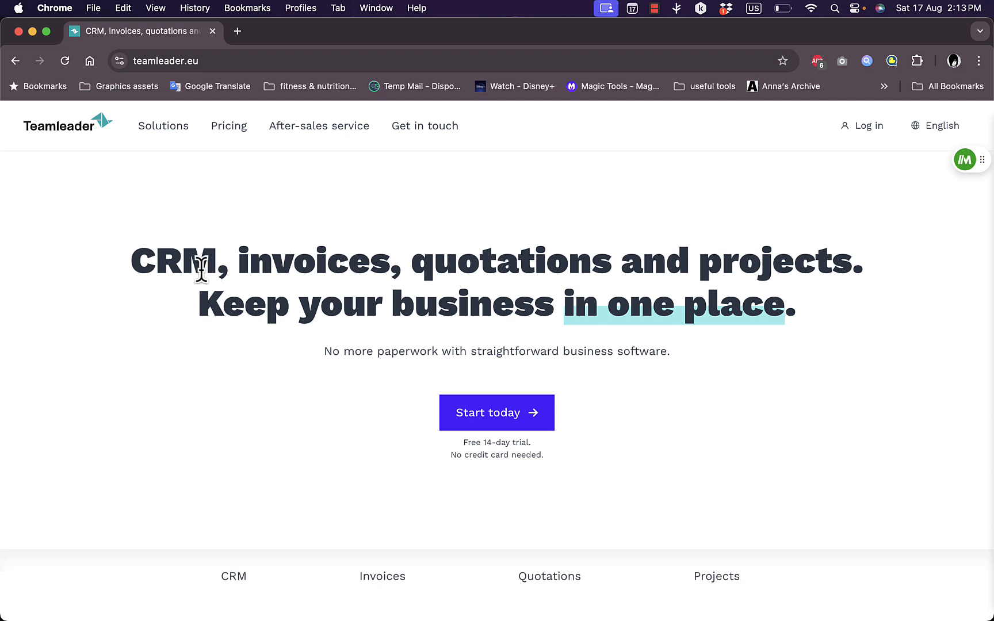
{"action": "mouse_move", "coordinate": [257, 266]}
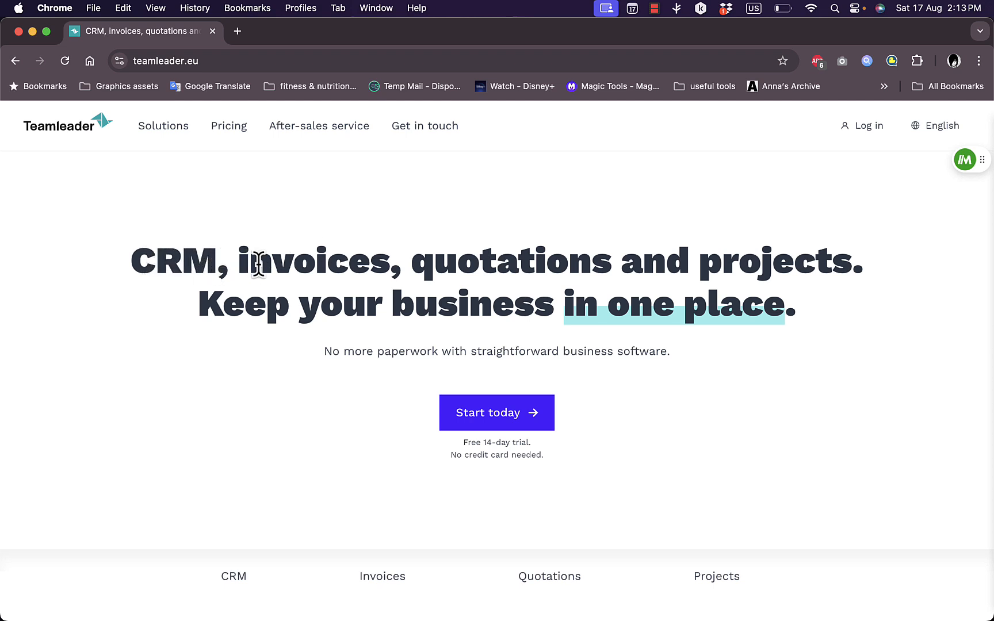
{"action": "mouse_move", "coordinate": [750, 276]}
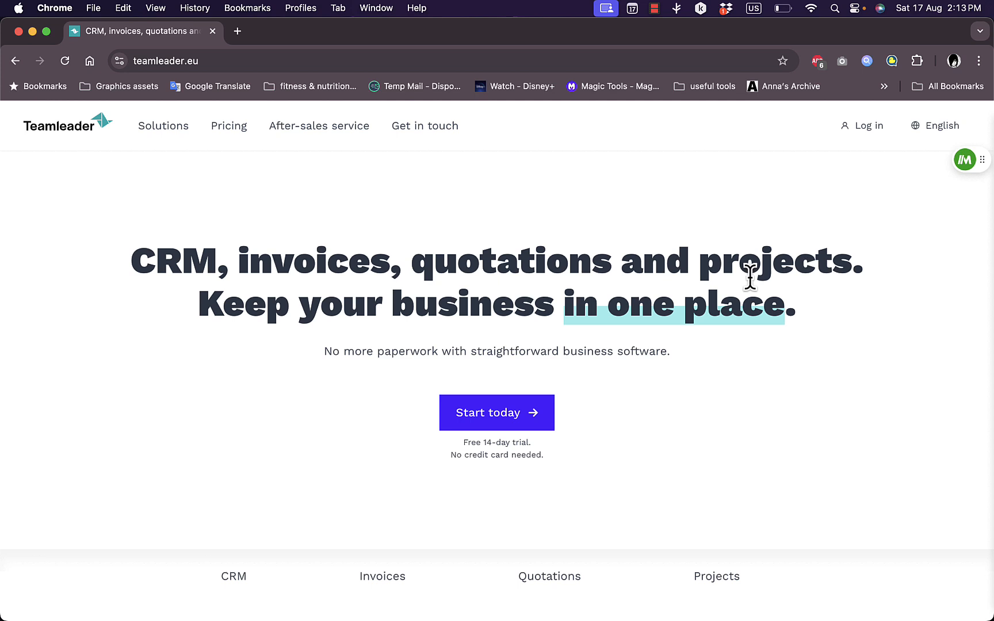
{"action": "mouse_move", "coordinate": [305, 270]}
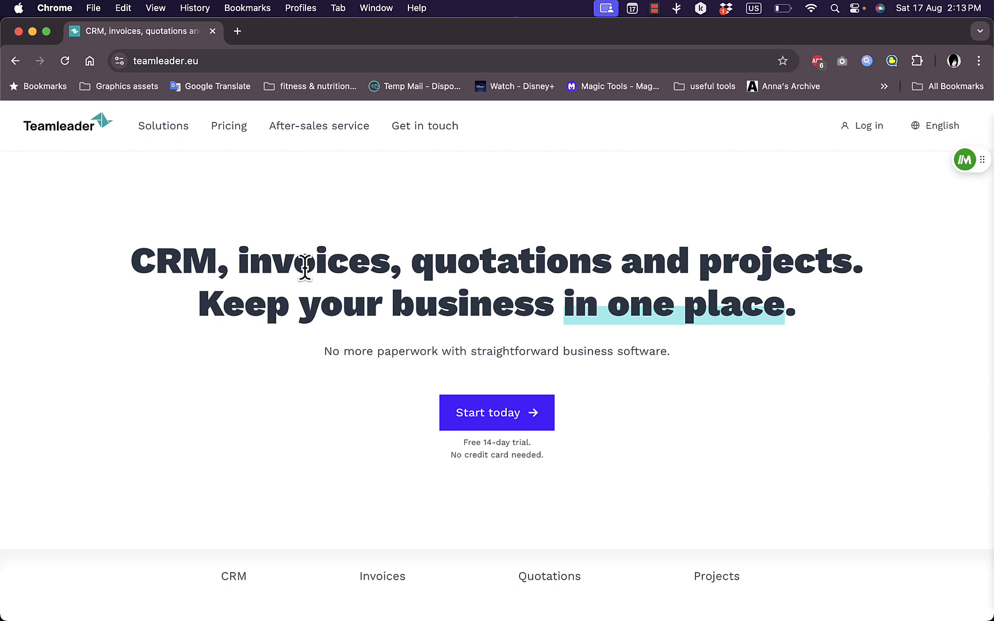
{"action": "mouse_move", "coordinate": [266, 262]}
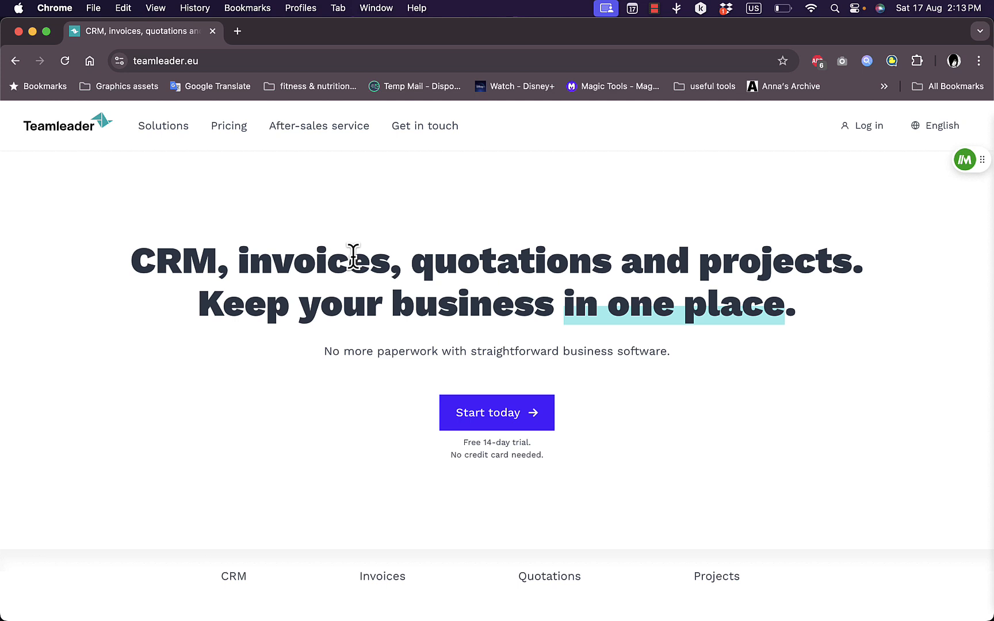
{"action": "mouse_move", "coordinate": [773, 262]}
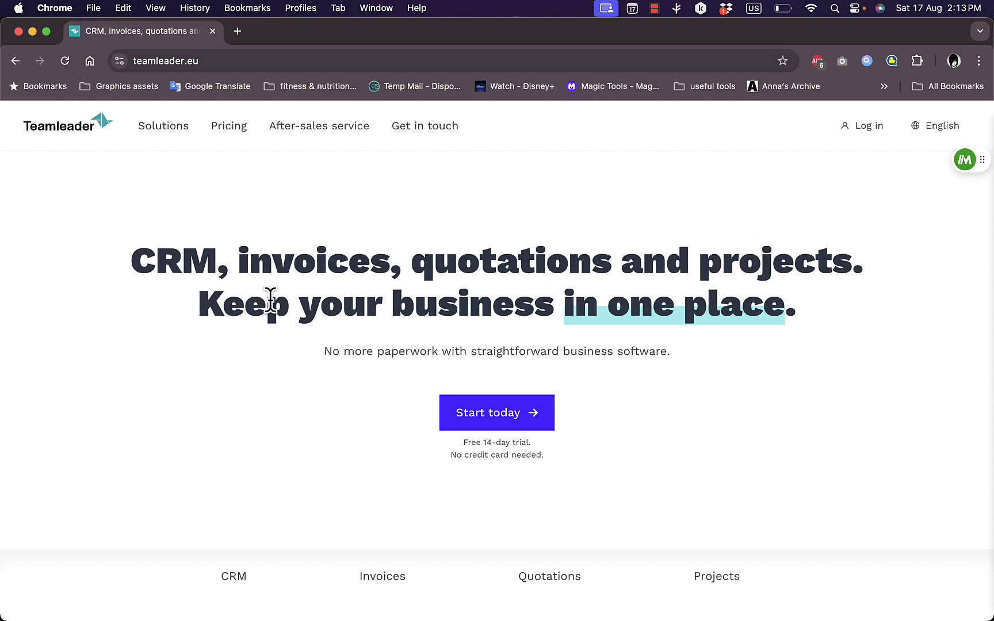
{"action": "mouse_move", "coordinate": [456, 303]}
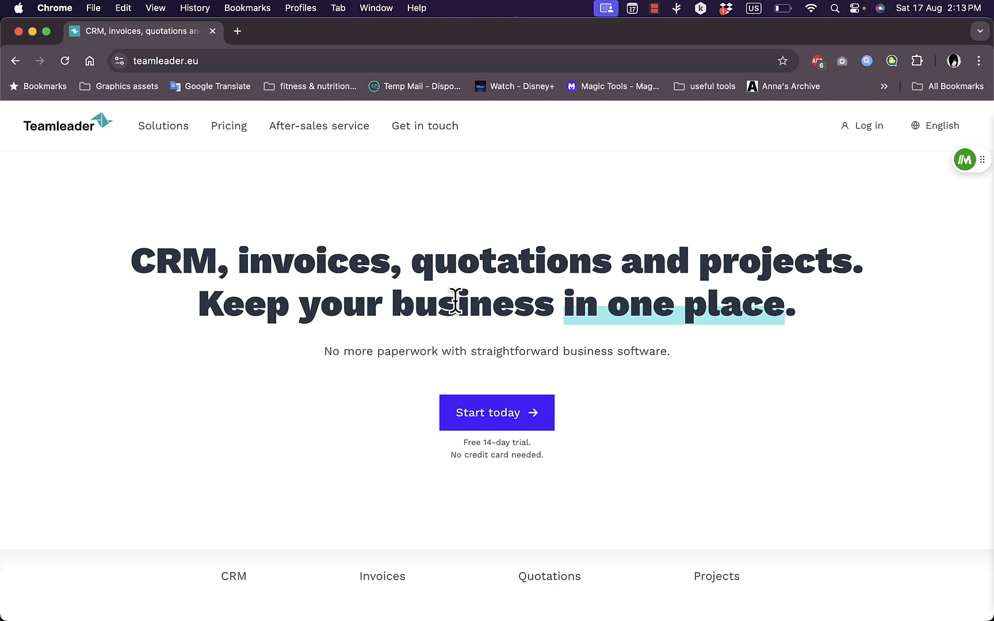
{"action": "mouse_move", "coordinate": [527, 323]}
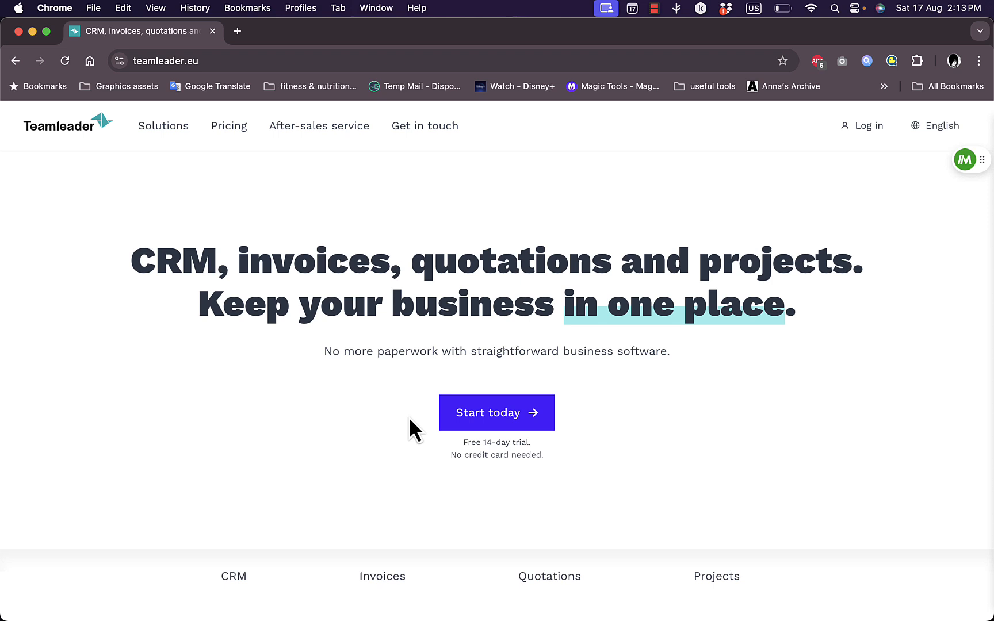
Step: Jump to the homepage's #crm feature section and read about customer data, glancing at invoicing below
{"action": "scroll", "scroll_direction": "down", "scroll_amount": 3}
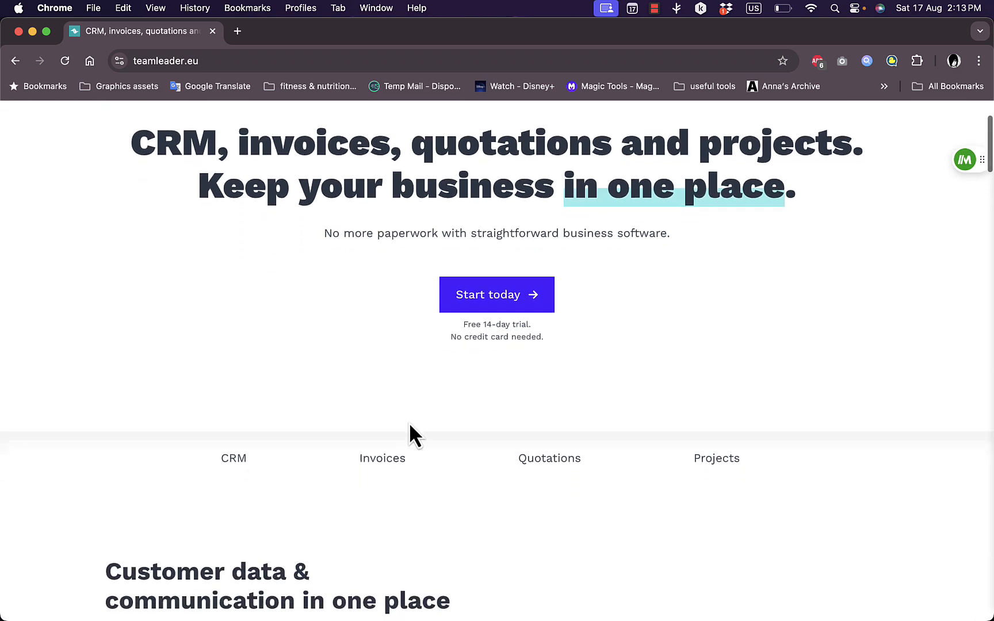
{"action": "scroll", "scroll_direction": "down", "scroll_amount": 3}
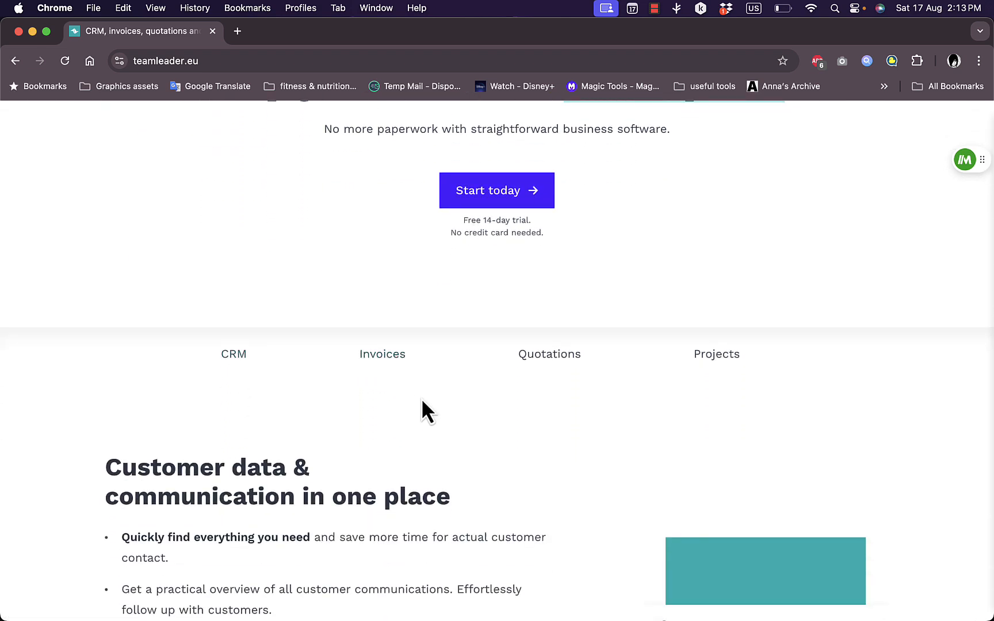
{"action": "left_click", "coordinate": [234, 355]}
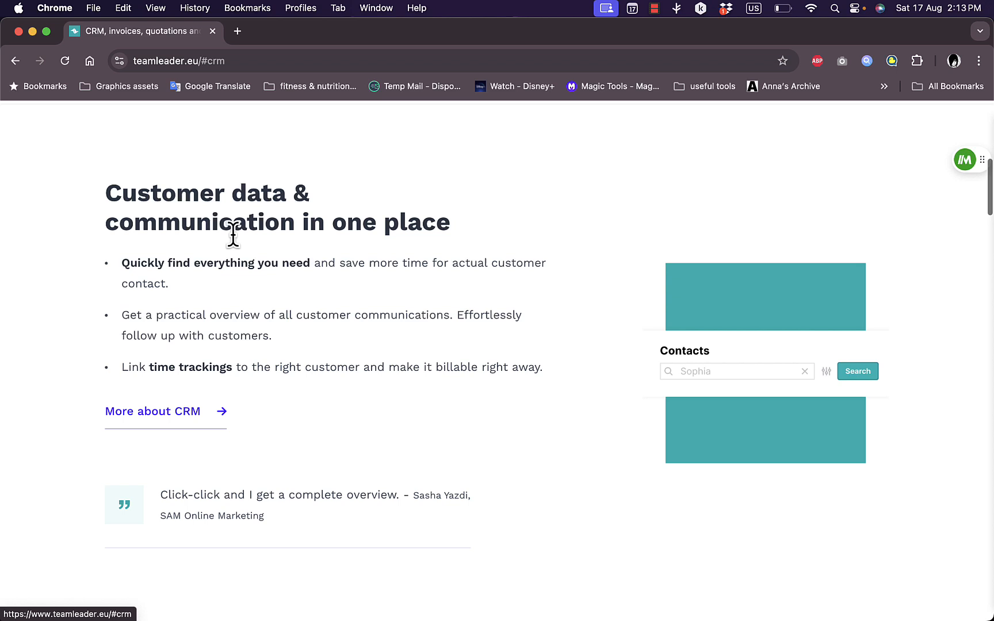
{"action": "mouse_move", "coordinate": [193, 203]}
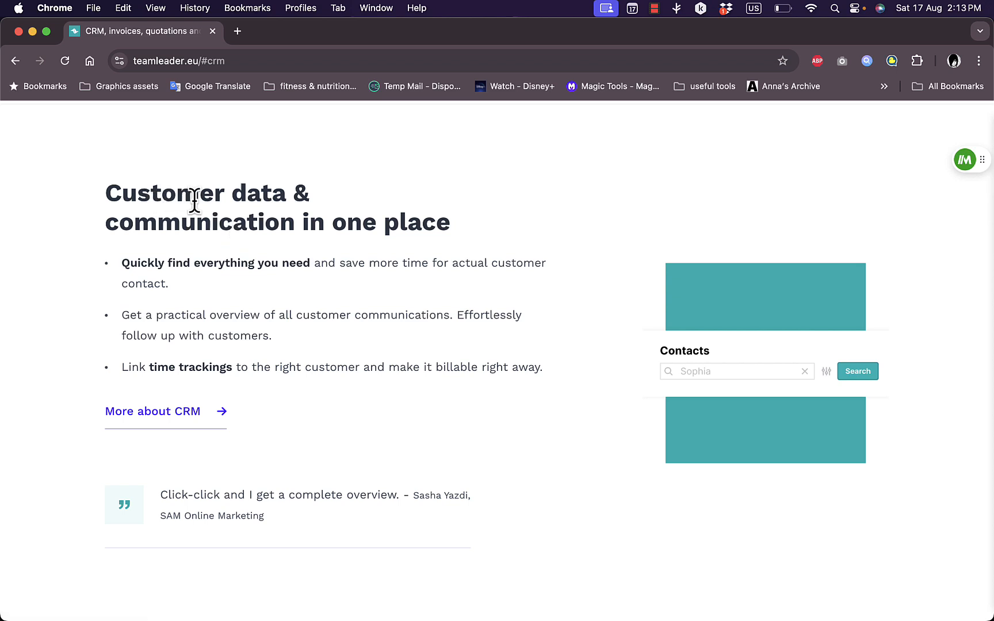
{"action": "mouse_move", "coordinate": [202, 262]}
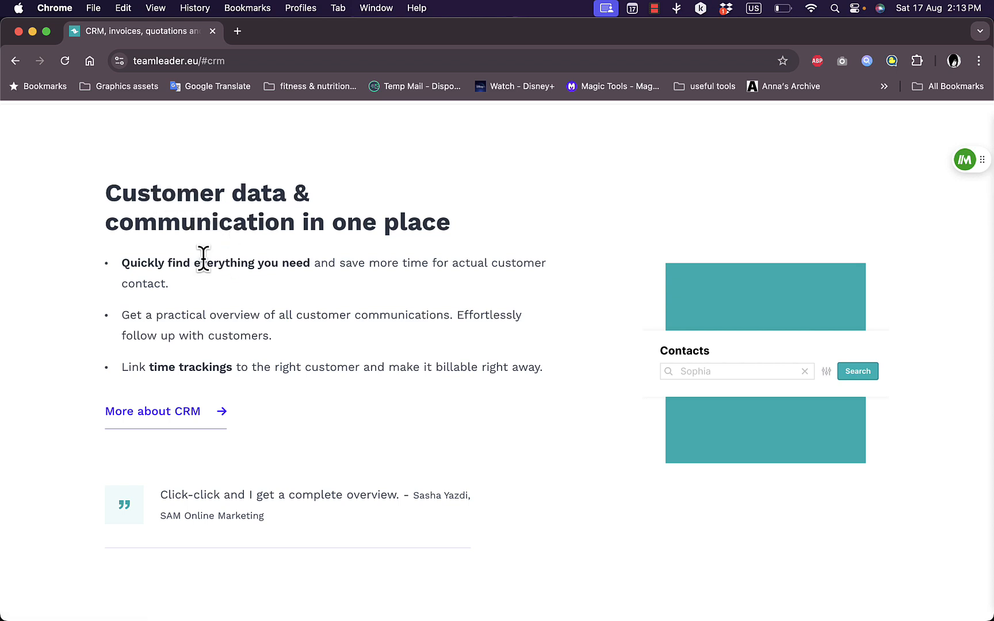
{"action": "mouse_move", "coordinate": [344, 303]}
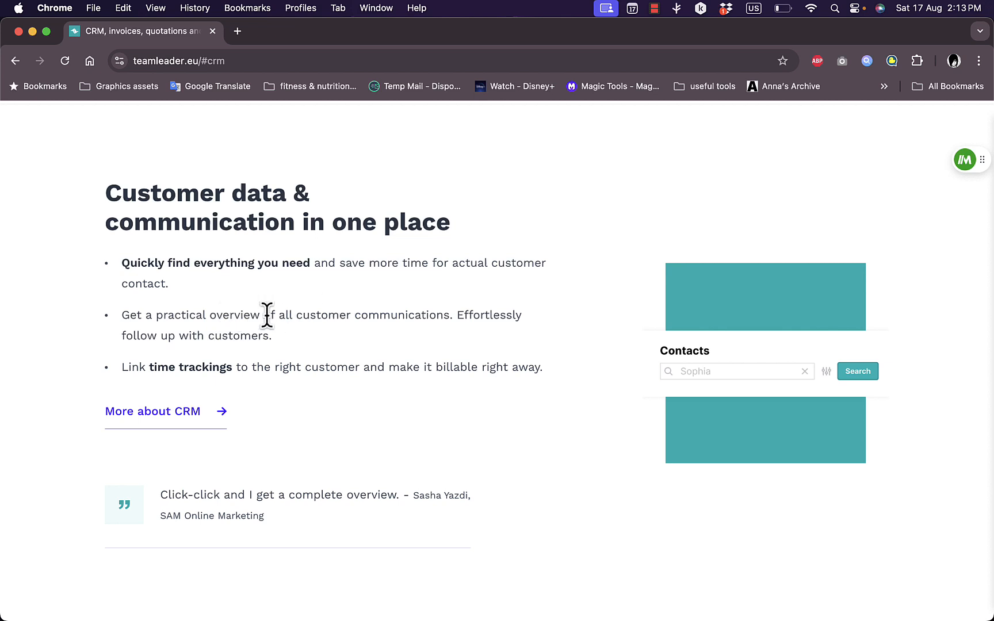
{"action": "mouse_move", "coordinate": [439, 353]}
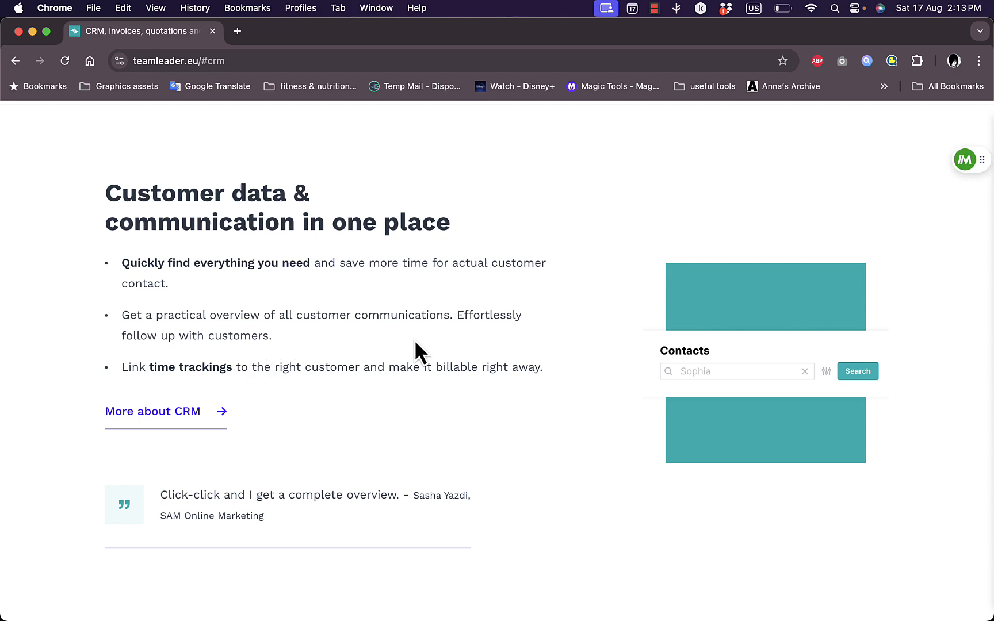
{"action": "scroll", "scroll_direction": "down", "scroll_amount": 3}
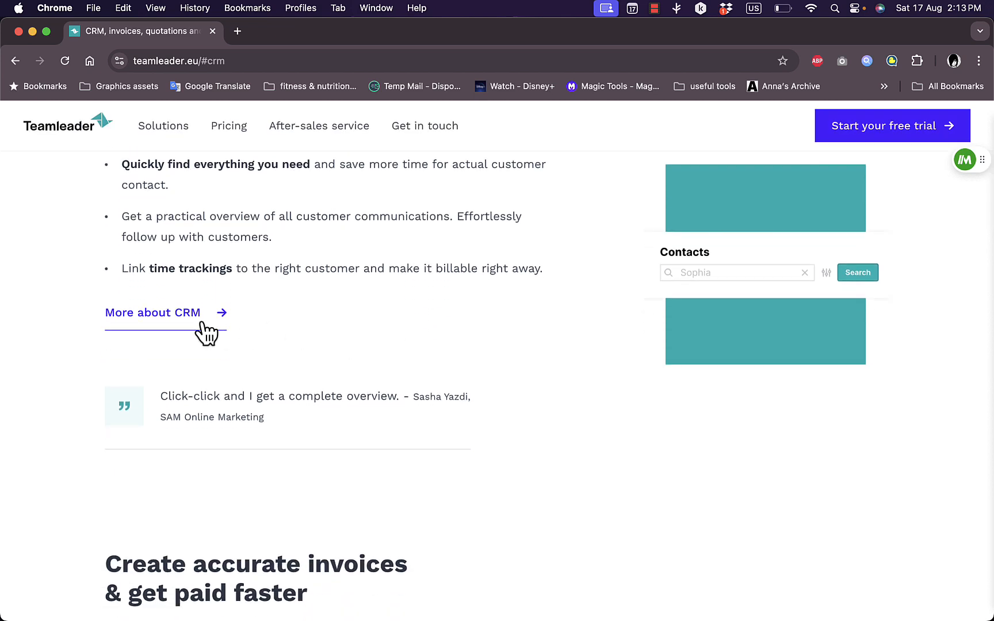
{"action": "scroll", "scroll_direction": "down", "scroll_amount": 3}
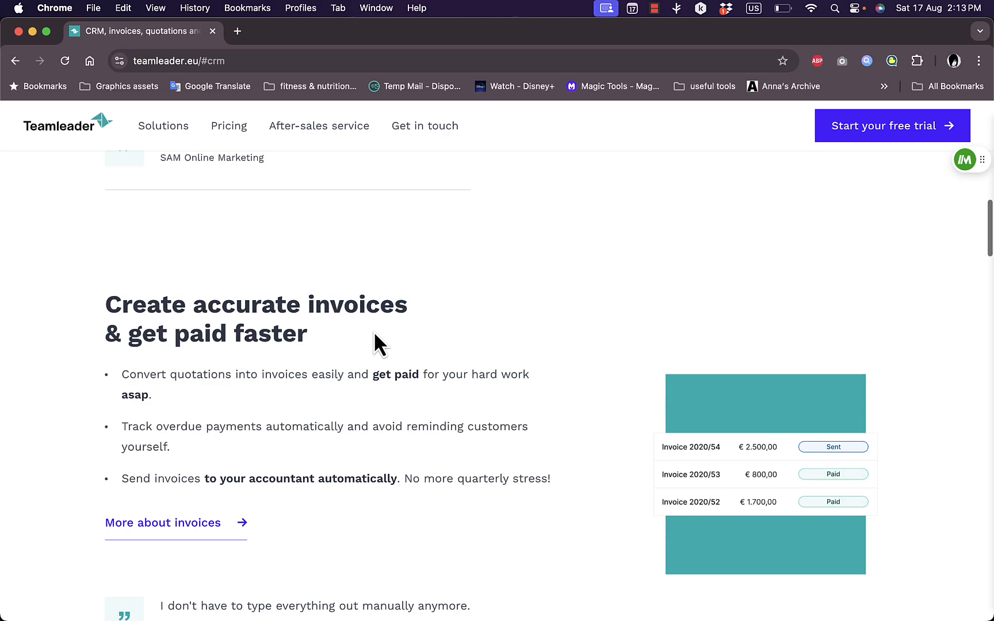
{"action": "scroll", "scroll_direction": "up", "scroll_amount": 3}
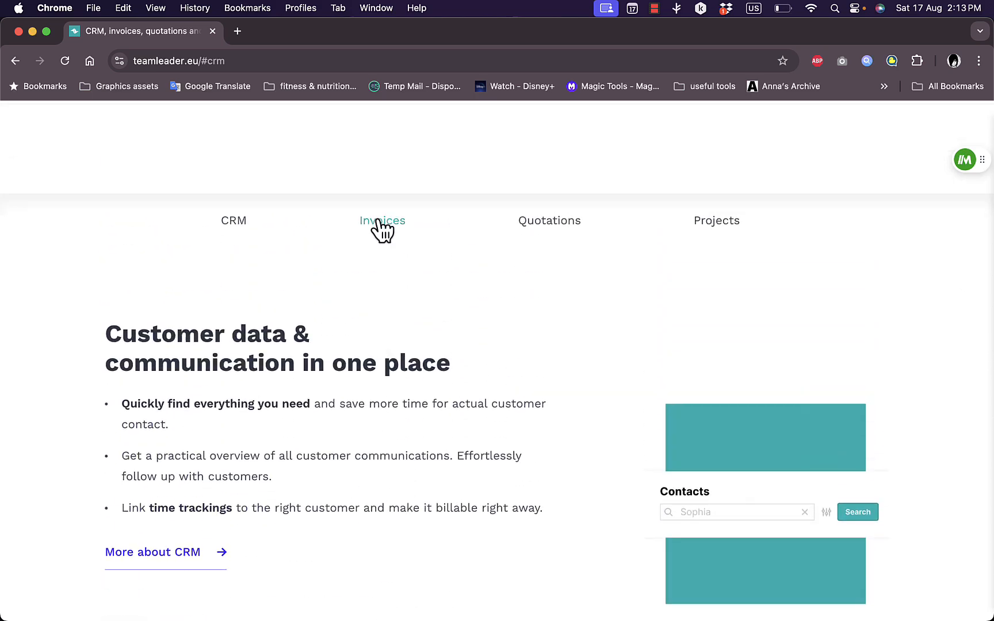
Step: Jump to the #invoices section and read about quotations, overdue payments and accountant sending
{"action": "left_click", "coordinate": [382, 221]}
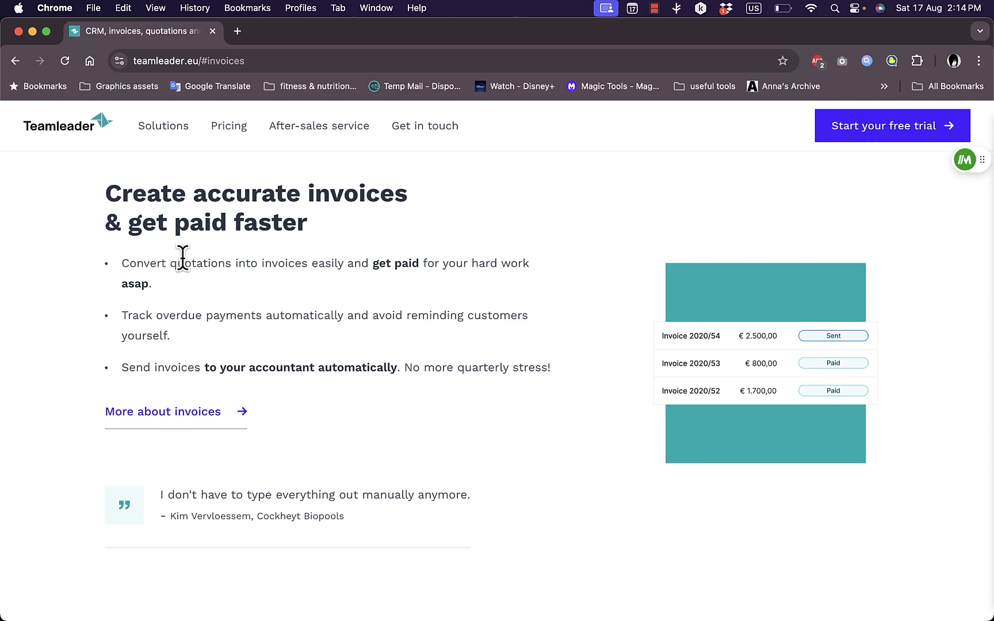
{"action": "mouse_move", "coordinate": [307, 288]}
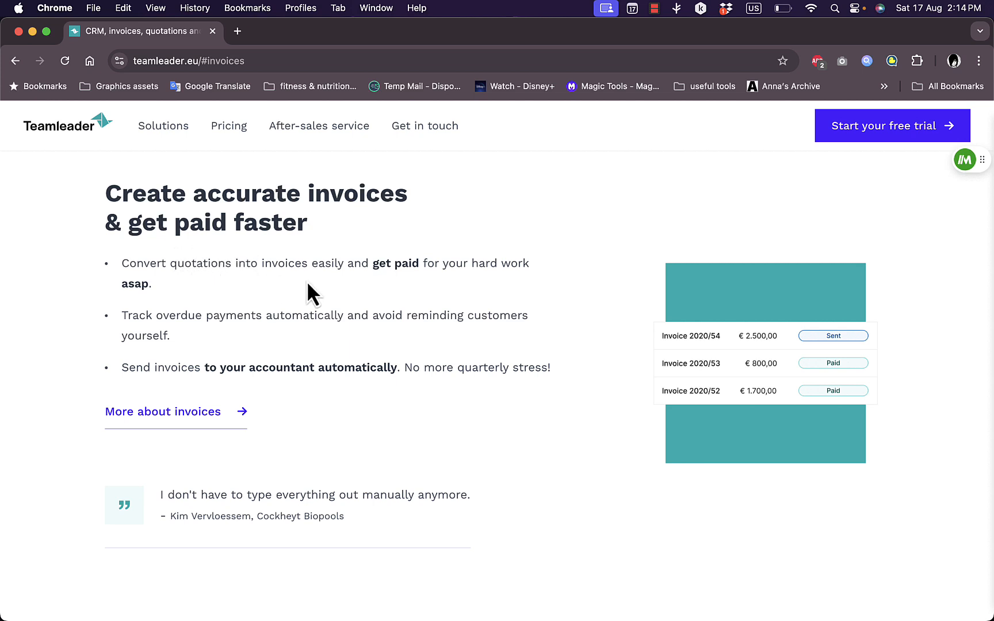
{"action": "mouse_move", "coordinate": [723, 418]}
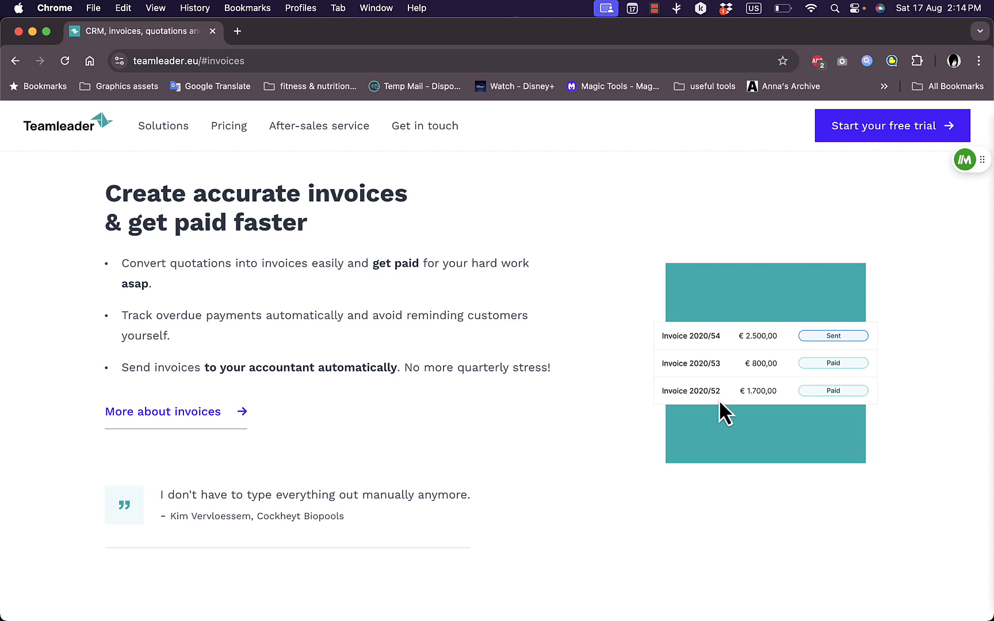
{"action": "mouse_move", "coordinate": [794, 346]}
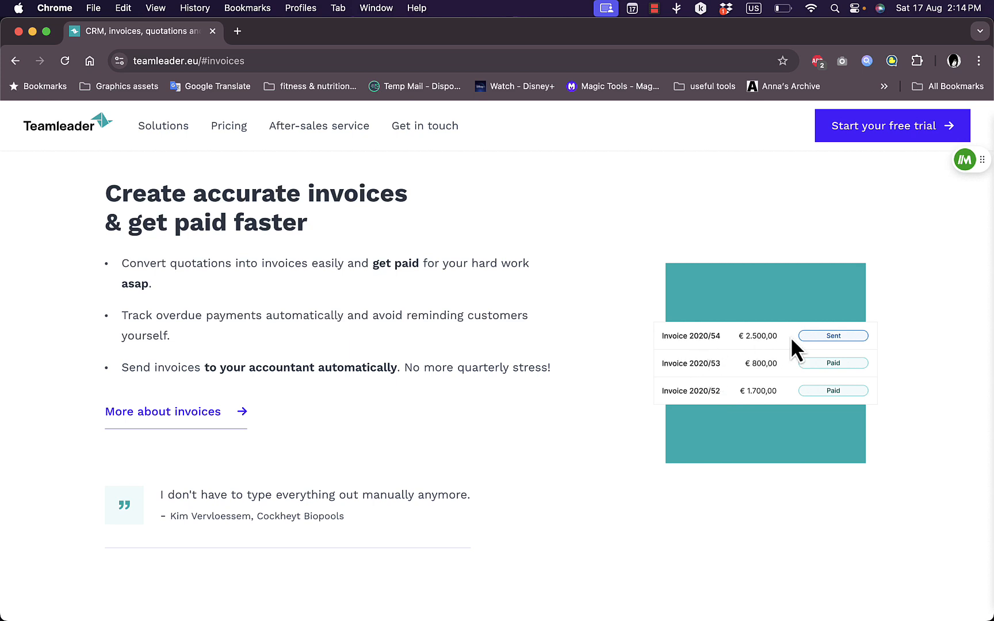
{"action": "mouse_move", "coordinate": [193, 343]}
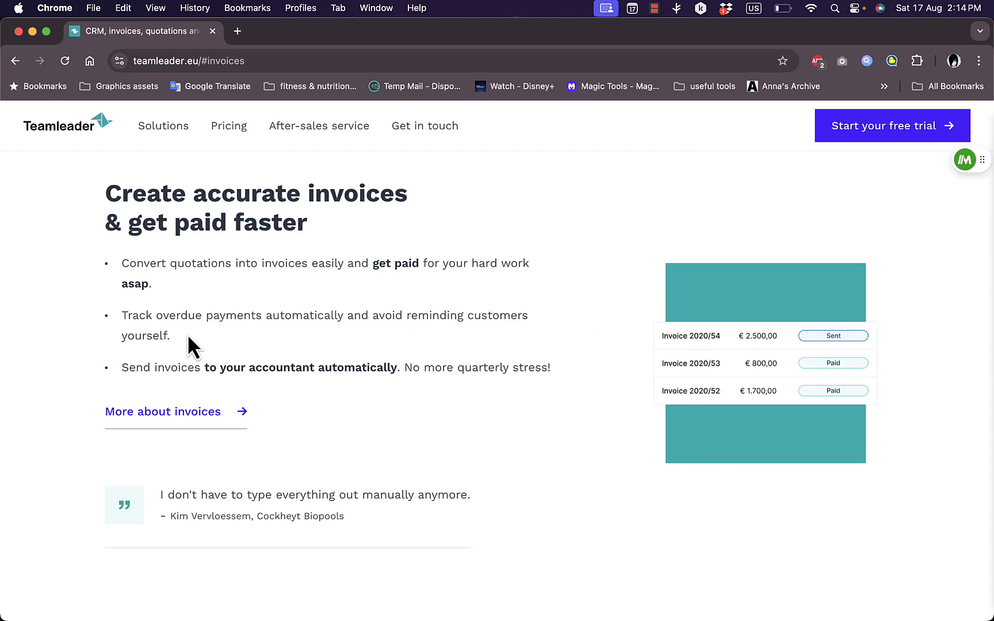
{"action": "mouse_move", "coordinate": [271, 336]}
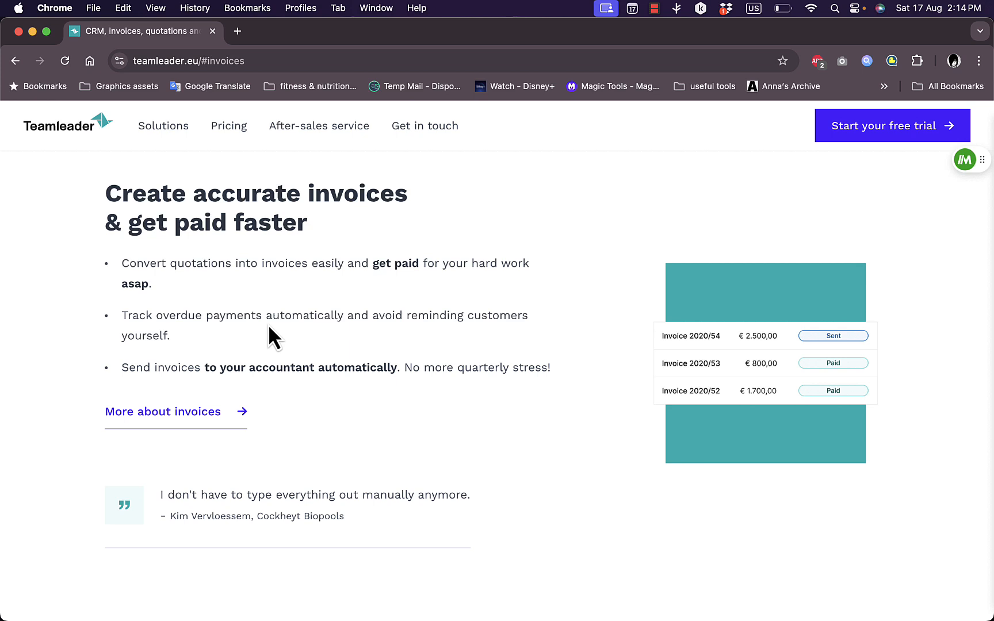
{"action": "mouse_move", "coordinate": [458, 348]}
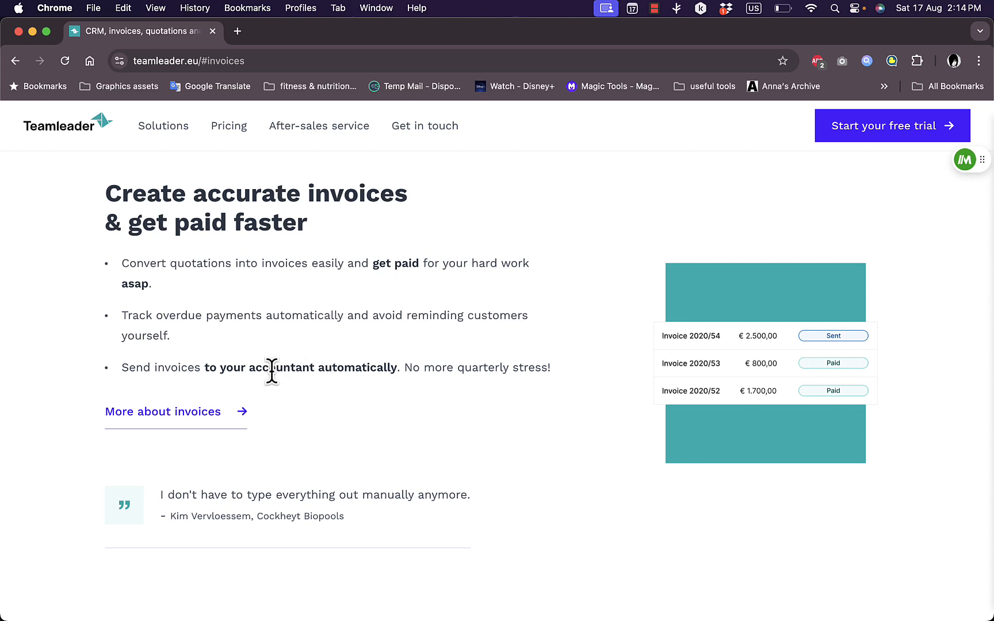
{"action": "mouse_move", "coordinate": [425, 389]}
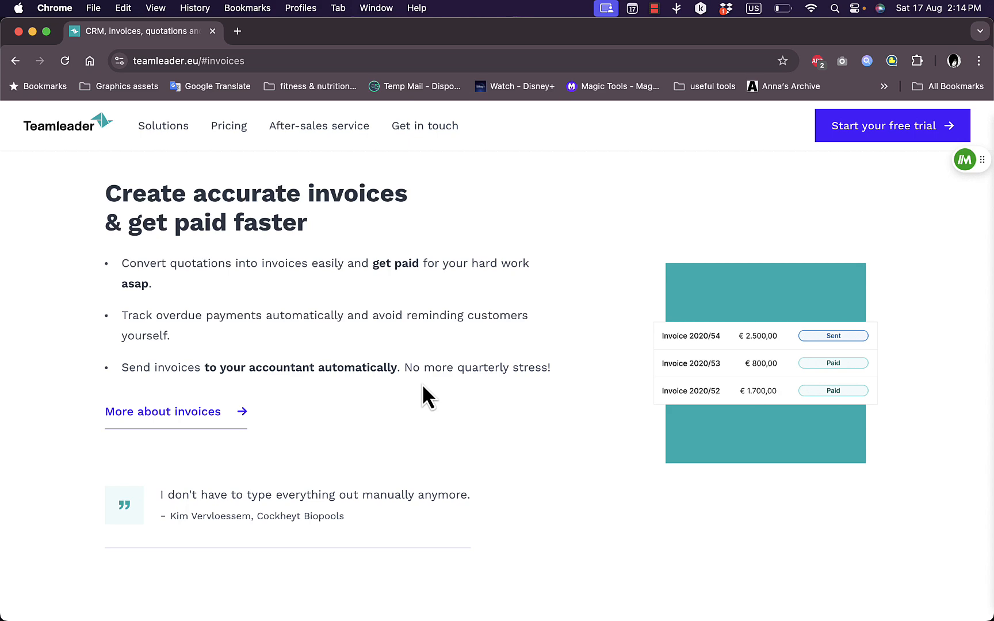
{"action": "scroll", "scroll_direction": "down", "scroll_amount": 3}
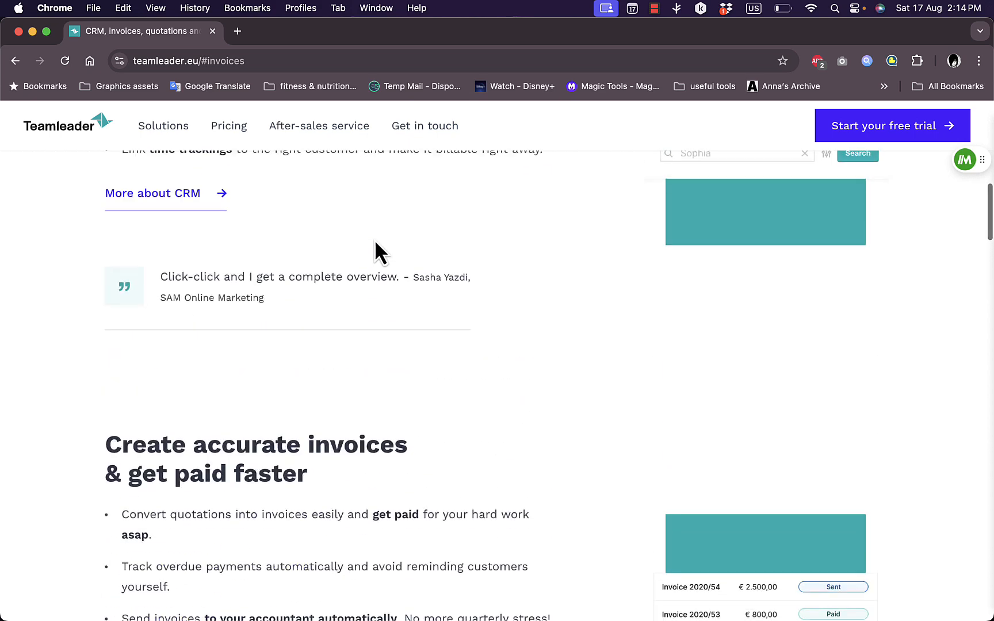
{"action": "scroll", "scroll_direction": "down", "scroll_amount": 3}
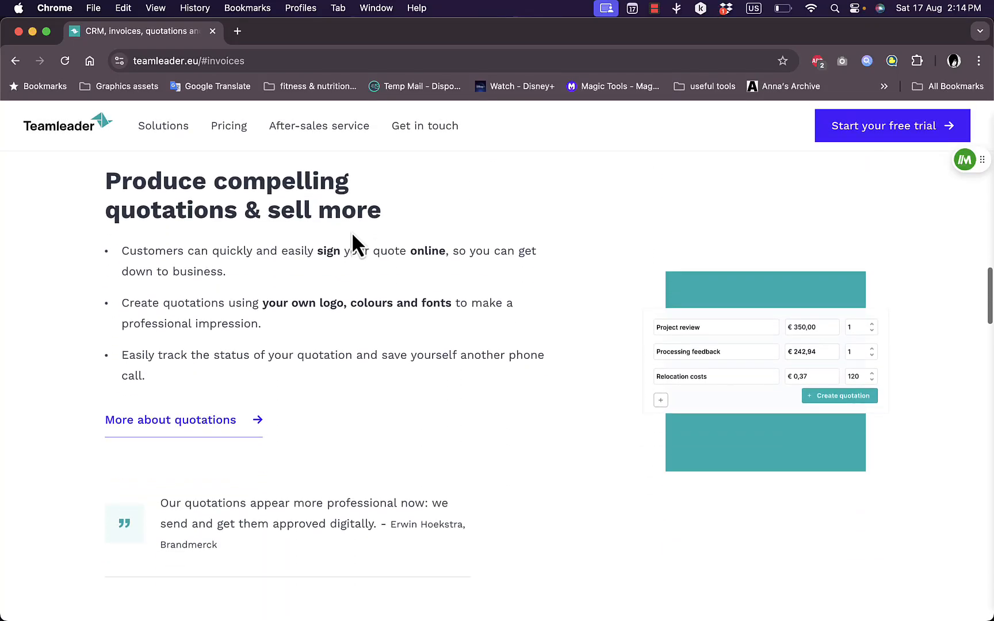
{"action": "mouse_move", "coordinate": [297, 244]}
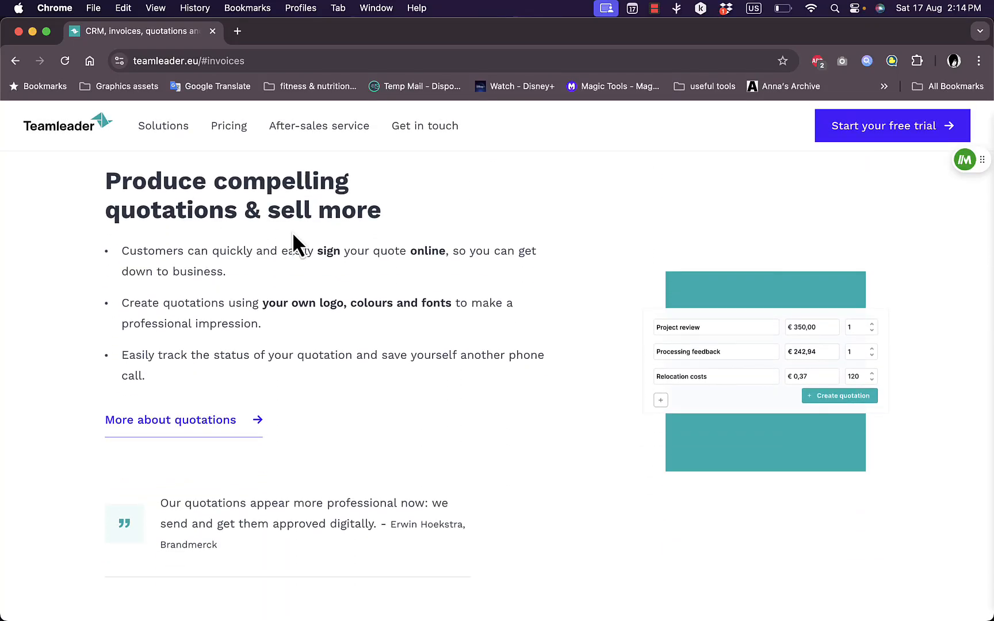
{"action": "mouse_move", "coordinate": [316, 286]}
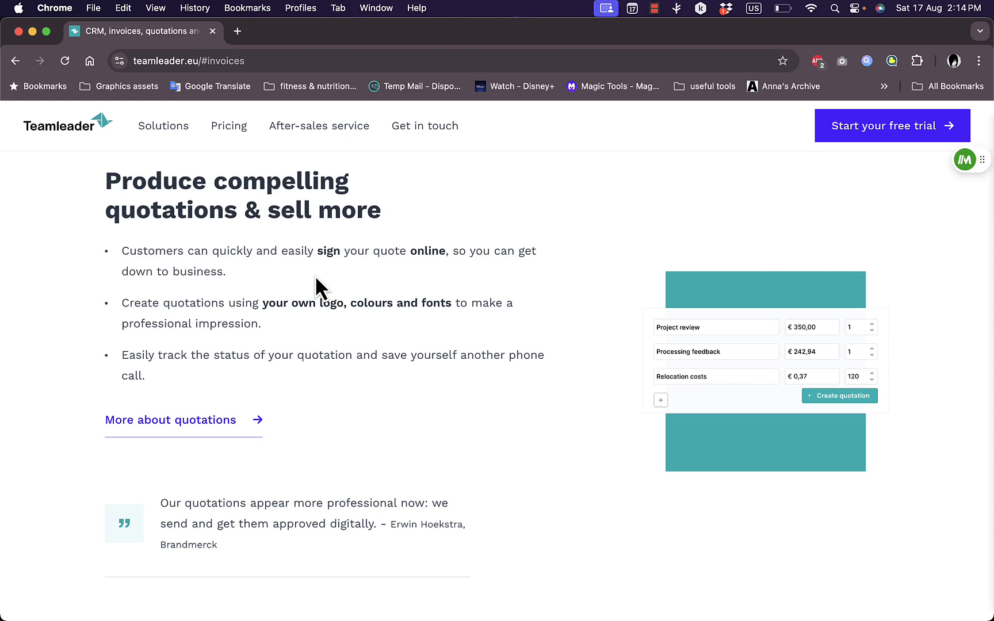
{"action": "mouse_move", "coordinate": [225, 326]}
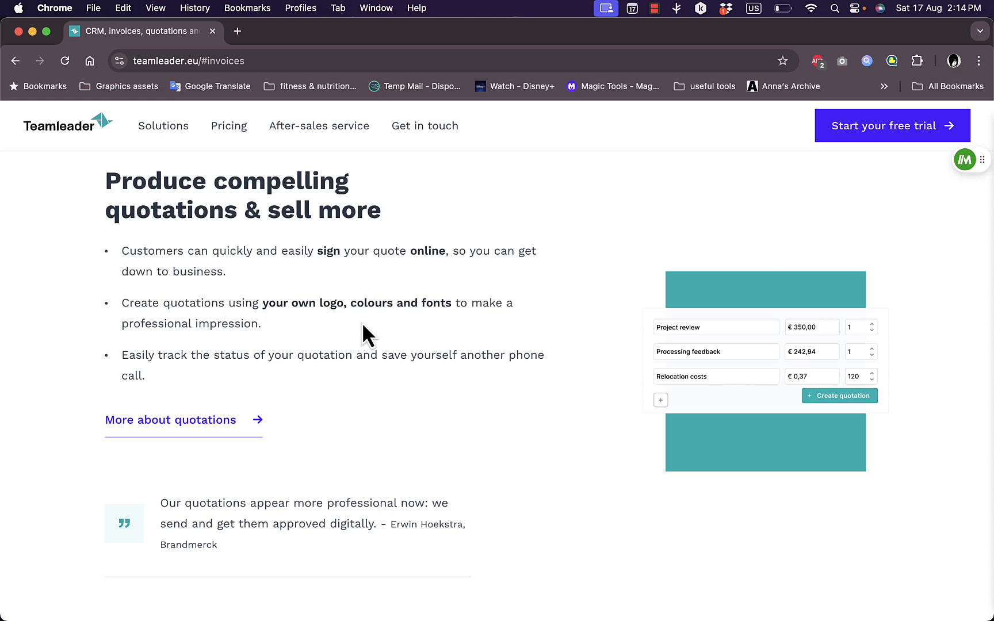
{"action": "mouse_move", "coordinate": [267, 334]}
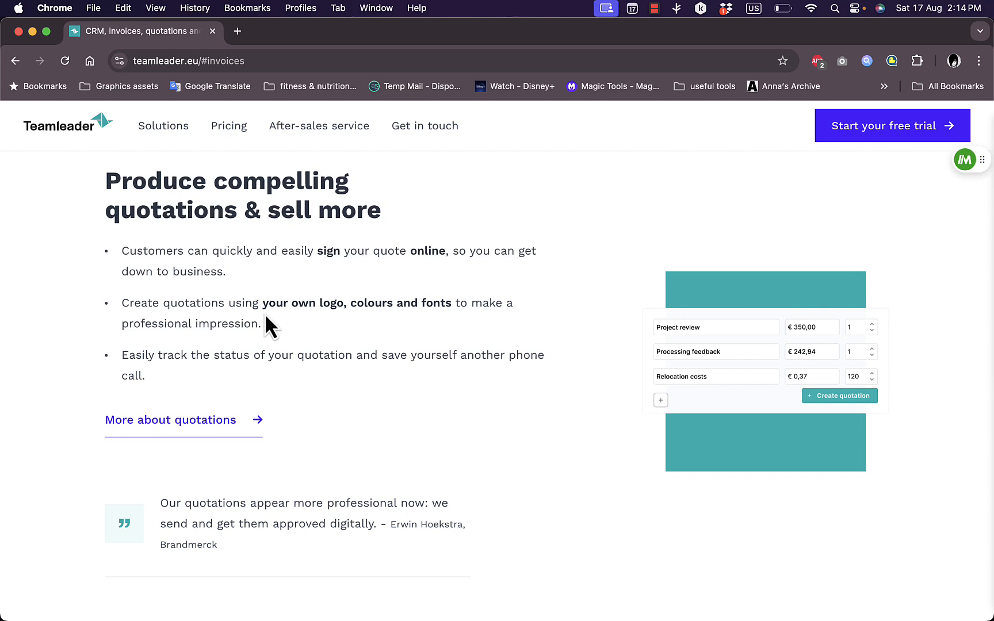
{"action": "mouse_move", "coordinate": [387, 337]}
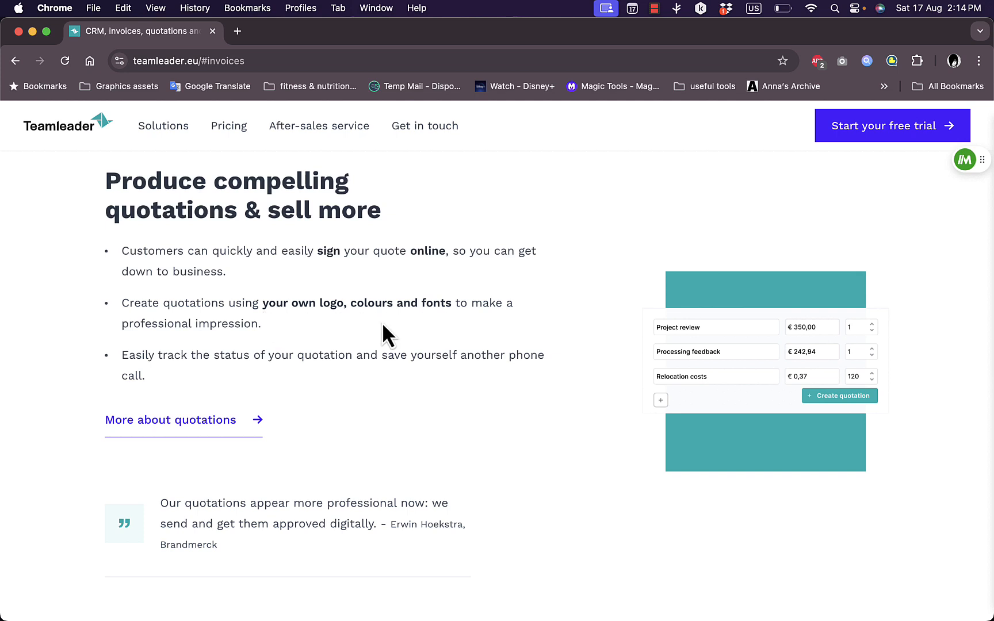
{"action": "mouse_move", "coordinate": [324, 388]}
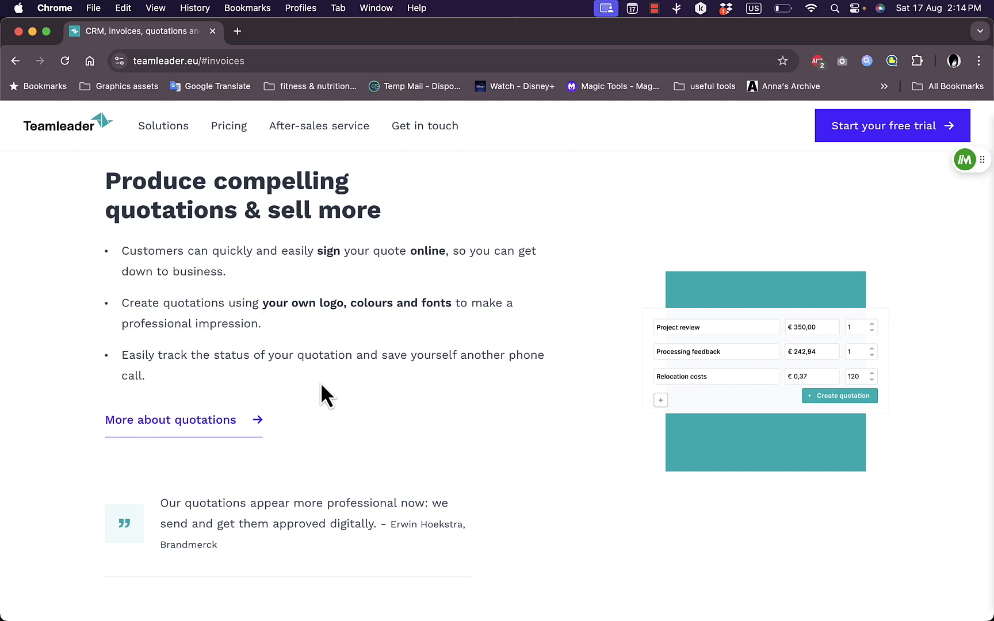
Step: Scroll through the projects section down to the '15,190 clients' block of the homepage
{"action": "scroll", "scroll_direction": "down", "scroll_amount": 3}
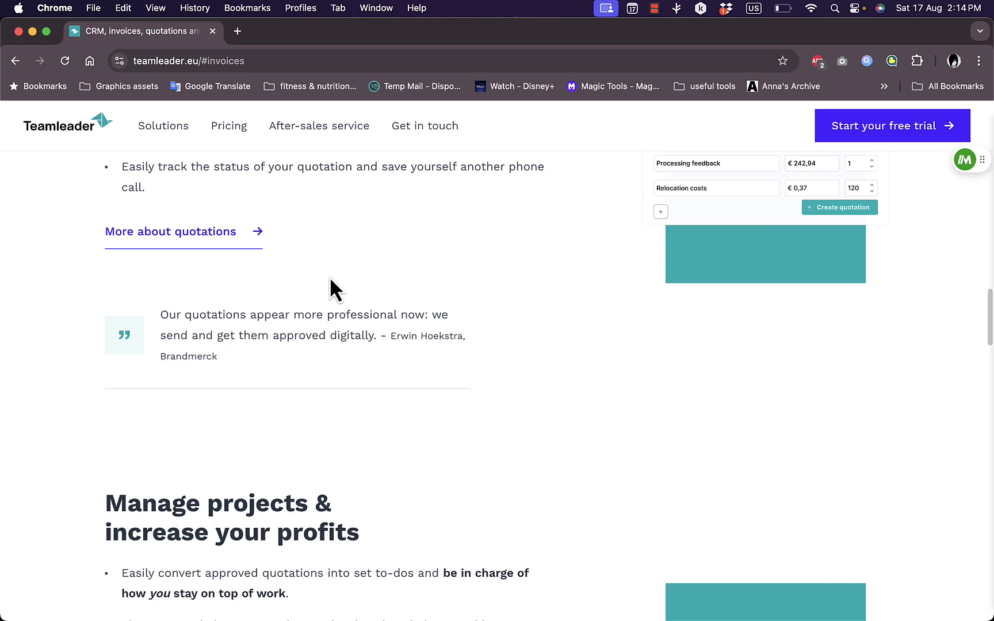
{"action": "scroll", "scroll_direction": "down", "scroll_amount": 3}
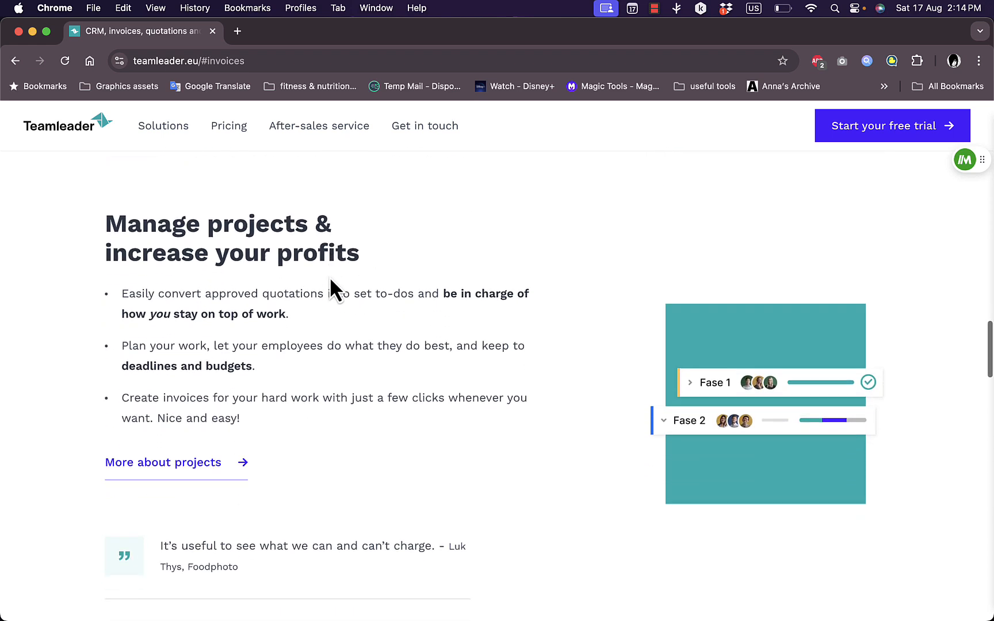
{"action": "mouse_move", "coordinate": [239, 258]}
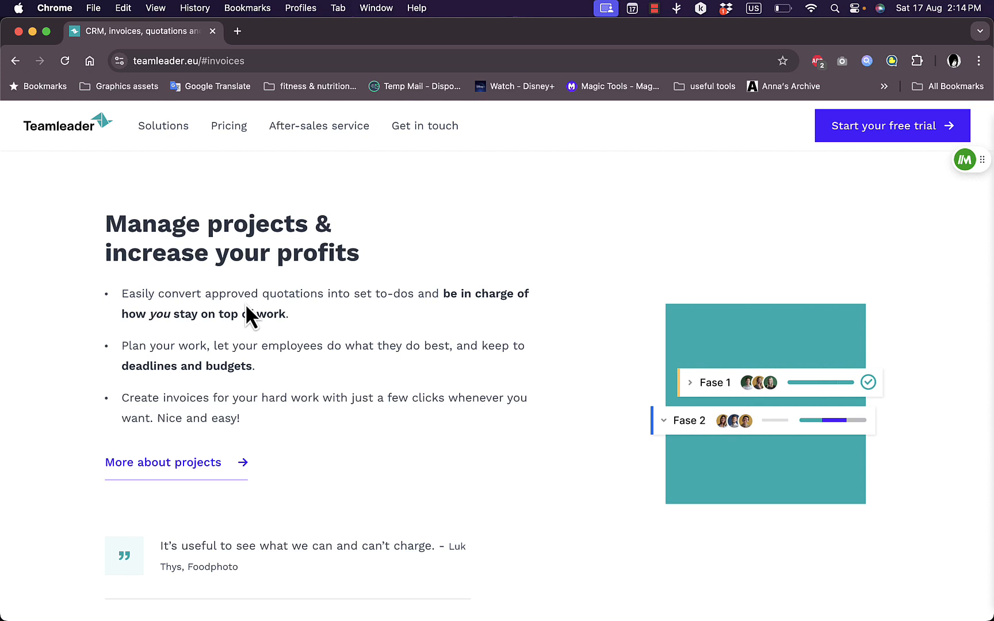
{"action": "mouse_move", "coordinate": [383, 333]}
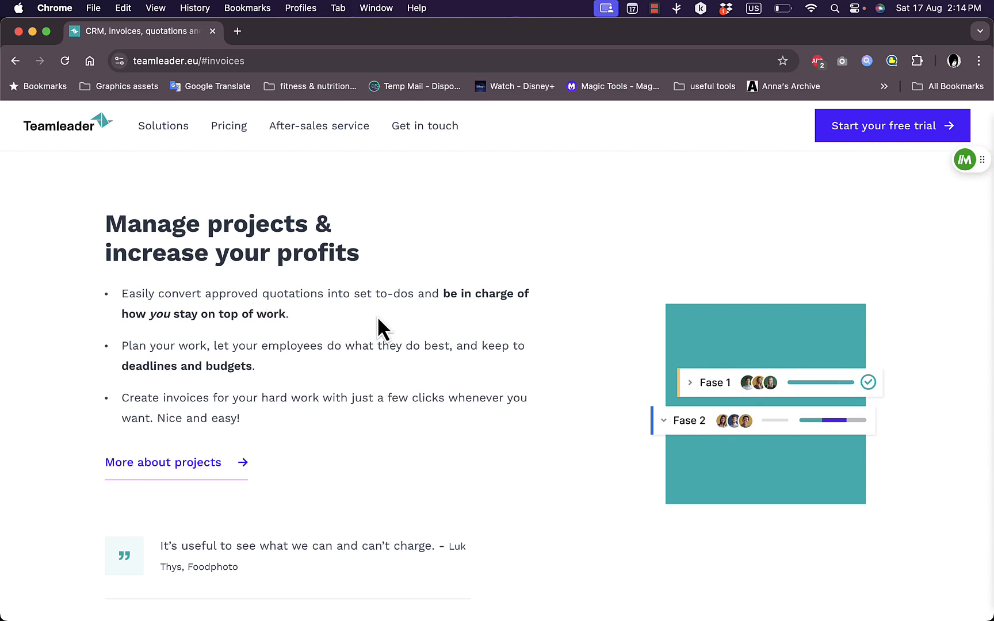
{"action": "mouse_move", "coordinate": [327, 366]}
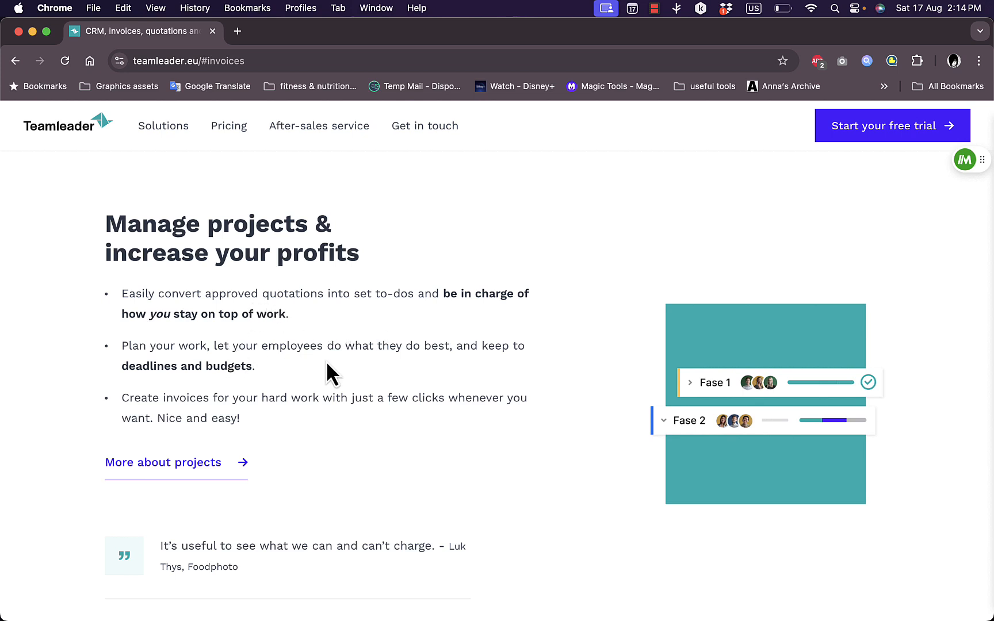
{"action": "scroll", "scroll_direction": "down", "scroll_amount": 3}
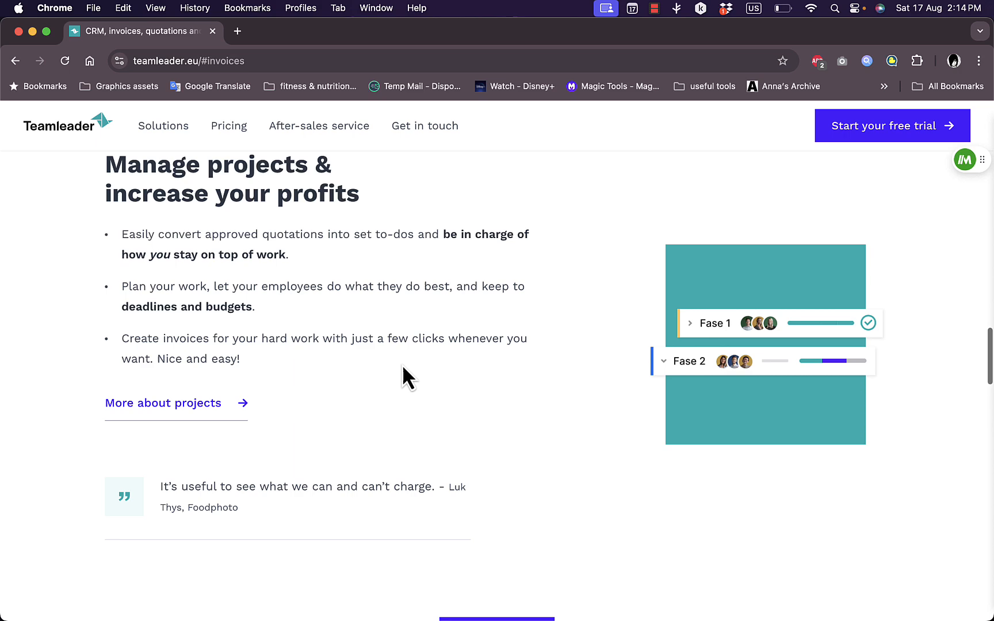
{"action": "mouse_move", "coordinate": [363, 362]}
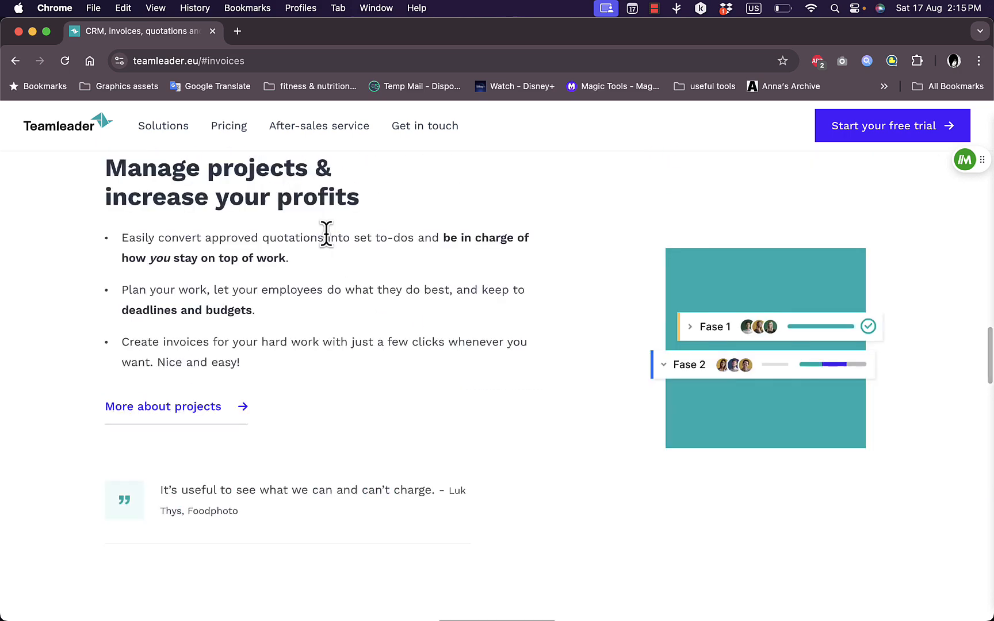
{"action": "scroll", "scroll_direction": "down", "scroll_amount": 3}
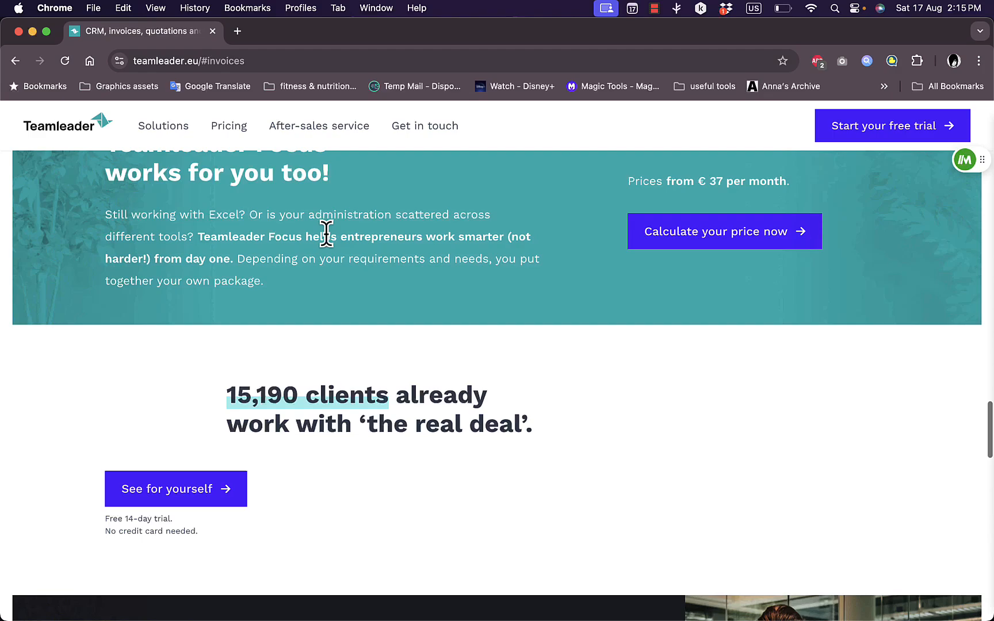
{"action": "scroll", "scroll_direction": "down", "scroll_amount": 3}
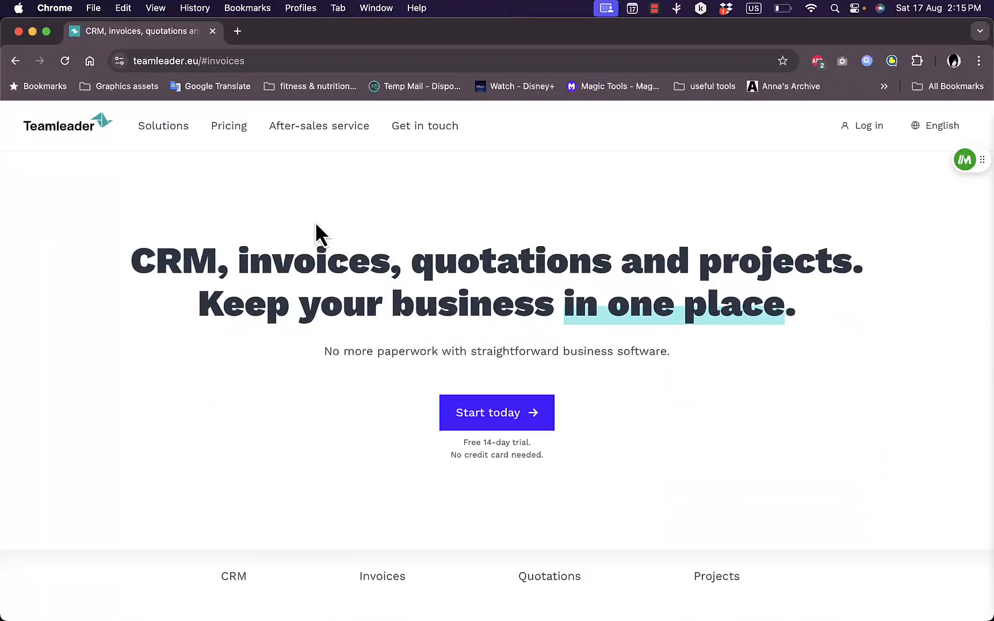
Step: Go to the Pricing page and switch the plans' Invoicing toggle from yearly to Per quarter
{"action": "left_click", "coordinate": [229, 126]}
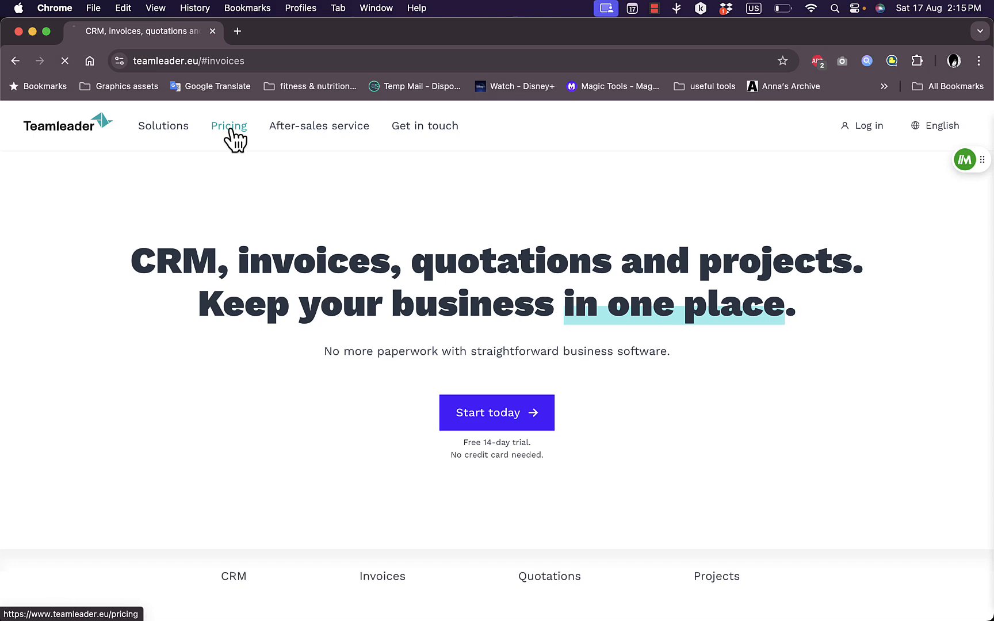
{"action": "left_click", "coordinate": [229, 126]}
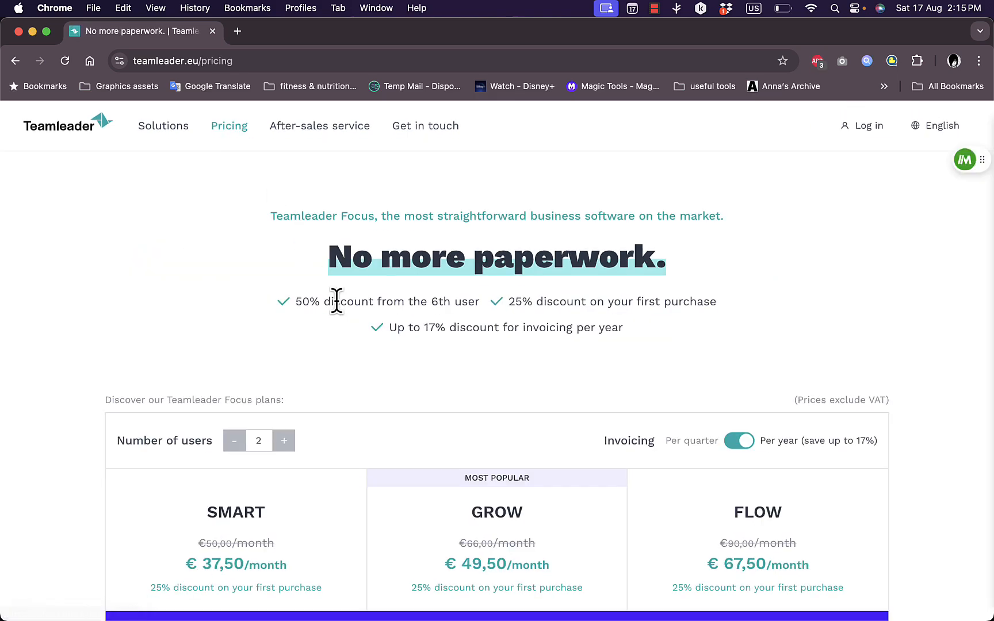
{"action": "scroll", "scroll_direction": "down", "scroll_amount": 3}
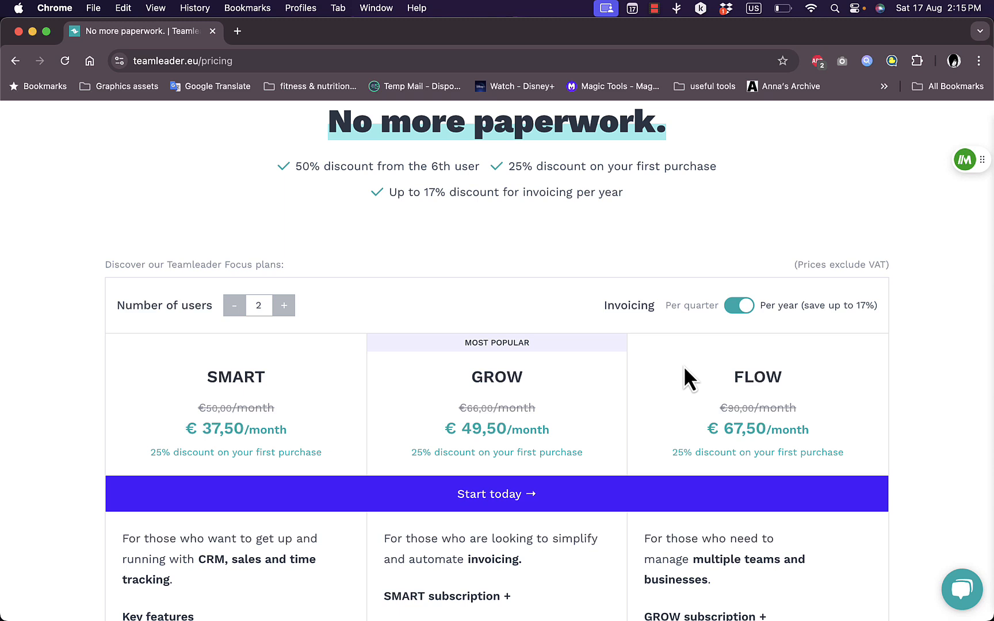
{"action": "mouse_move", "coordinate": [660, 327]}
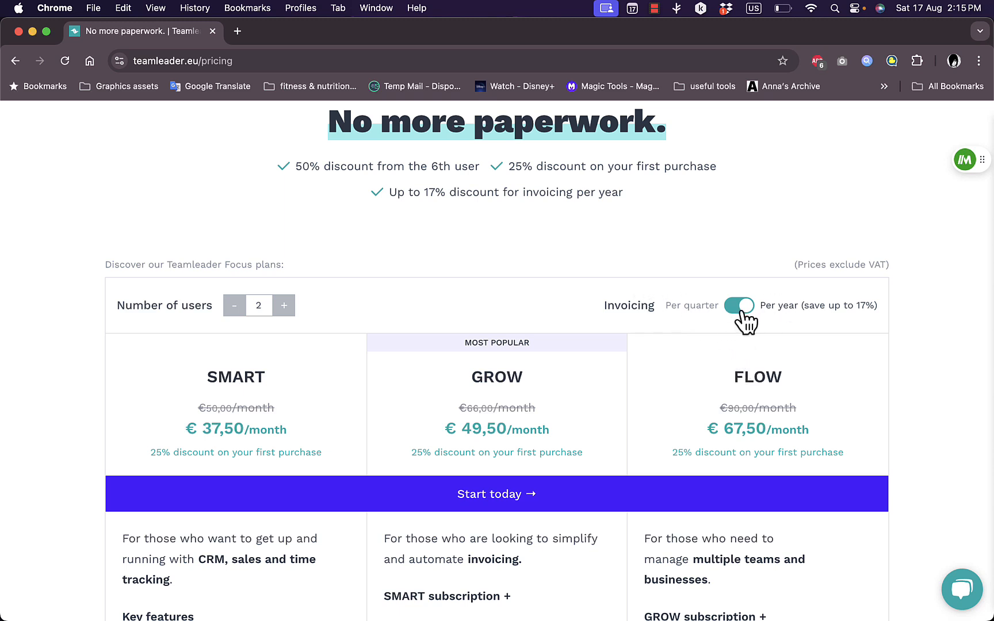
{"action": "left_click", "coordinate": [740, 306]}
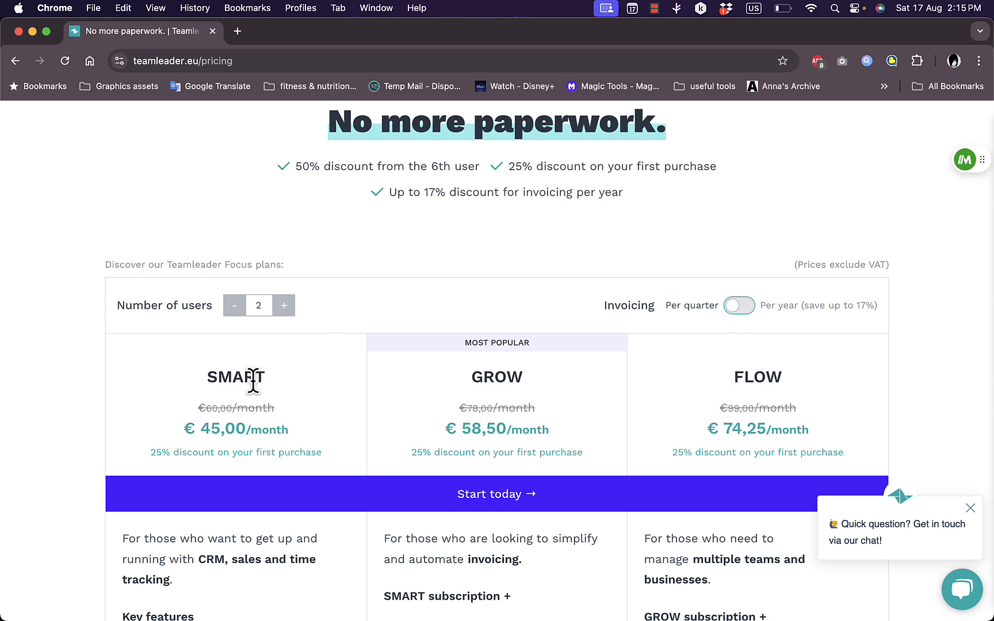
{"action": "mouse_move", "coordinate": [216, 429]}
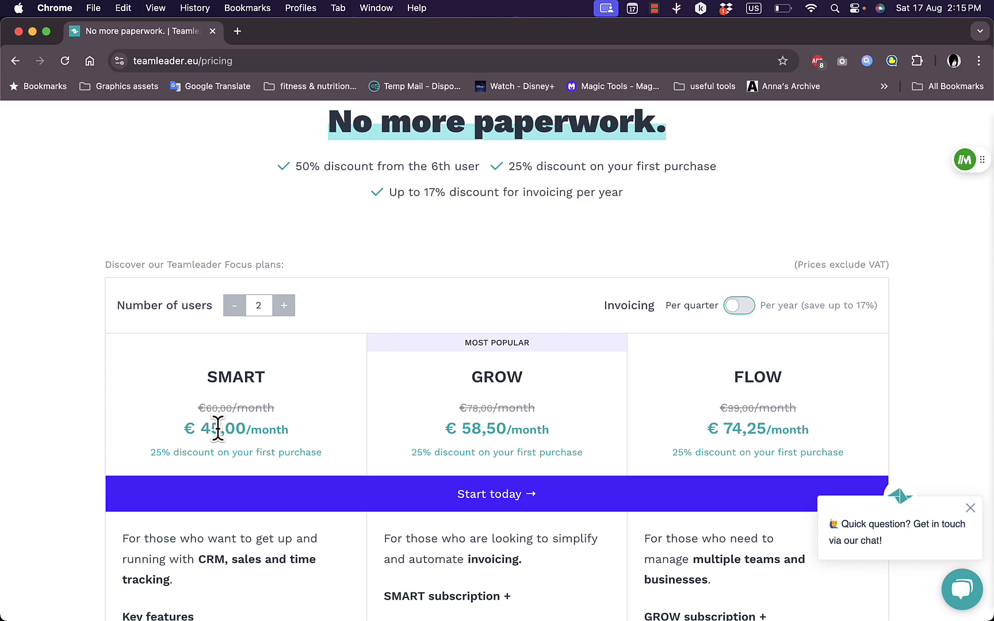
{"action": "mouse_move", "coordinate": [514, 402]}
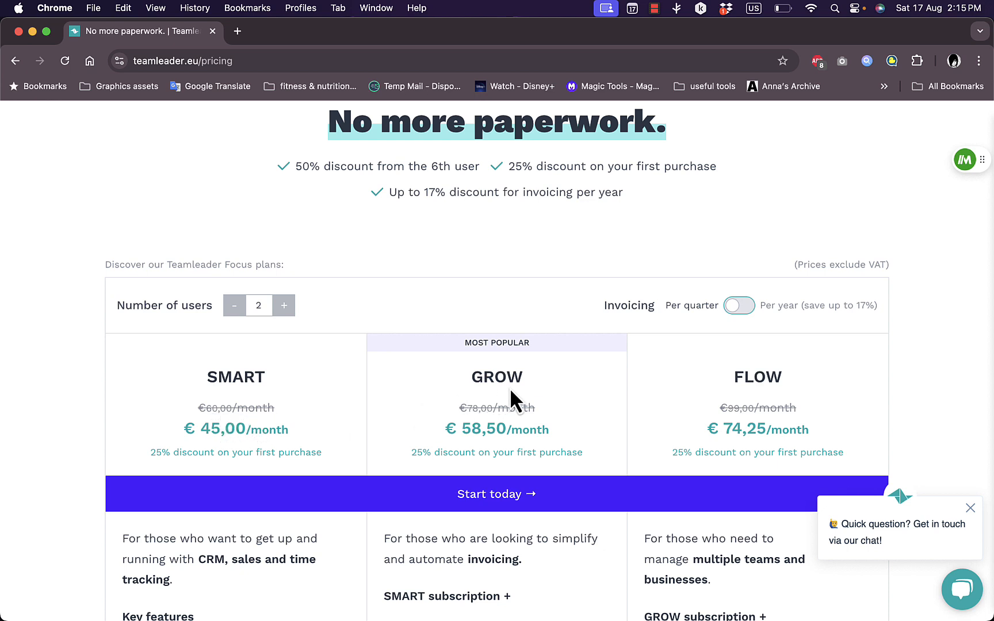
{"action": "mouse_move", "coordinate": [503, 429]}
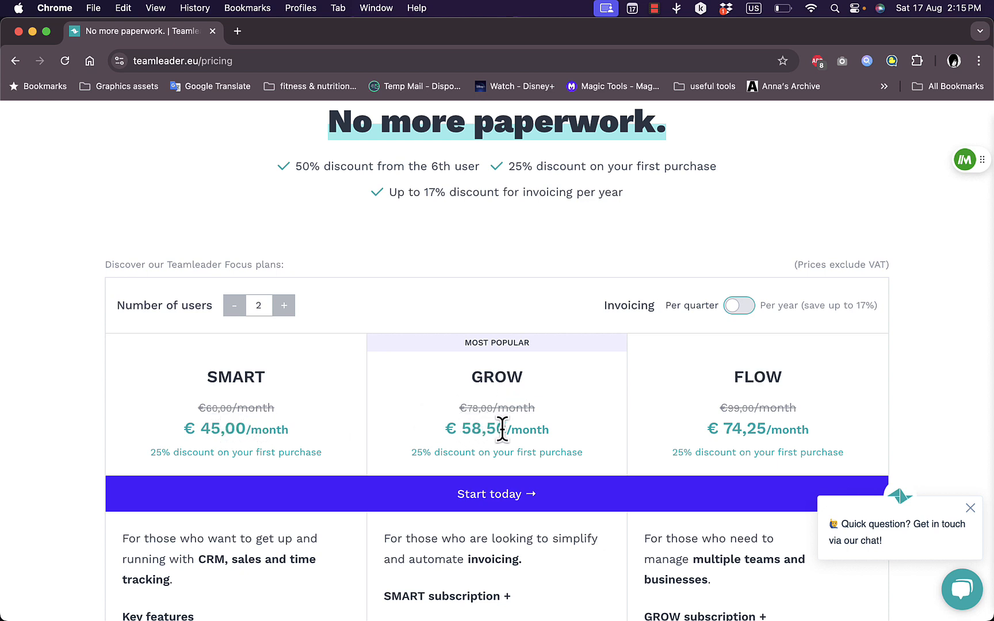
{"action": "mouse_move", "coordinate": [748, 409]}
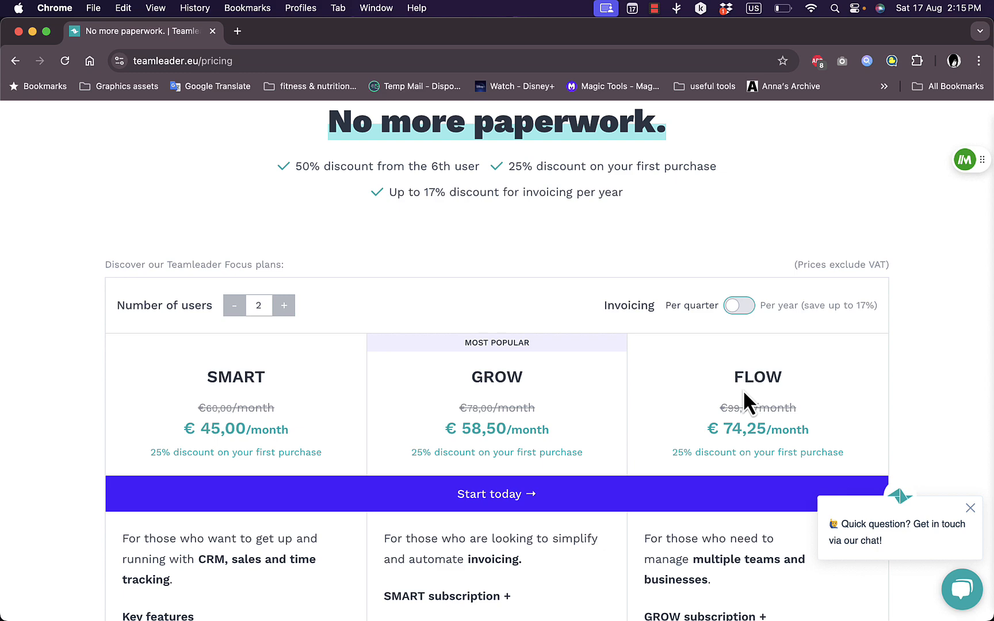
{"action": "mouse_move", "coordinate": [438, 448]}
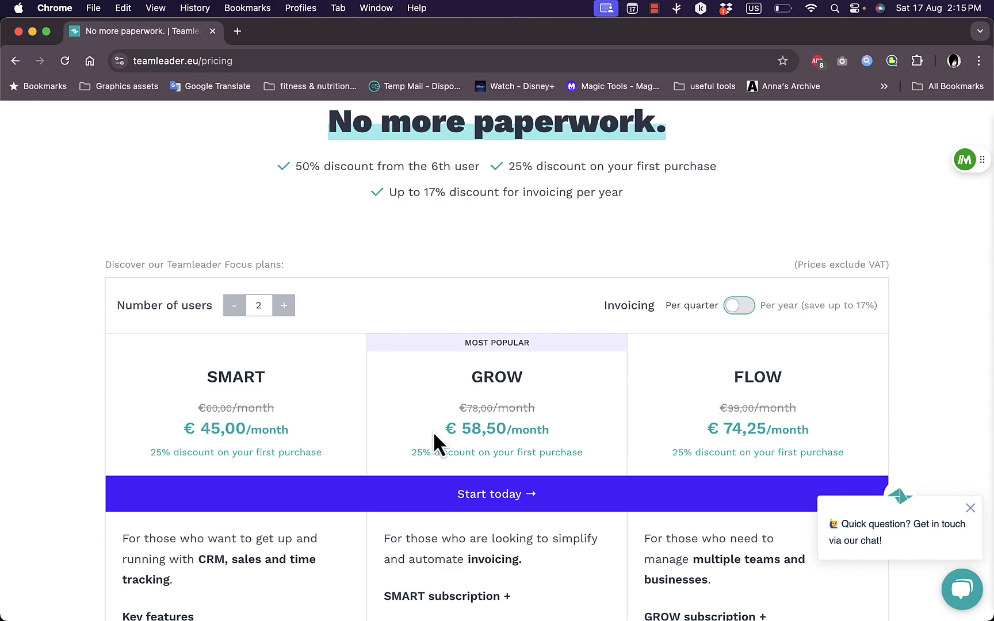
Step: Raise Number of users to 4 so the plans show €90, €117 and €148.50 per month
{"action": "scroll", "scroll_direction": "down", "scroll_amount": 3}
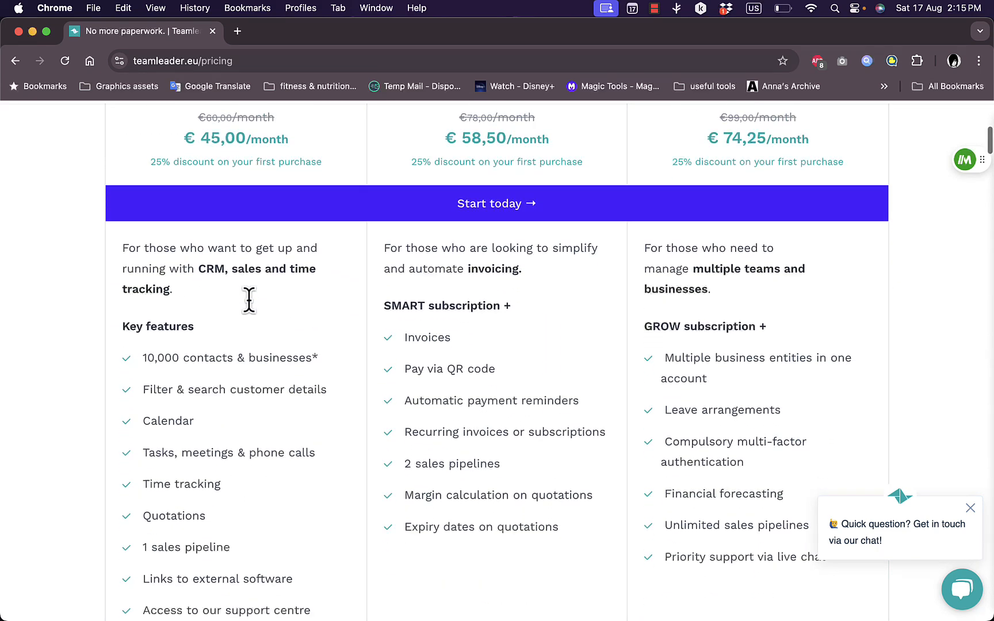
{"action": "mouse_move", "coordinate": [325, 456]}
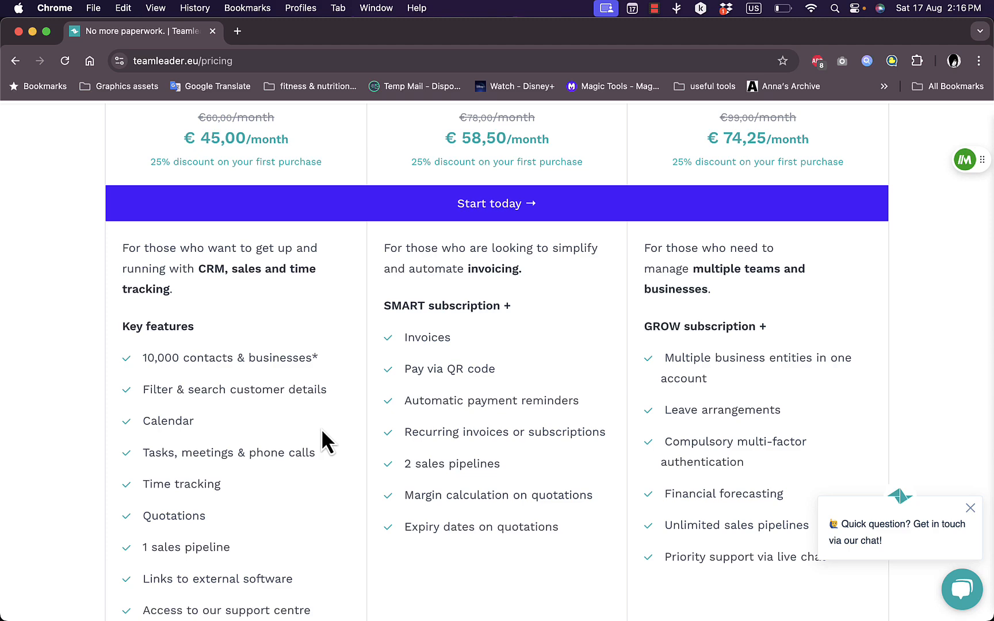
{"action": "mouse_move", "coordinate": [543, 382]}
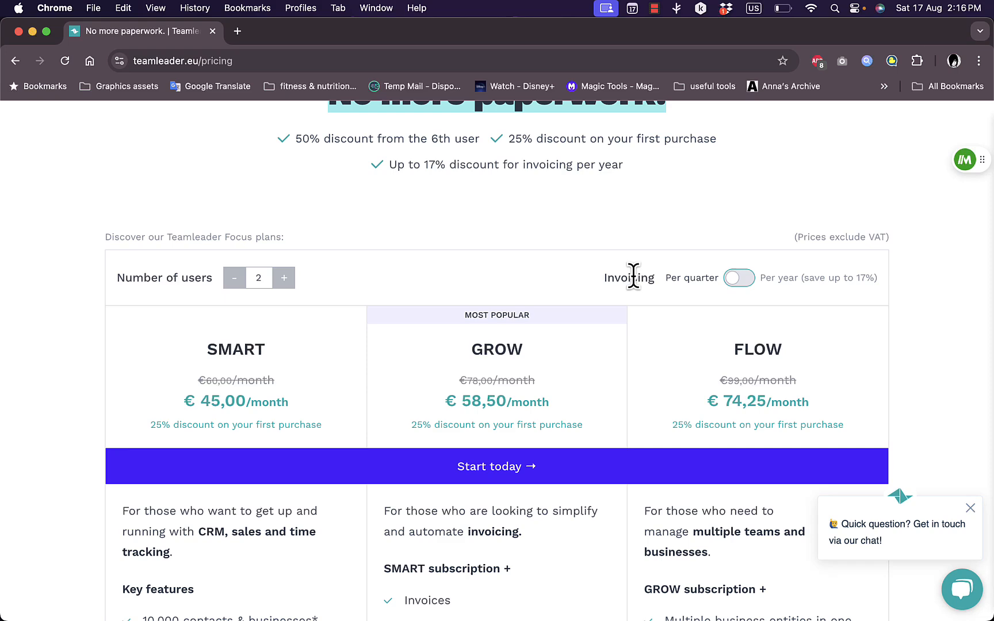
{"action": "mouse_move", "coordinate": [284, 279]}
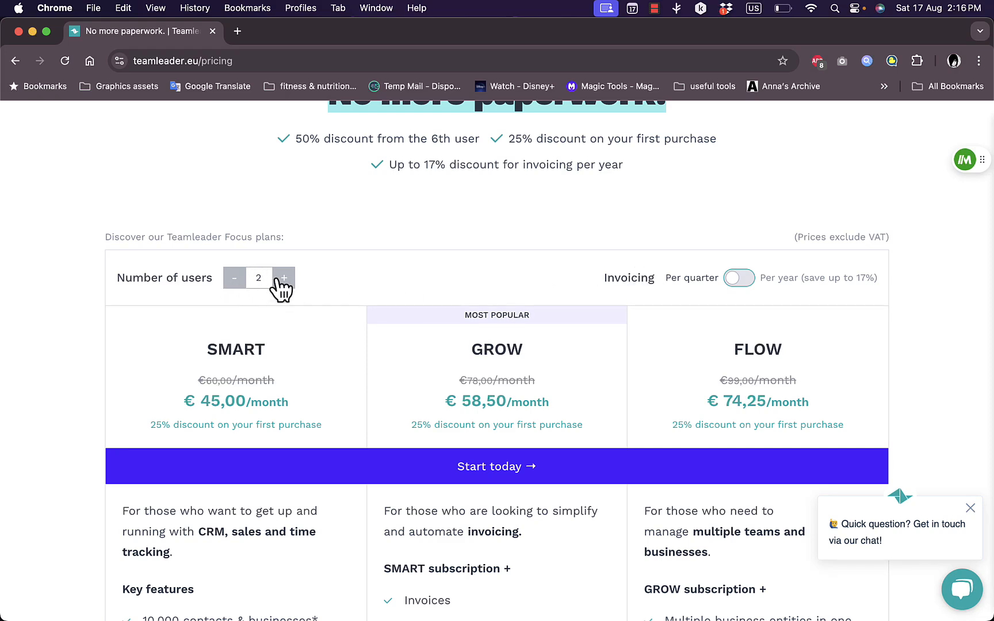
{"action": "left_click", "coordinate": [283, 278]}
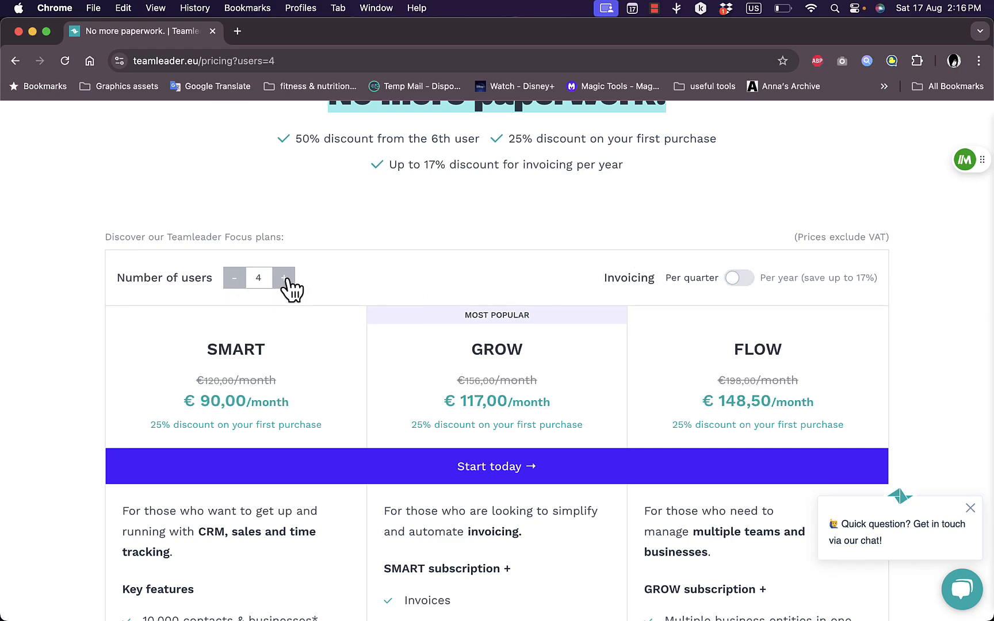
{"action": "scroll", "scroll_direction": "down", "scroll_amount": 3}
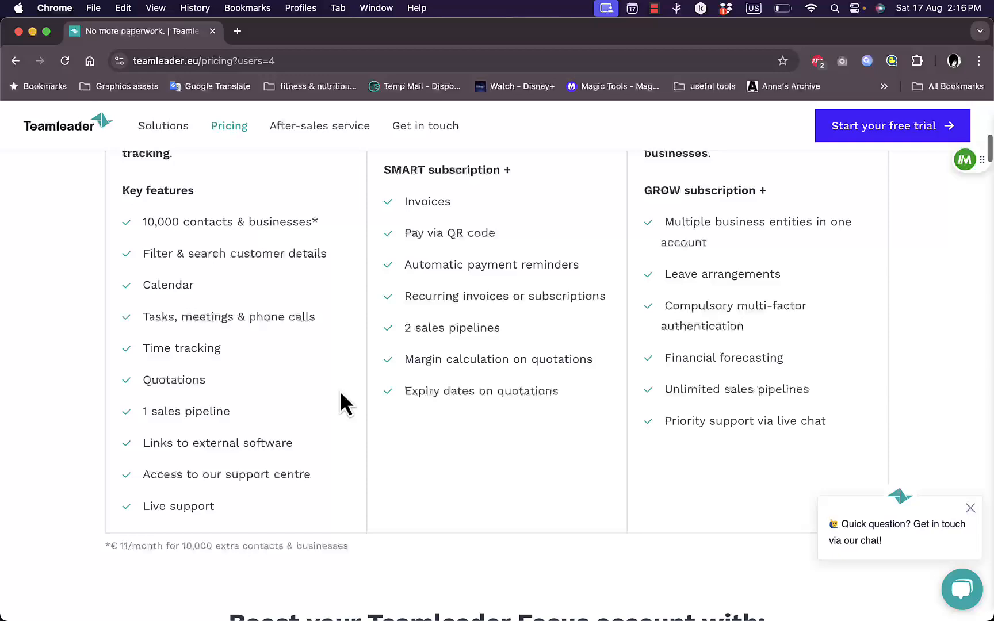
{"action": "scroll", "scroll_direction": "down", "scroll_amount": 3}
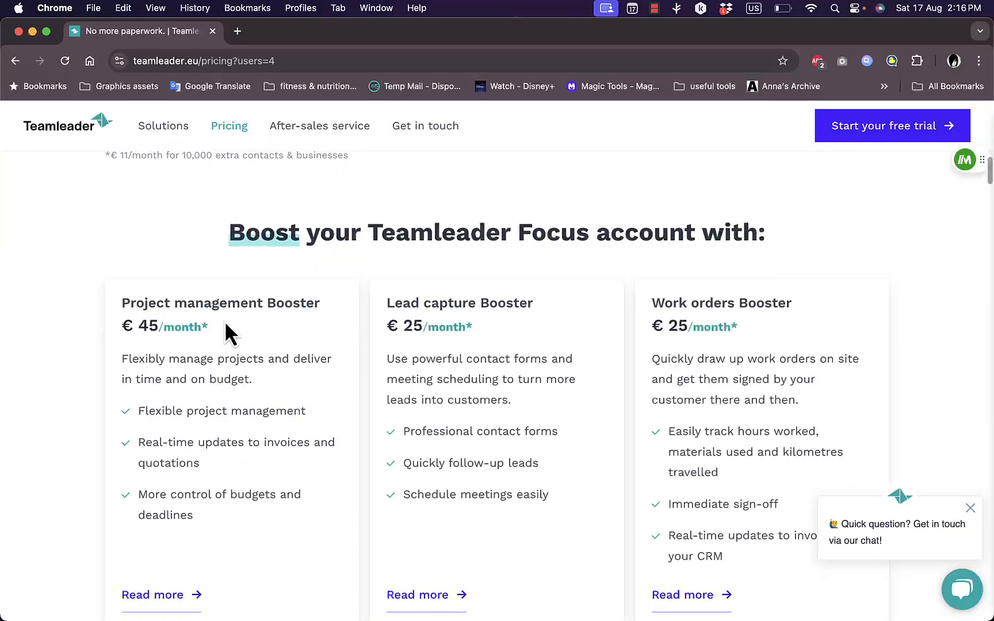
{"action": "mouse_move", "coordinate": [426, 263]}
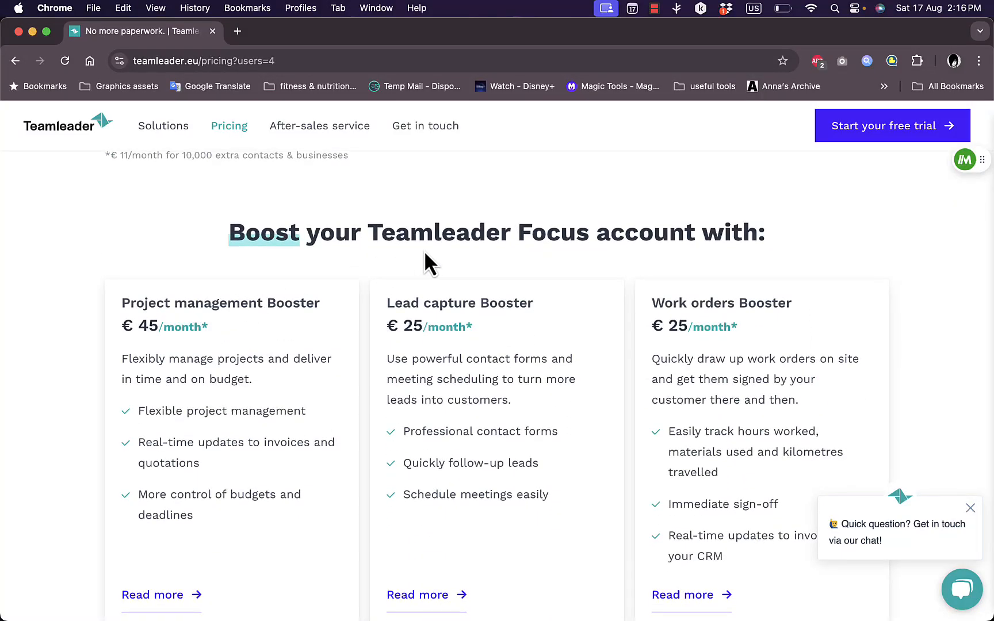
{"action": "mouse_move", "coordinate": [227, 298]}
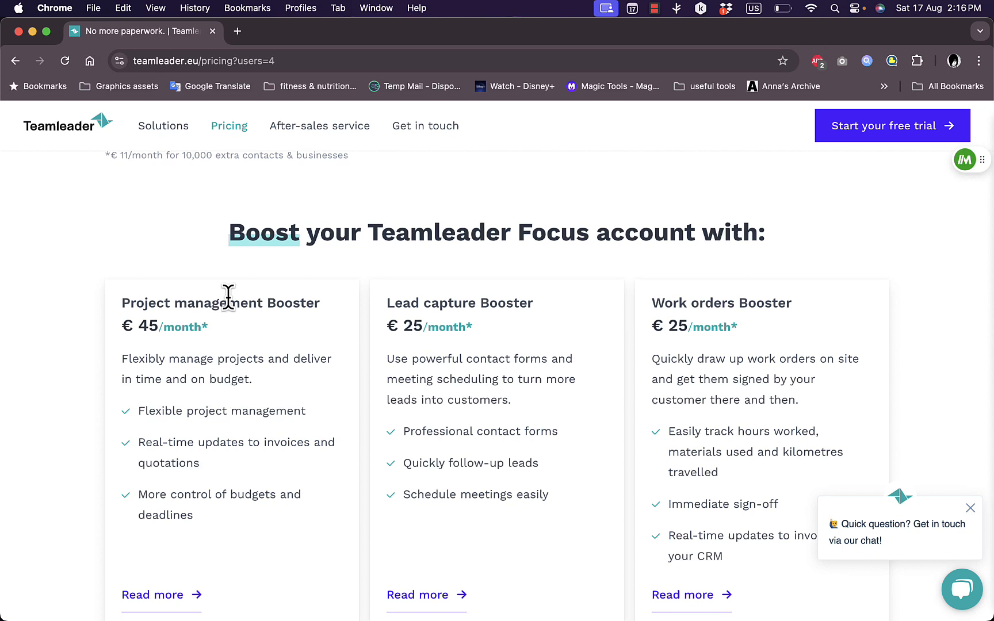
{"action": "mouse_move", "coordinate": [413, 307]}
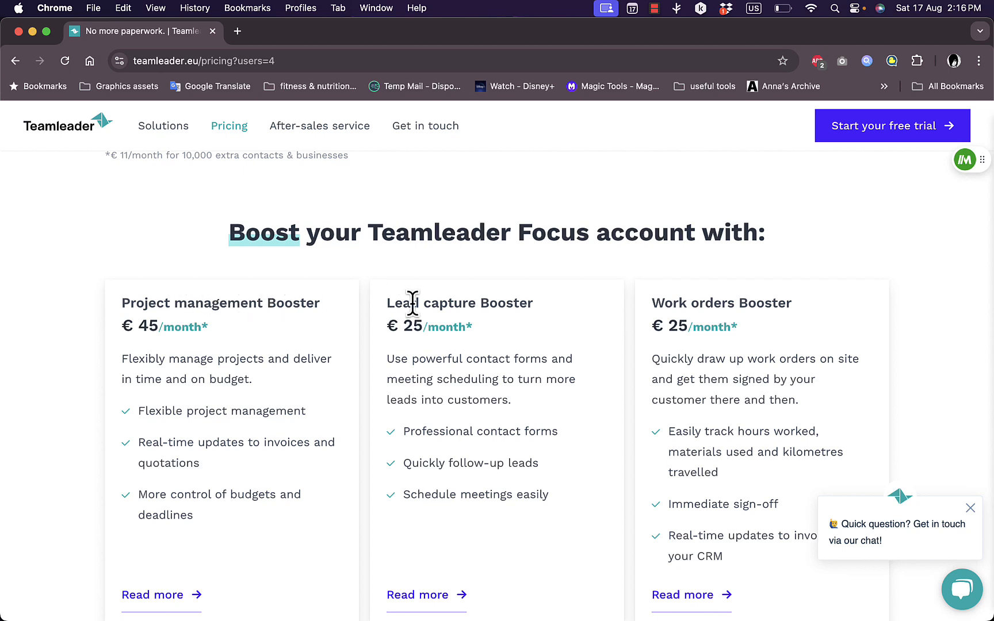
{"action": "mouse_move", "coordinate": [756, 302]}
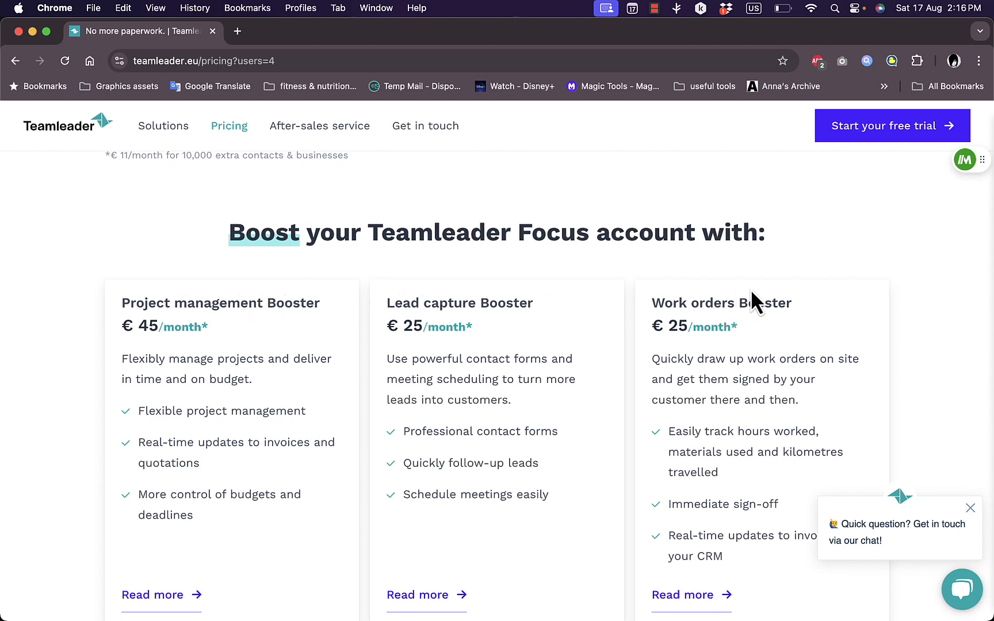
{"action": "mouse_move", "coordinate": [548, 354]}
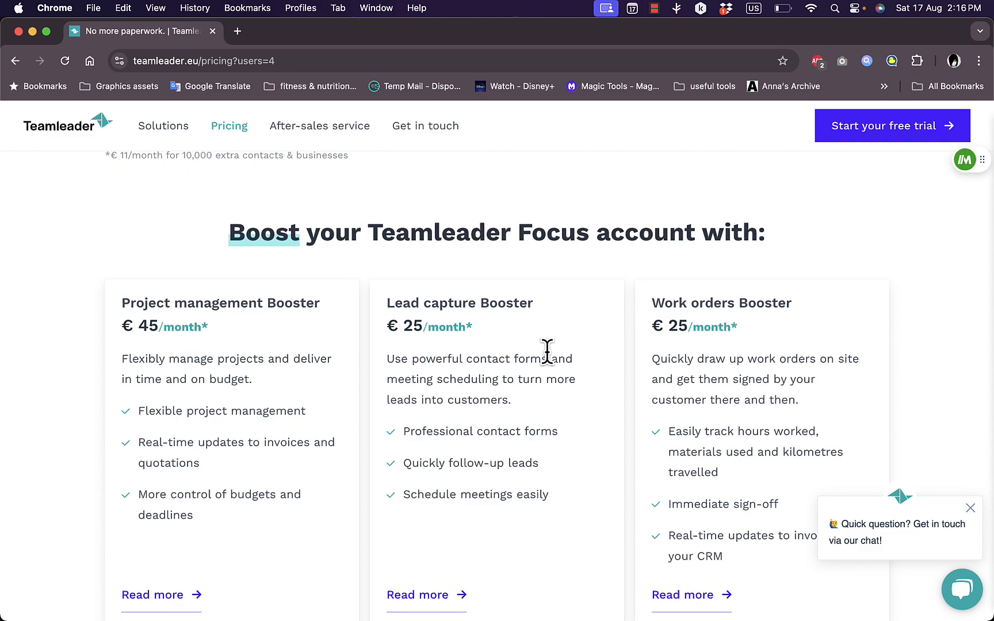
{"action": "scroll", "scroll_direction": "down", "scroll_amount": 3}
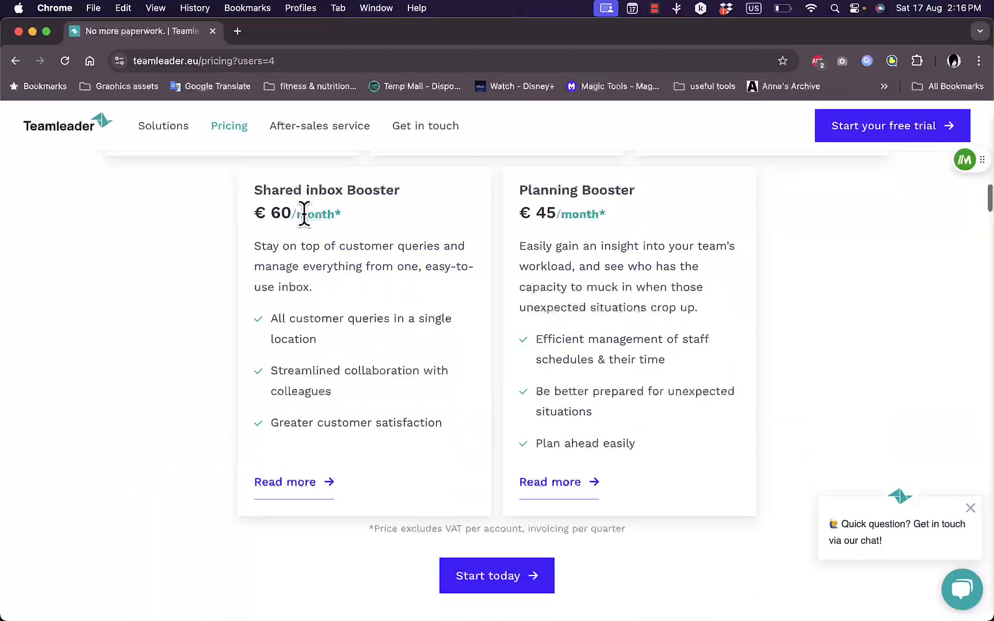
{"action": "mouse_move", "coordinate": [546, 183]}
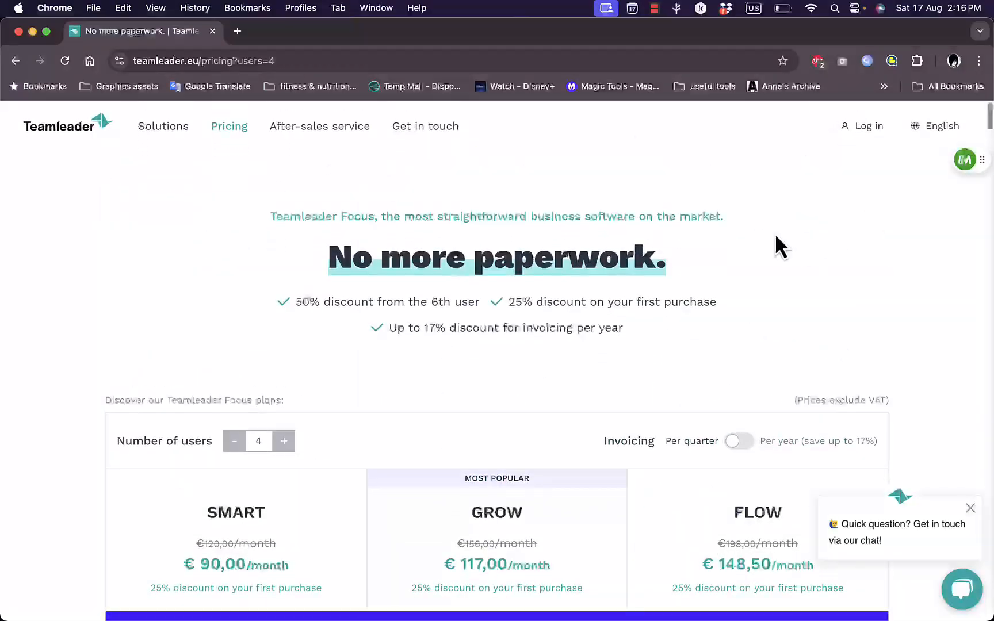
Step: Start the 14-day free trial via 'Start today', opening the sign-up form in a new tab
{"action": "scroll", "scroll_direction": "down", "scroll_amount": 3}
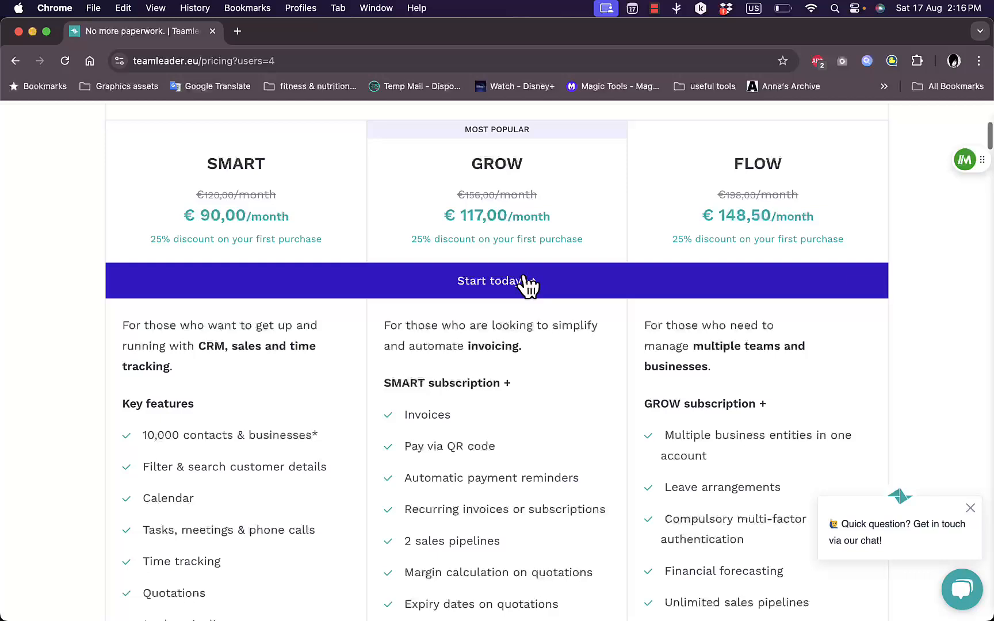
{"action": "left_click", "coordinate": [497, 281]}
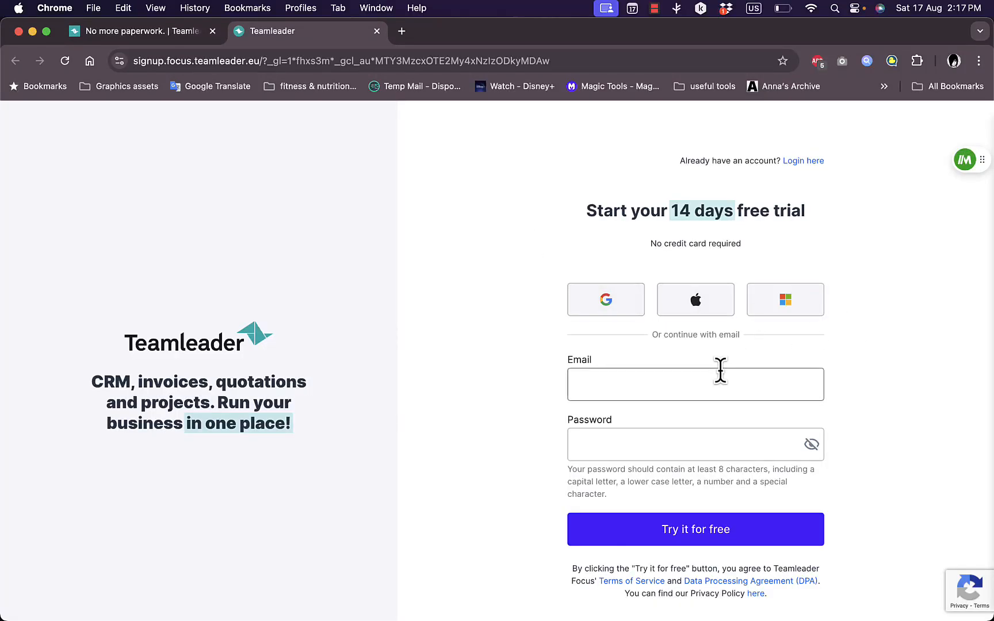
{"action": "mouse_move", "coordinate": [703, 444]}
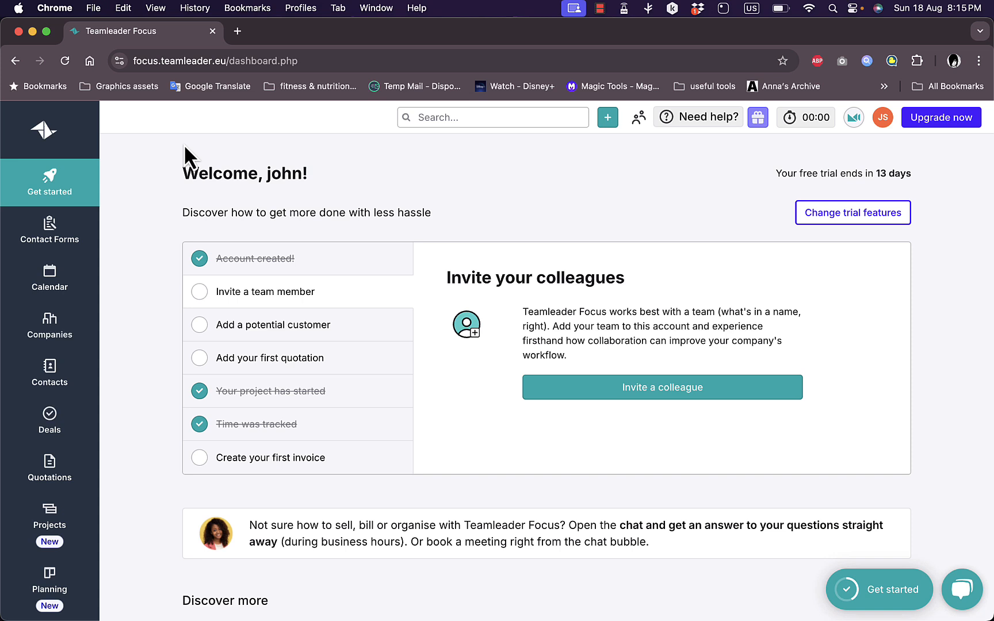
{"action": "mouse_move", "coordinate": [463, 199]}
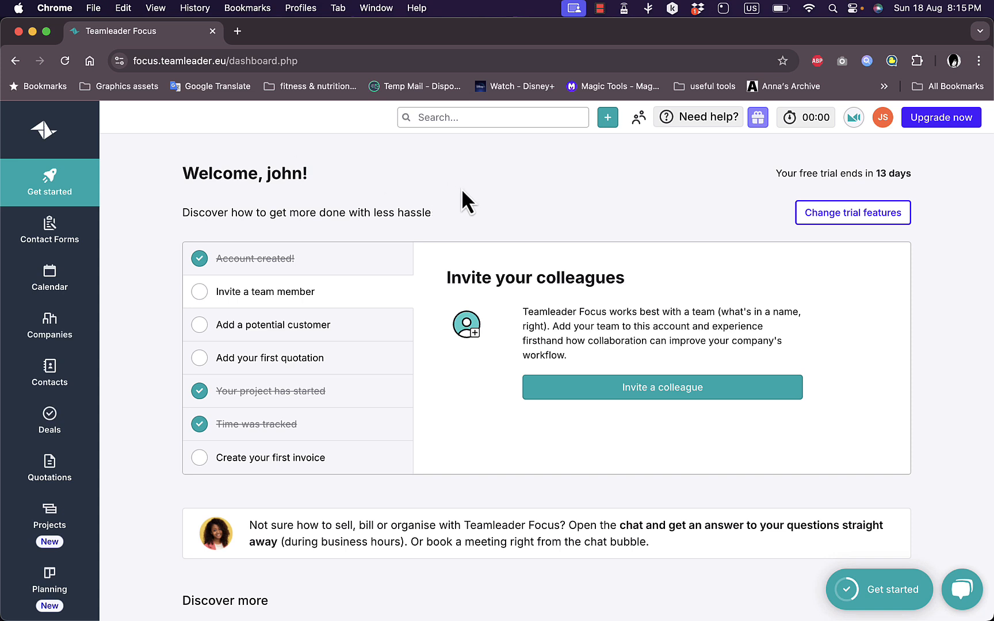
{"action": "mouse_move", "coordinate": [428, 208]}
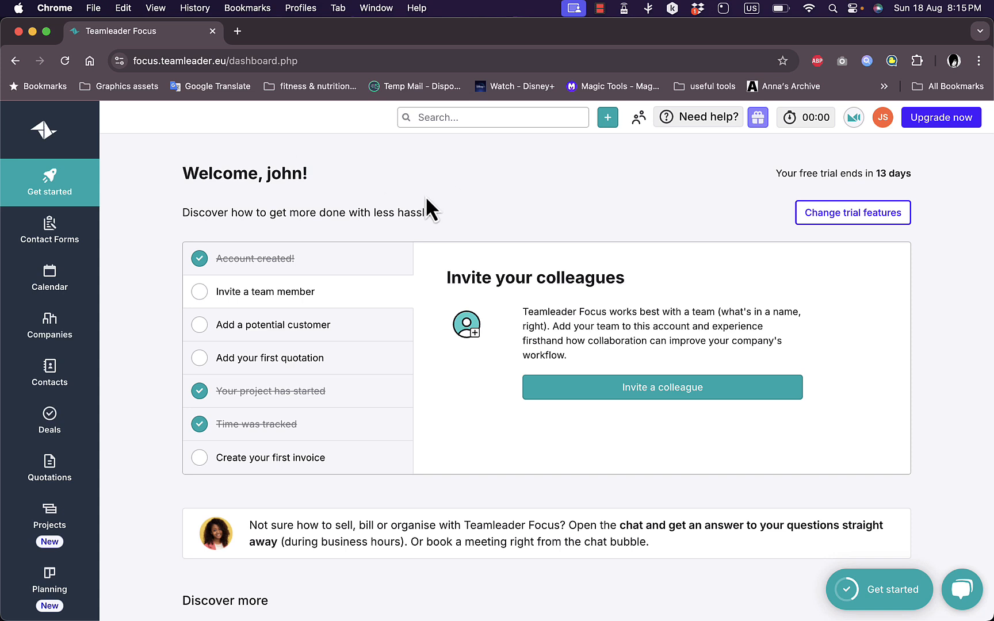
{"action": "mouse_move", "coordinate": [279, 253]}
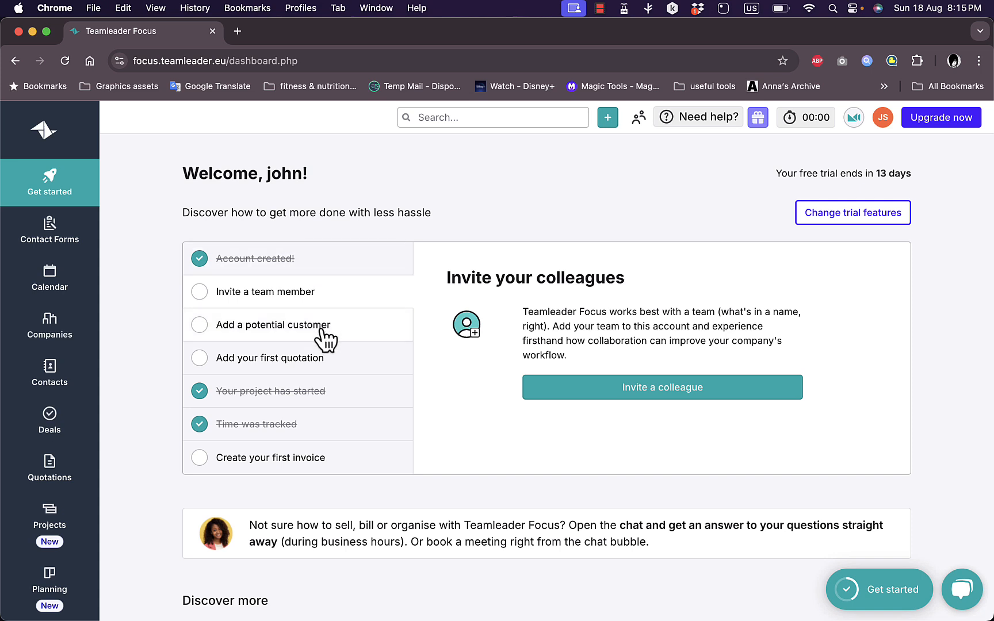
{"action": "mouse_move", "coordinate": [306, 437]}
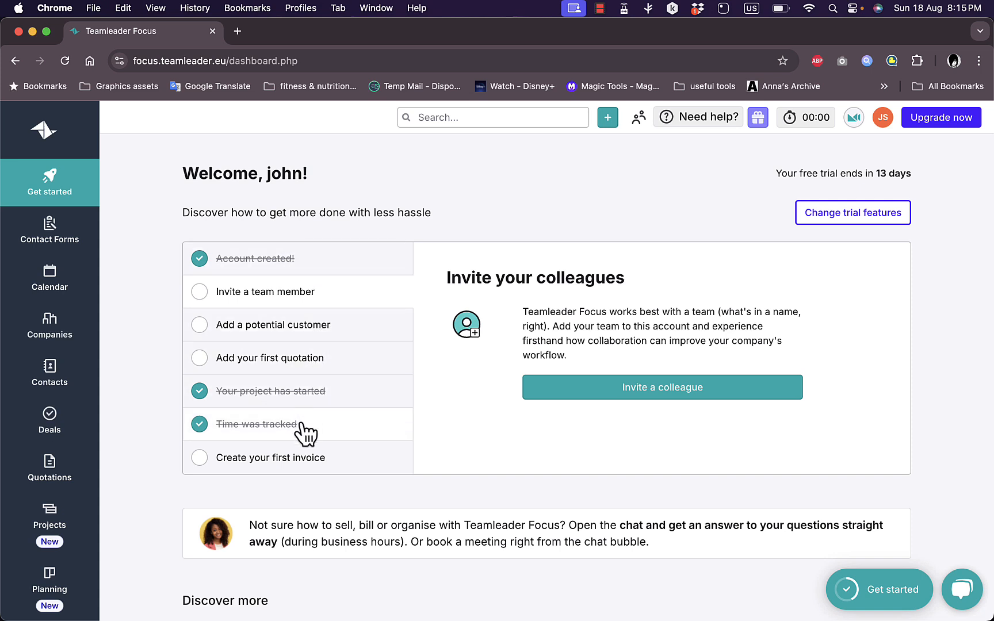
{"action": "mouse_move", "coordinate": [337, 270]}
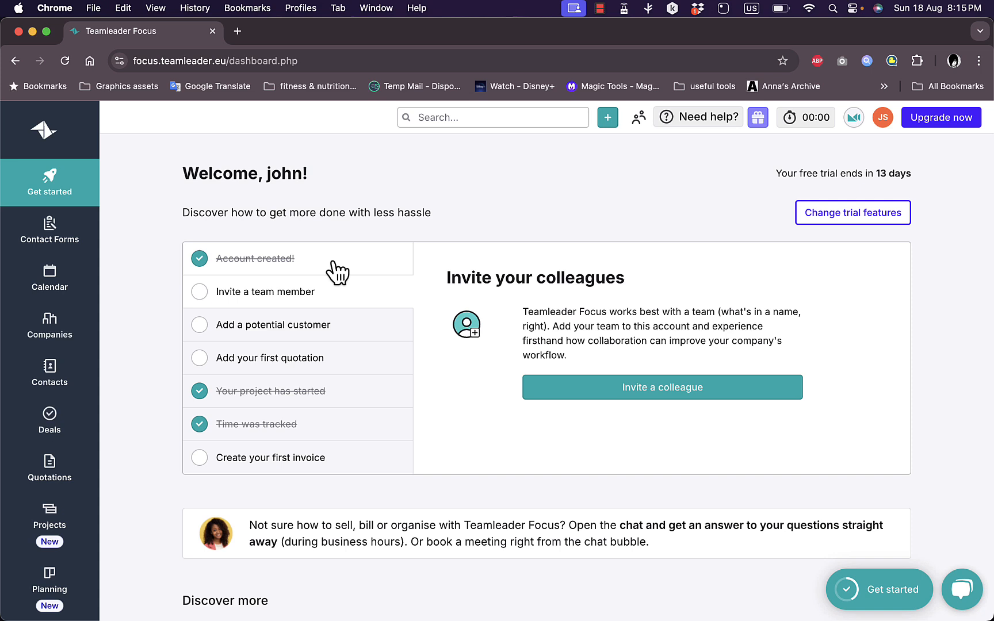
{"action": "mouse_move", "coordinate": [325, 308]}
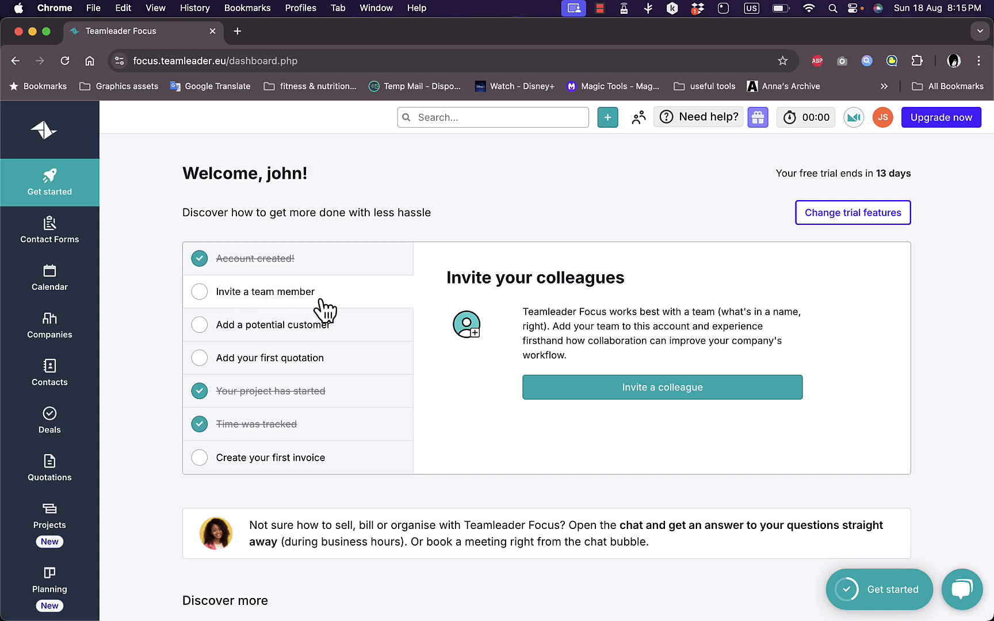
{"action": "mouse_move", "coordinate": [343, 307]}
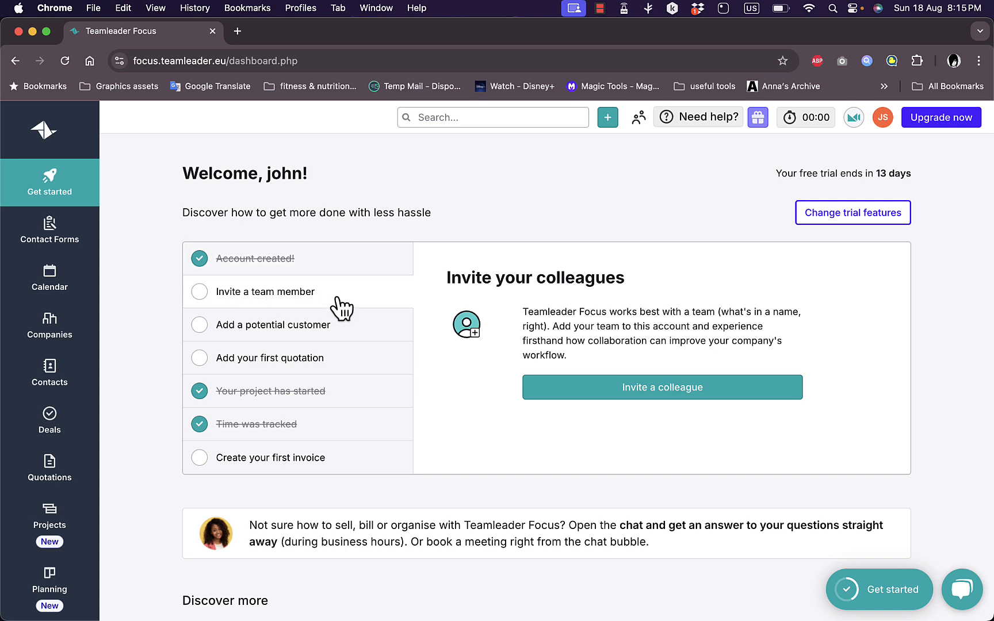
{"action": "mouse_move", "coordinate": [290, 354]}
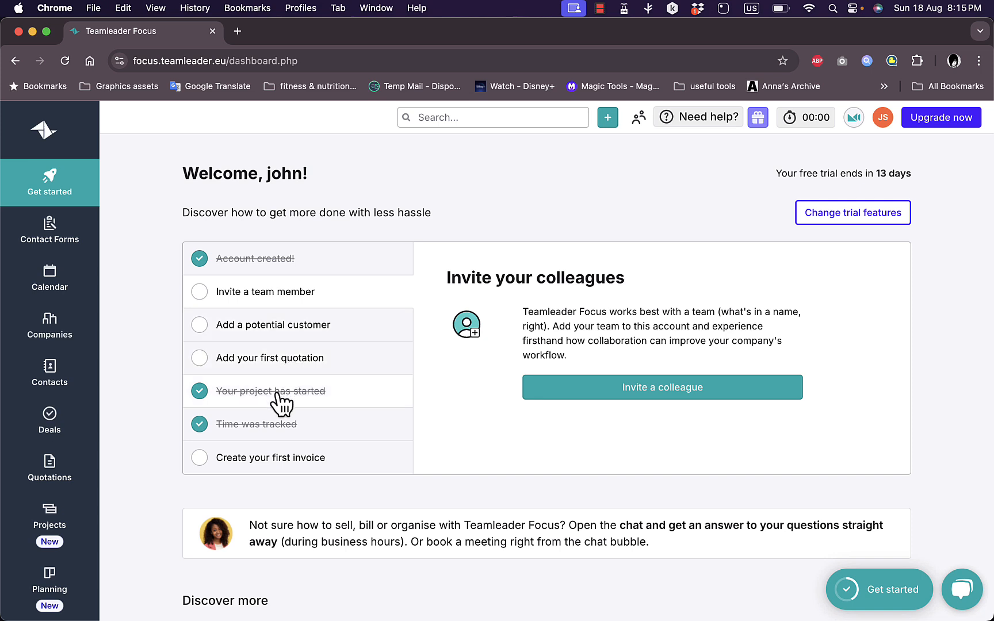
{"action": "mouse_move", "coordinate": [298, 394]}
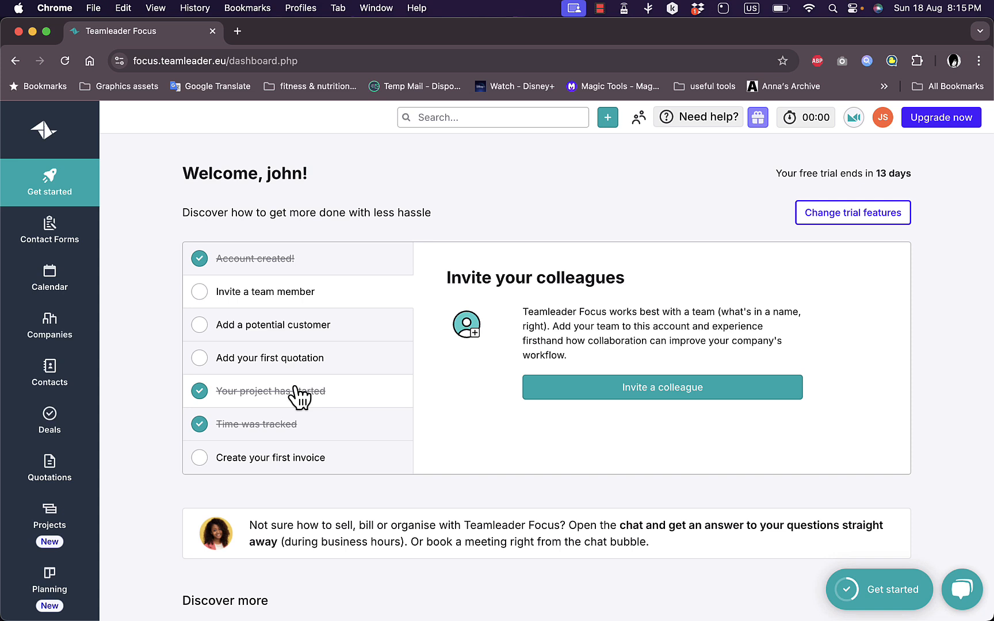
{"action": "mouse_move", "coordinate": [273, 431]}
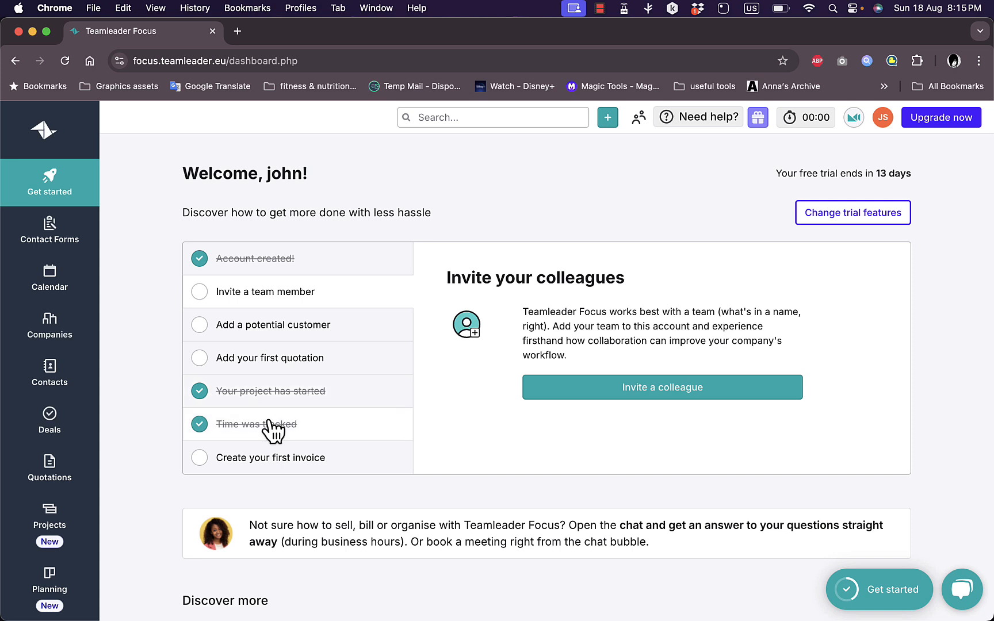
{"action": "mouse_move", "coordinate": [322, 432]}
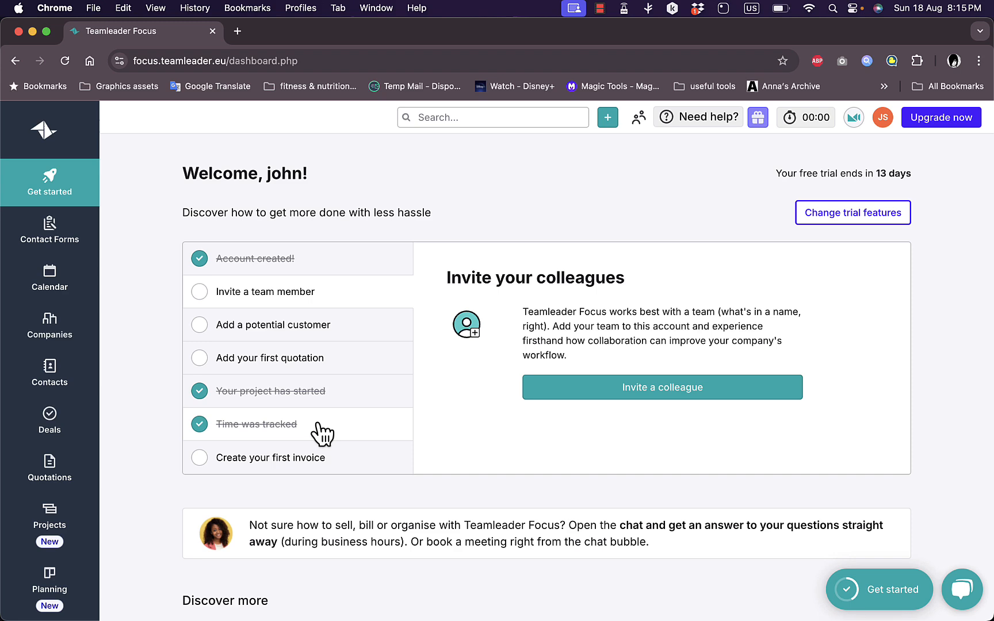
{"action": "mouse_move", "coordinate": [311, 472]}
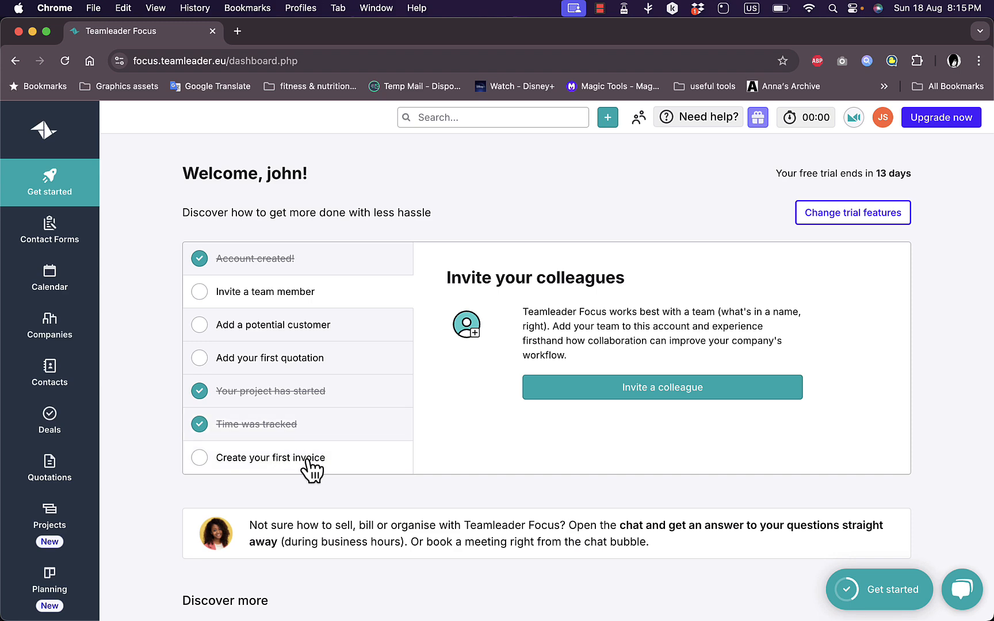
{"action": "scroll", "scroll_direction": "down", "scroll_amount": 3}
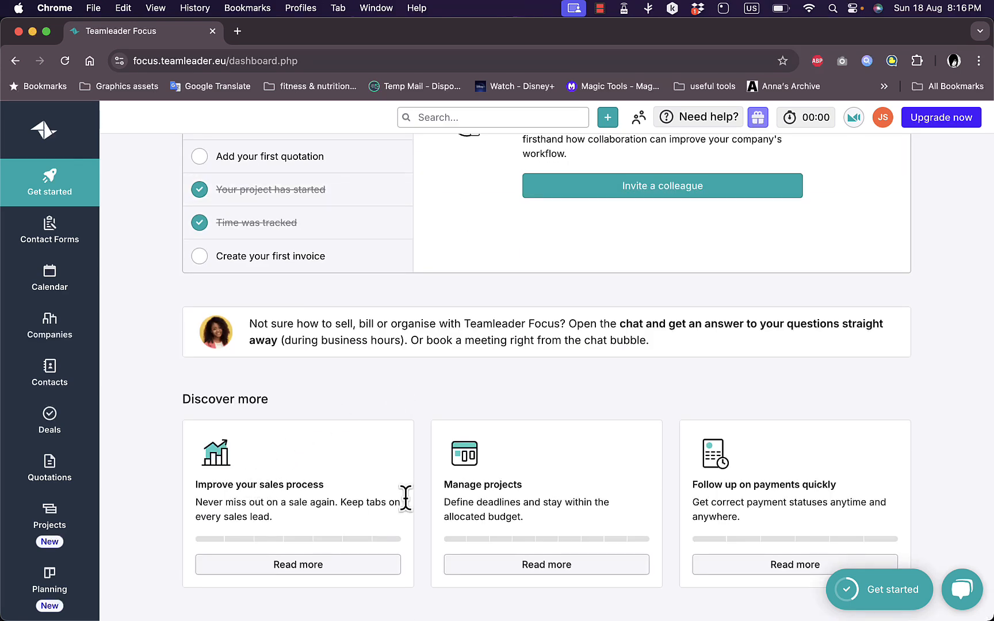
{"action": "mouse_move", "coordinate": [228, 494]}
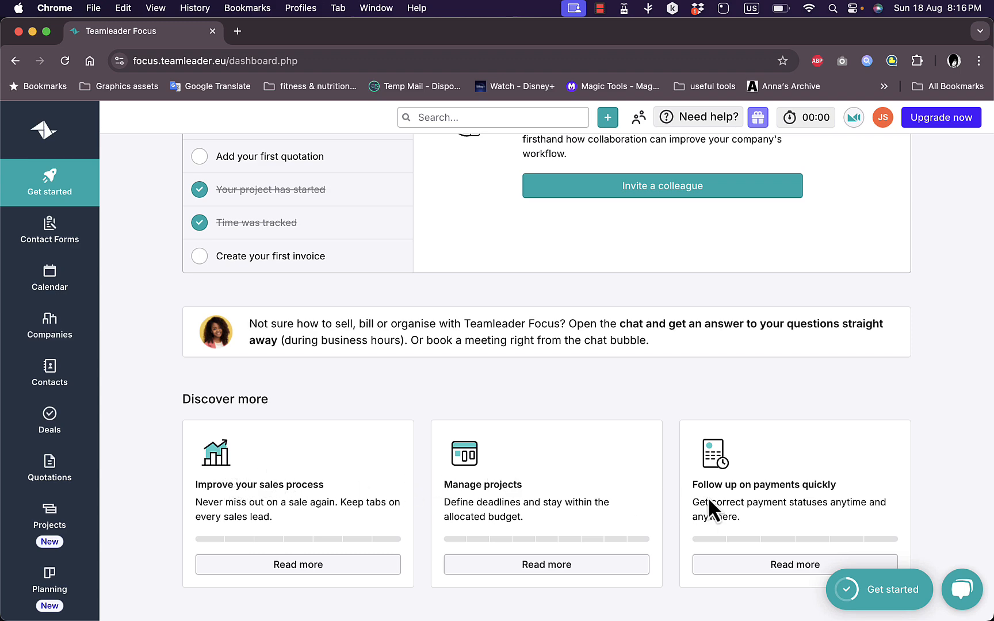
{"action": "scroll", "scroll_direction": "up", "scroll_amount": 3}
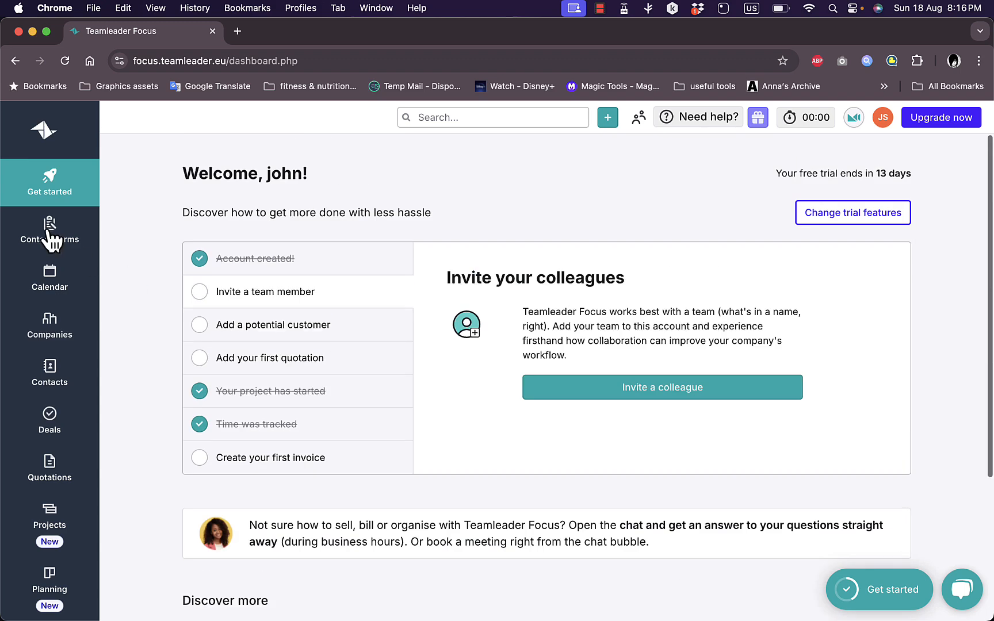
Step: In the Lead capture Booster's Contact Forms, delete the 'test' form and confirm, leaving none
{"action": "left_click", "coordinate": [50, 239]}
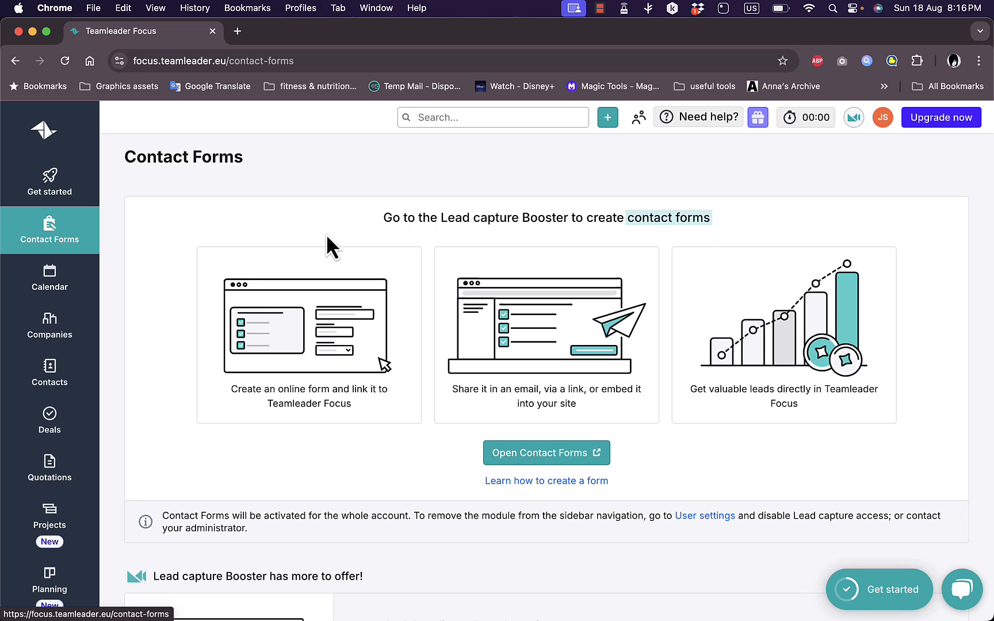
{"action": "mouse_move", "coordinate": [630, 217]}
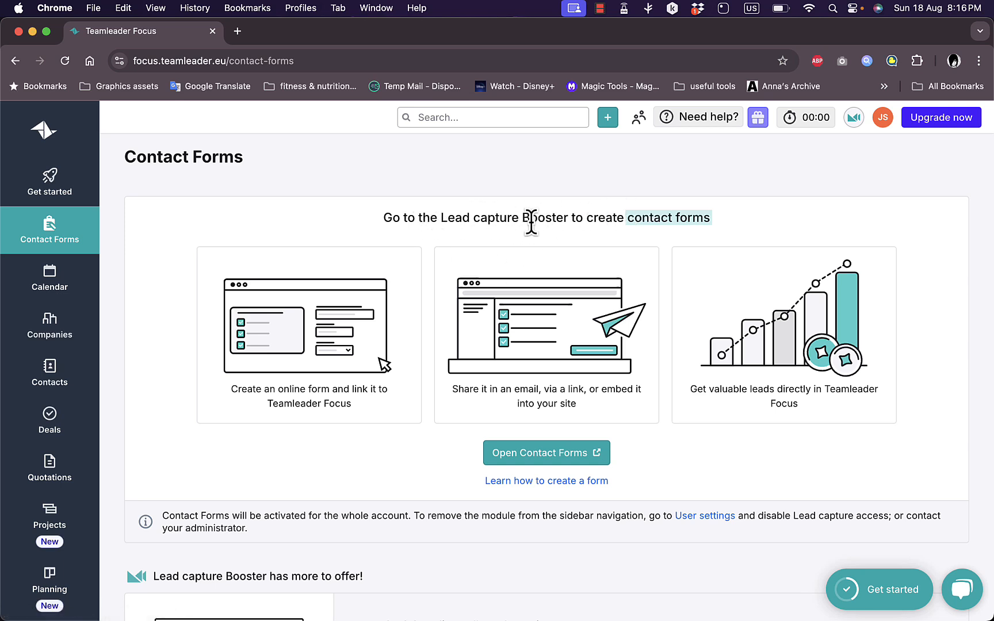
{"action": "mouse_move", "coordinate": [539, 454]}
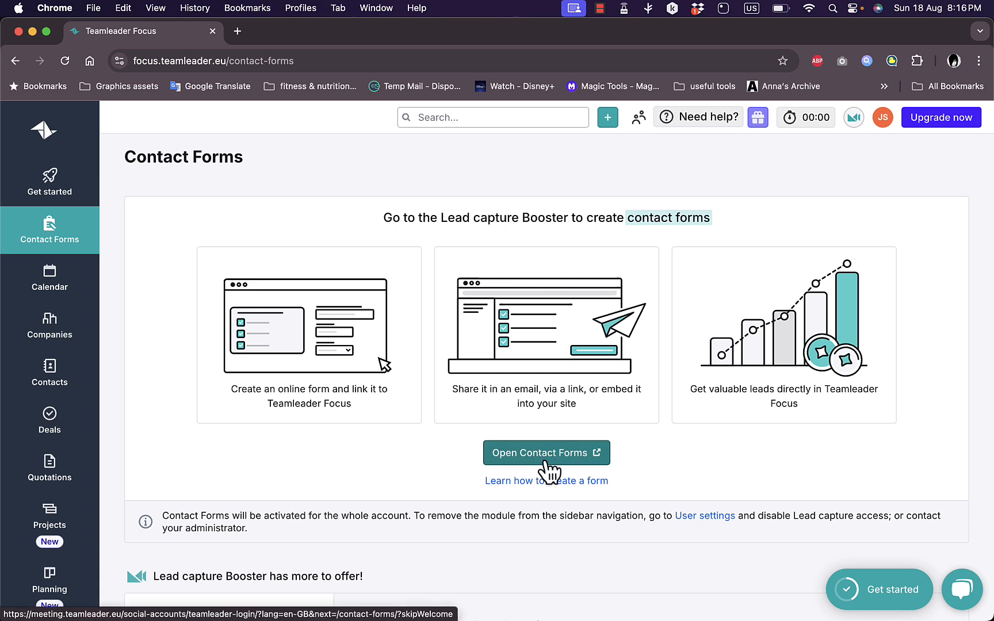
{"action": "left_click", "coordinate": [547, 453]}
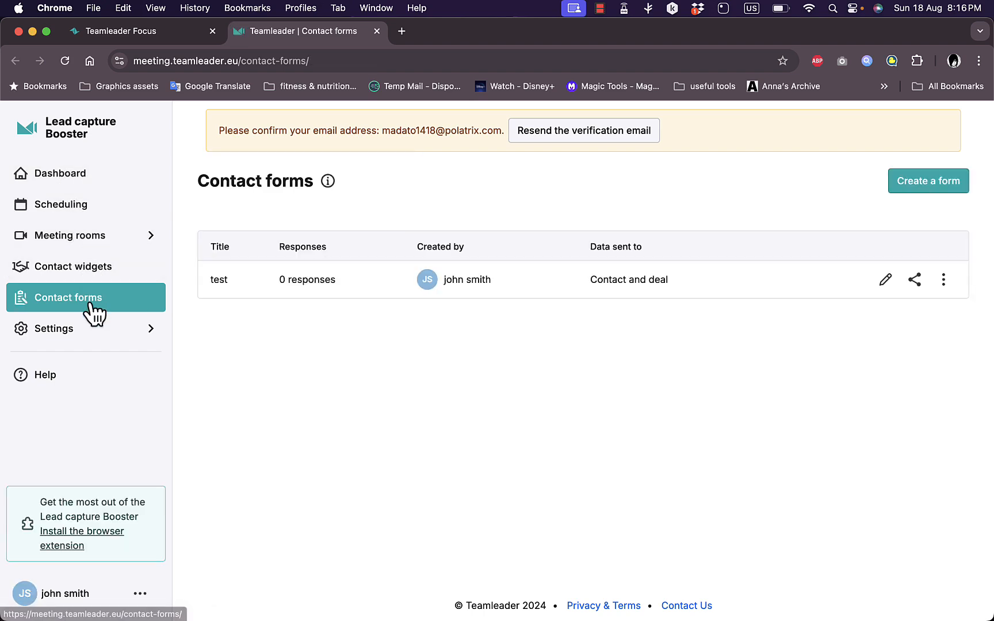
{"action": "mouse_move", "coordinate": [308, 327]}
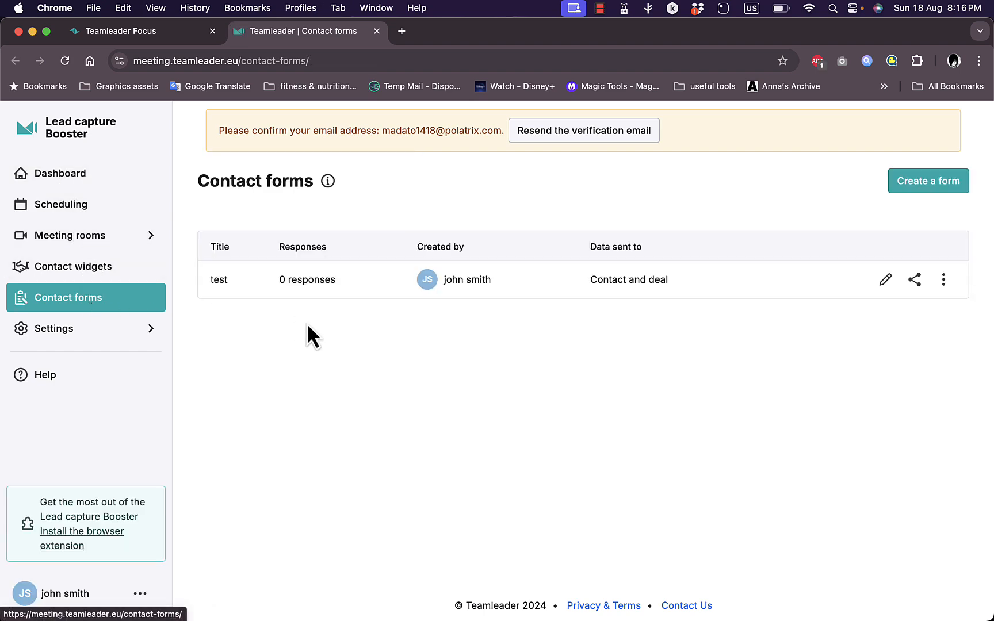
{"action": "mouse_move", "coordinate": [224, 279]}
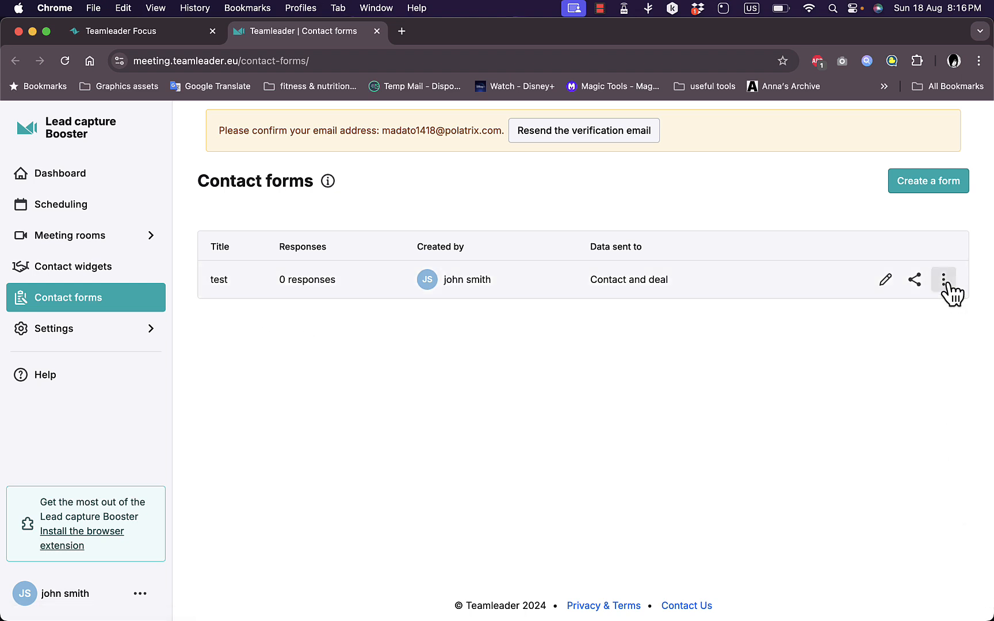
{"action": "left_click", "coordinate": [943, 278]}
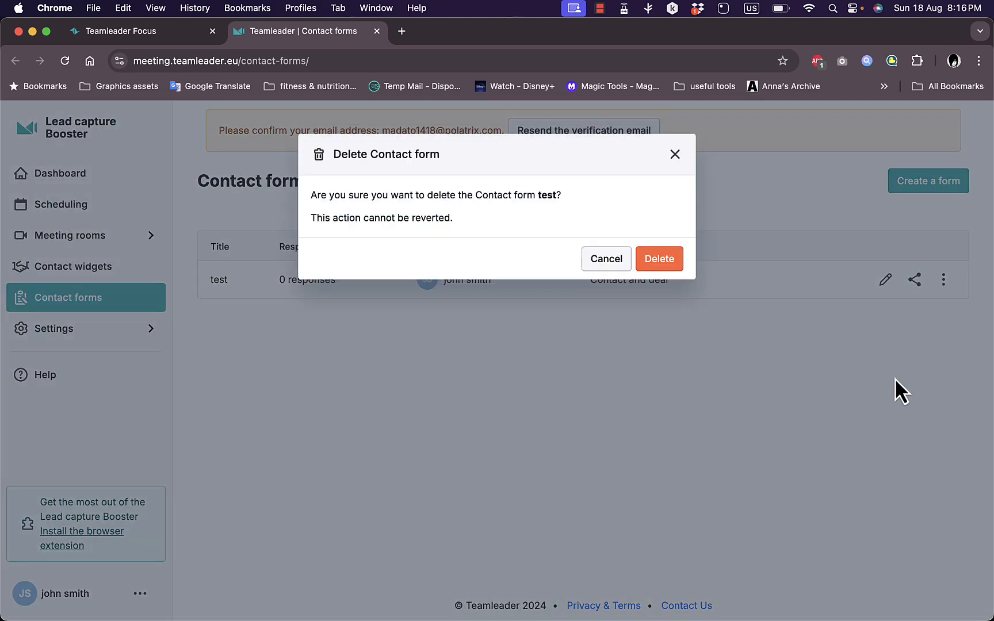
{"action": "left_click", "coordinate": [659, 259]}
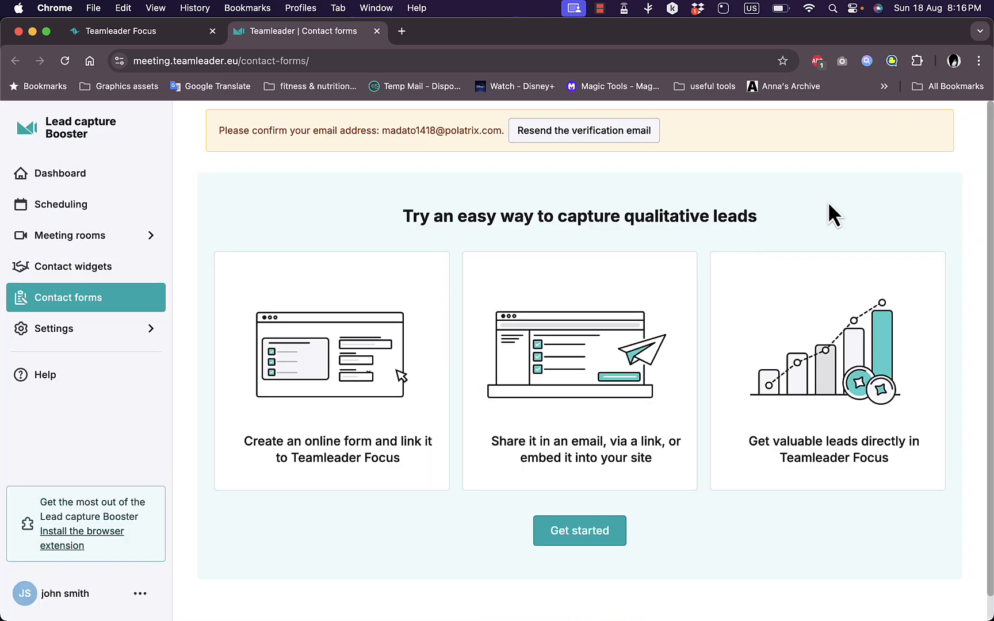
Step: Create a new contact form named 'test', keeping Create new contact and Create new deal checked
{"action": "left_click", "coordinate": [580, 532]}
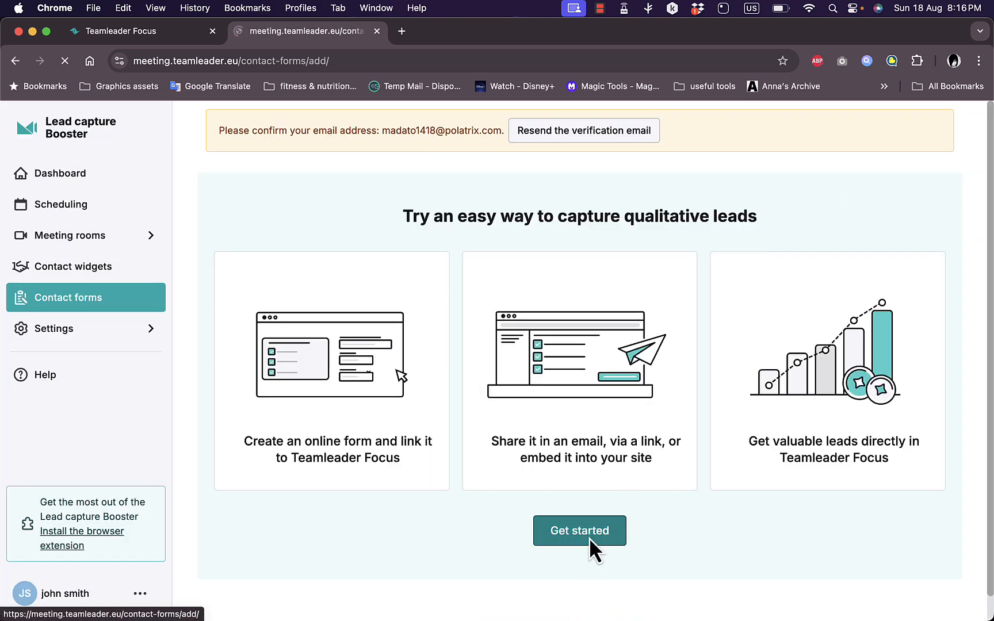
{"action": "left_click", "coordinate": [580, 531]}
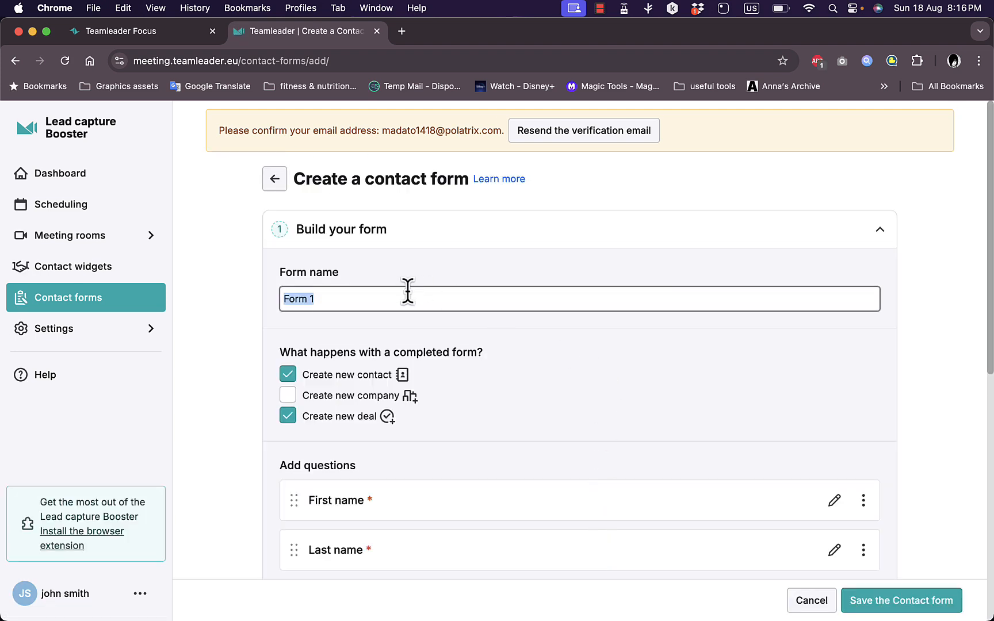
{"action": "type", "text": "test"}
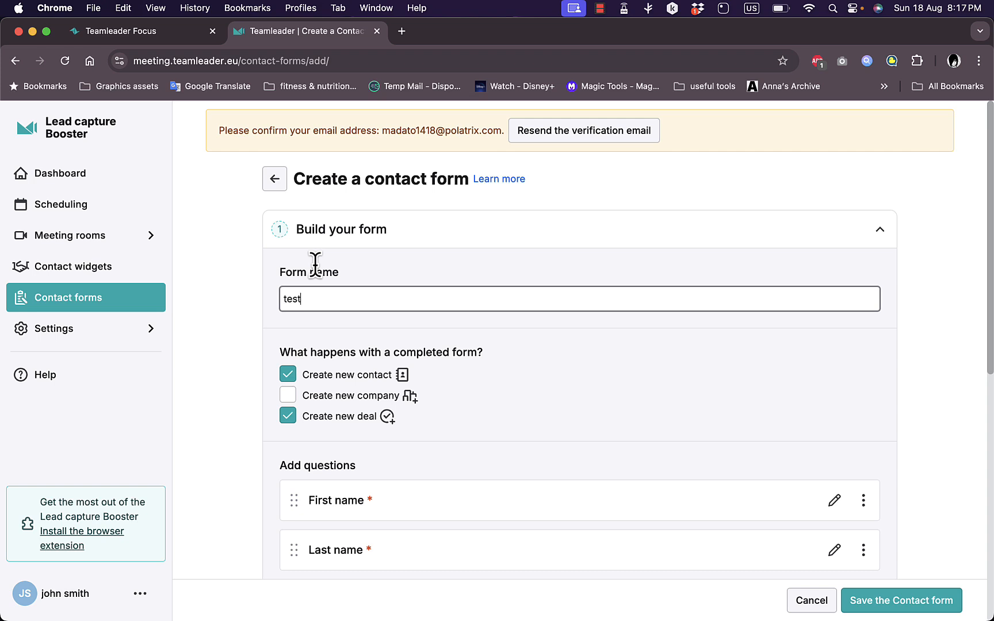
{"action": "mouse_move", "coordinate": [375, 355]}
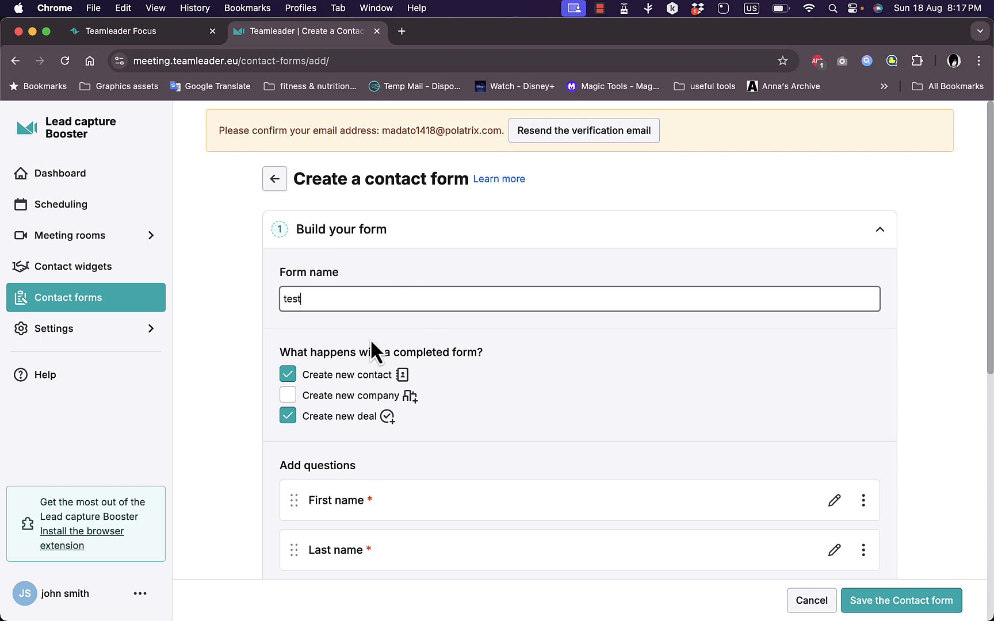
{"action": "mouse_move", "coordinate": [524, 442]}
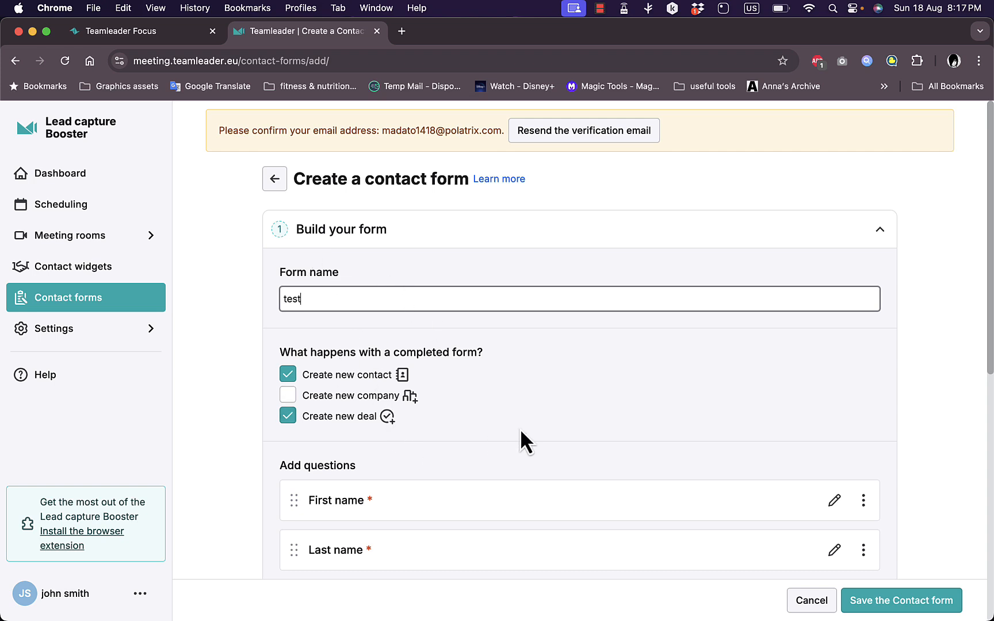
{"action": "scroll", "scroll_direction": "down", "scroll_amount": 3}
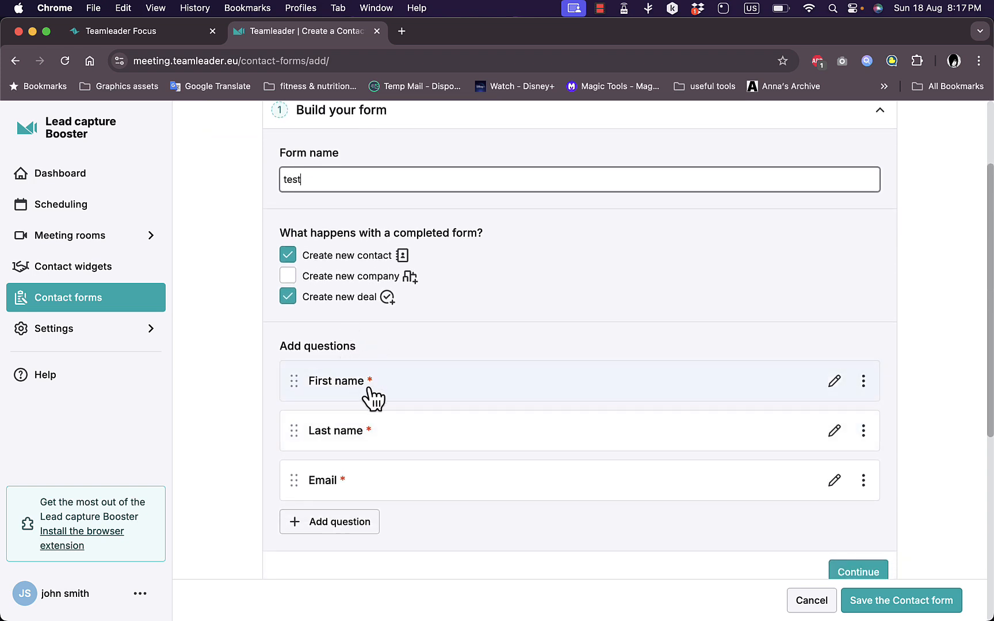
{"action": "mouse_move", "coordinate": [520, 334]}
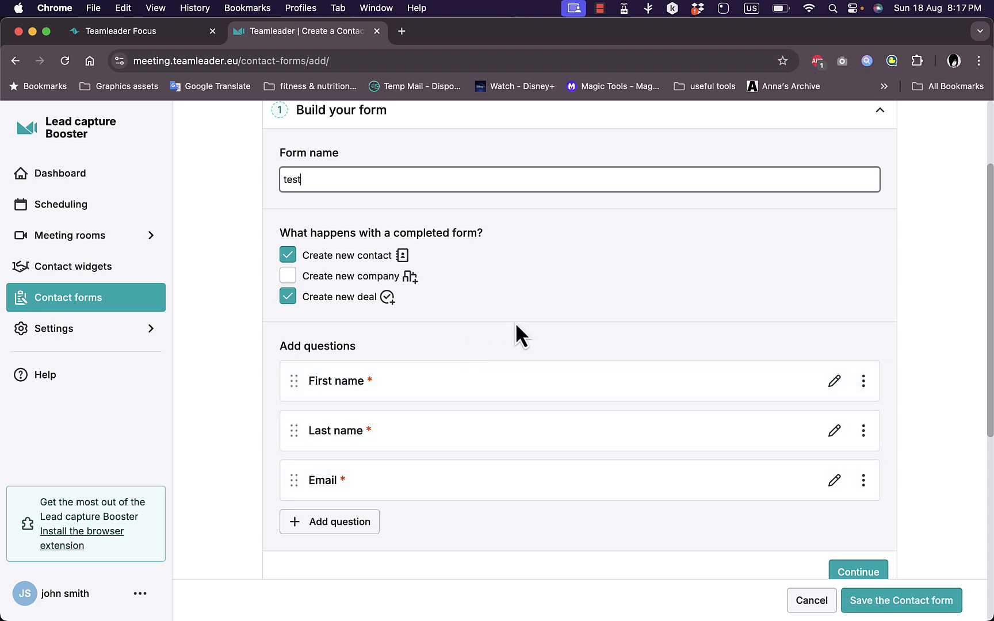
{"action": "mouse_move", "coordinate": [527, 335]}
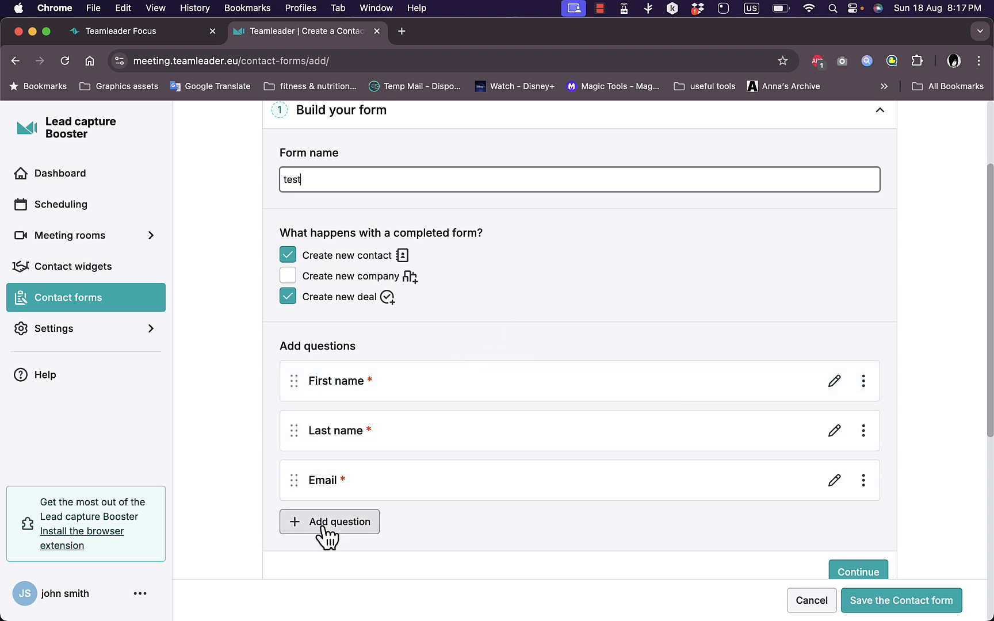
Step: Add a required mobile number question of type Phone number and start choosing its linked Focus field
{"action": "left_click", "coordinate": [329, 522]}
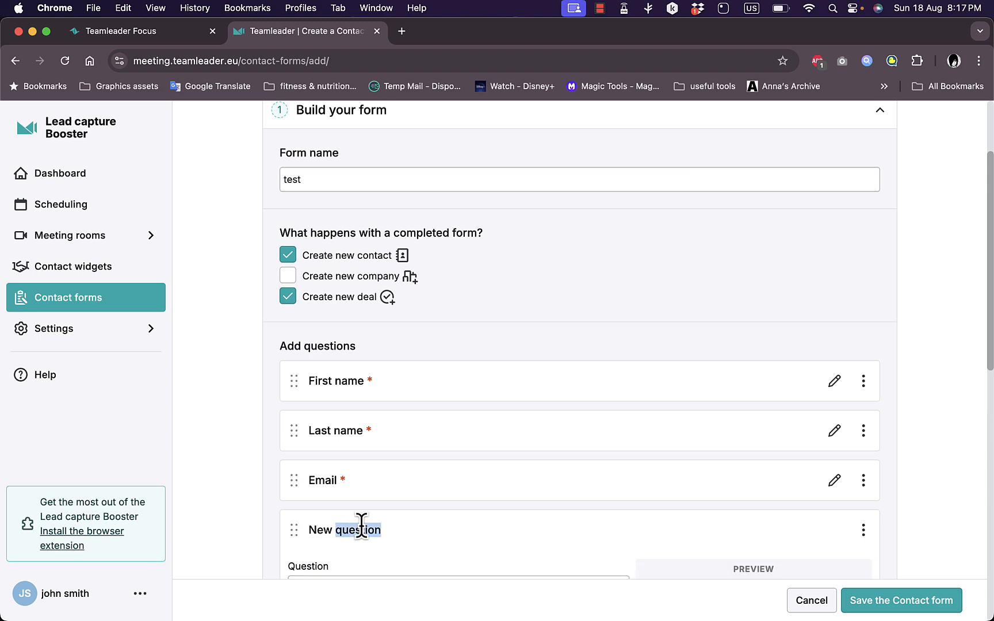
{"action": "scroll", "scroll_direction": "down", "scroll_amount": 3}
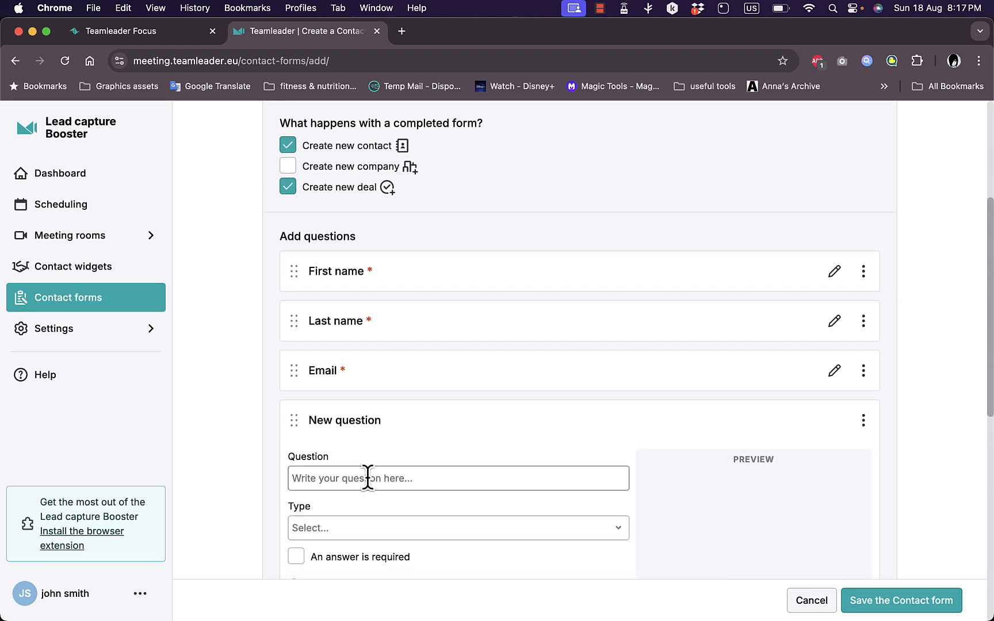
{"action": "mouse_move", "coordinate": [417, 472]}
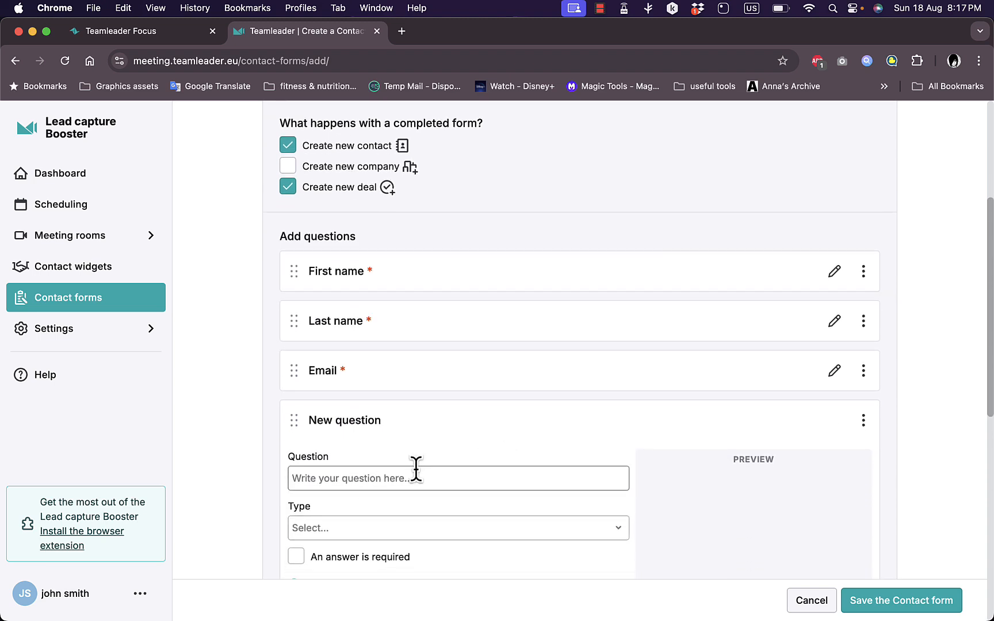
{"action": "left_click", "coordinate": [458, 479]}
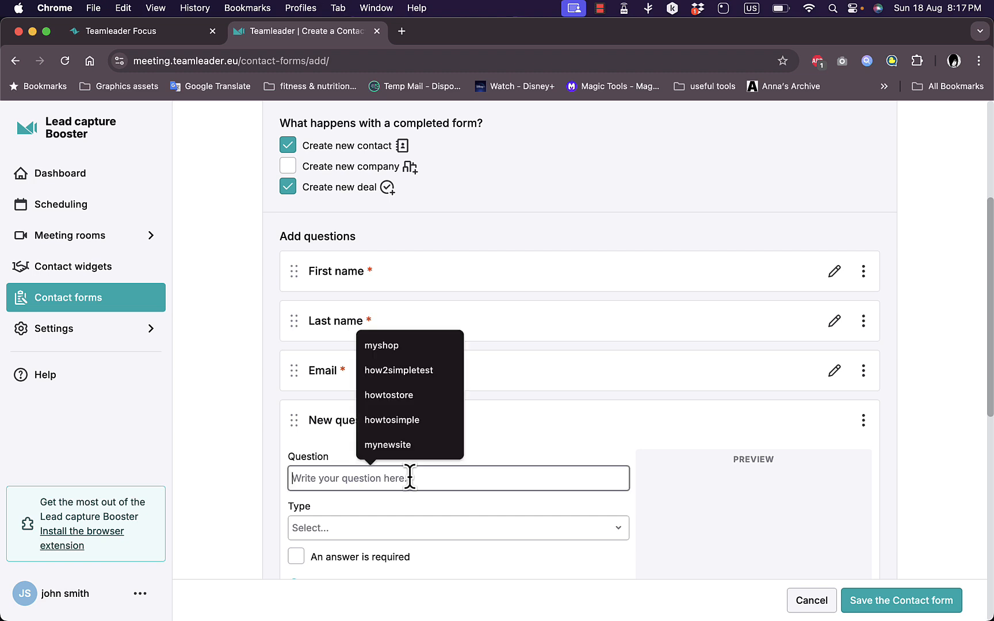
{"action": "type", "text": "ph"}
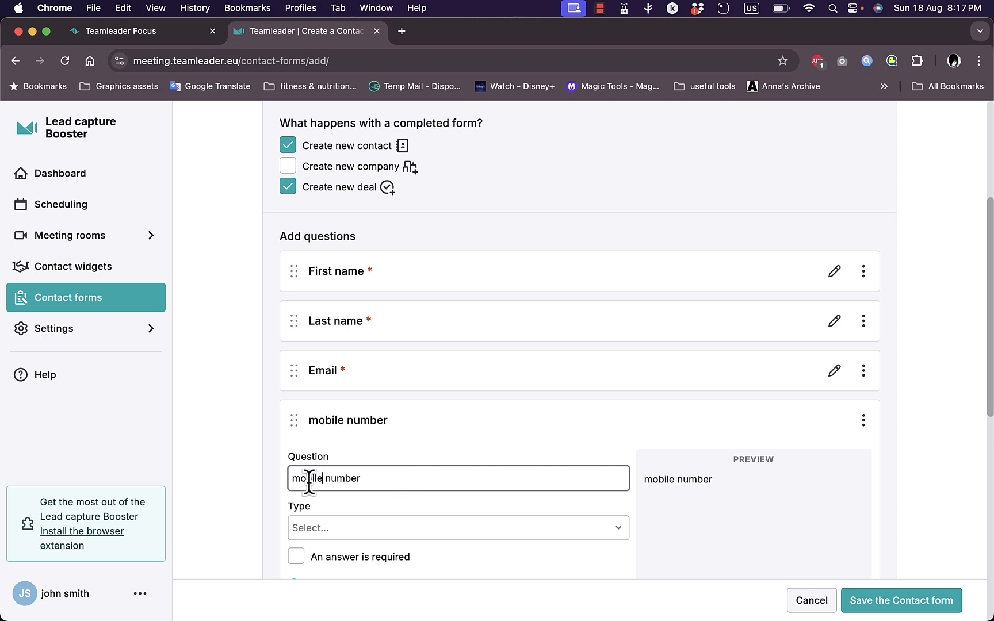
{"action": "left_click", "coordinate": [459, 528]}
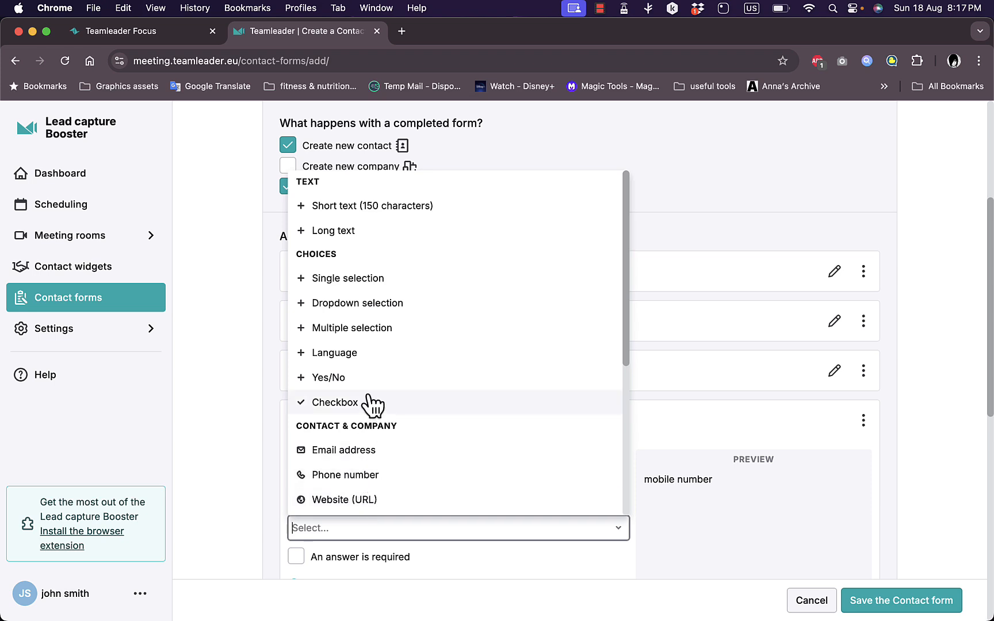
{"action": "mouse_move", "coordinate": [374, 476]}
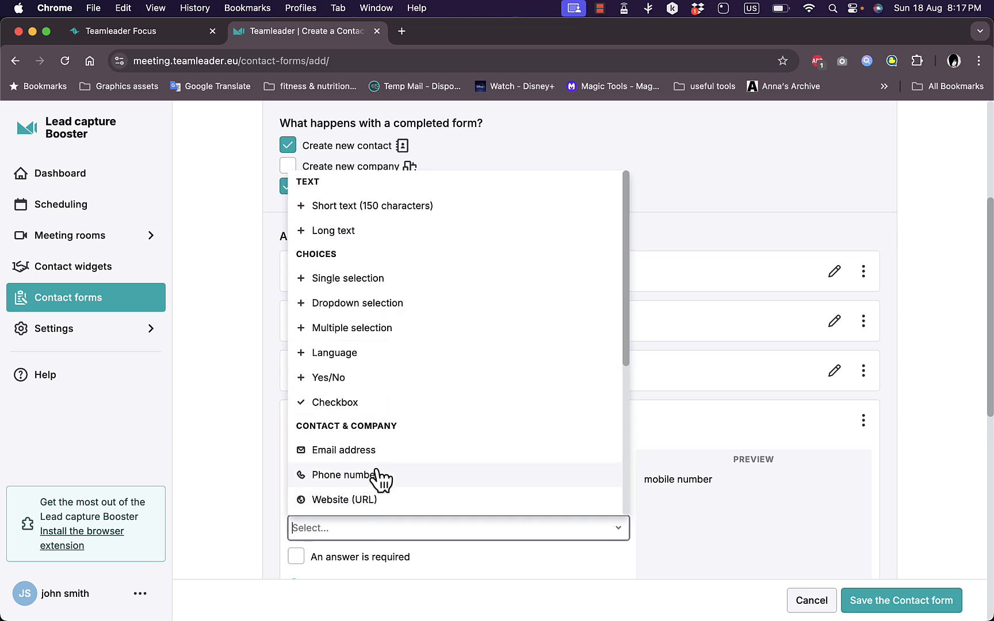
{"action": "left_click", "coordinate": [343, 475]}
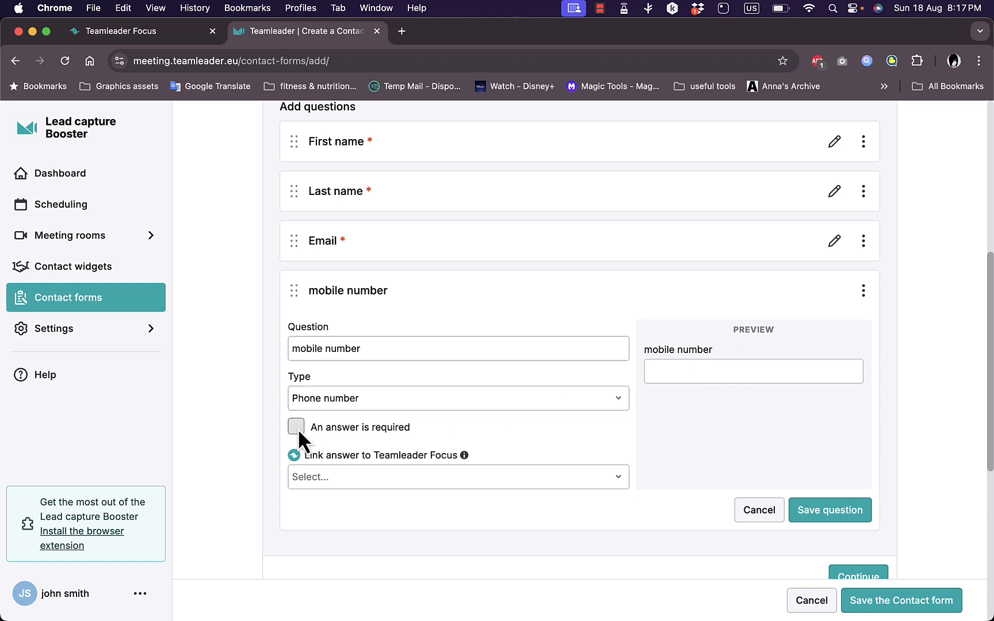
{"action": "left_click", "coordinate": [296, 427]}
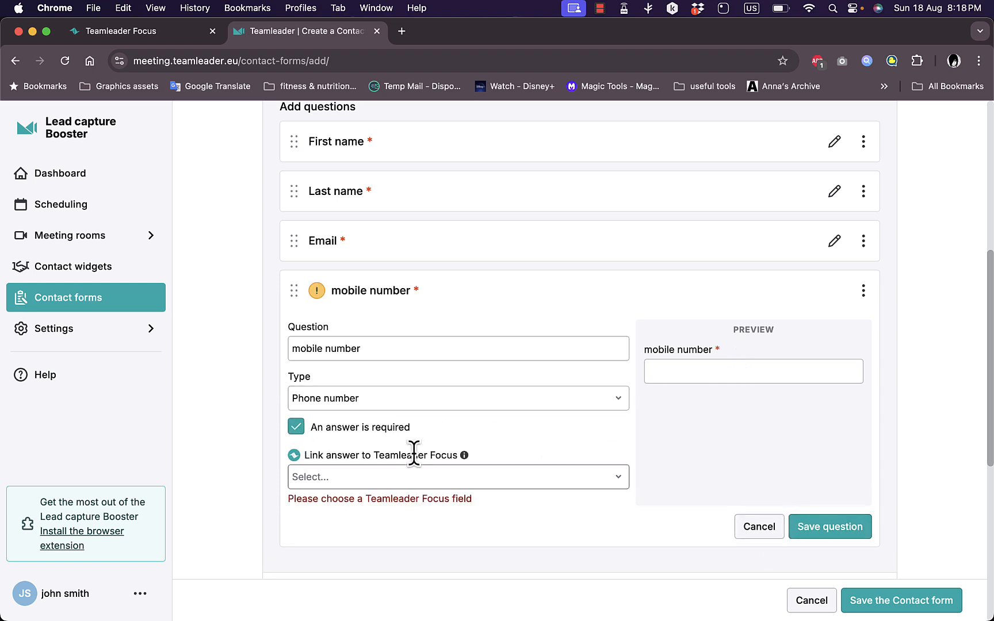
{"action": "left_click", "coordinate": [458, 476]}
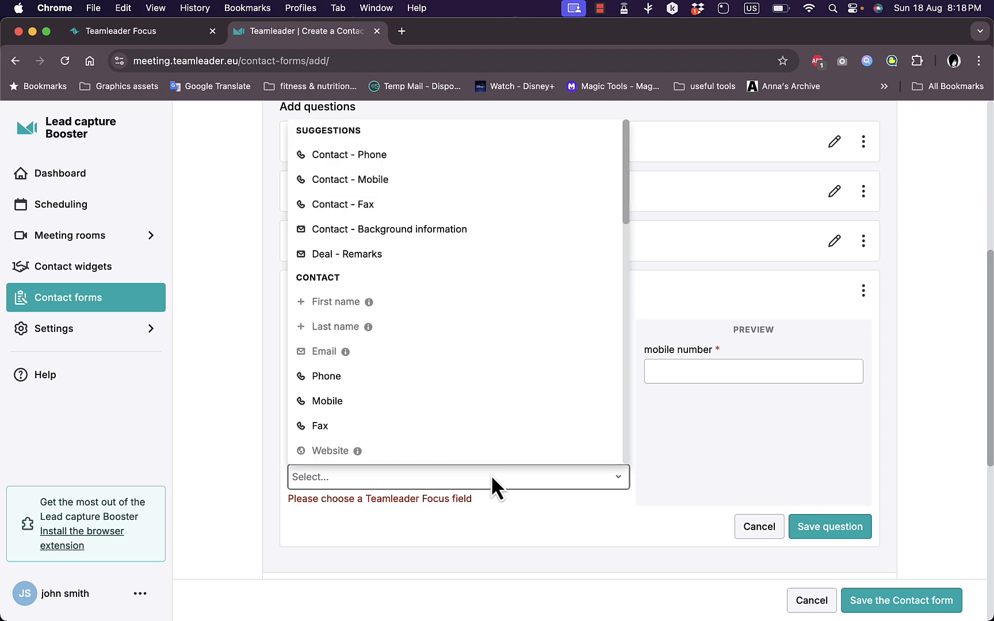
{"action": "mouse_move", "coordinate": [374, 161]}
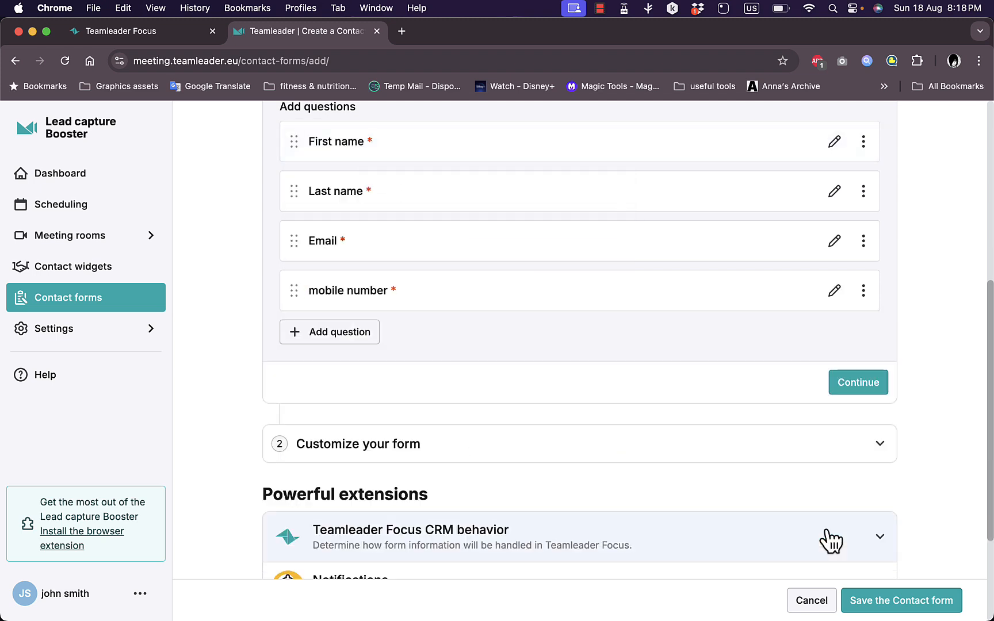
Step: Add an optional Yes/No question 'are you satisfied with our service' as the form's fifth question
{"action": "left_click", "coordinate": [329, 333]}
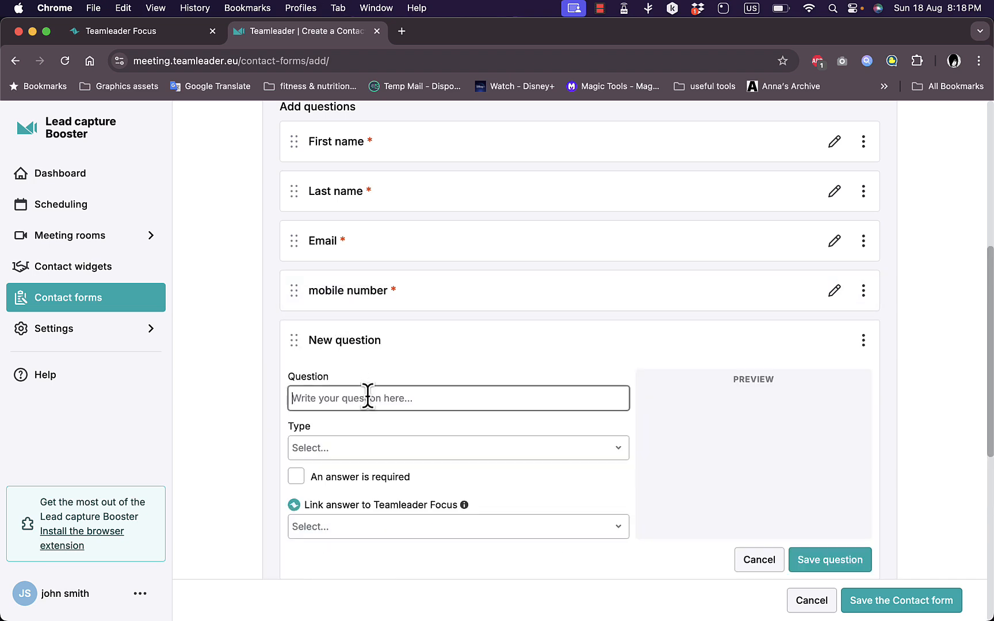
{"action": "type", "text": "are you"}
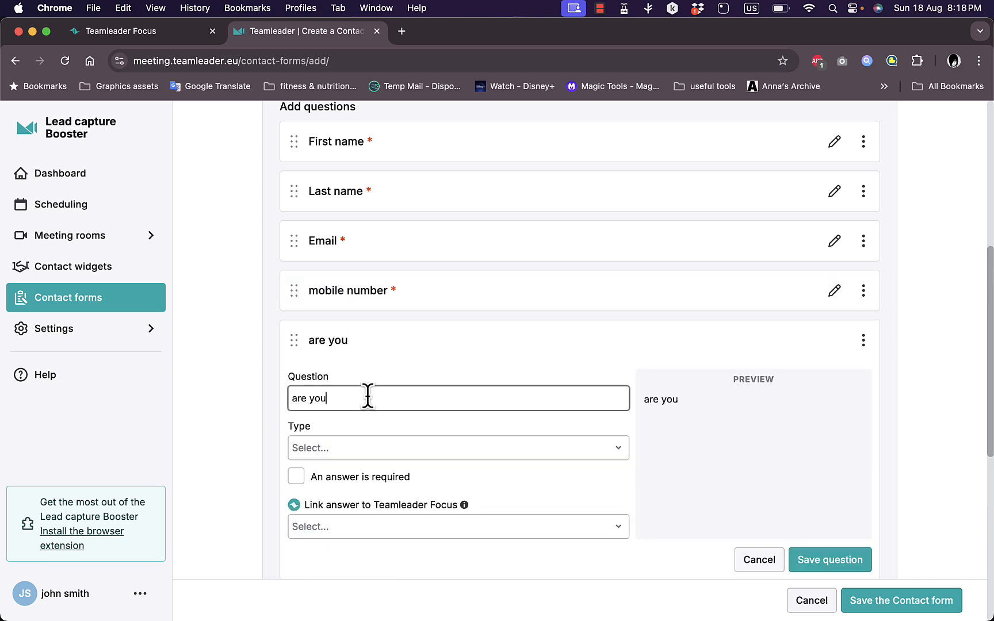
{"action": "type", "text": "satis"}
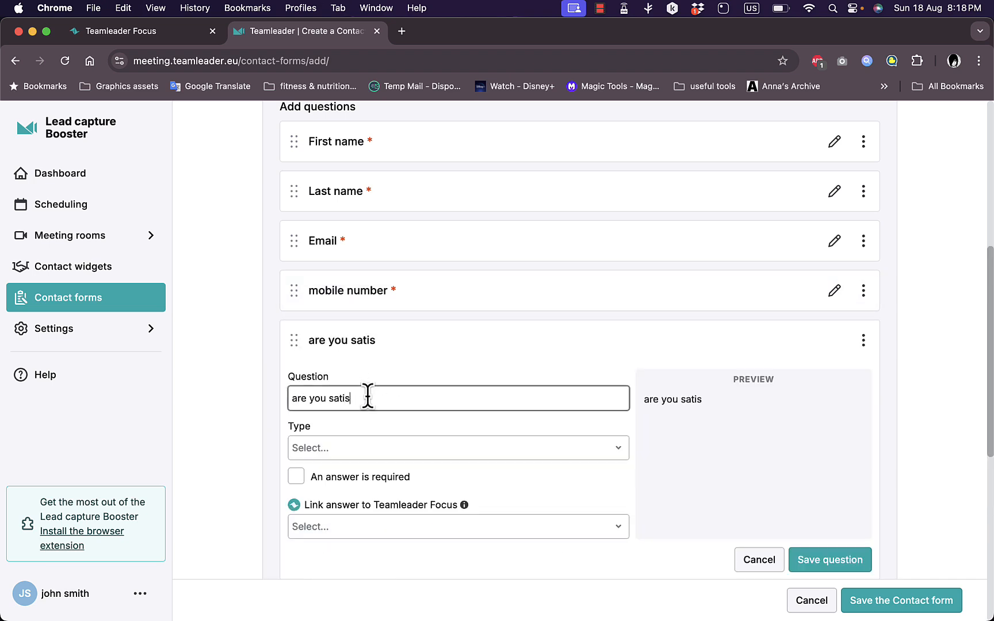
{"action": "type", "text": "fied"}
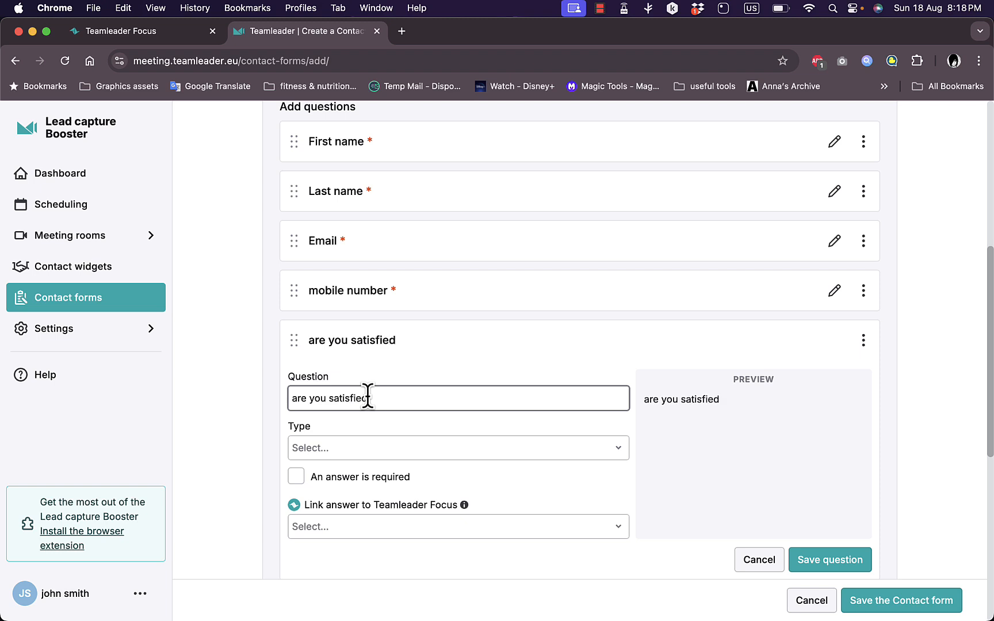
{"action": "type", "text": "with our s"}
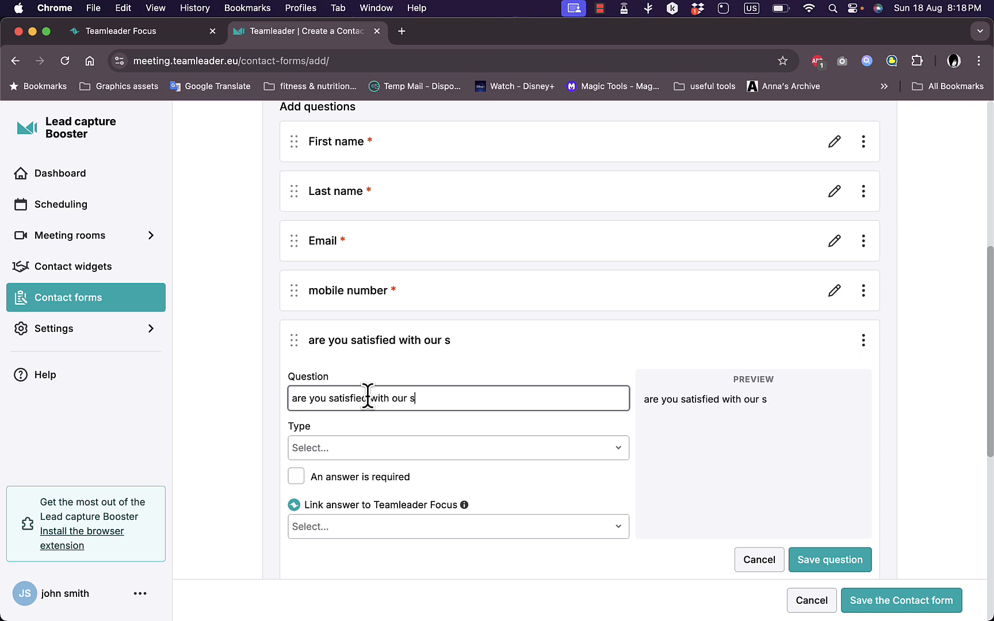
{"action": "left_click", "coordinate": [459, 448]}
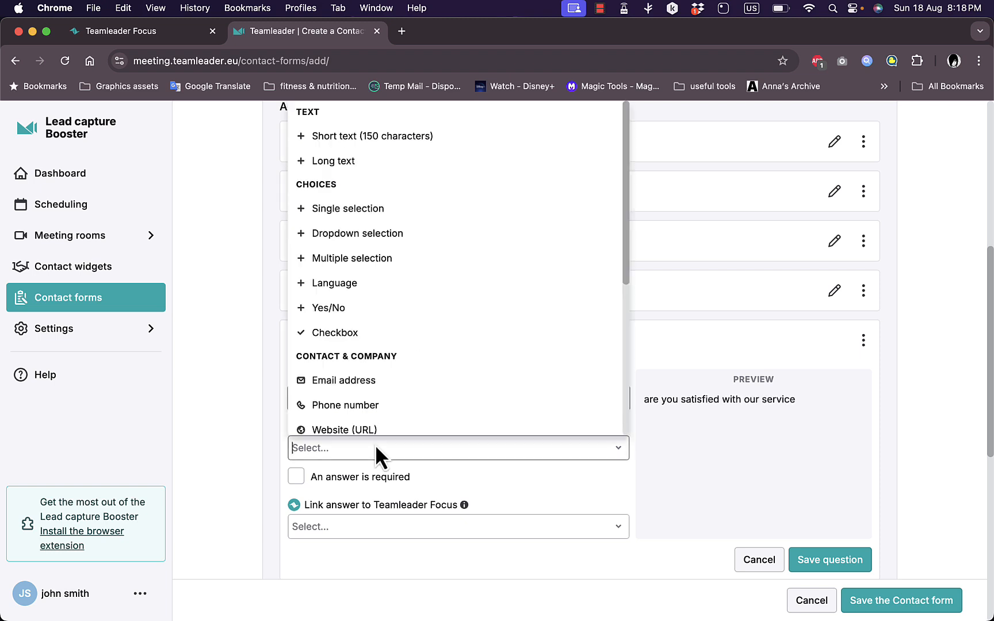
{"action": "mouse_move", "coordinate": [392, 323]}
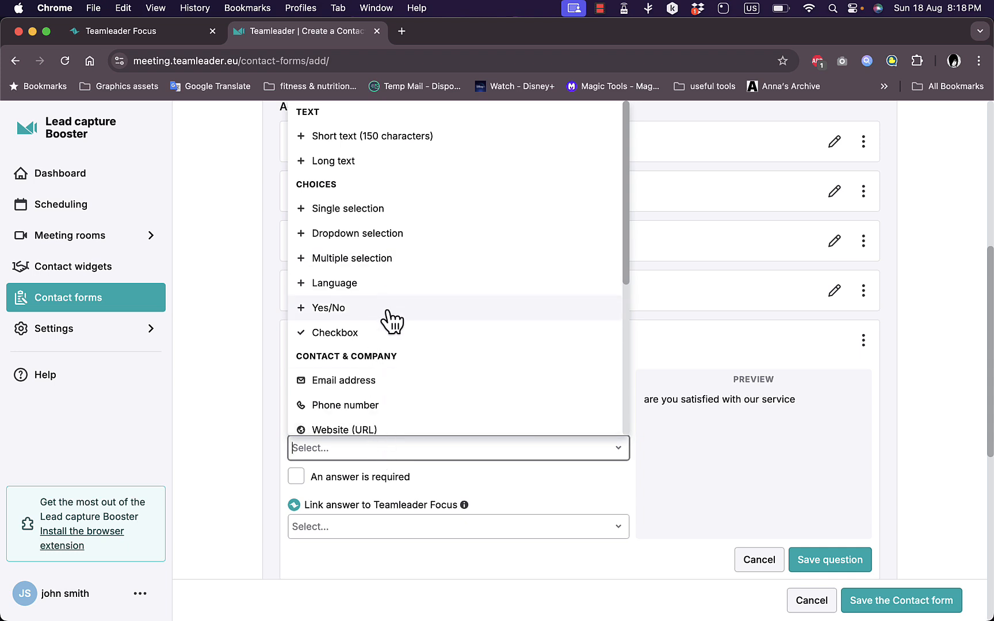
{"action": "left_click", "coordinate": [328, 309]}
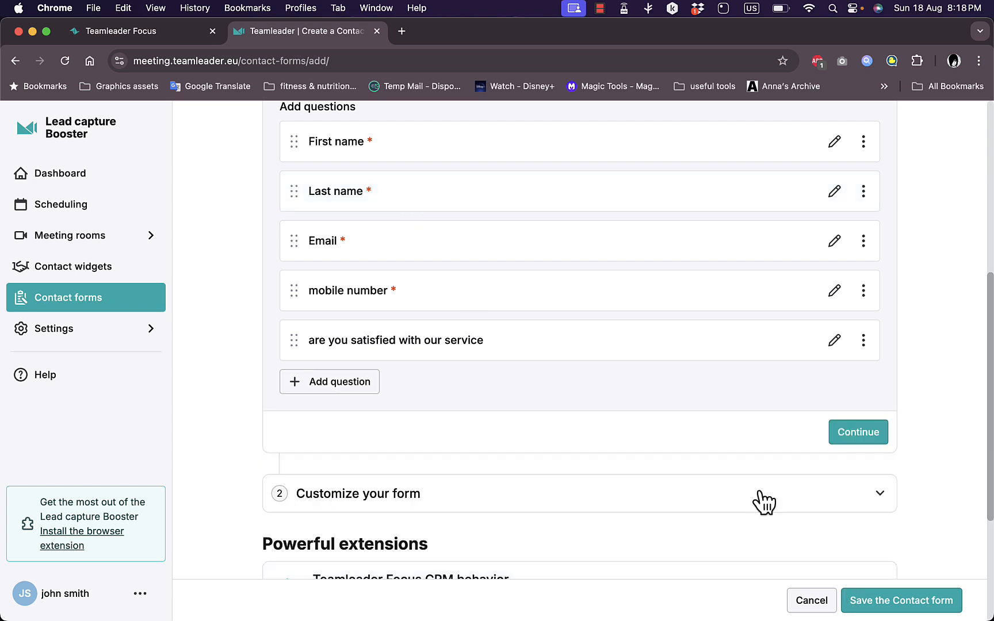
{"action": "scroll", "scroll_direction": "down", "scroll_amount": 3}
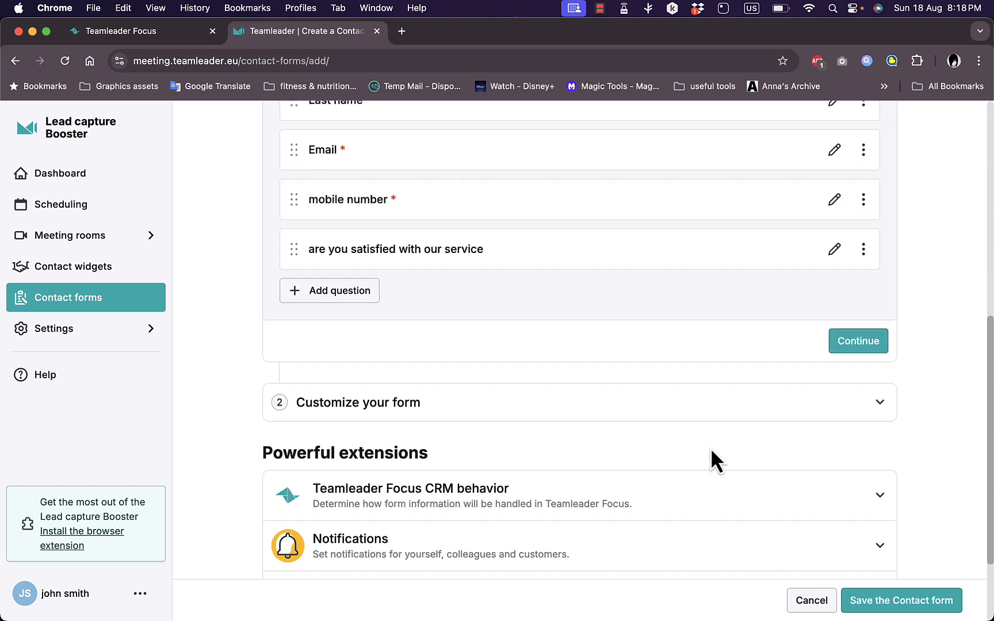
Step: Set the form title to Montserrat, size 33, colour #0754ed
{"action": "left_click", "coordinate": [357, 402]}
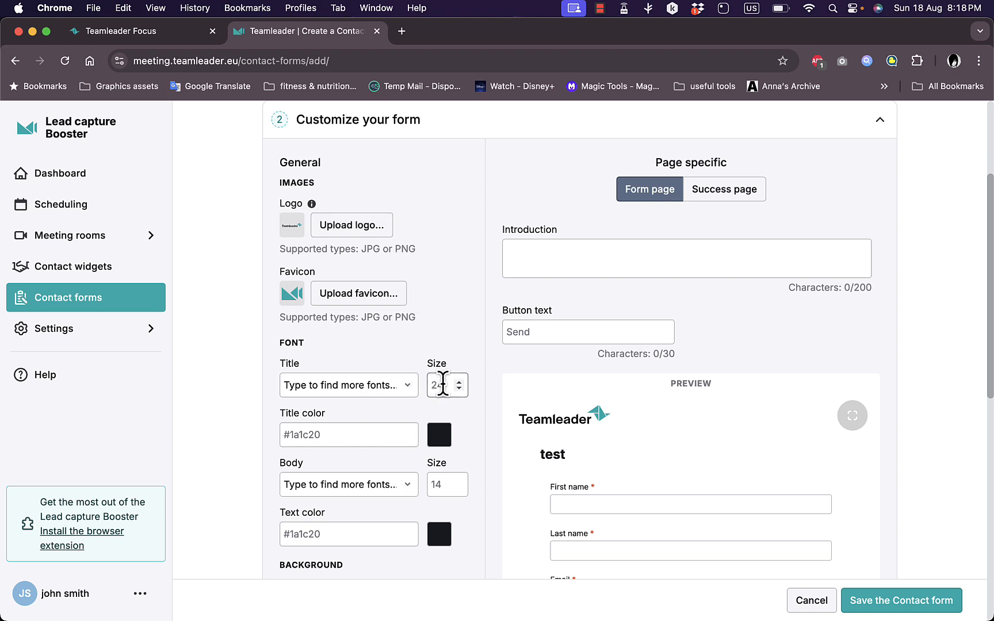
{"action": "left_click", "coordinate": [348, 385]}
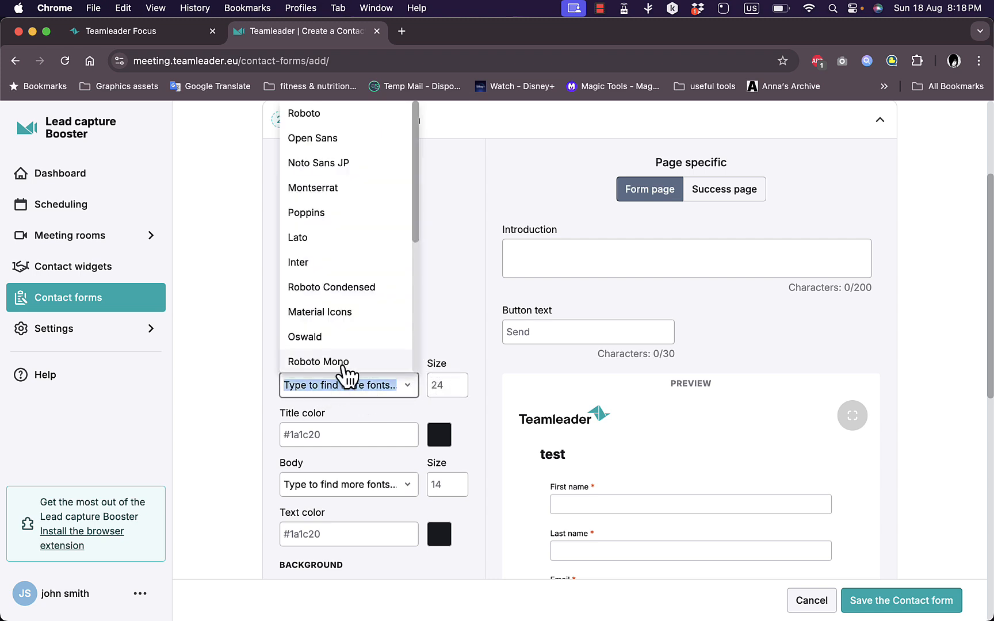
{"action": "mouse_move", "coordinate": [338, 200]}
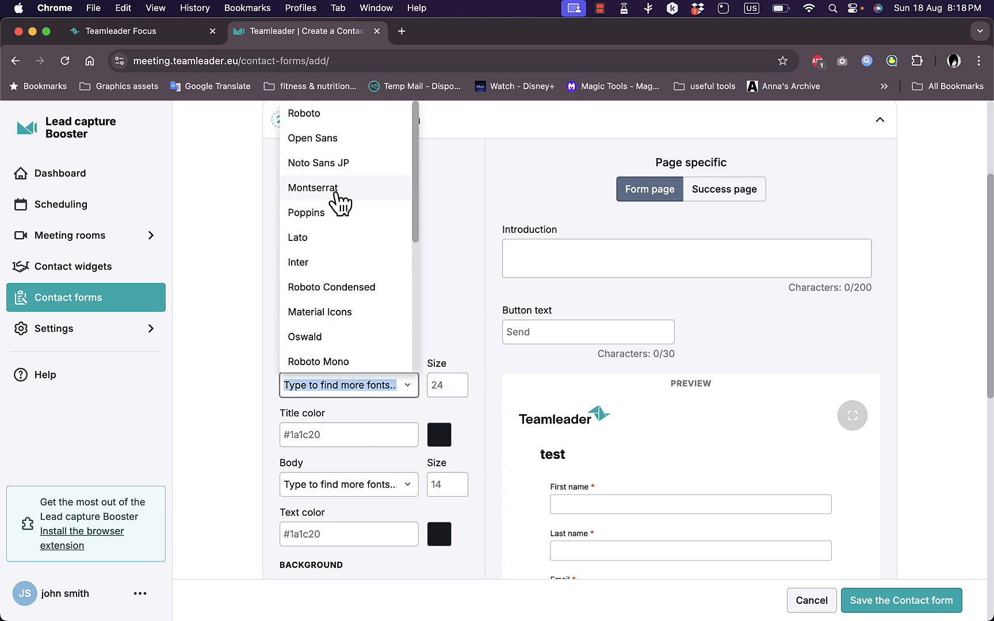
{"action": "left_click", "coordinate": [313, 189]}
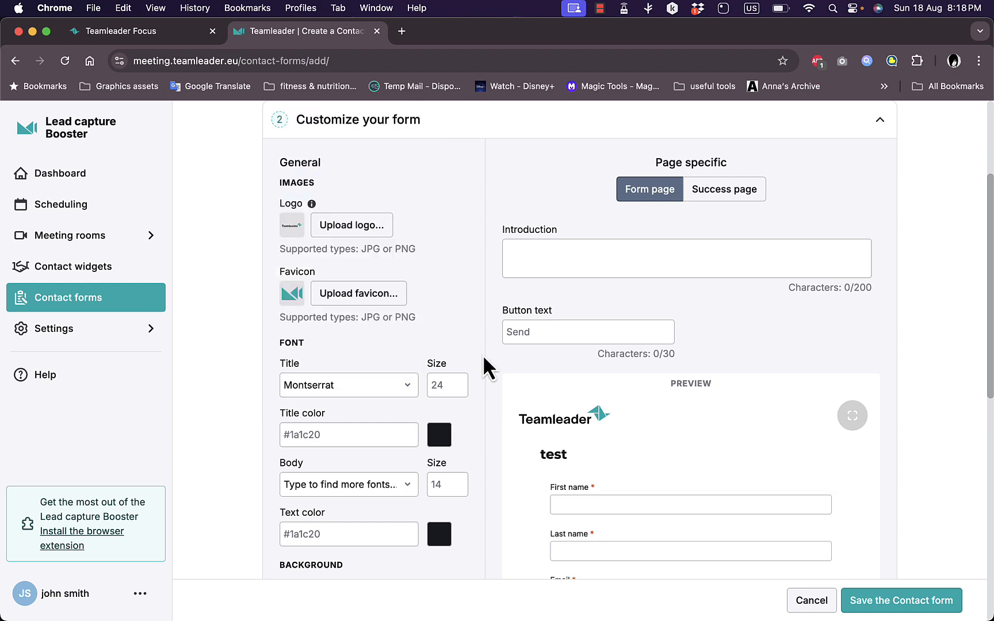
{"action": "scroll", "scroll_direction": "down", "scroll_amount": 3}
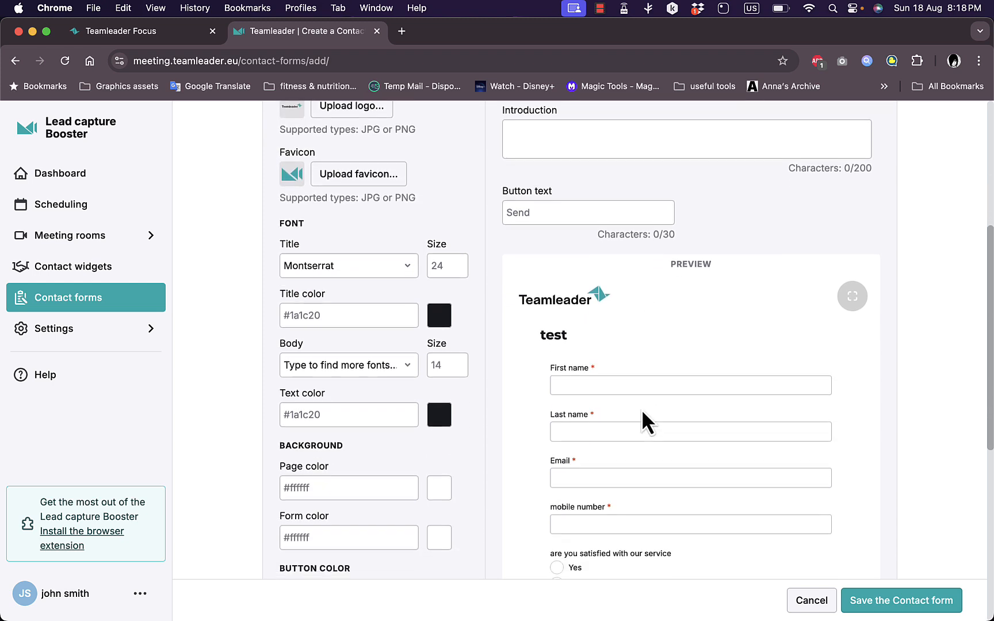
{"action": "scroll", "scroll_direction": "down", "scroll_amount": 3}
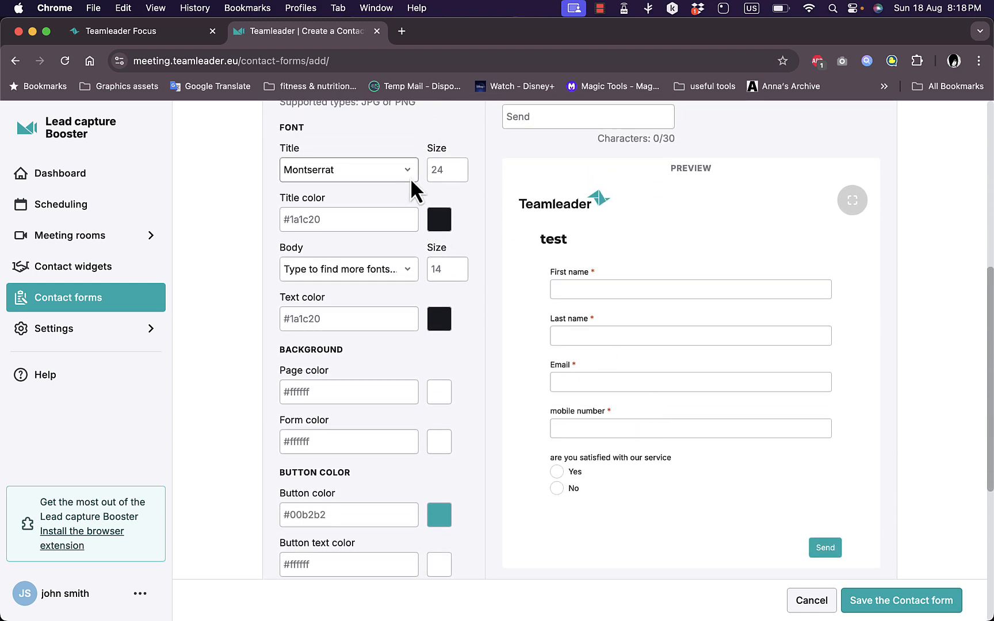
{"action": "type", "text": "56ebf"}
{"action": "type", "text": "33"}
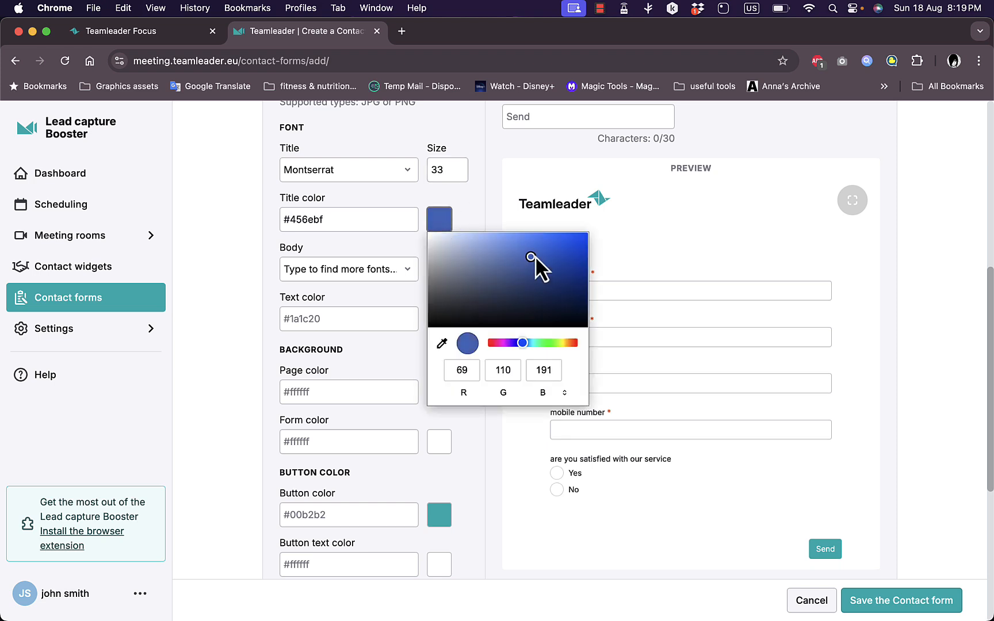
{"action": "left_click", "coordinate": [349, 270]}
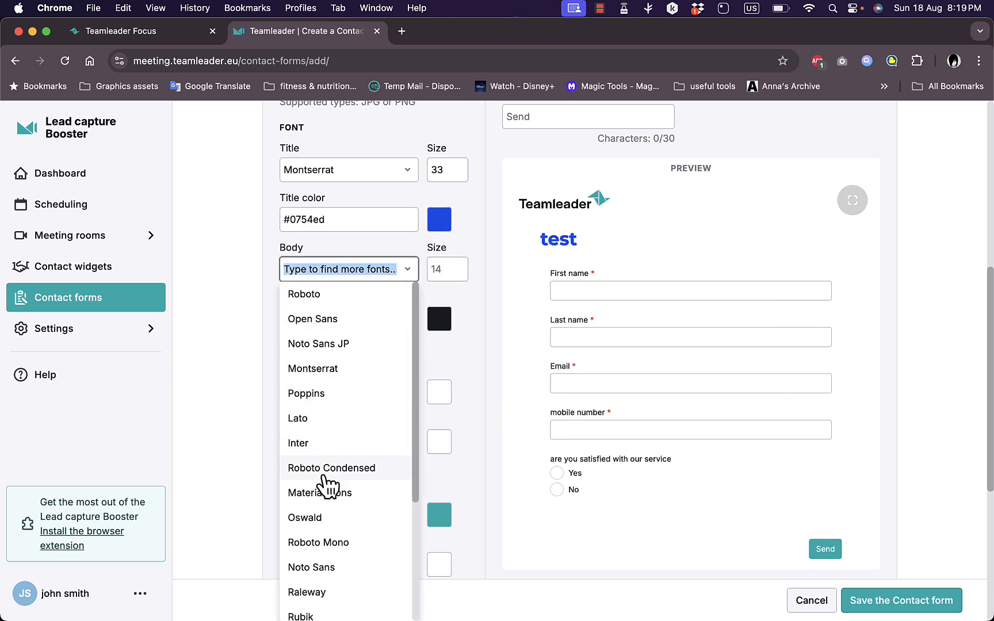
Step: Set body text to Roboto Condensed size 20, colour #d10a46, page #cfaeea, form #c2ffe2
{"action": "left_click", "coordinate": [332, 469]}
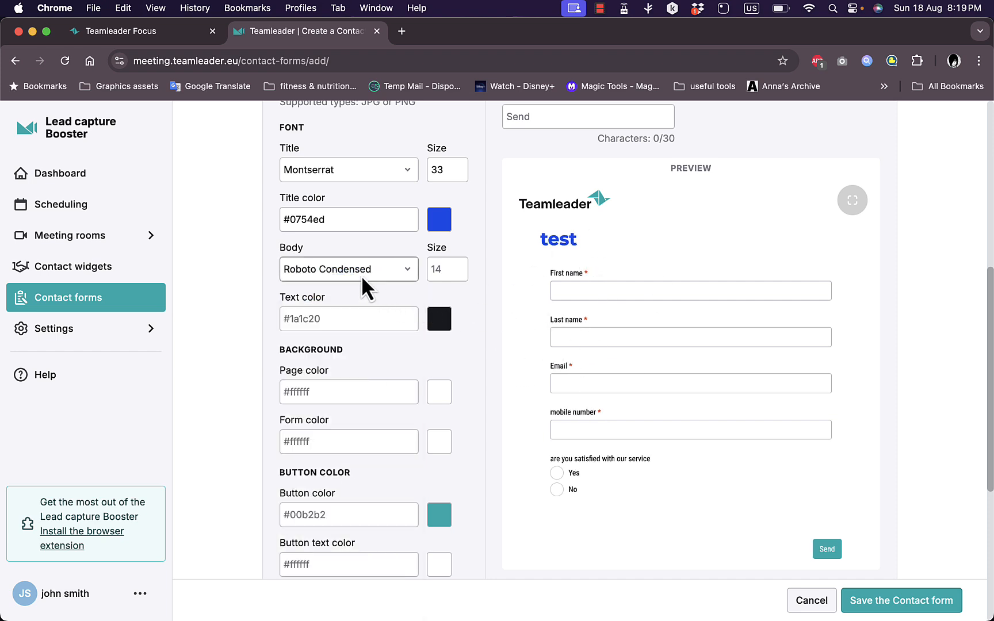
{"action": "mouse_move", "coordinate": [452, 269]}
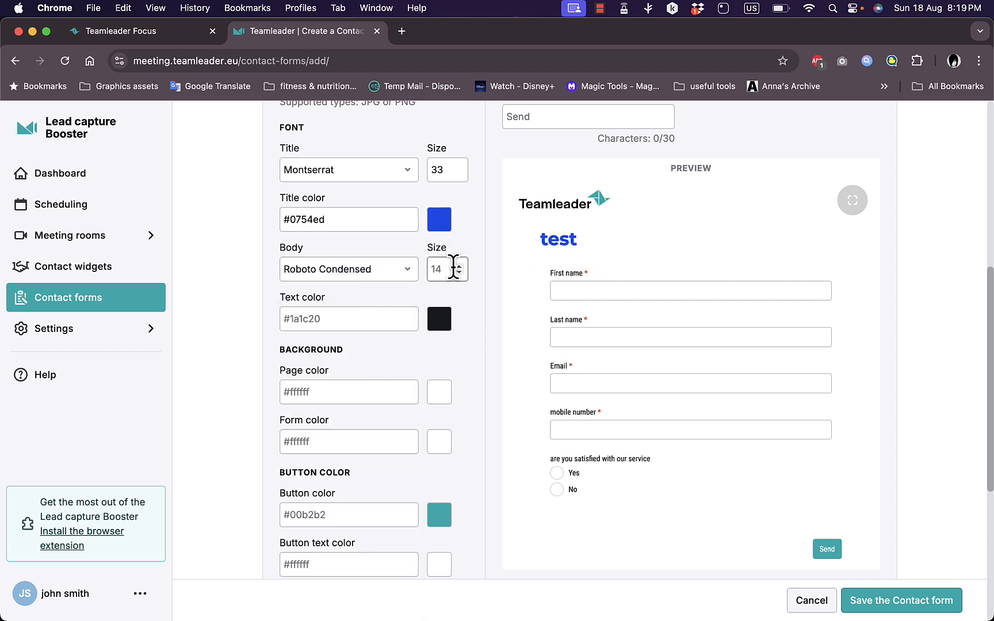
{"action": "type", "text": "3"}
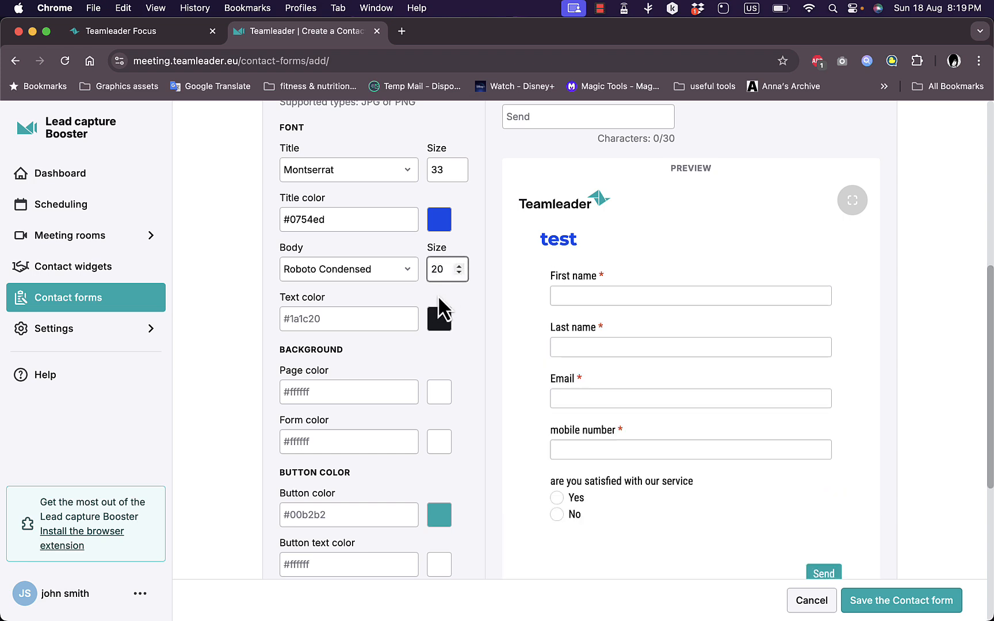
{"action": "left_click", "coordinate": [440, 319]}
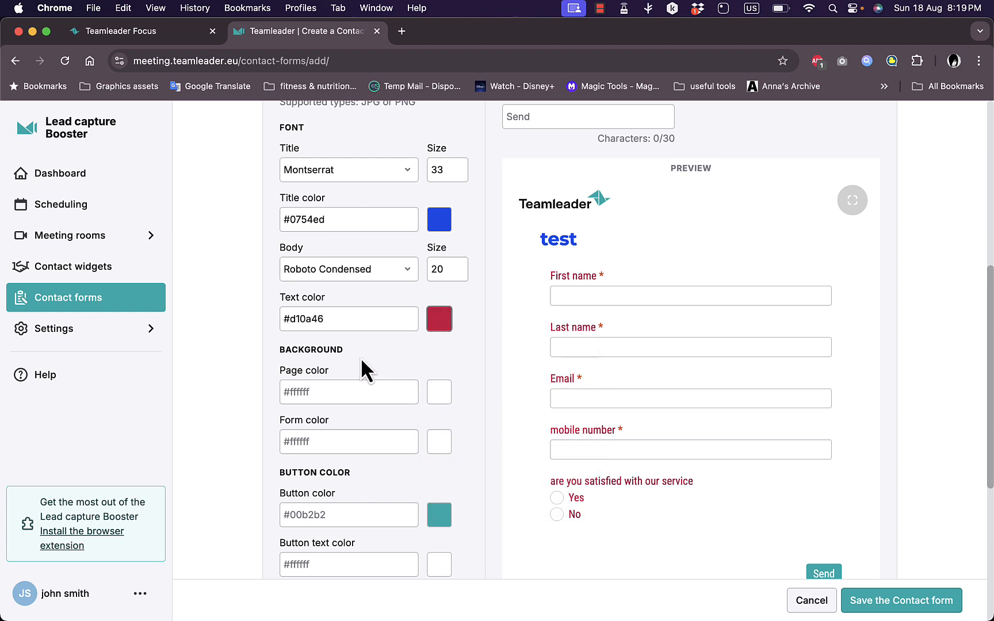
{"action": "left_click", "coordinate": [440, 393]}
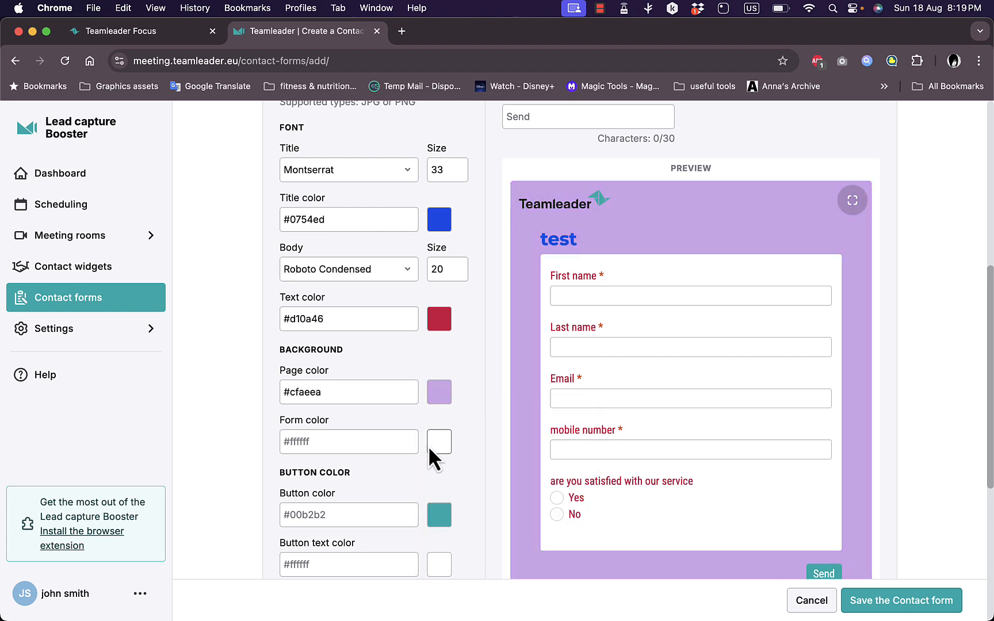
{"action": "left_click", "coordinate": [439, 443]}
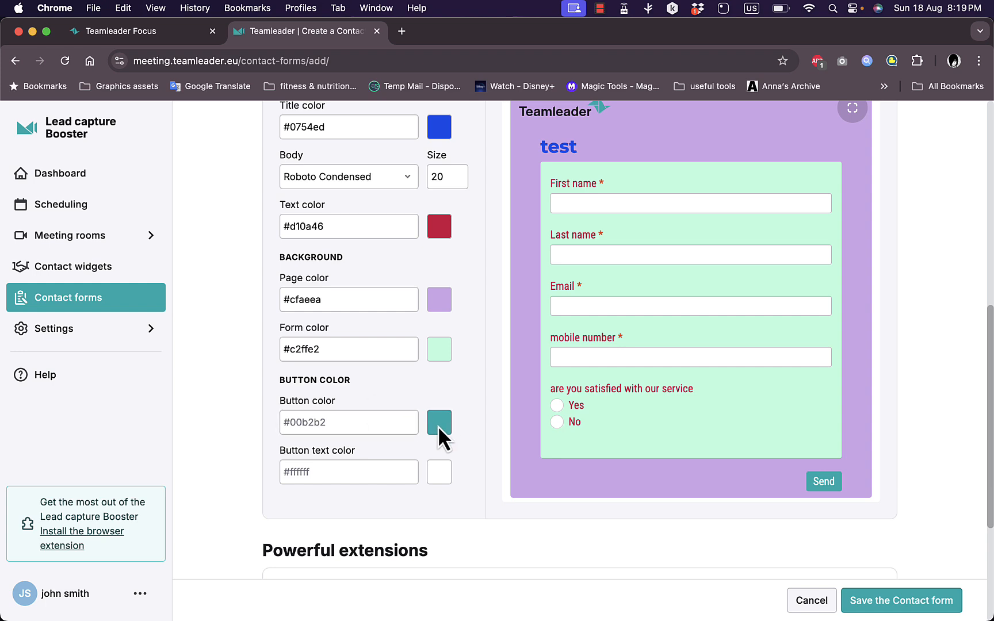
{"action": "mouse_move", "coordinate": [450, 431]}
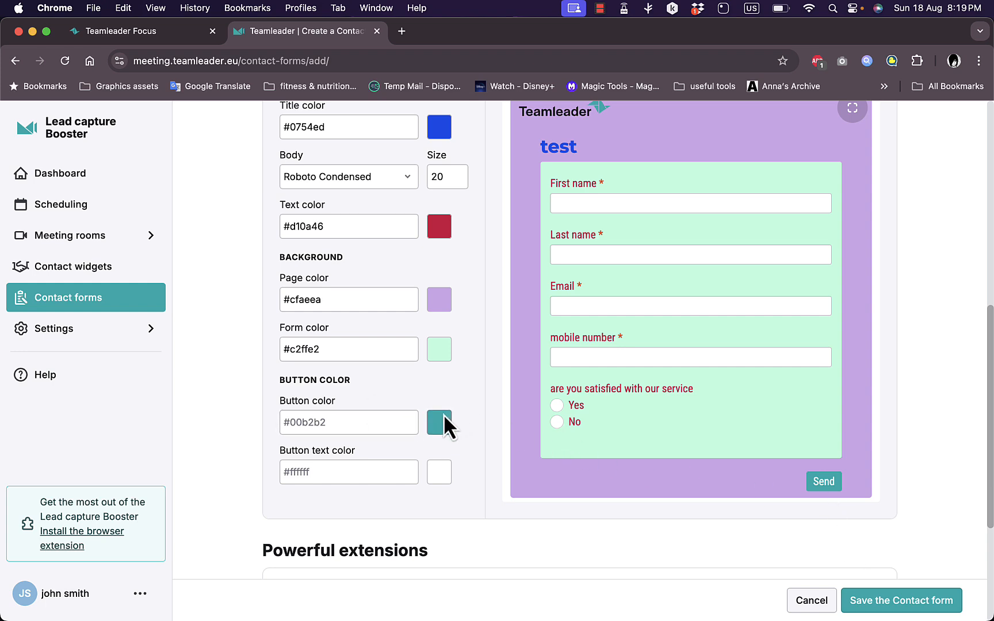
Step: Set the button to #bb00ff with #000000 text and save the contact form
{"action": "left_click", "coordinate": [440, 422]}
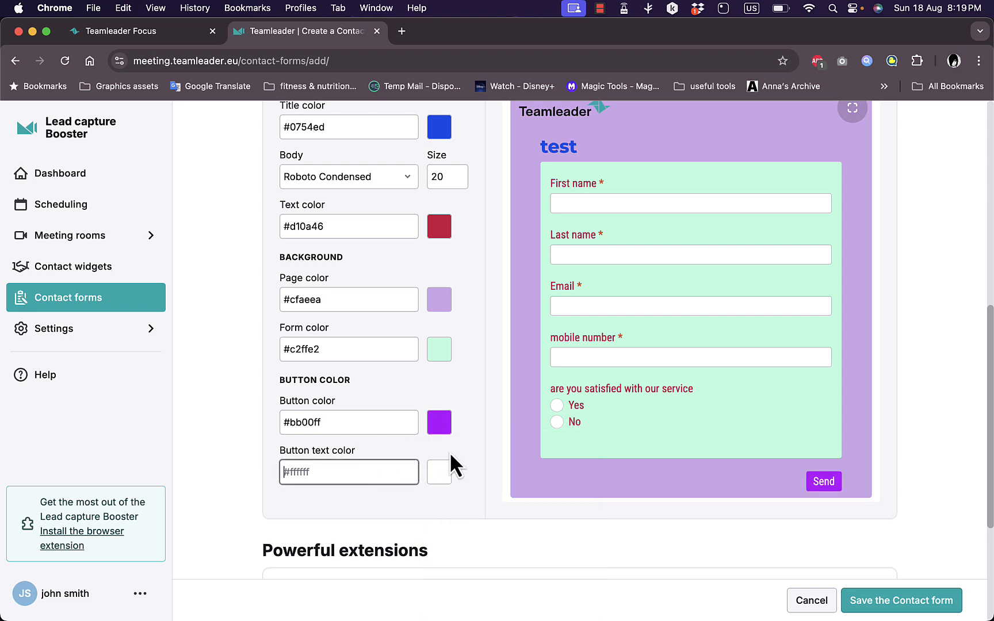
{"action": "left_click", "coordinate": [440, 472]}
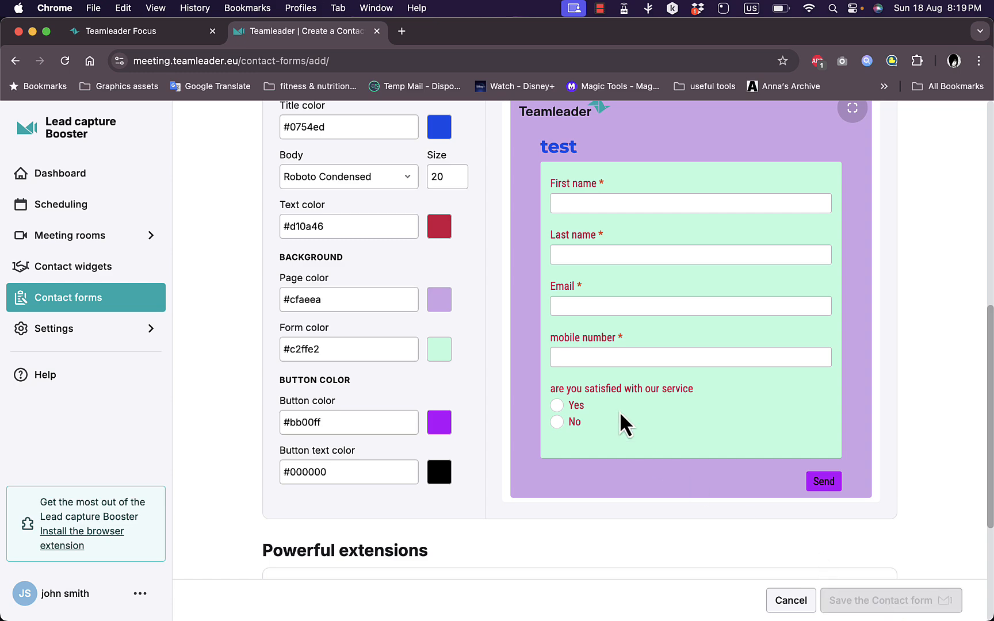
{"action": "left_click", "coordinate": [891, 600]}
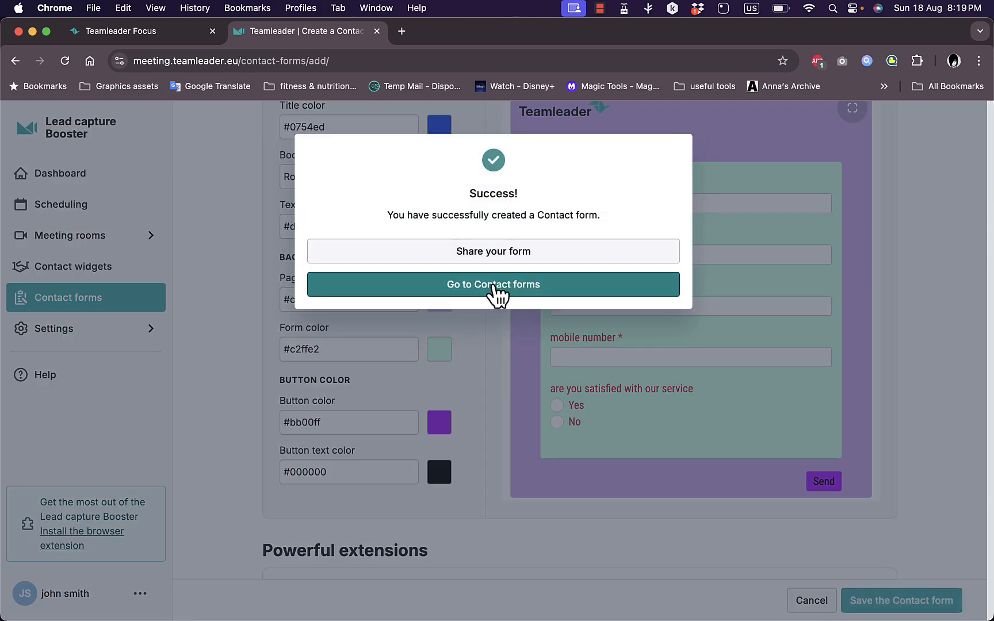
Step: Go to the contact forms list showing test, then return to Teamleader Focus
{"action": "left_click", "coordinate": [493, 284]}
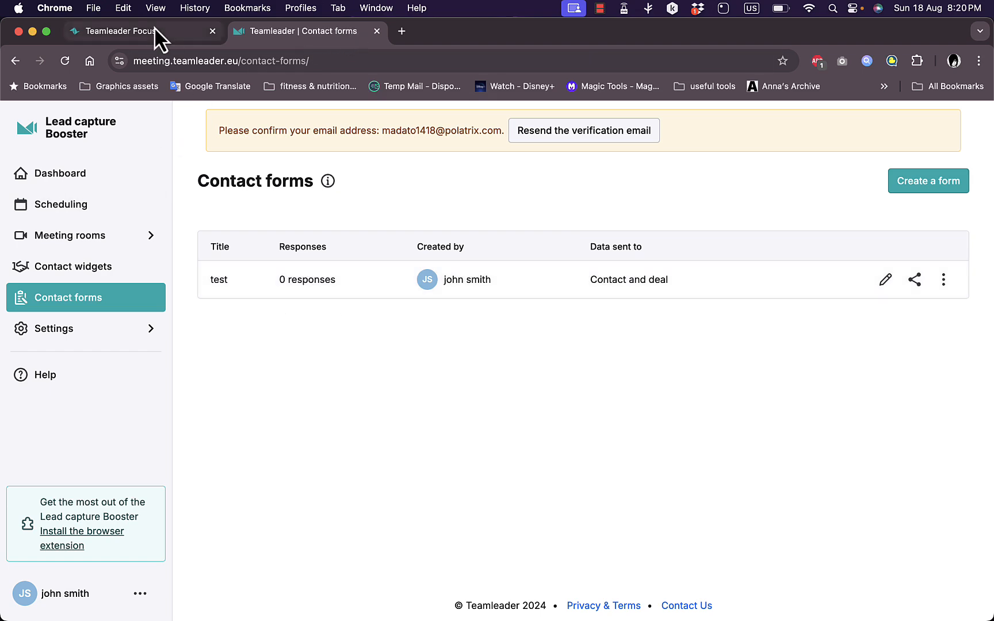
{"action": "left_click", "coordinate": [121, 31]}
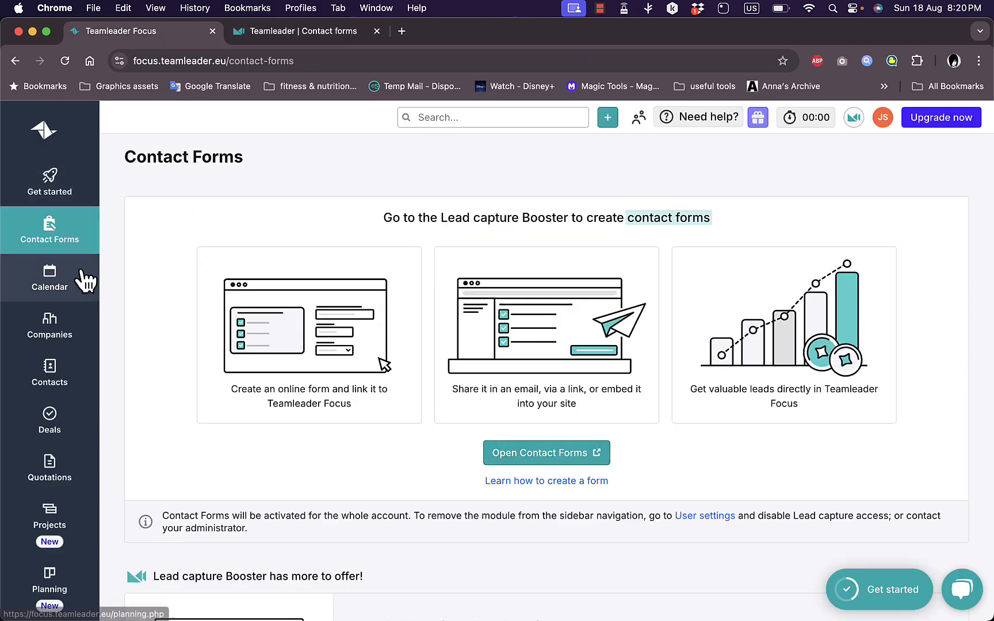
Step: View the Calendar in week and month layouts, then move to the Companies module
{"action": "left_click", "coordinate": [49, 281]}
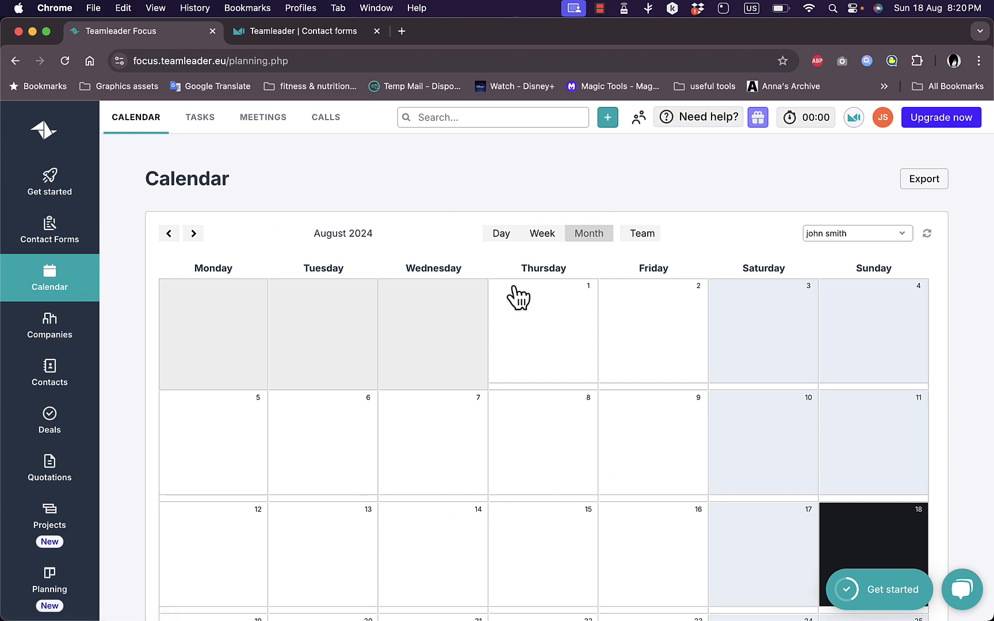
{"action": "mouse_move", "coordinate": [525, 470]}
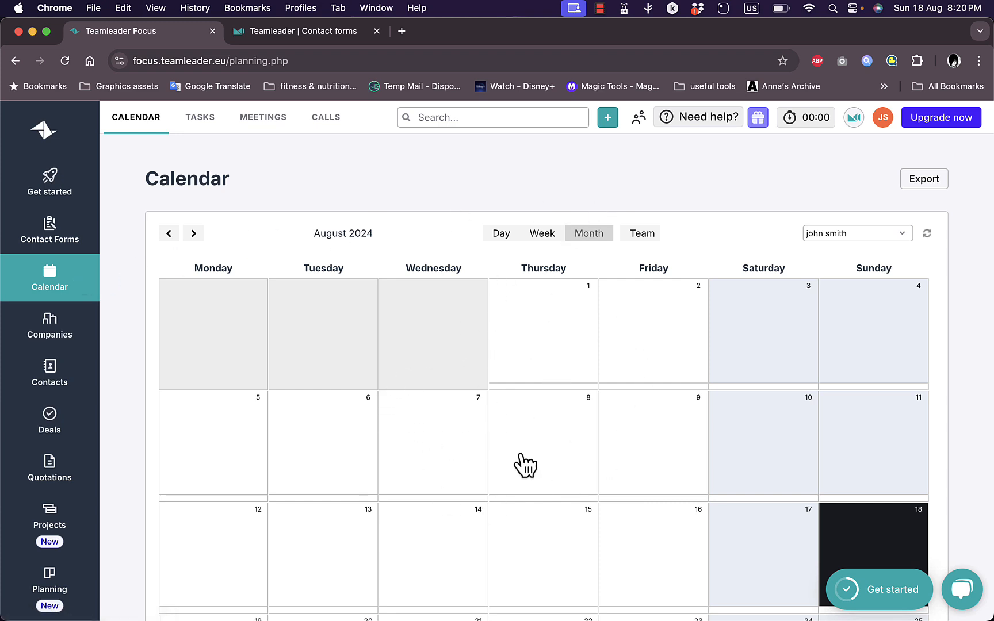
{"action": "mouse_move", "coordinate": [504, 347]}
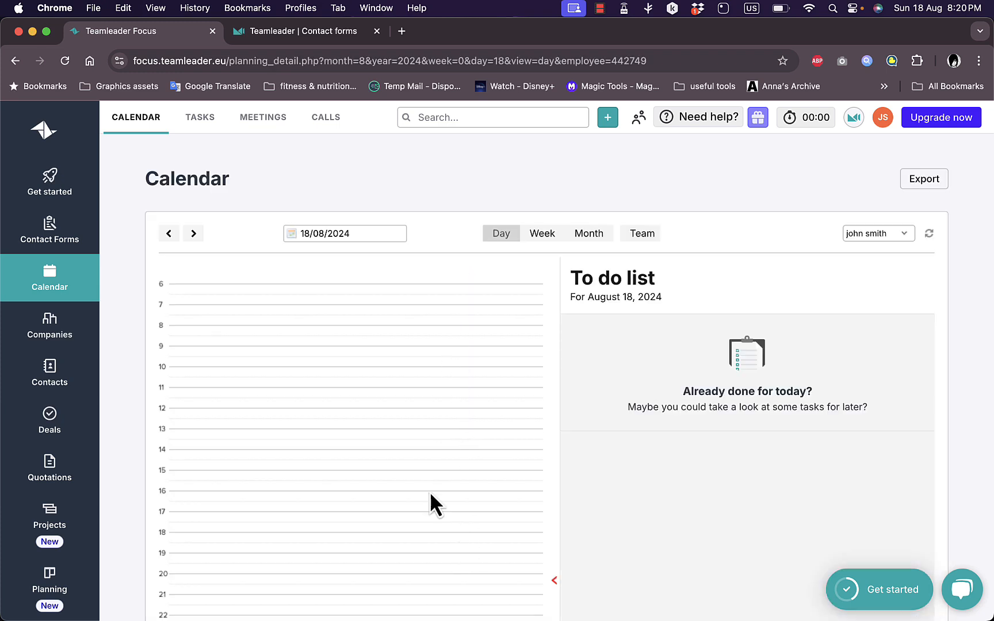
{"action": "left_click", "coordinate": [542, 233]}
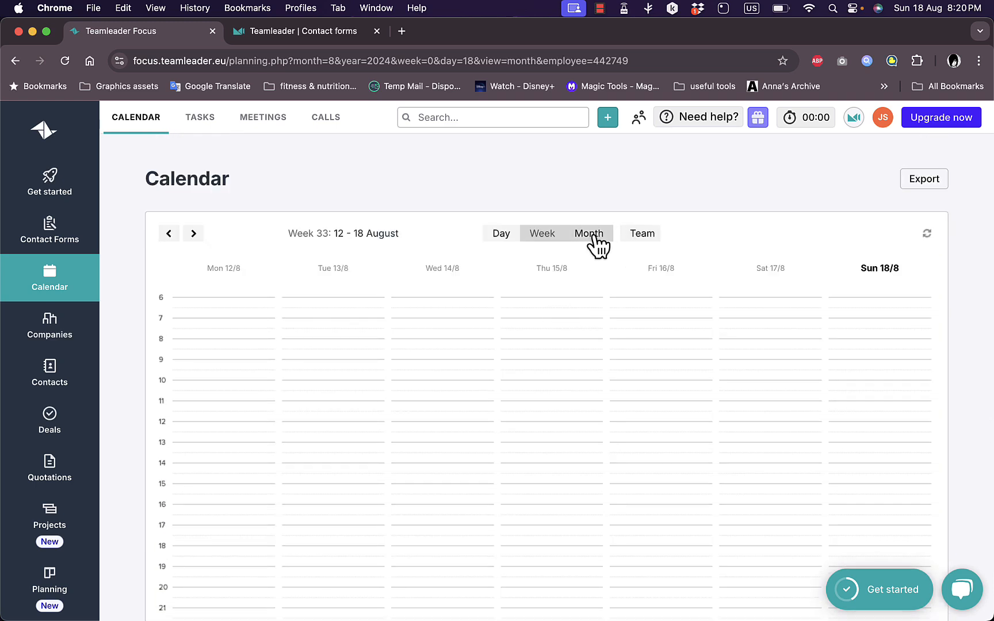
{"action": "left_click", "coordinate": [589, 233]}
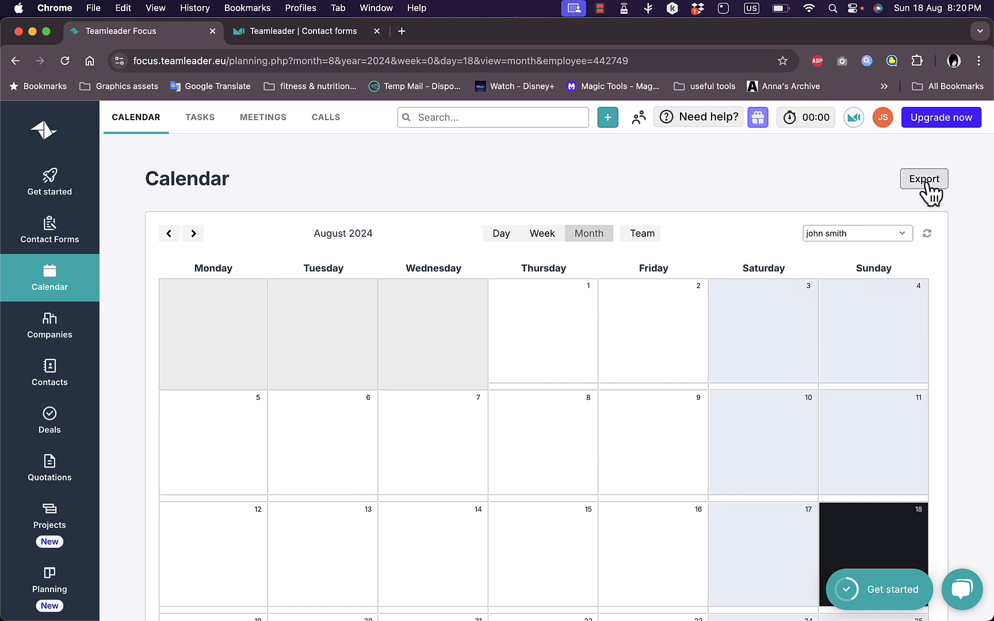
{"action": "mouse_move", "coordinate": [666, 281]}
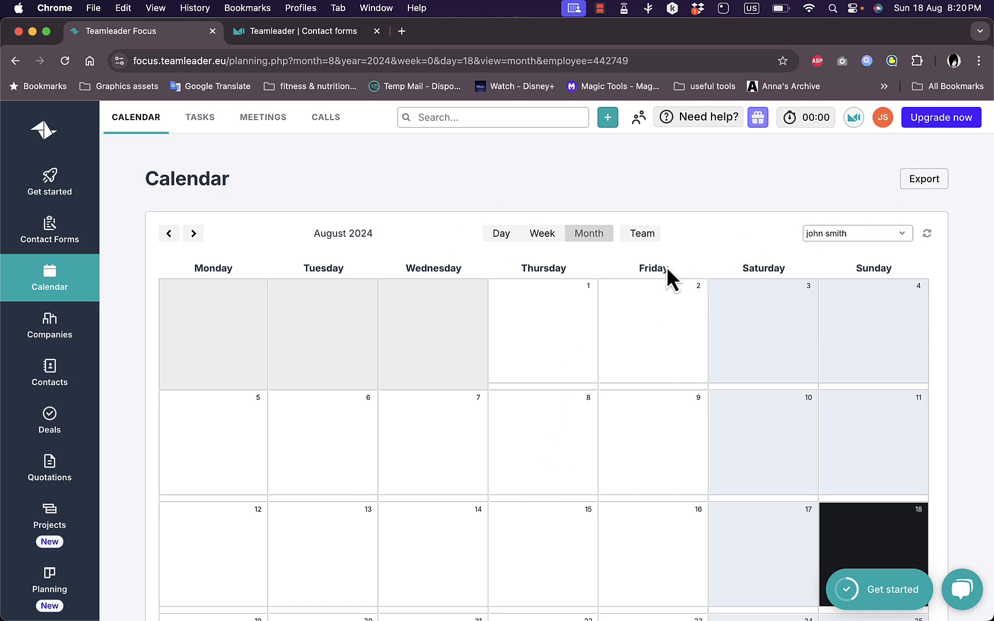
{"action": "left_click", "coordinate": [50, 324]}
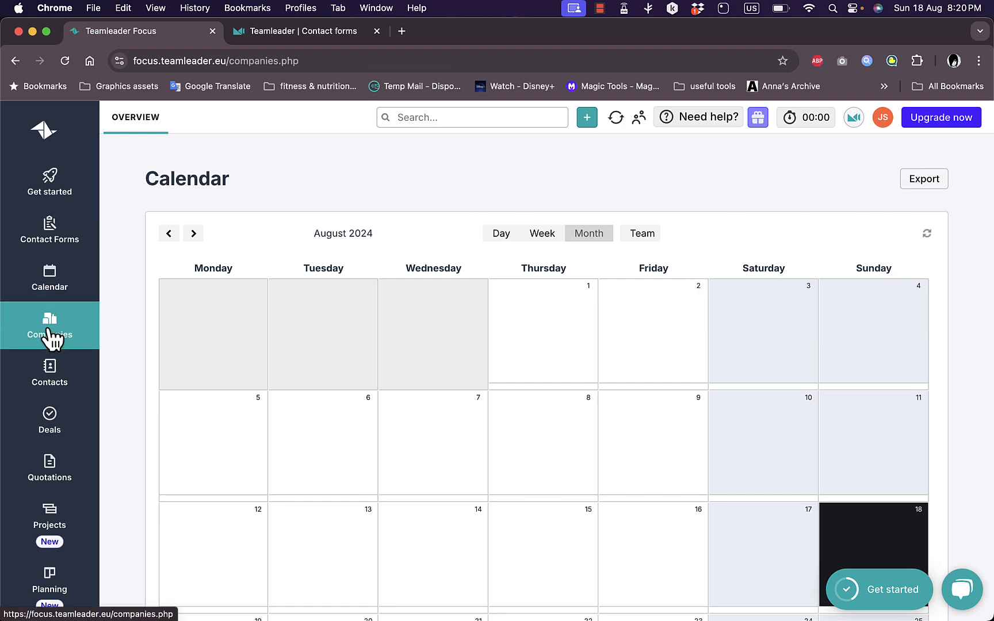
Step: Look over the company import choices on the Companies overview and close them
{"action": "left_click", "coordinate": [49, 325]}
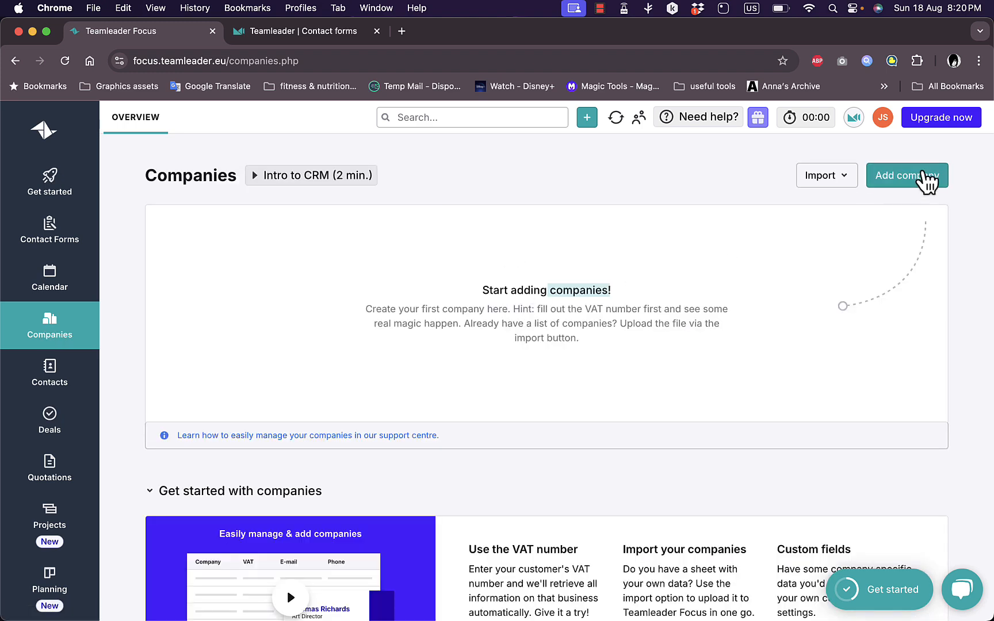
{"action": "mouse_move", "coordinate": [642, 301]}
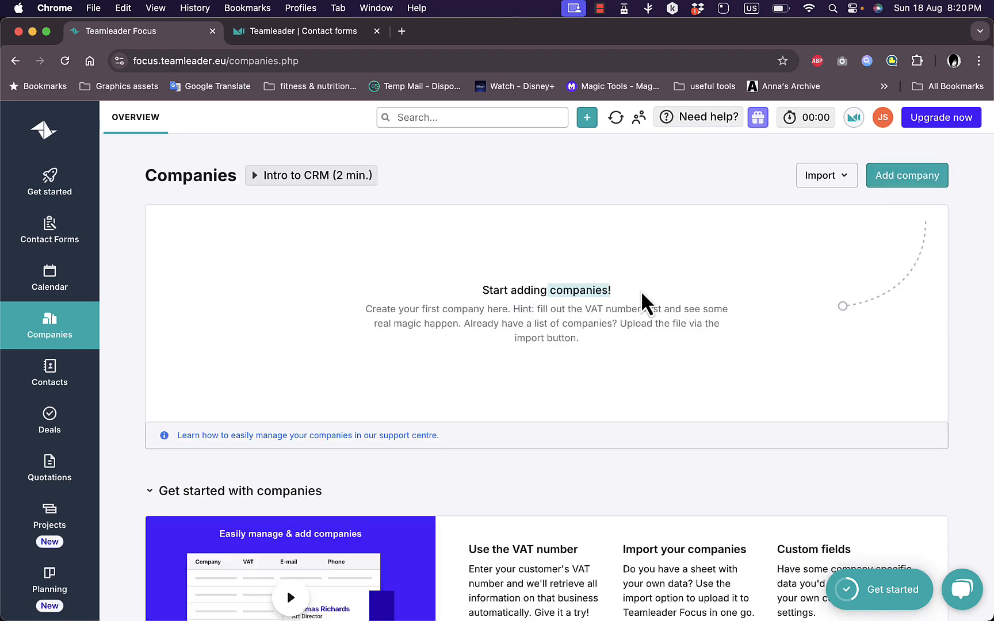
{"action": "left_click", "coordinate": [827, 176]}
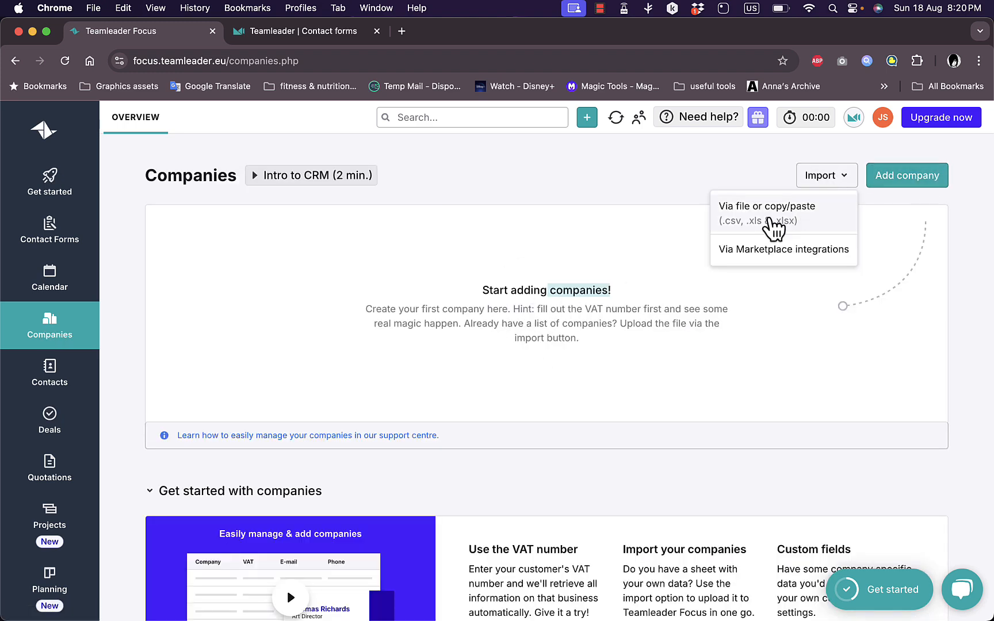
{"action": "mouse_move", "coordinate": [851, 238]}
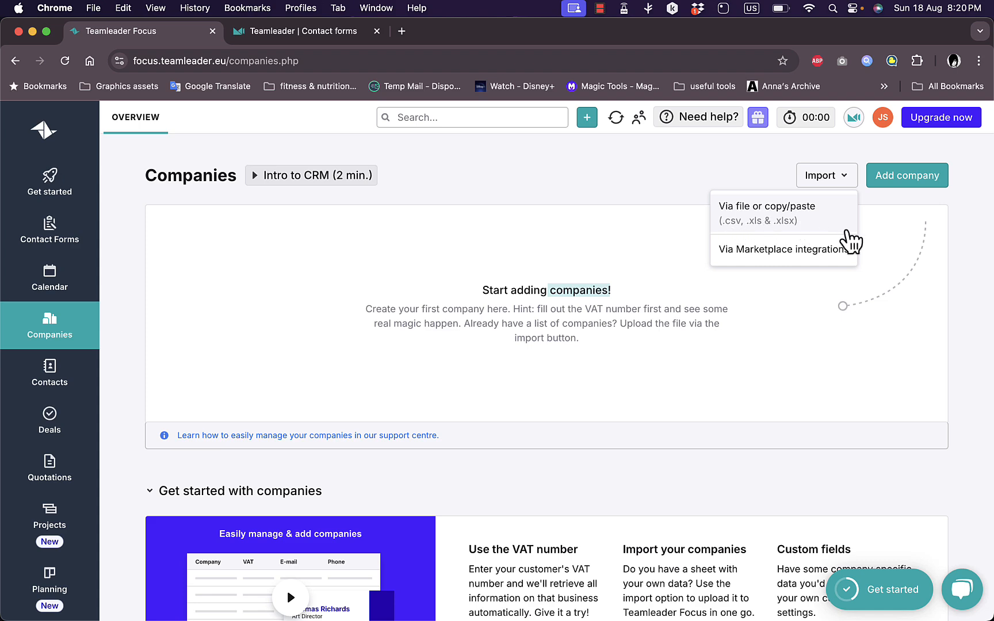
{"action": "left_click", "coordinate": [554, 267]}
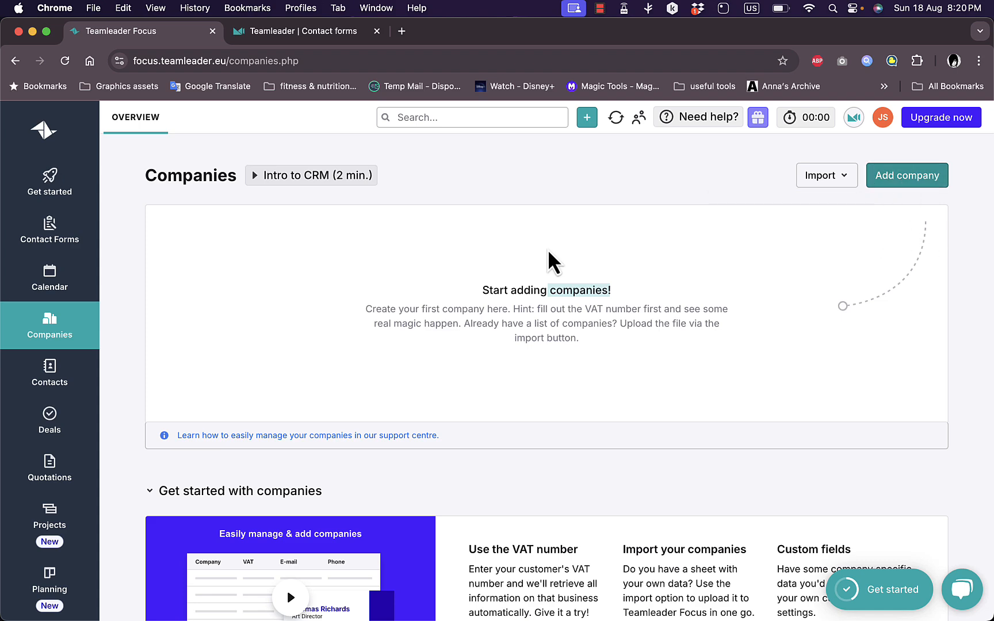
Step: Review the Add company form, cancel it, and move to Contacts
{"action": "left_click", "coordinate": [907, 176]}
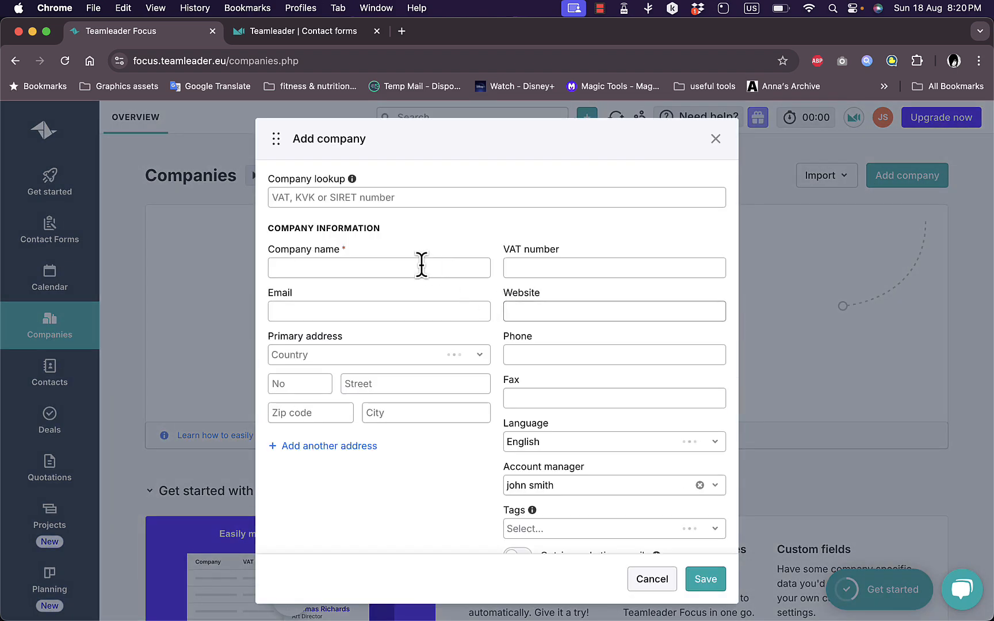
{"action": "left_click", "coordinate": [378, 355]}
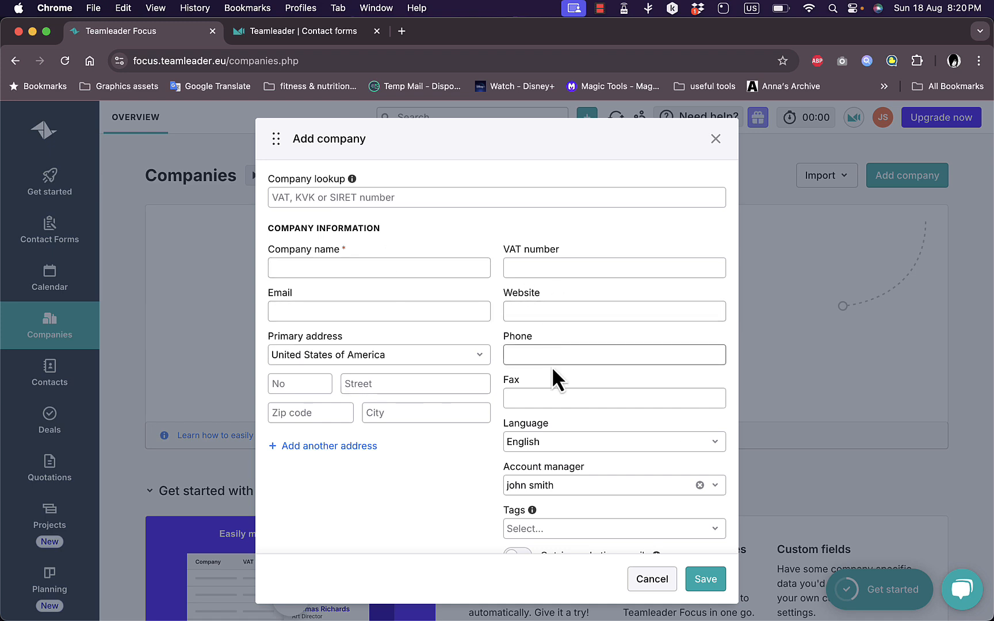
{"action": "scroll", "scroll_direction": "down", "scroll_amount": 3}
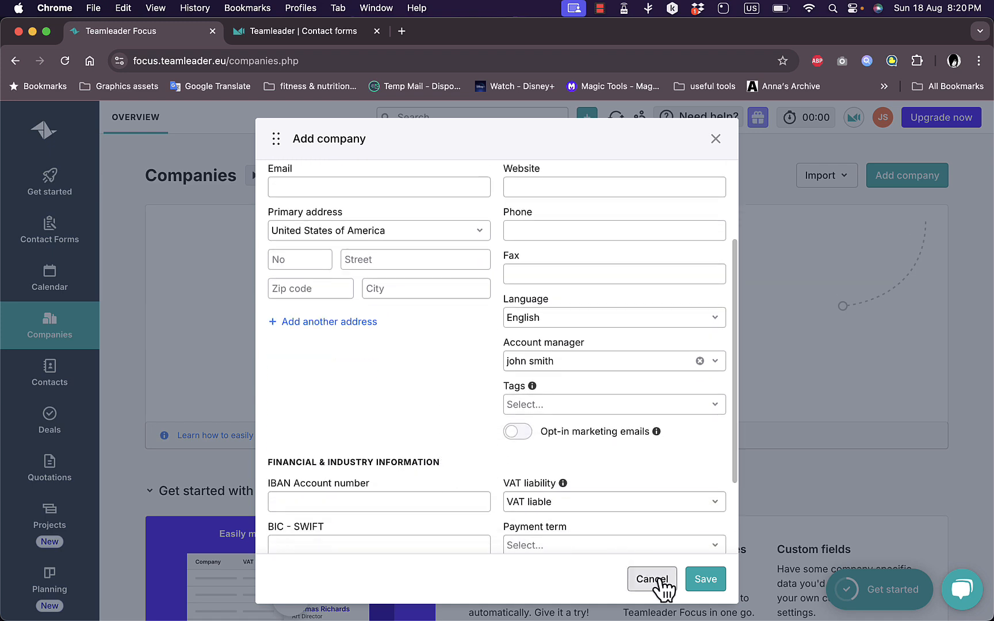
{"action": "left_click", "coordinate": [651, 580]}
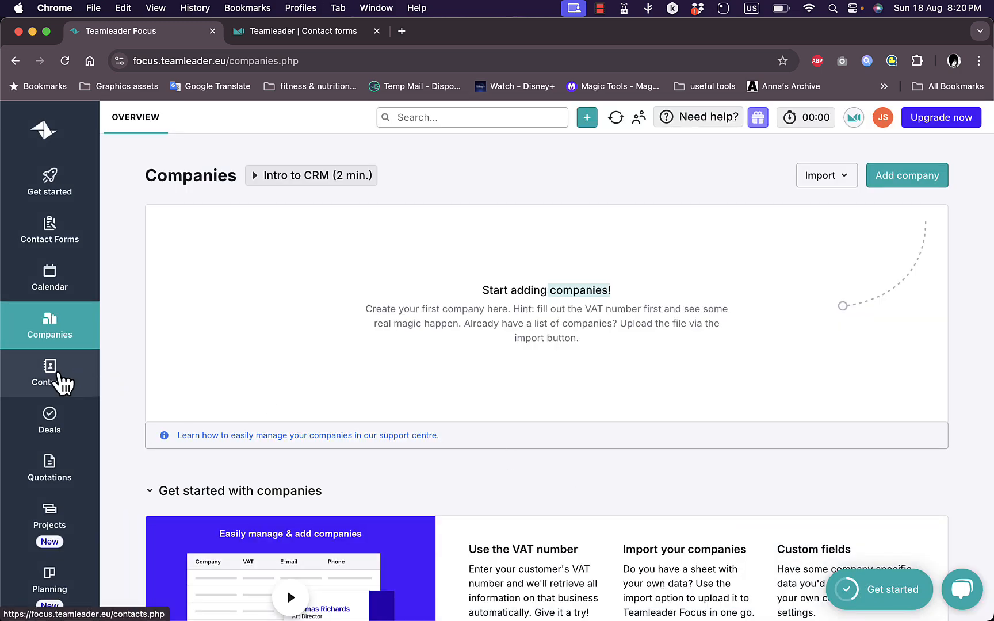
{"action": "left_click", "coordinate": [50, 373]}
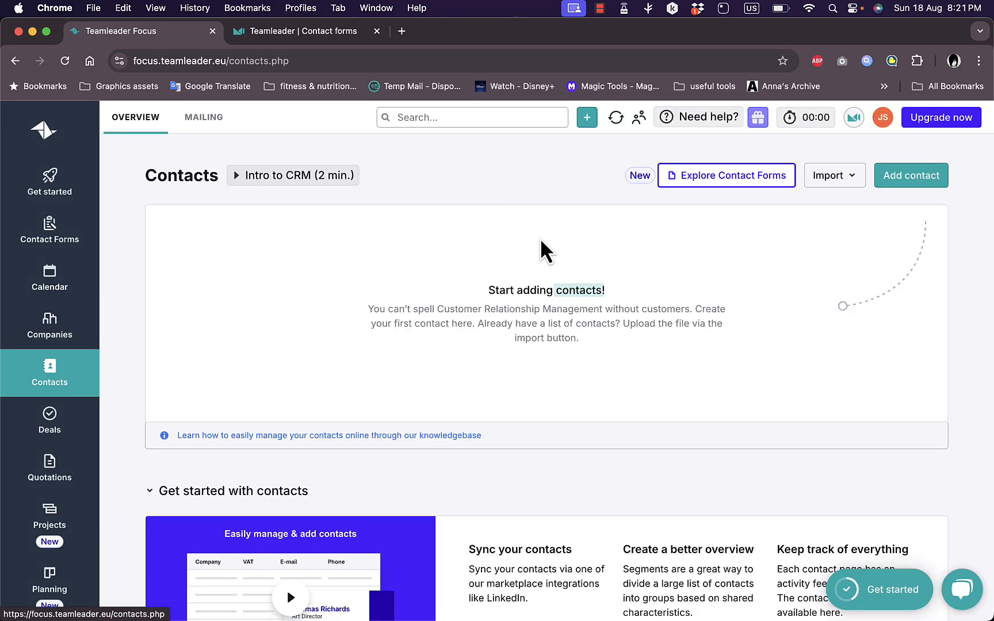
Step: Review the Add contact form without saving, then move to the Deals pipeline
{"action": "left_click", "coordinate": [834, 175]}
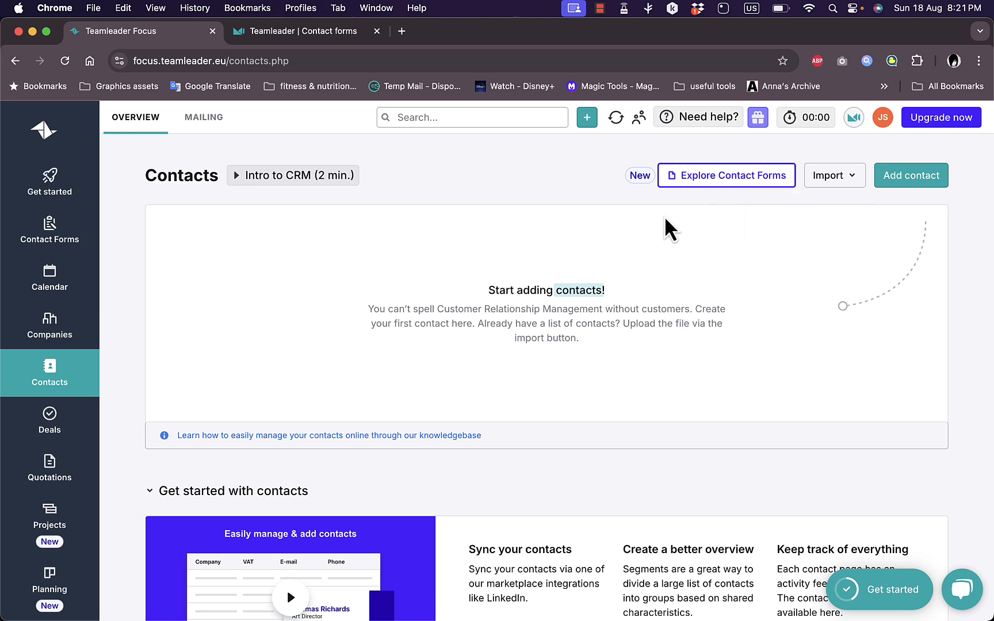
{"action": "mouse_move", "coordinate": [742, 190]}
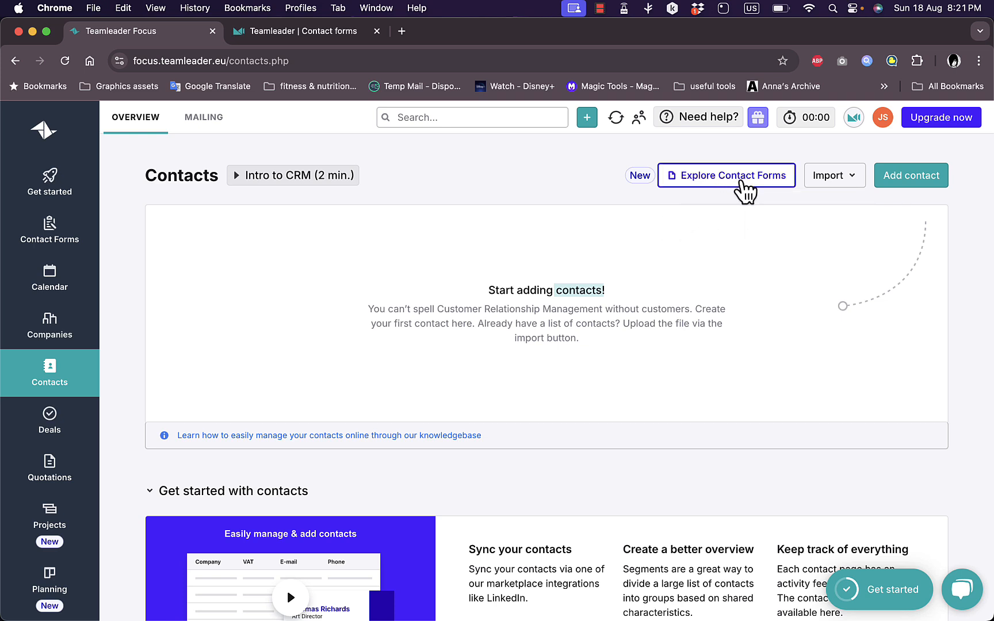
{"action": "mouse_move", "coordinate": [912, 176]}
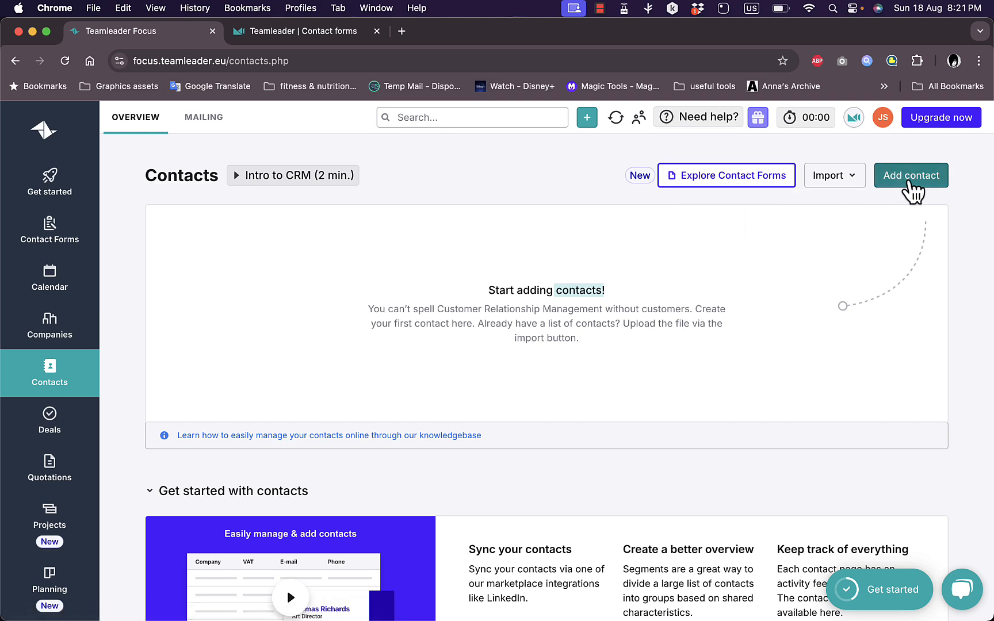
{"action": "left_click", "coordinate": [912, 176]}
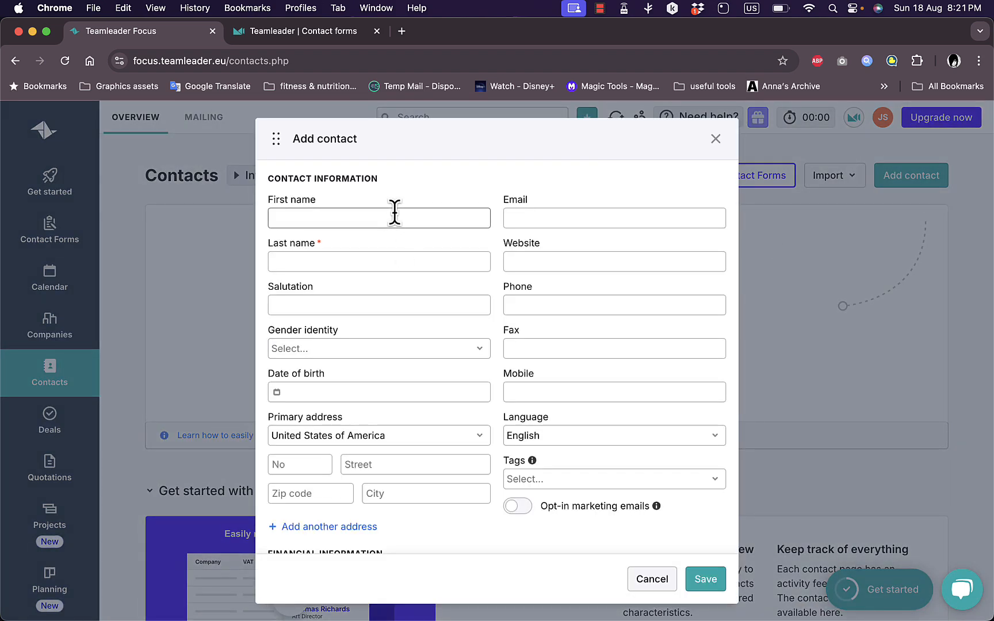
{"action": "mouse_move", "coordinate": [586, 269]}
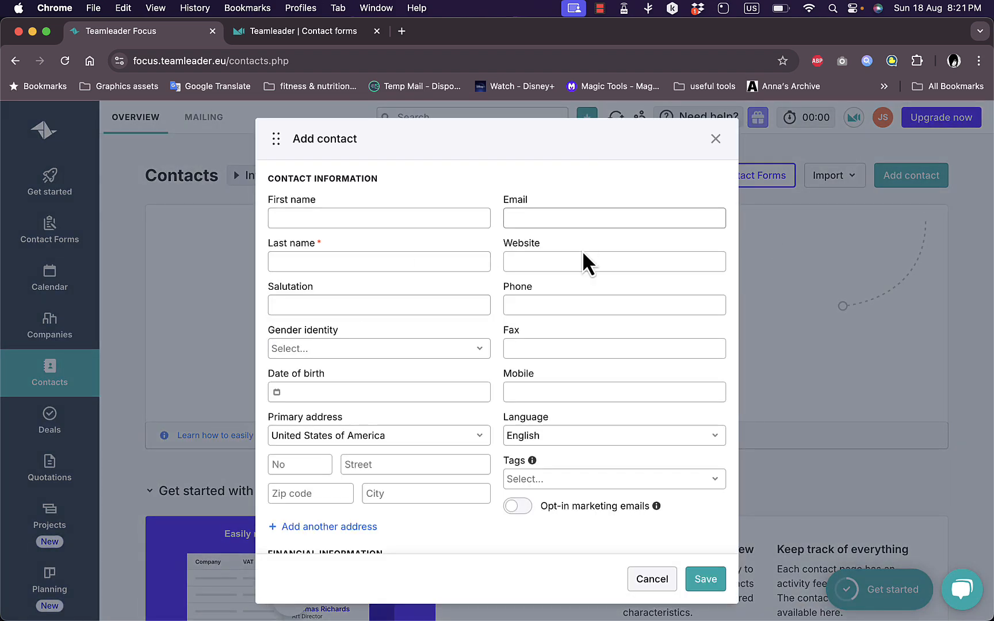
{"action": "scroll", "scroll_direction": "down", "scroll_amount": 3}
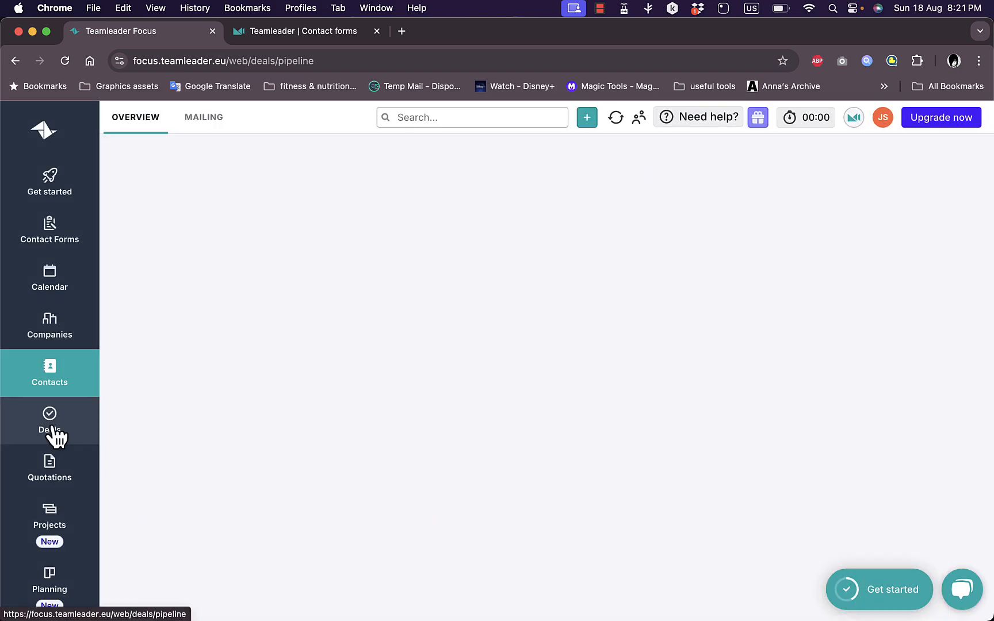
{"action": "left_click", "coordinate": [49, 420]}
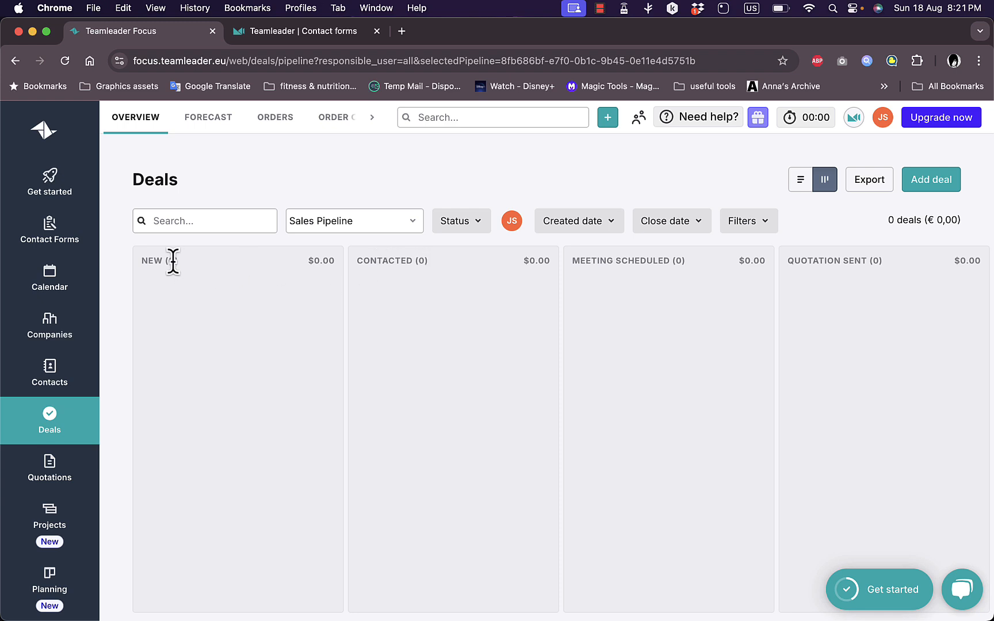
{"action": "mouse_move", "coordinate": [334, 260]}
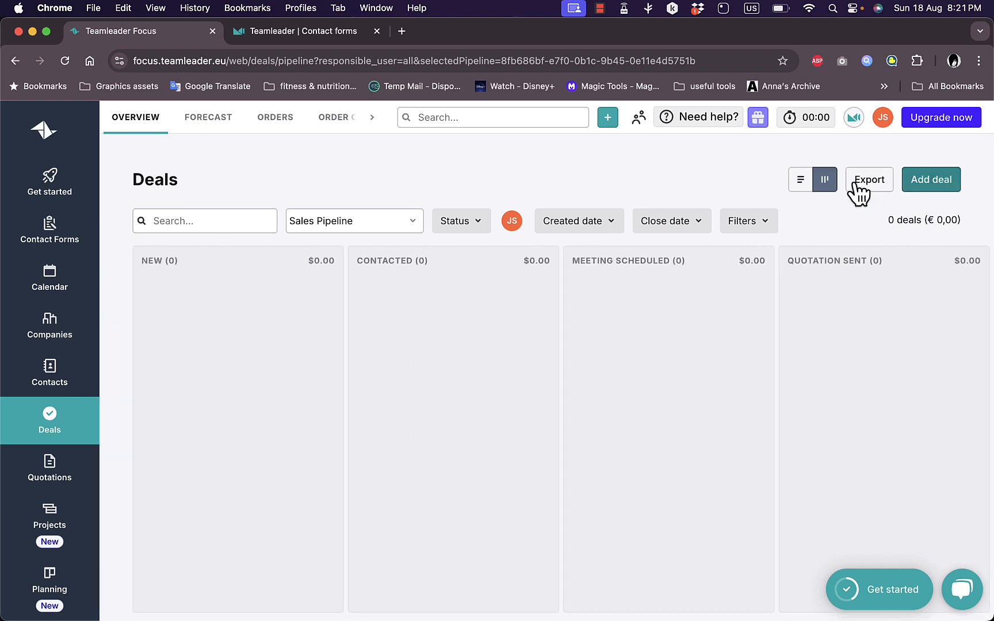
Step: Review the Add Deal form, submit it empty, and scroll the pipeline to Accepted and Refused
{"action": "left_click", "coordinate": [931, 180]}
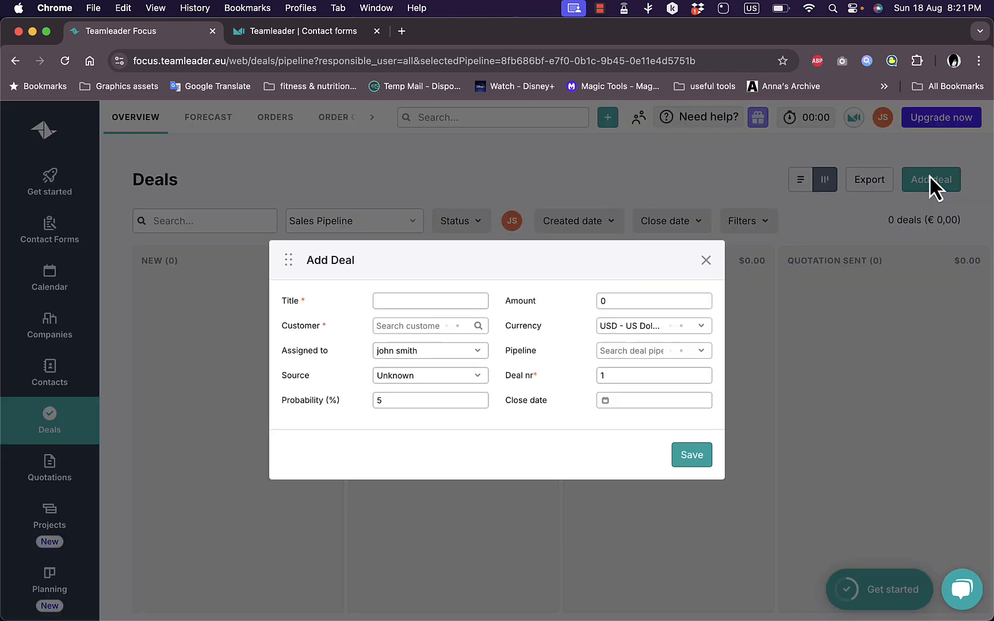
{"action": "left_click", "coordinate": [430, 302]}
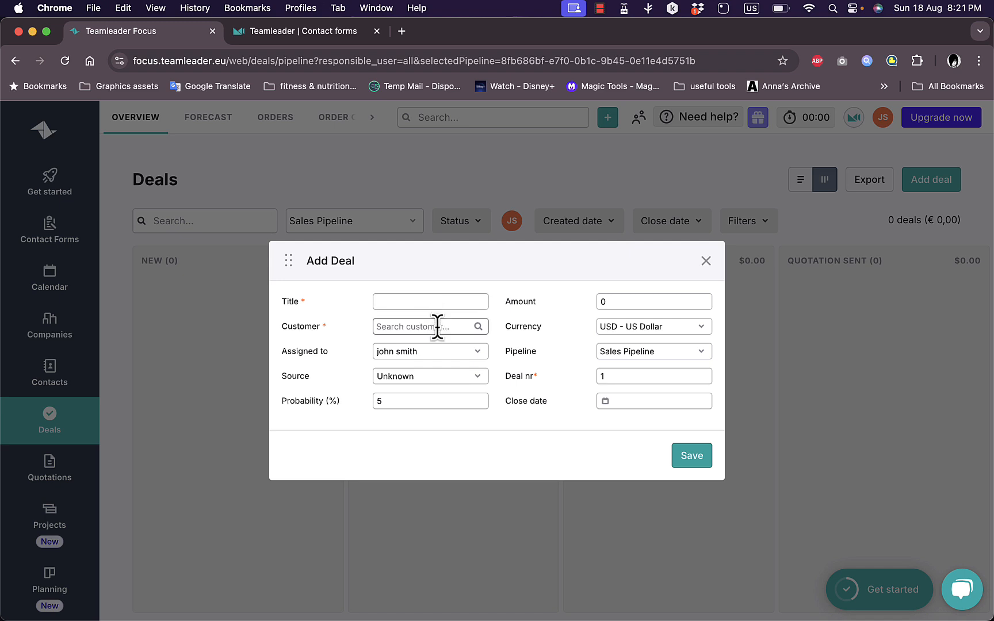
{"action": "mouse_move", "coordinate": [421, 361]}
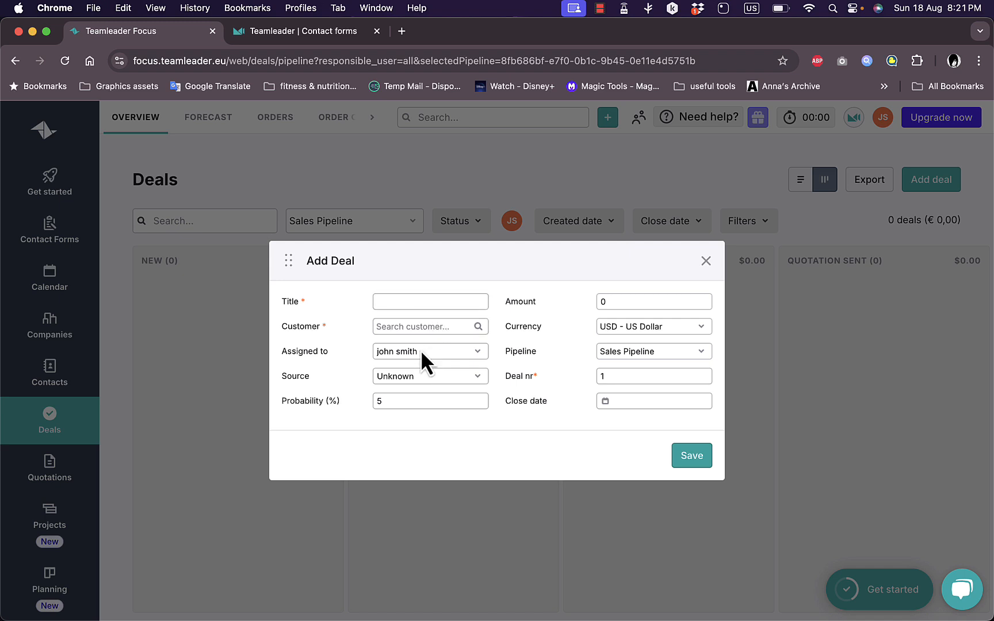
{"action": "mouse_move", "coordinate": [444, 385]}
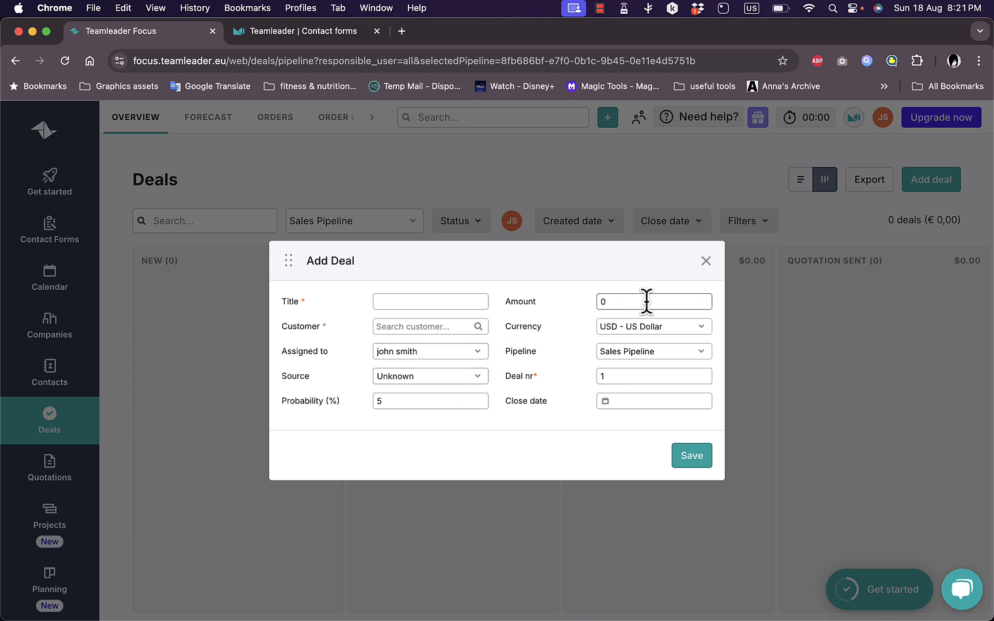
{"action": "mouse_move", "coordinate": [692, 456]}
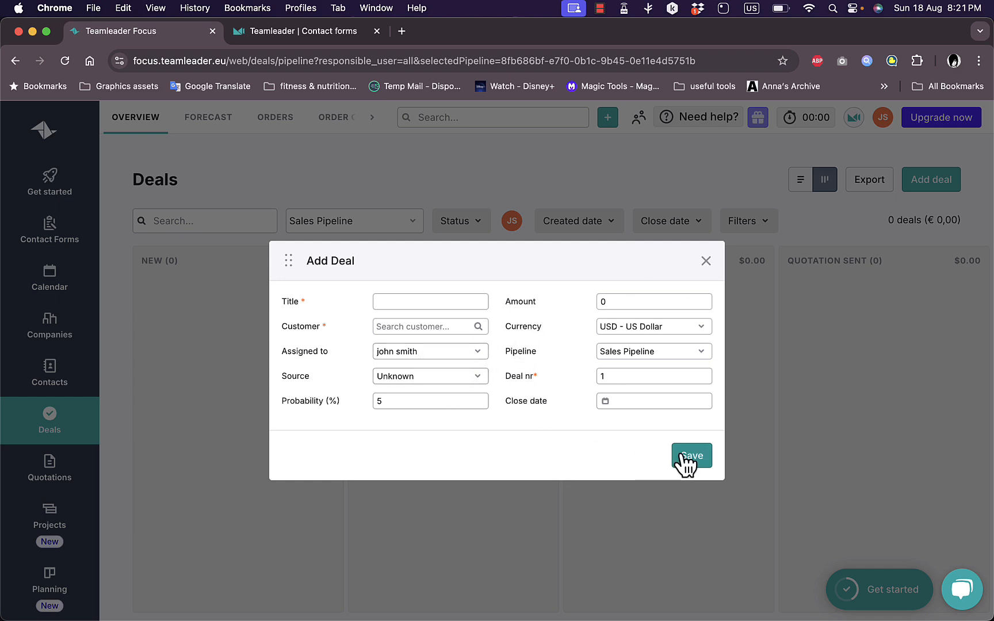
{"action": "left_click", "coordinate": [693, 455]}
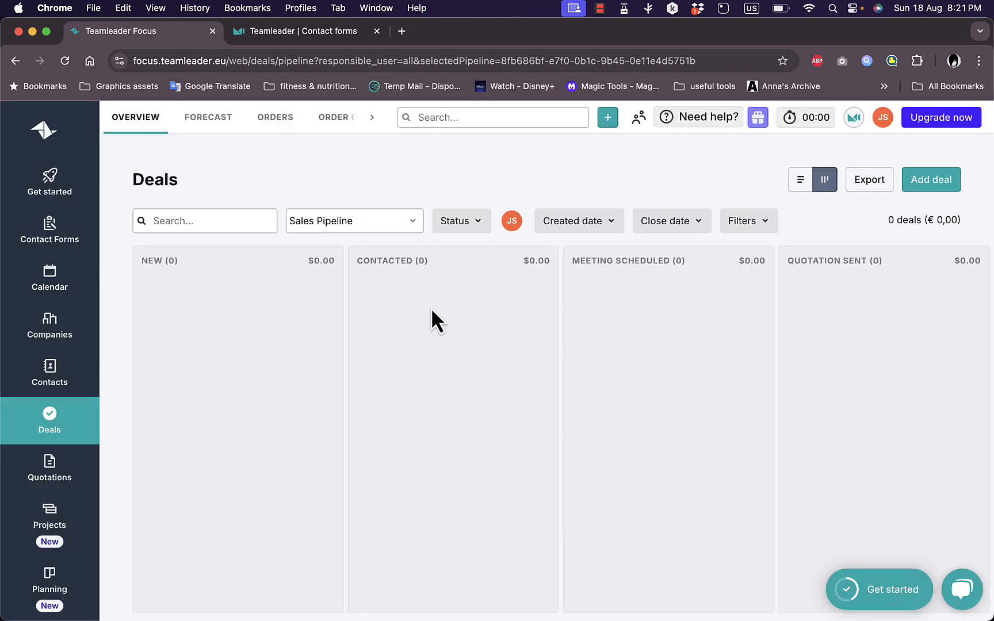
{"action": "mouse_move", "coordinate": [147, 274]}
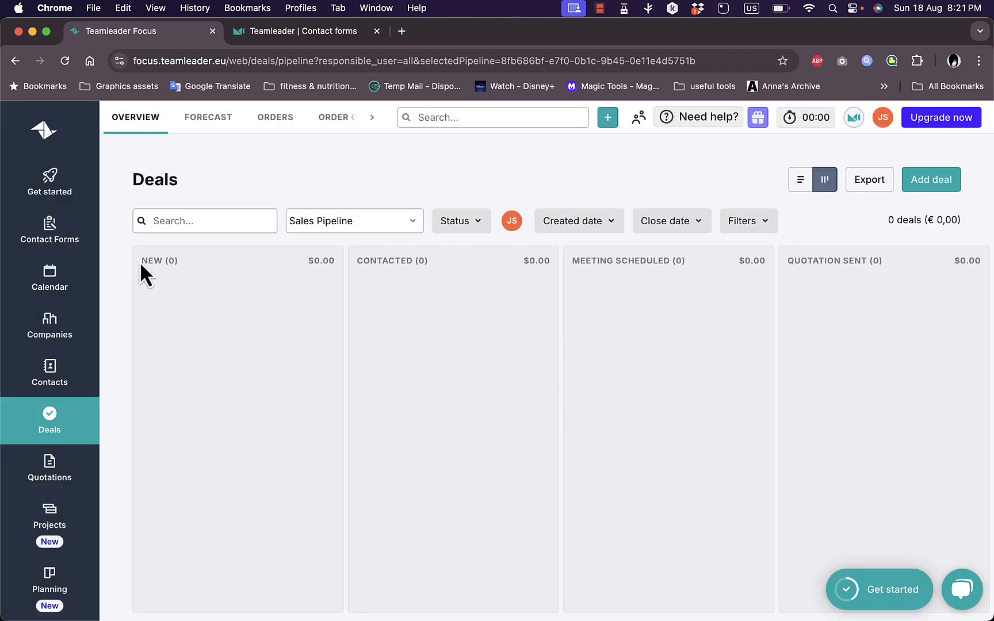
{"action": "mouse_move", "coordinate": [548, 287]}
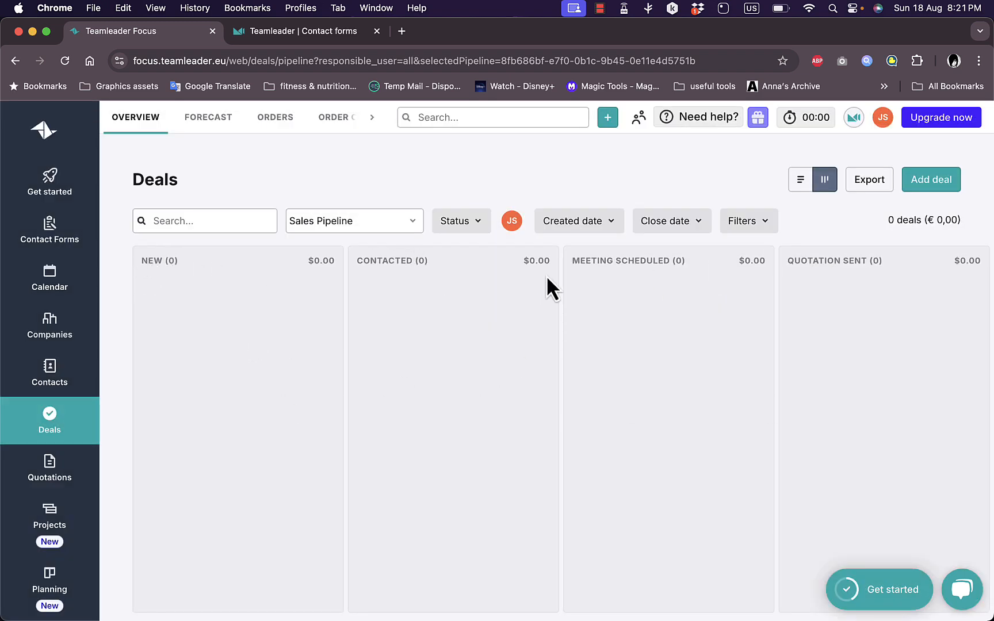
{"action": "scroll", "scroll_direction": "right", "scroll_amount": 3}
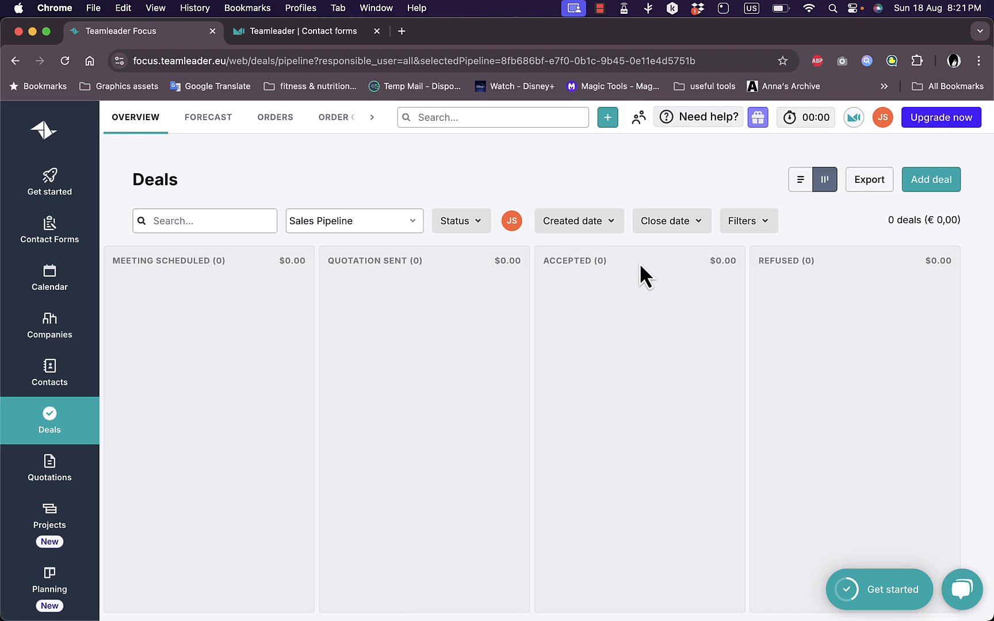
{"action": "mouse_move", "coordinate": [244, 411]}
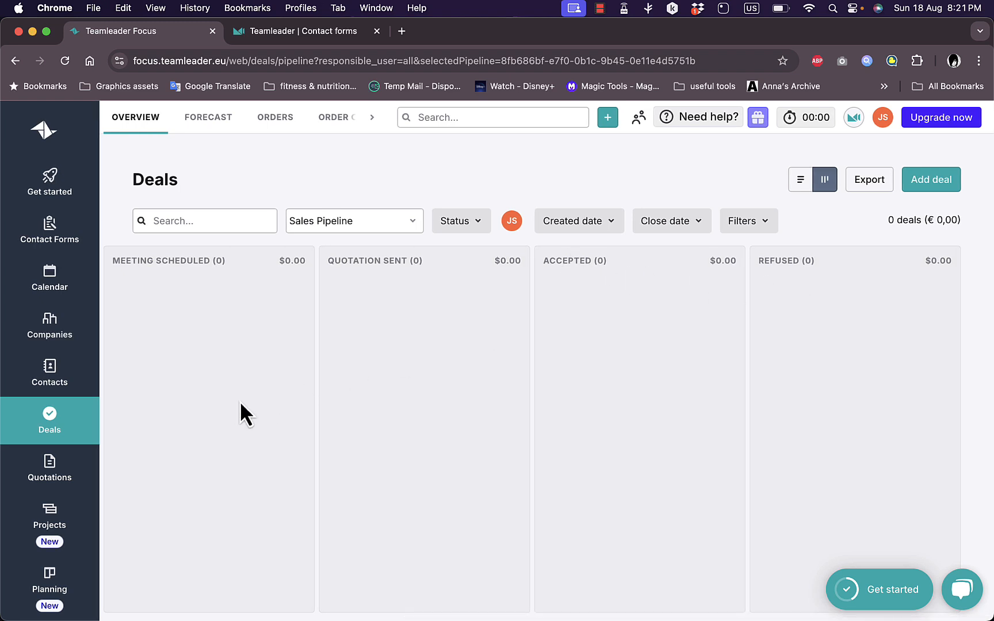
Step: Start a new quotation from the Quotations overview and discard it unsaved
{"action": "left_click", "coordinate": [50, 469]}
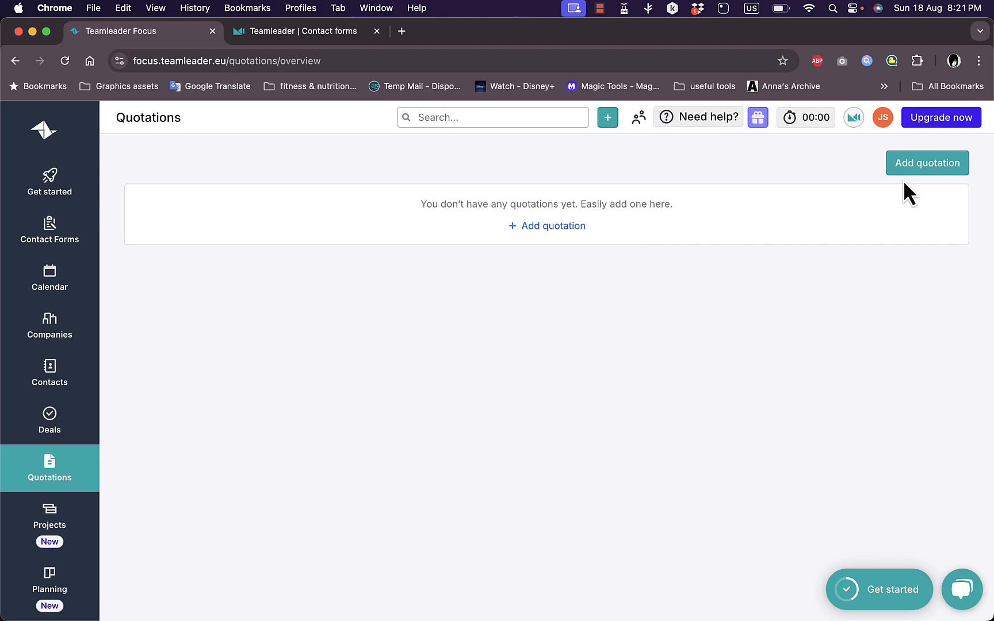
{"action": "left_click", "coordinate": [928, 163]}
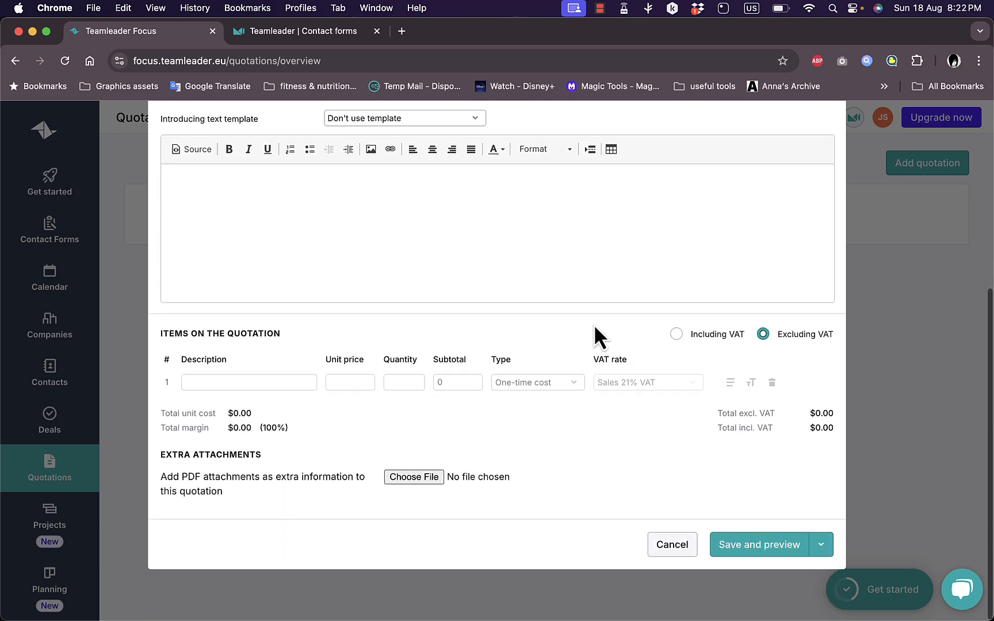
{"action": "left_click", "coordinate": [672, 545]}
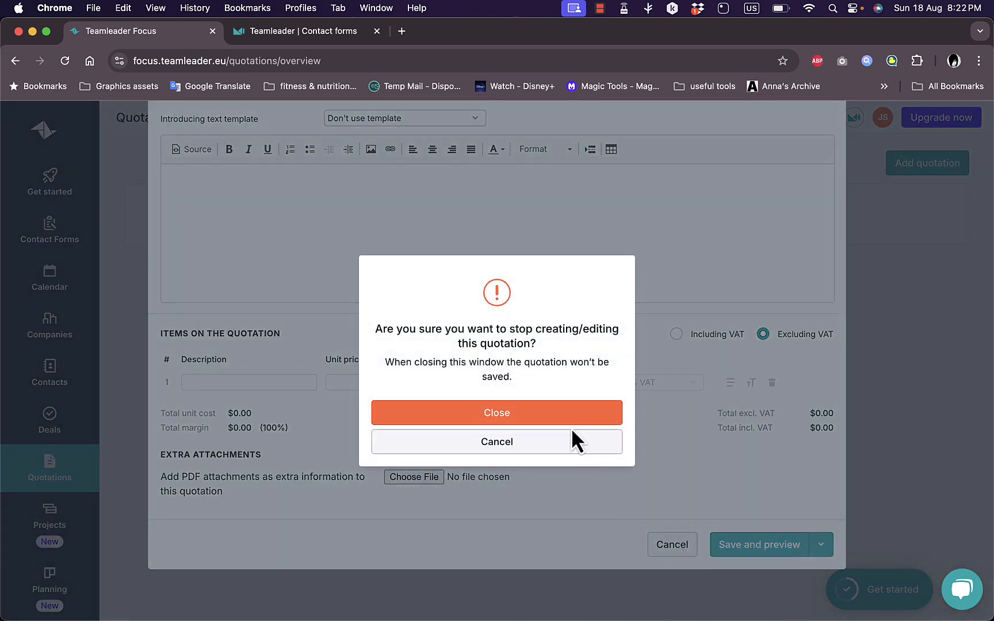
{"action": "left_click", "coordinate": [497, 413]}
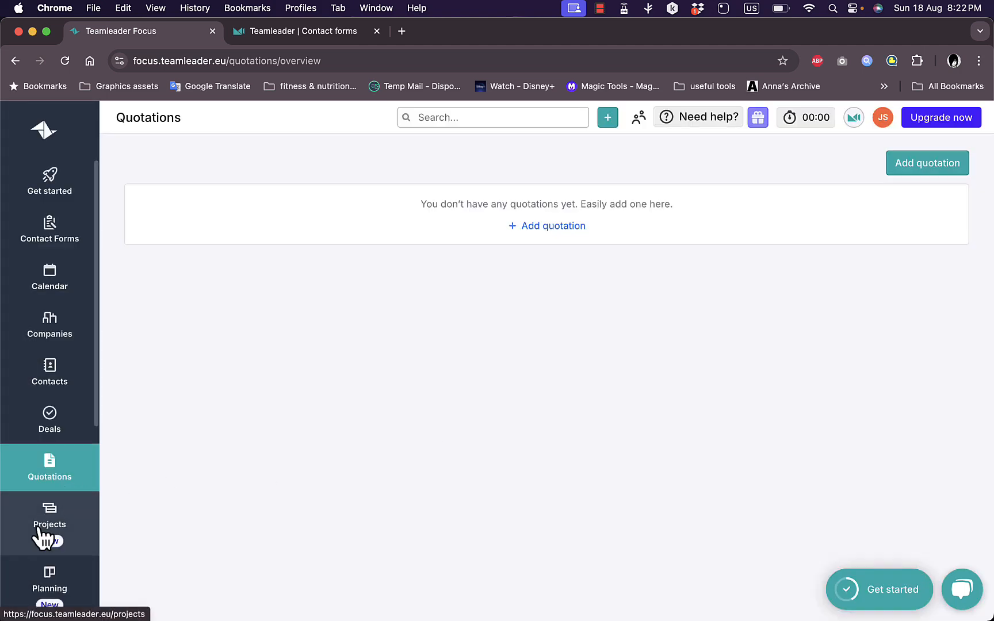
Step: Open the empty Projects overview
{"action": "left_click", "coordinate": [50, 524]}
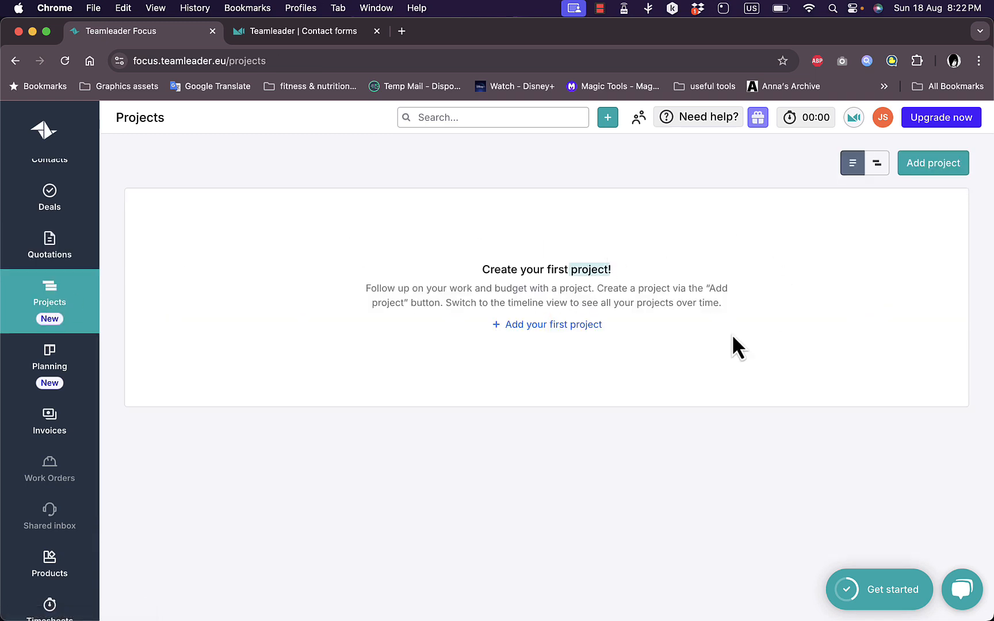
{"action": "mouse_move", "coordinate": [480, 394]}
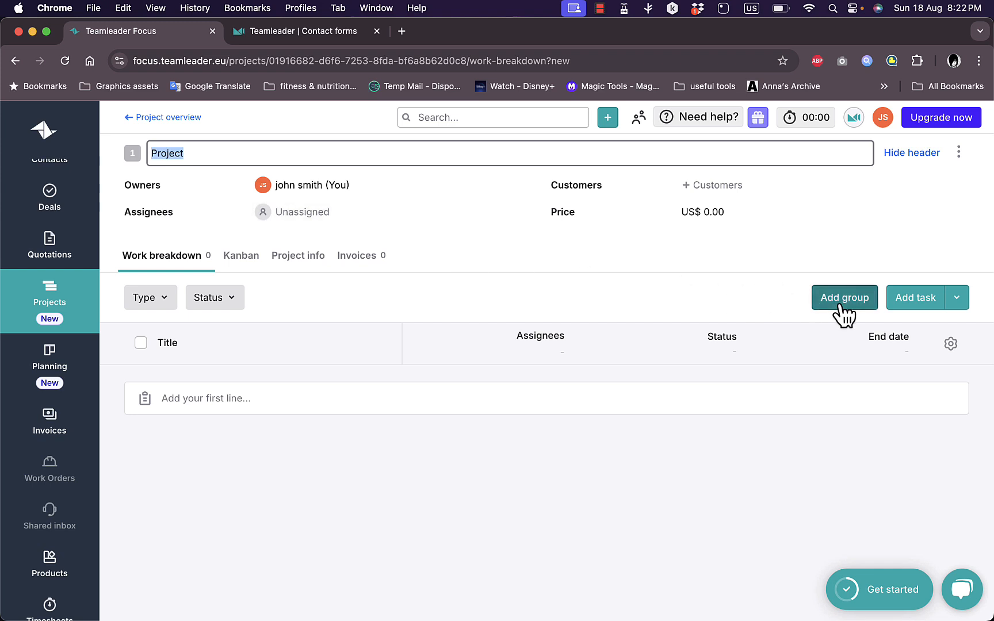
{"action": "mouse_move", "coordinate": [123, 394]}
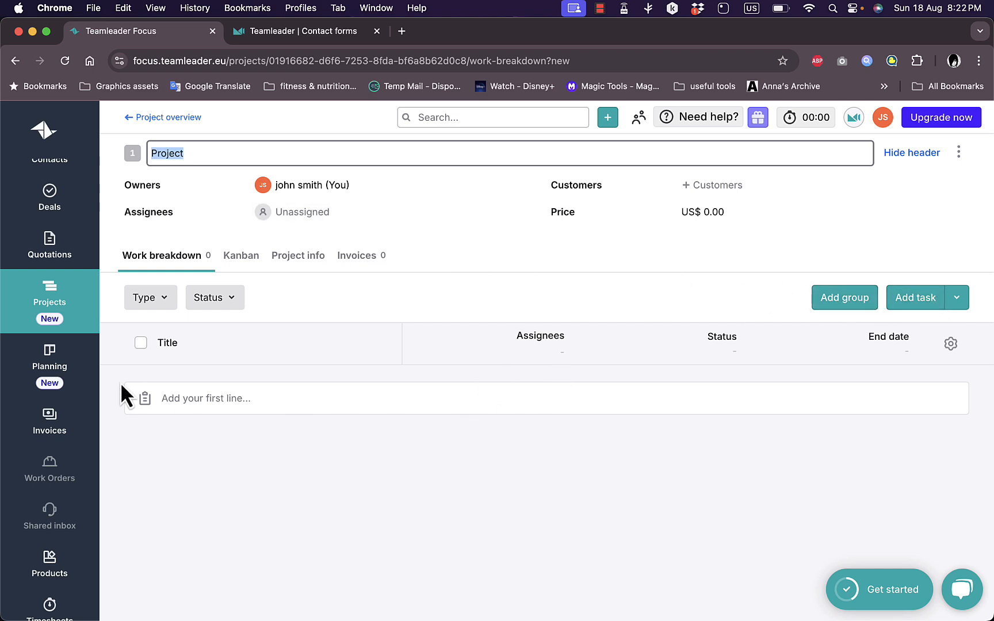
Step: Extend the Planning schedule to three weeks, 12 Aug – 1 Sept
{"action": "left_click", "coordinate": [49, 367]}
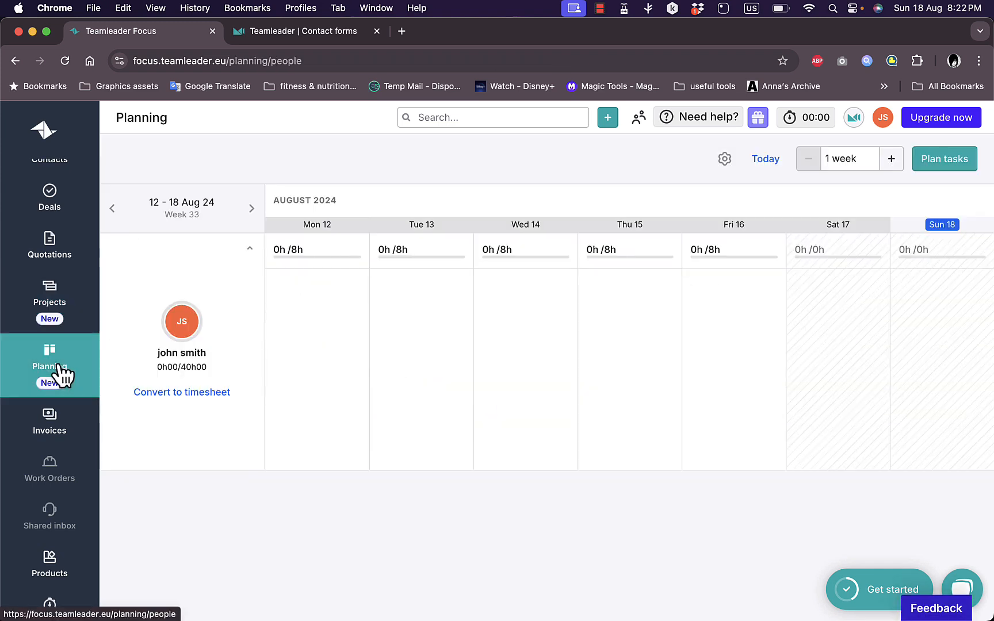
{"action": "mouse_move", "coordinate": [440, 412]}
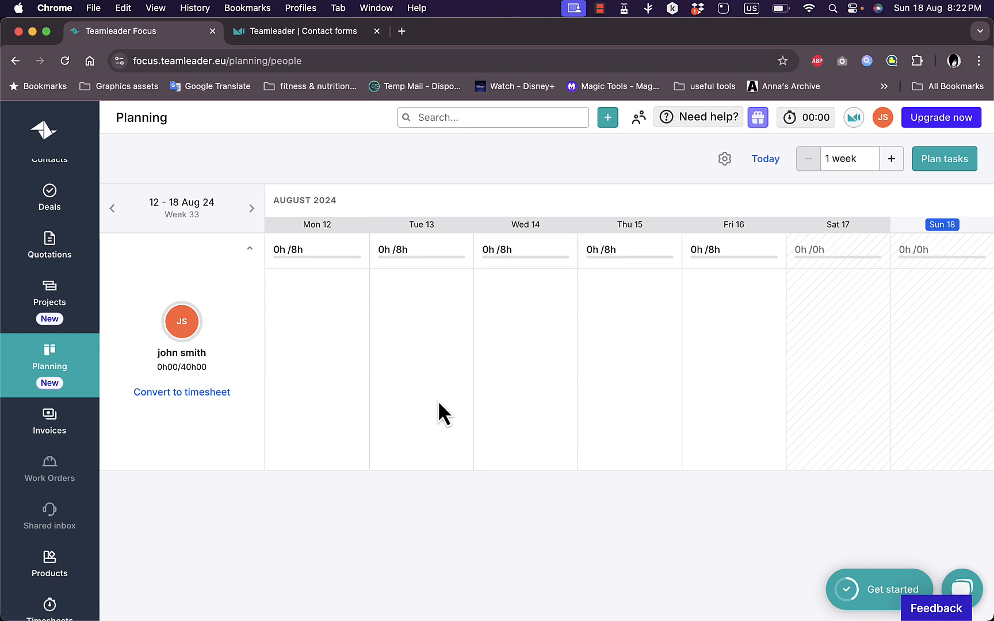
{"action": "left_click", "coordinate": [891, 159]}
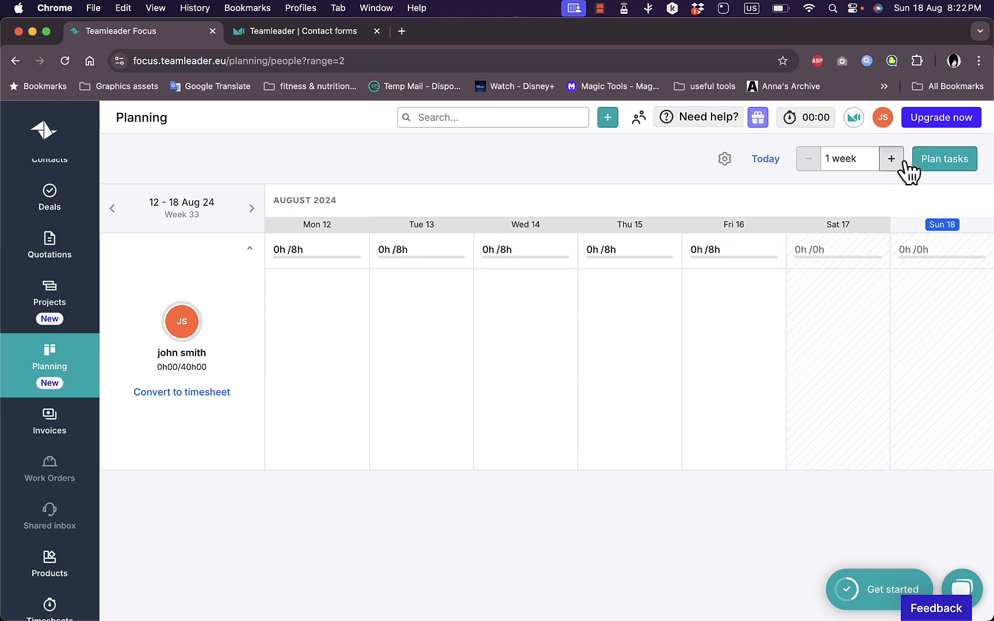
{"action": "left_click", "coordinate": [890, 159]}
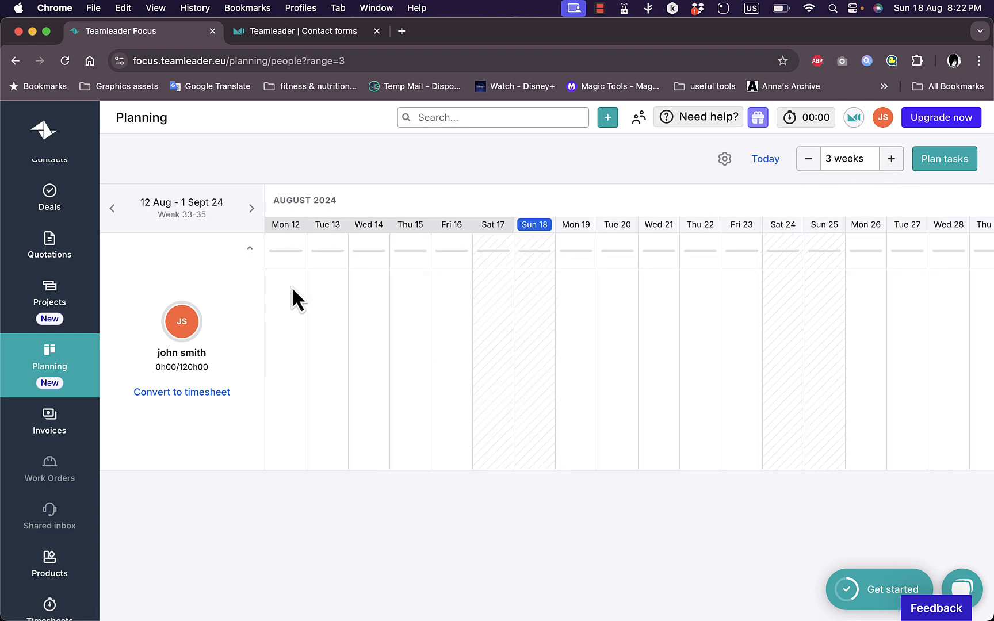
{"action": "mouse_move", "coordinate": [313, 397]}
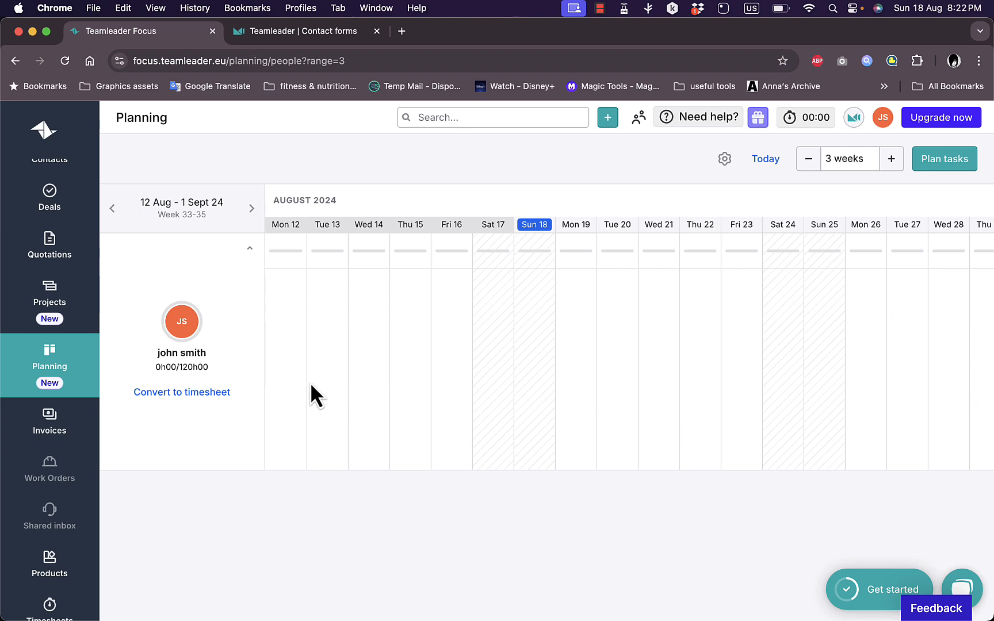
{"action": "mouse_move", "coordinate": [416, 363]}
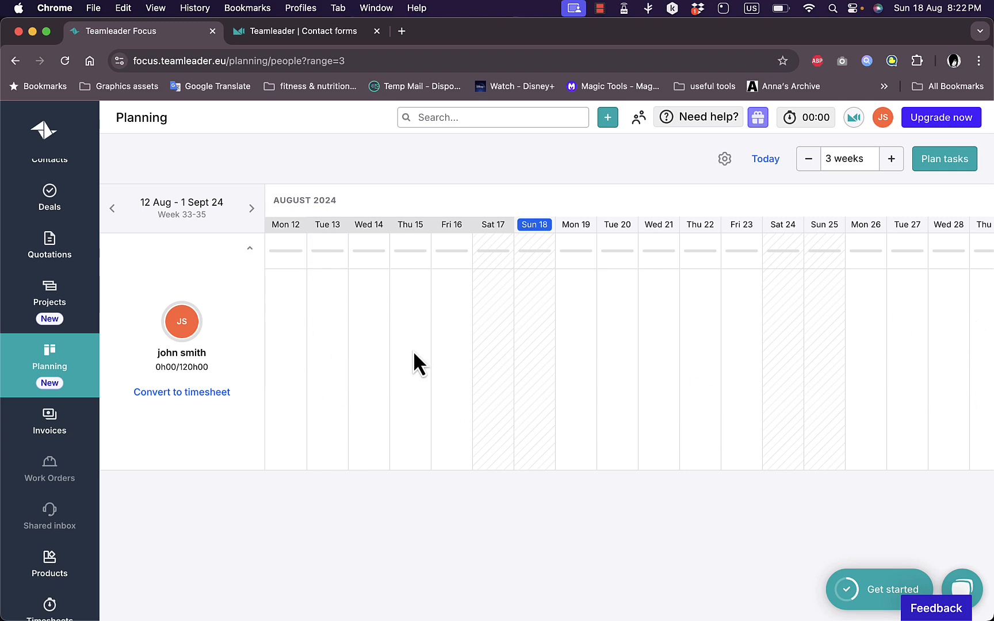
Step: Look over the empty Invoices overview
{"action": "left_click", "coordinate": [48, 421]}
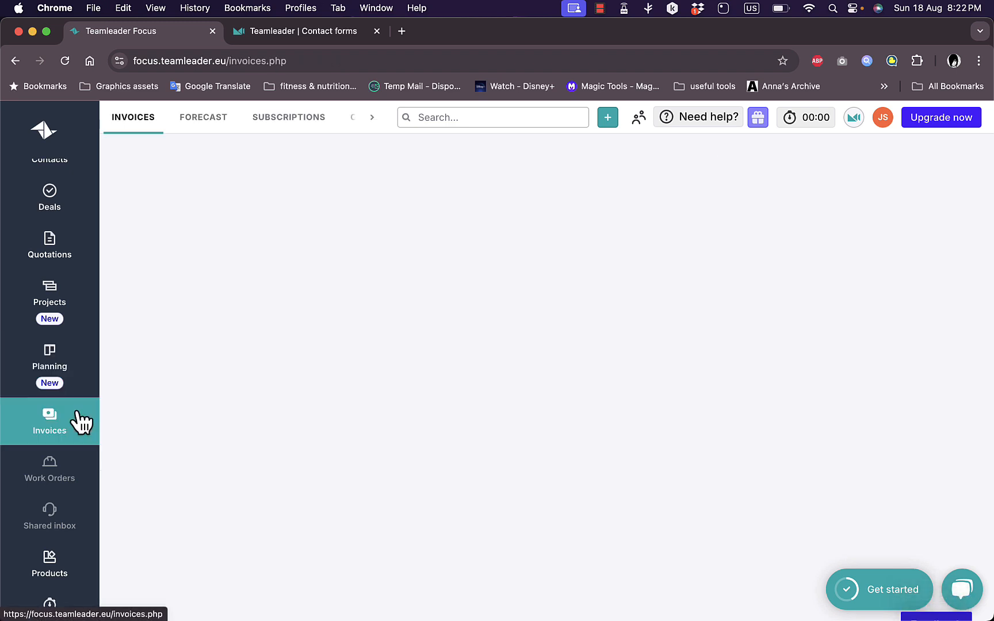
{"action": "left_click", "coordinate": [49, 421]}
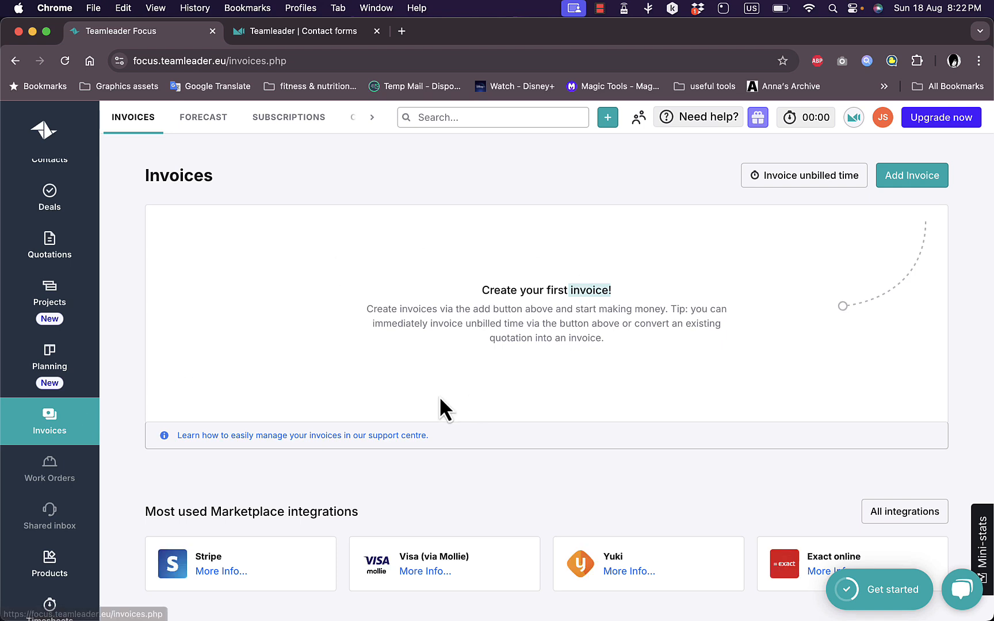
{"action": "mouse_move", "coordinate": [749, 319]}
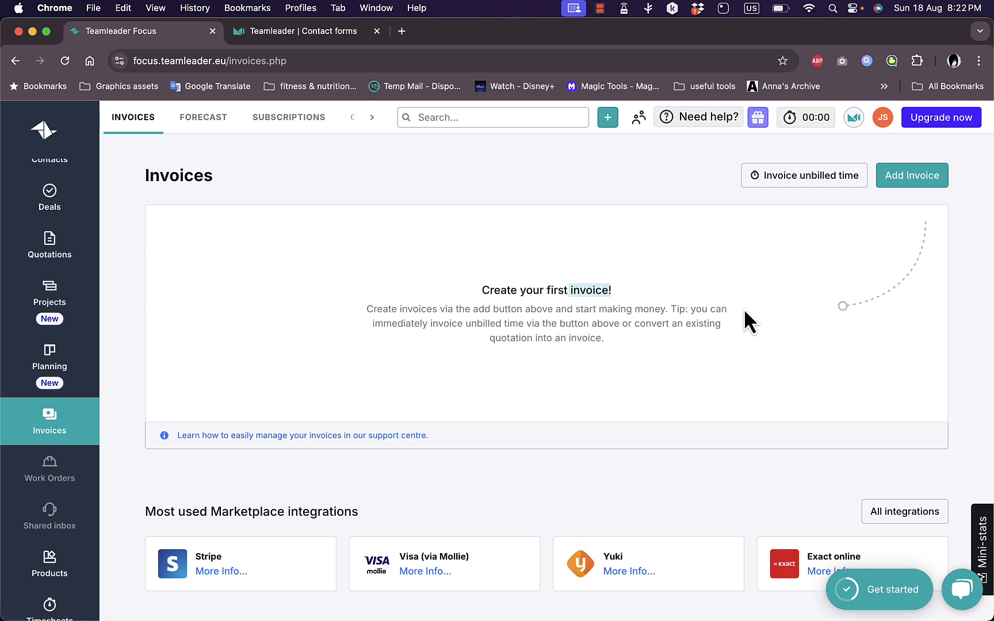
{"action": "scroll", "scroll_direction": "down", "scroll_amount": 3}
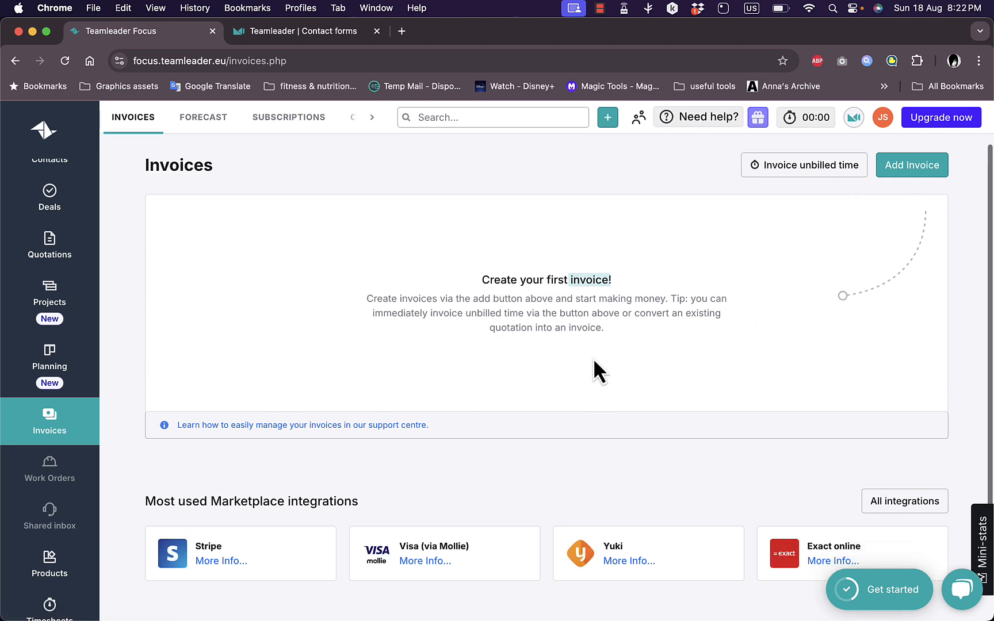
{"action": "mouse_move", "coordinate": [798, 184]}
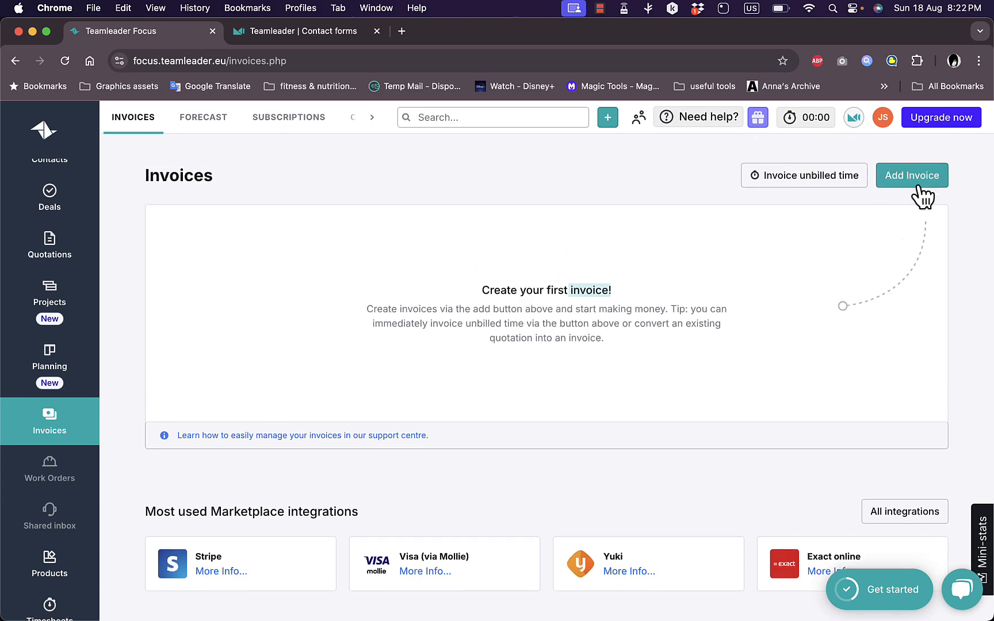
Step: Start a new invoice, select the Customer field, and close it unsaved
{"action": "left_click", "coordinate": [913, 176]}
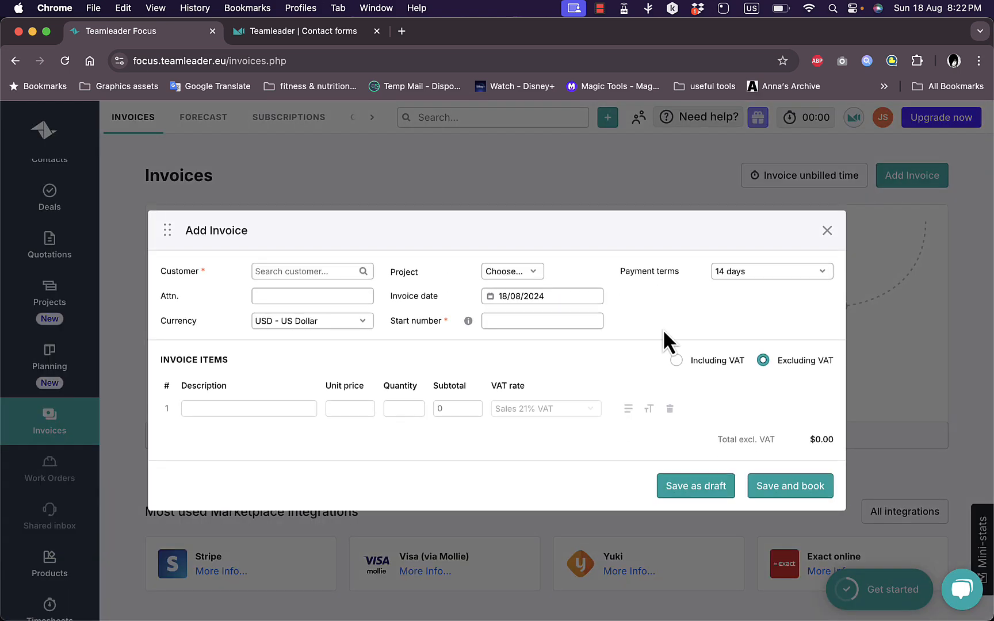
{"action": "left_click", "coordinate": [312, 271]}
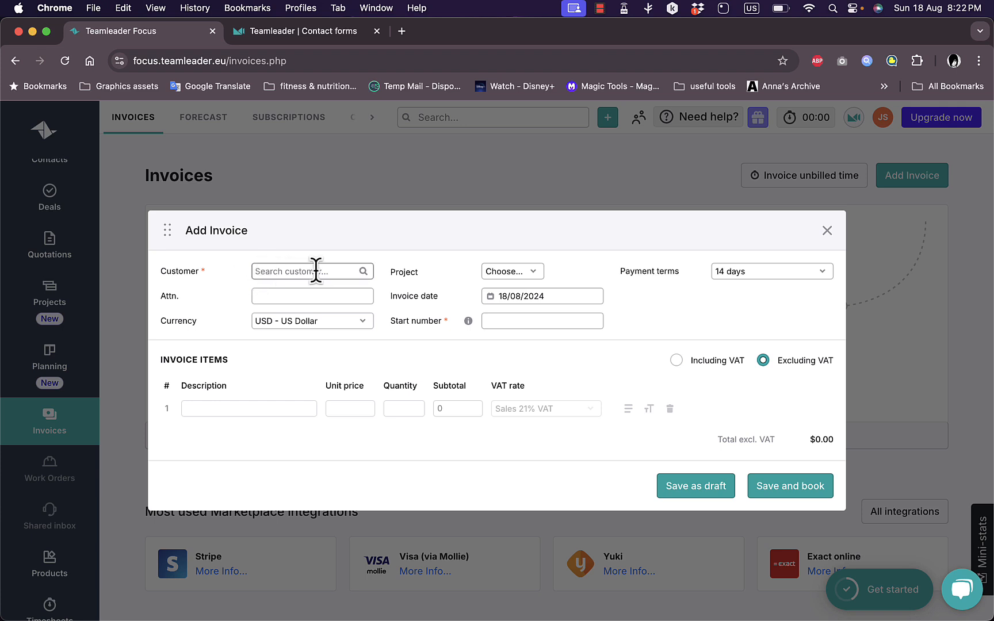
{"action": "mouse_move", "coordinate": [497, 301]}
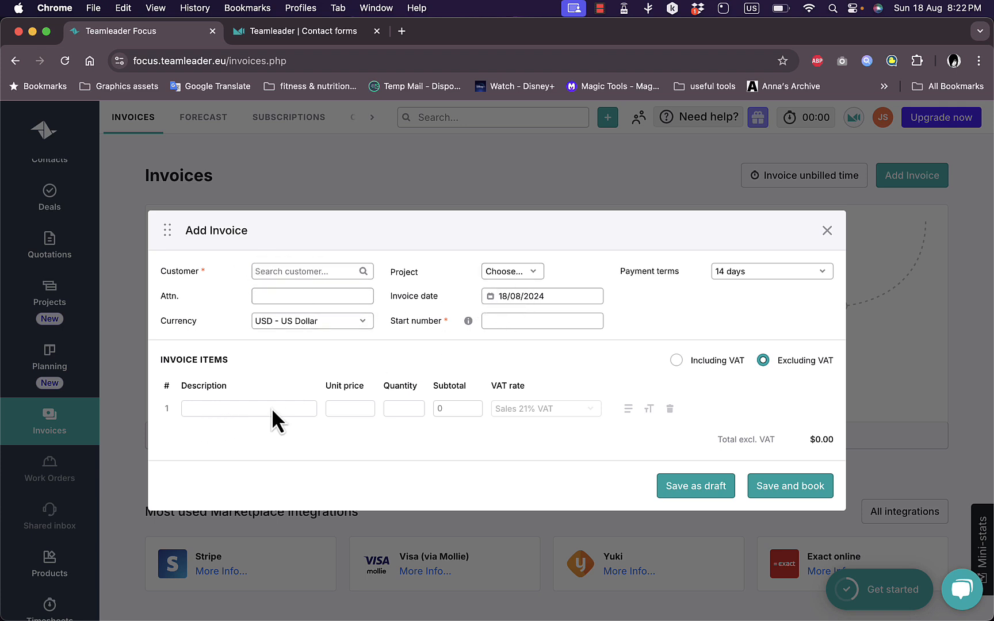
{"action": "mouse_move", "coordinate": [827, 230]}
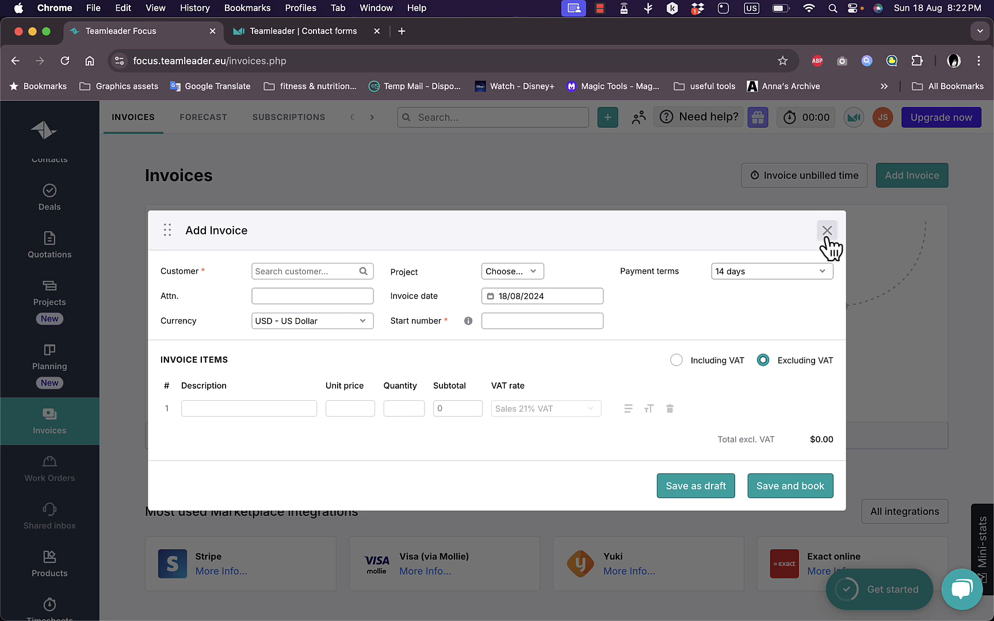
{"action": "left_click", "coordinate": [827, 230]}
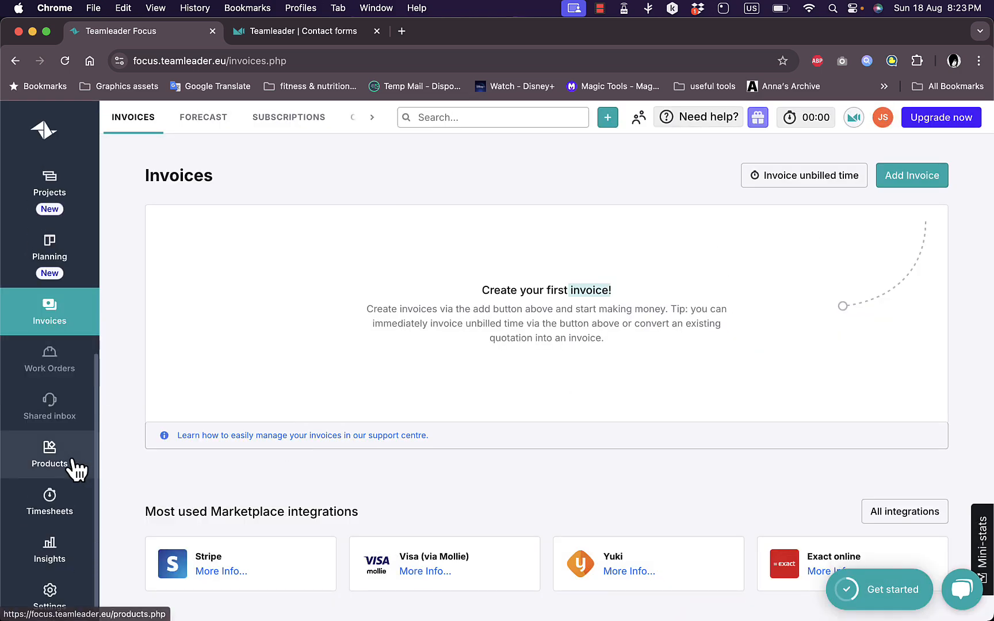
Step: Check the empty Products overview, then switch to the Timesheets module
{"action": "left_click", "coordinate": [50, 454]}
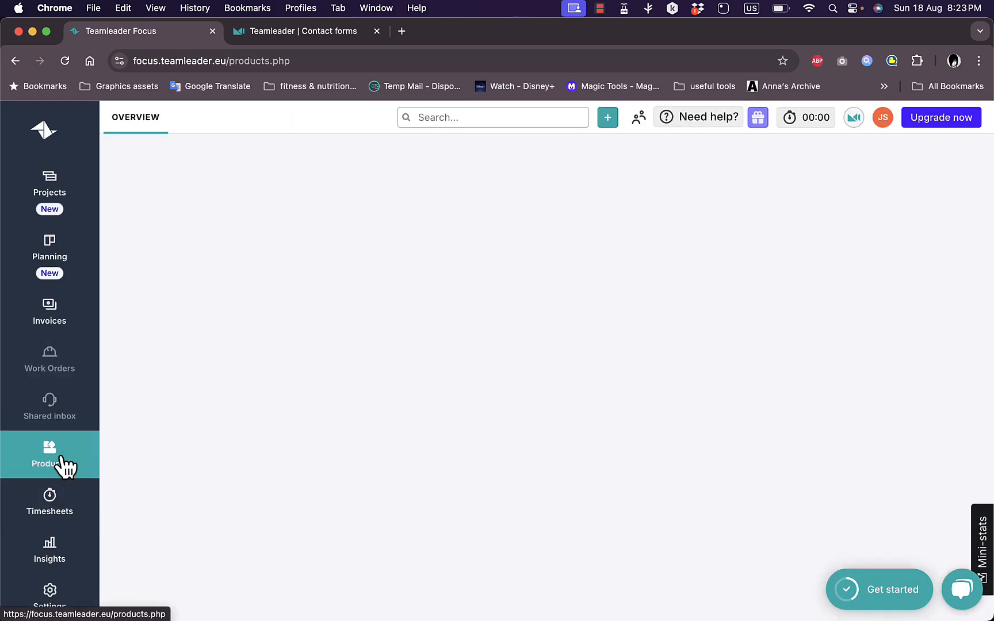
{"action": "left_click", "coordinate": [49, 455]}
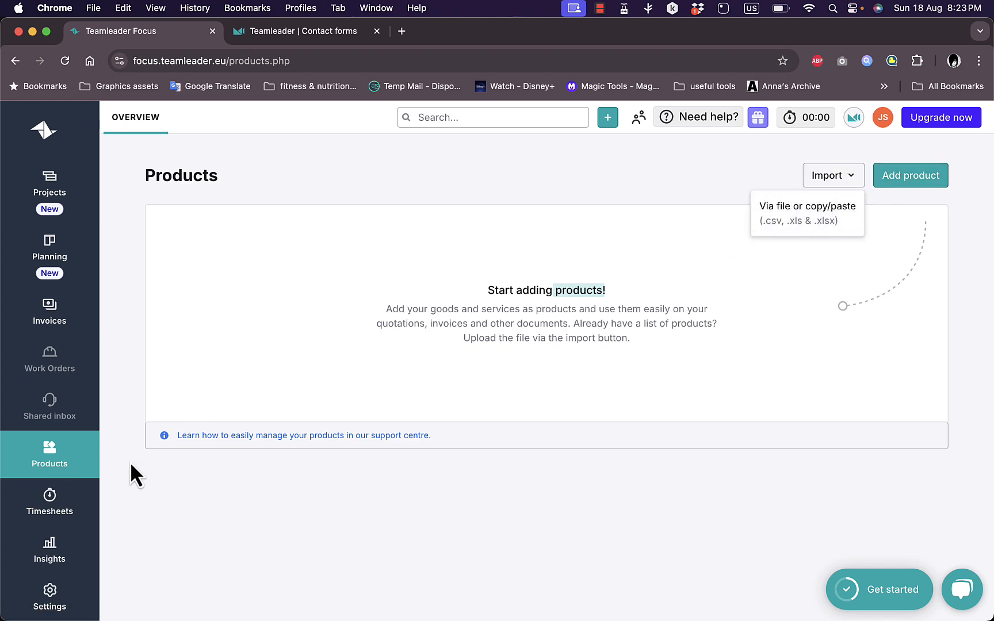
{"action": "left_click", "coordinate": [49, 502]}
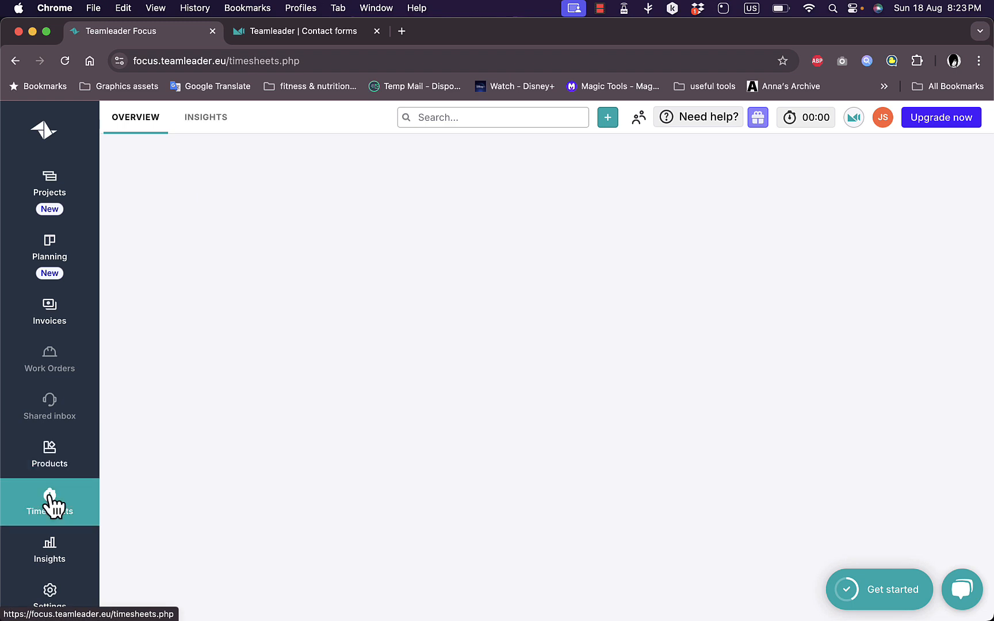
Step: Start a new untitled timer from the top-bar tracker and stop it after 14 seconds
{"action": "left_click", "coordinate": [50, 503]}
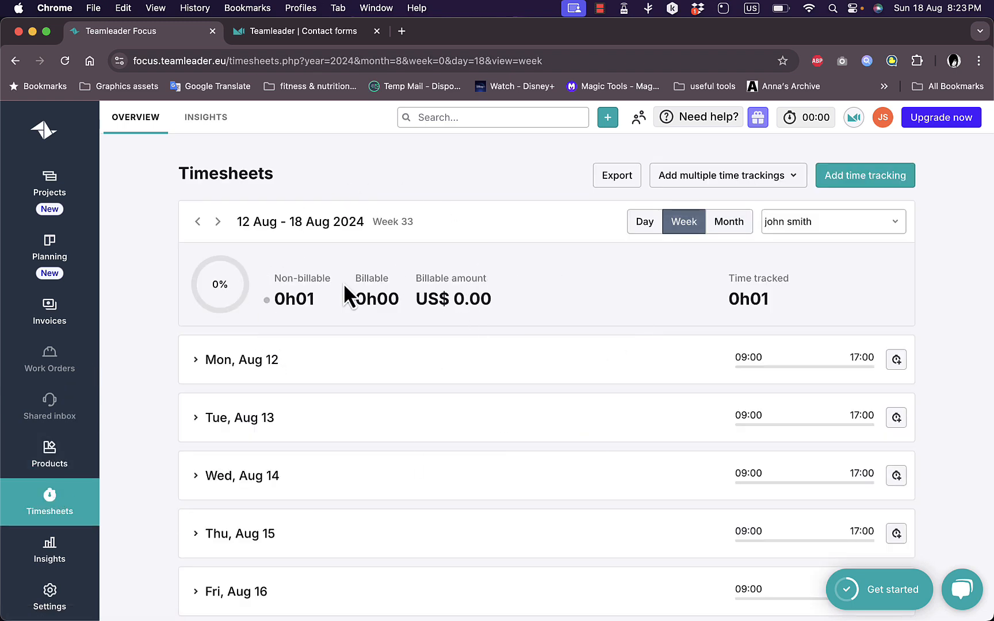
{"action": "left_click", "coordinate": [196, 359]}
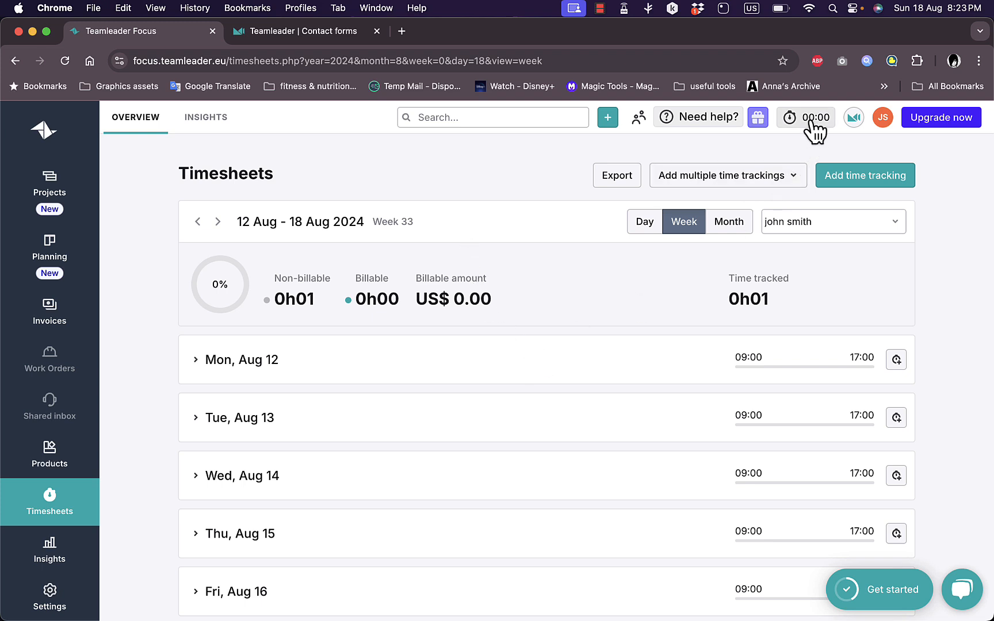
{"action": "left_click", "coordinate": [806, 118]}
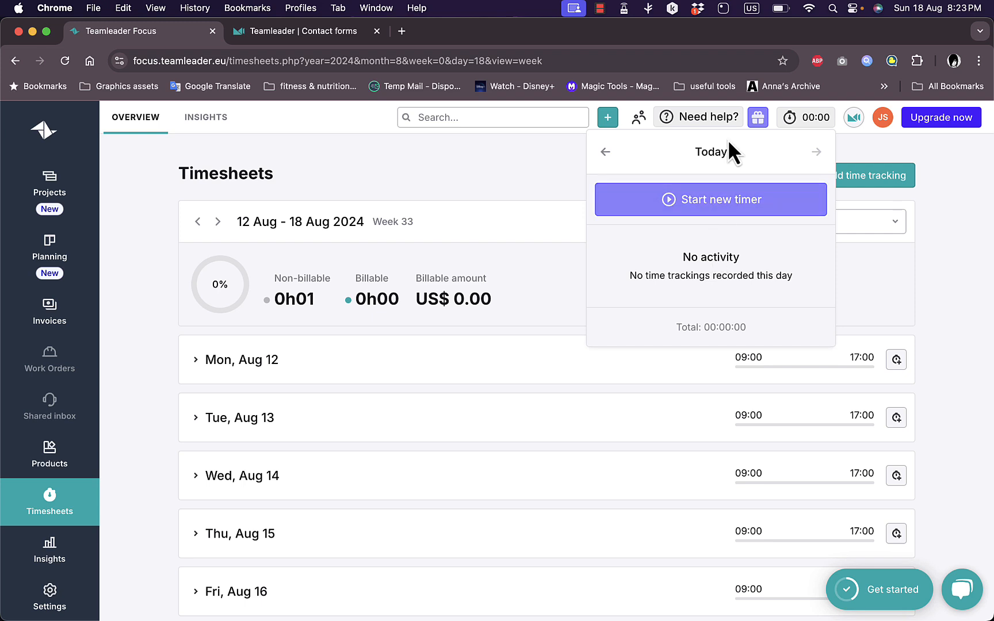
{"action": "left_click", "coordinate": [711, 201]}
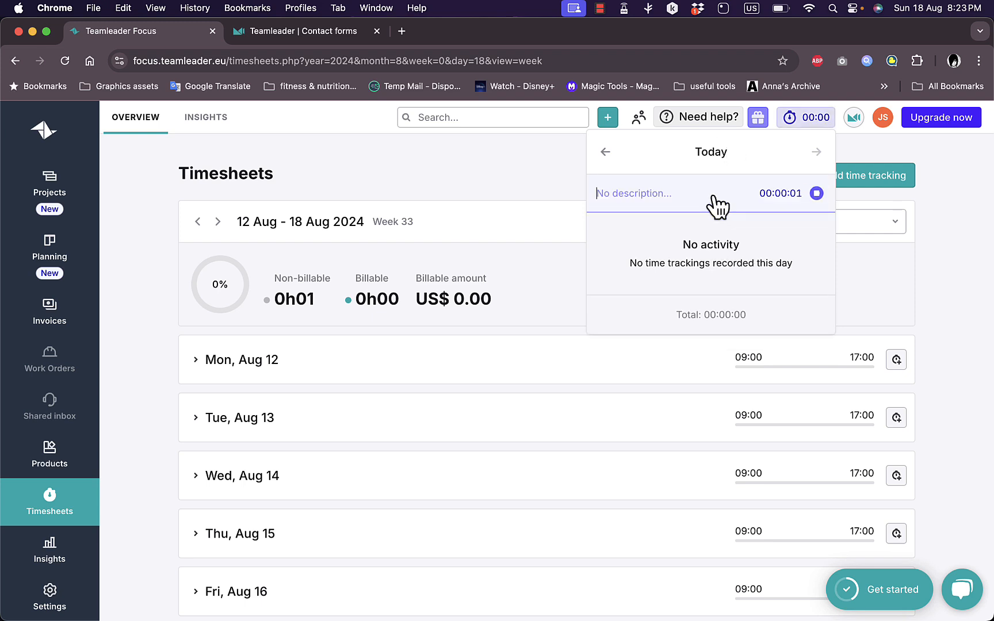
{"action": "mouse_move", "coordinate": [403, 288]}
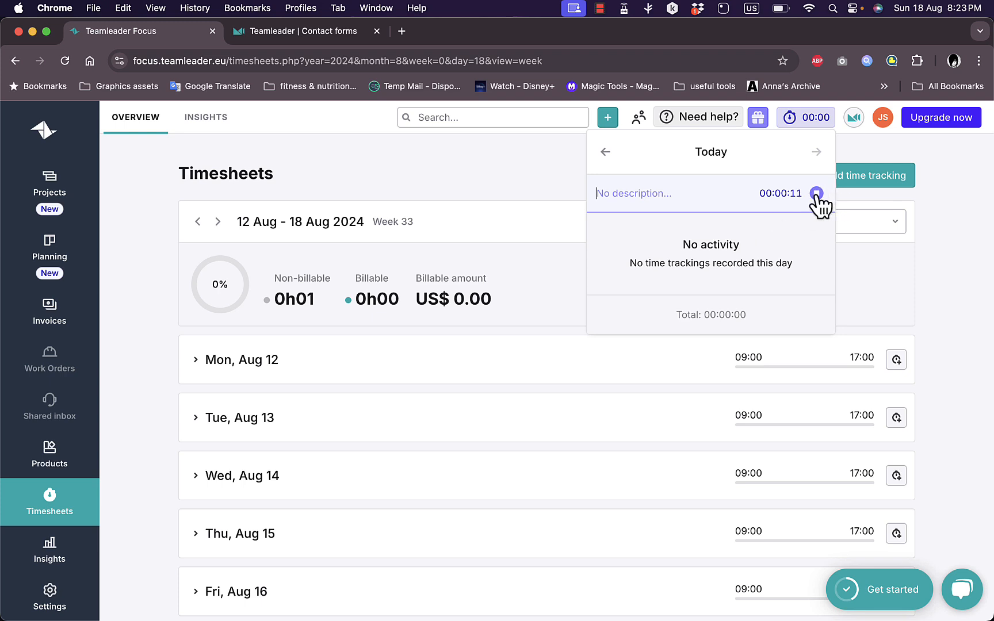
{"action": "left_click", "coordinate": [817, 193]}
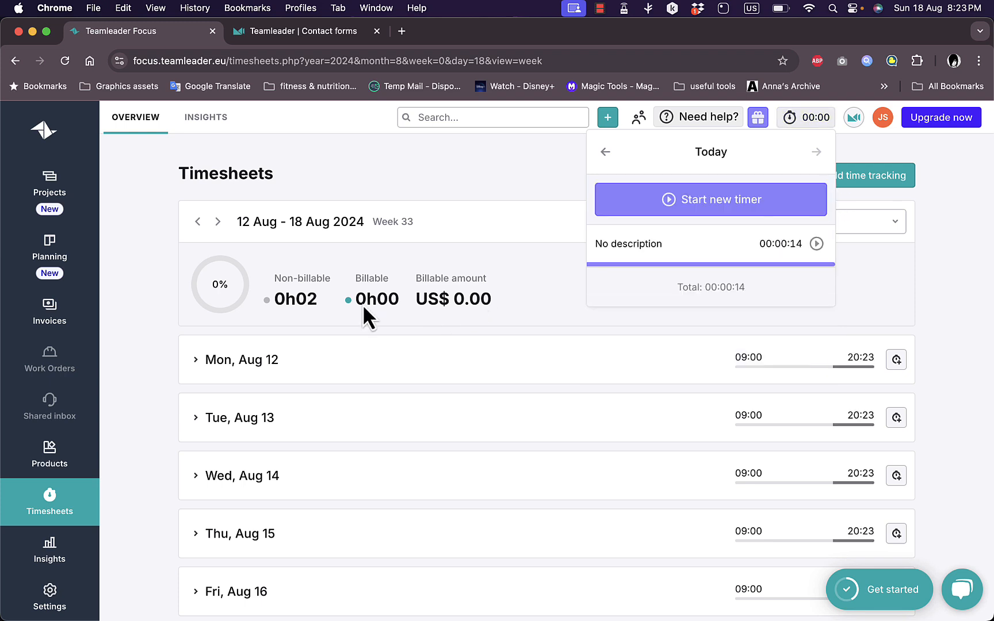
{"action": "mouse_move", "coordinate": [336, 321]}
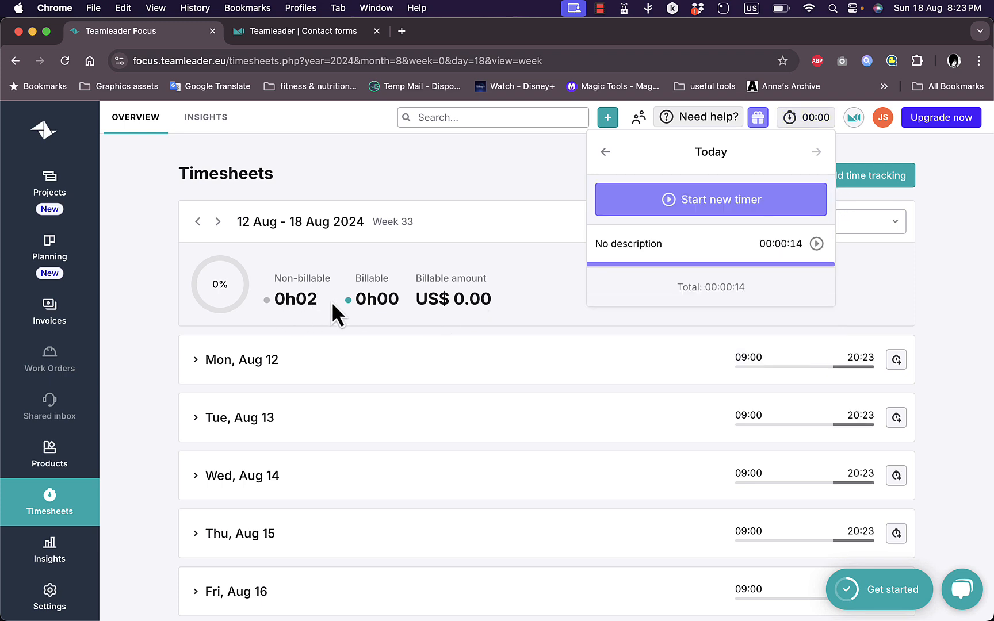
{"action": "mouse_move", "coordinate": [304, 324]}
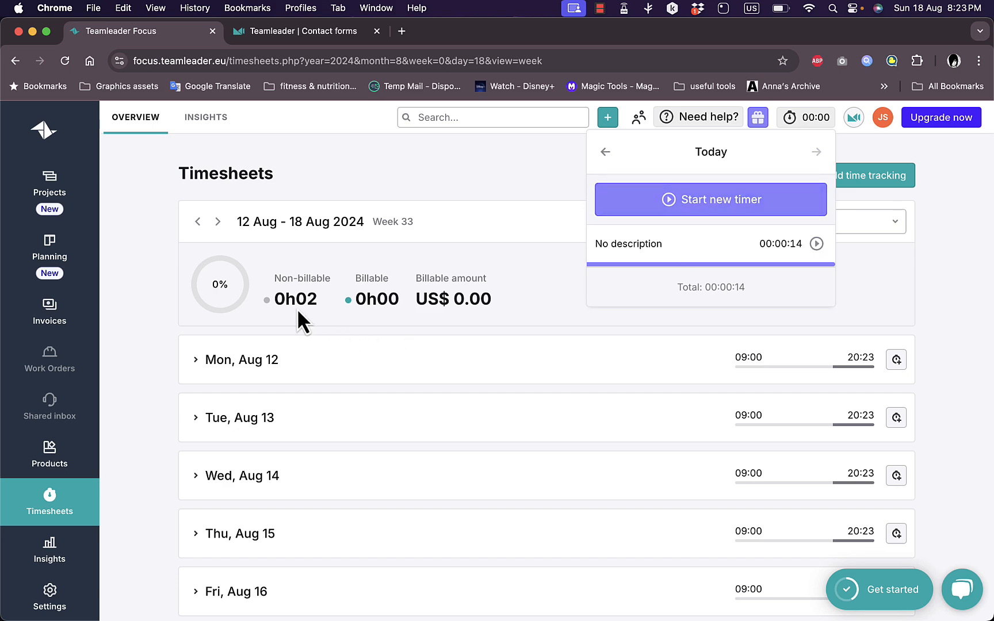
{"action": "mouse_move", "coordinate": [533, 343]}
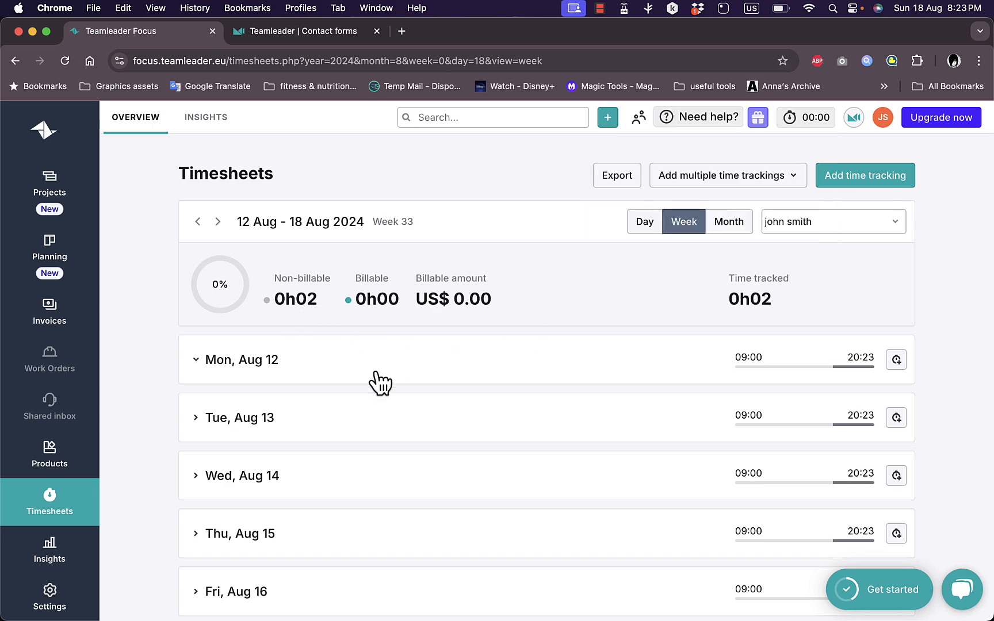
Step: Review the Insights Pipeline report with its zero-value stages, quotations, invoices and cash flow
{"action": "left_click", "coordinate": [49, 550]}
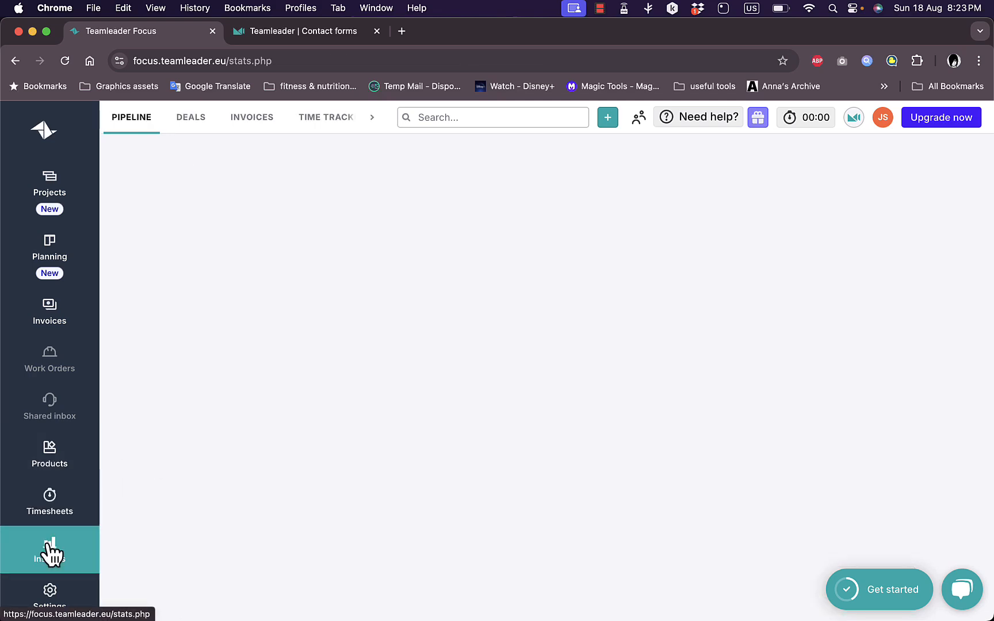
{"action": "left_click", "coordinate": [50, 550]}
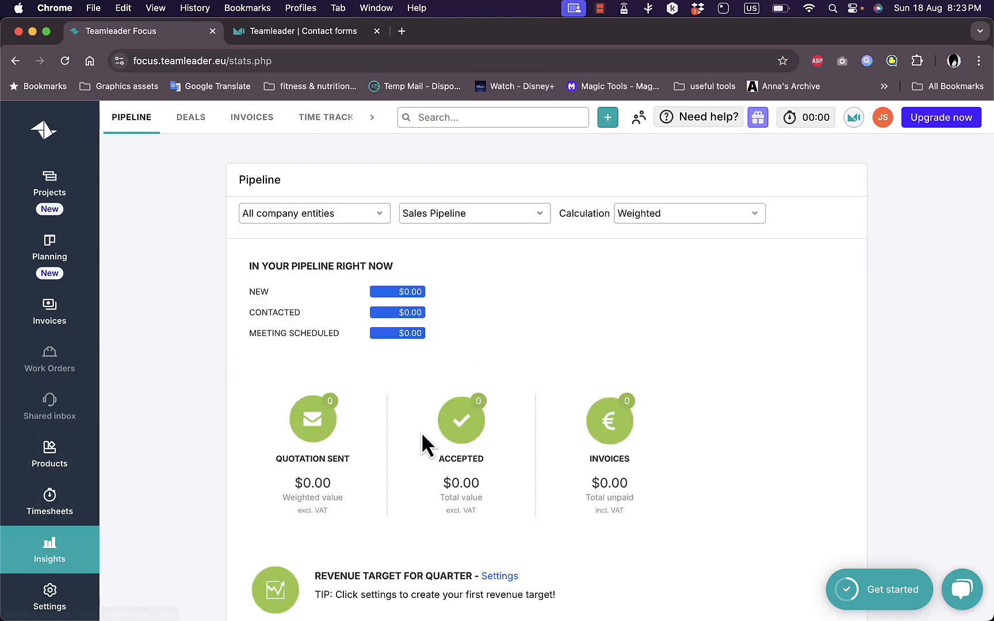
{"action": "mouse_move", "coordinate": [511, 336]}
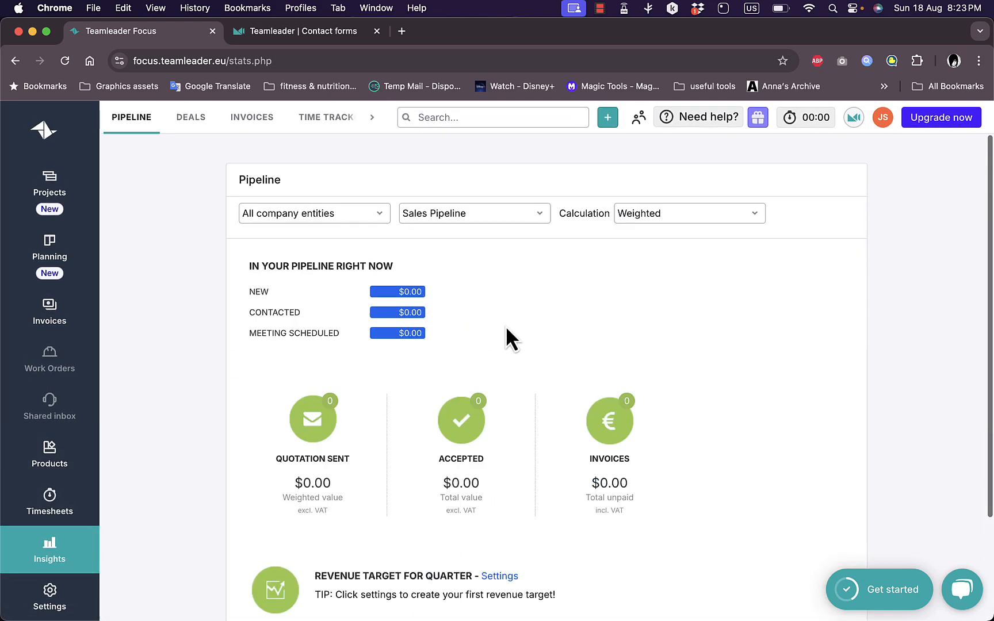
{"action": "scroll", "scroll_direction": "down", "scroll_amount": 3}
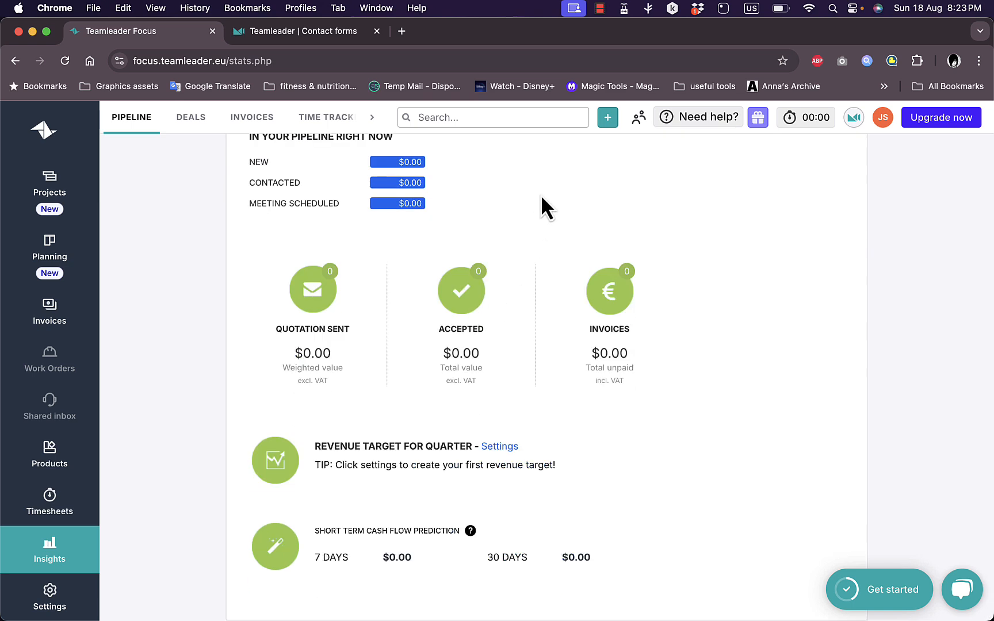
{"action": "mouse_move", "coordinate": [53, 608]}
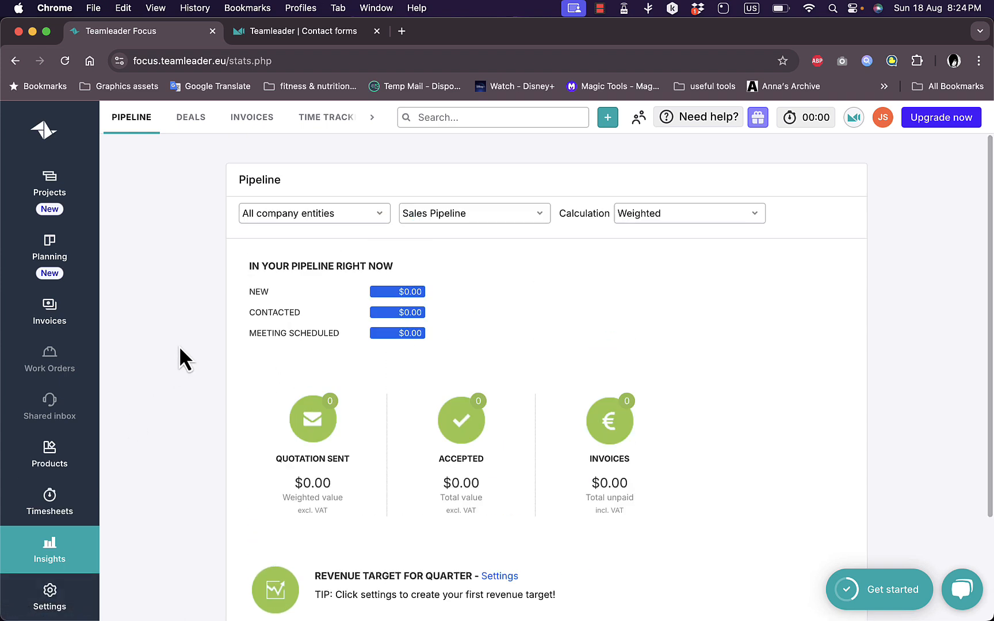
{"action": "mouse_move", "coordinate": [575, 284]}
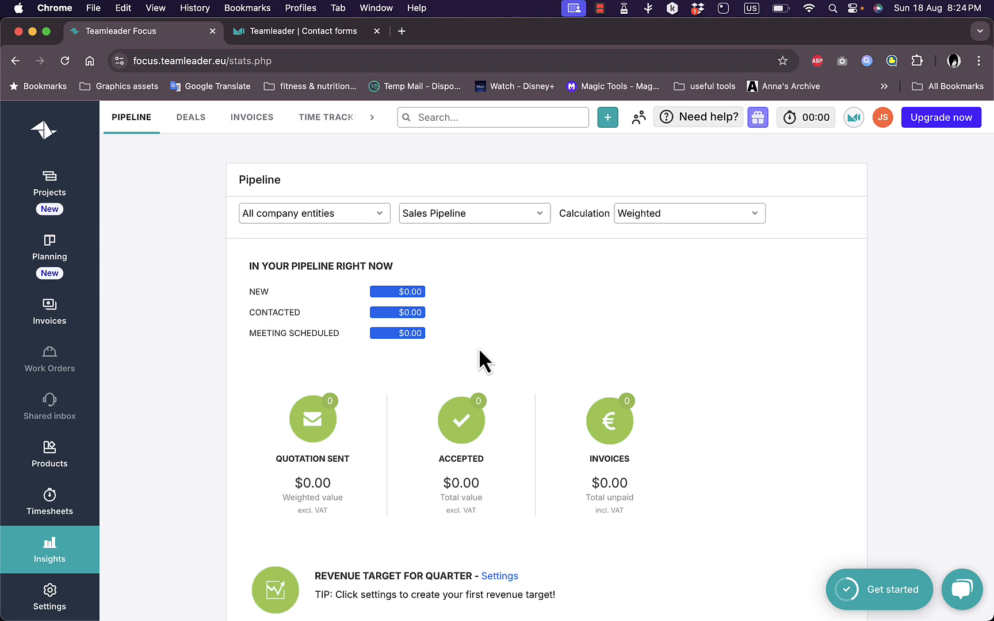
{"action": "mouse_move", "coordinate": [474, 347]}
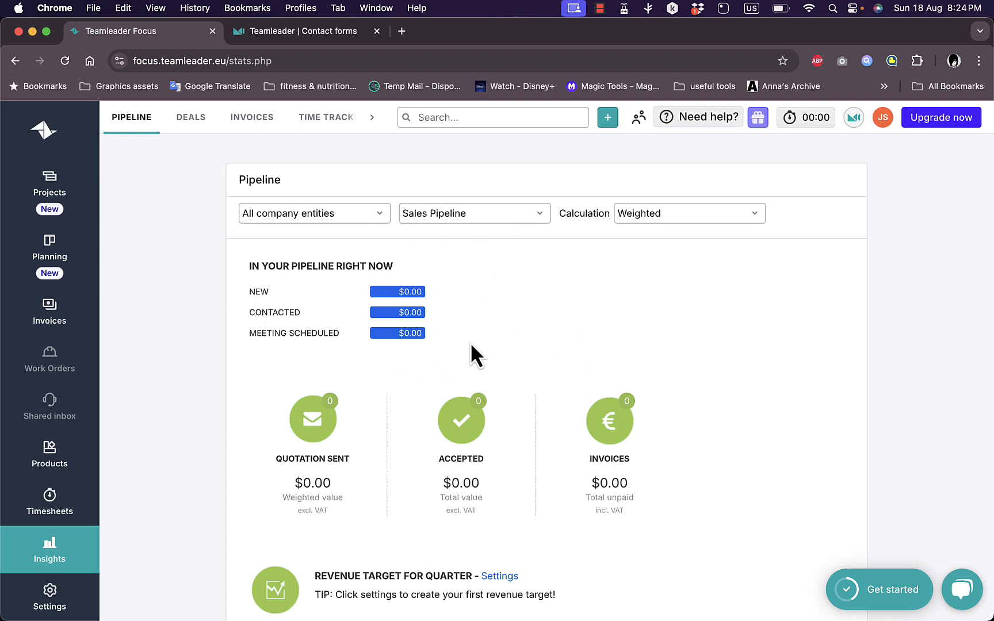